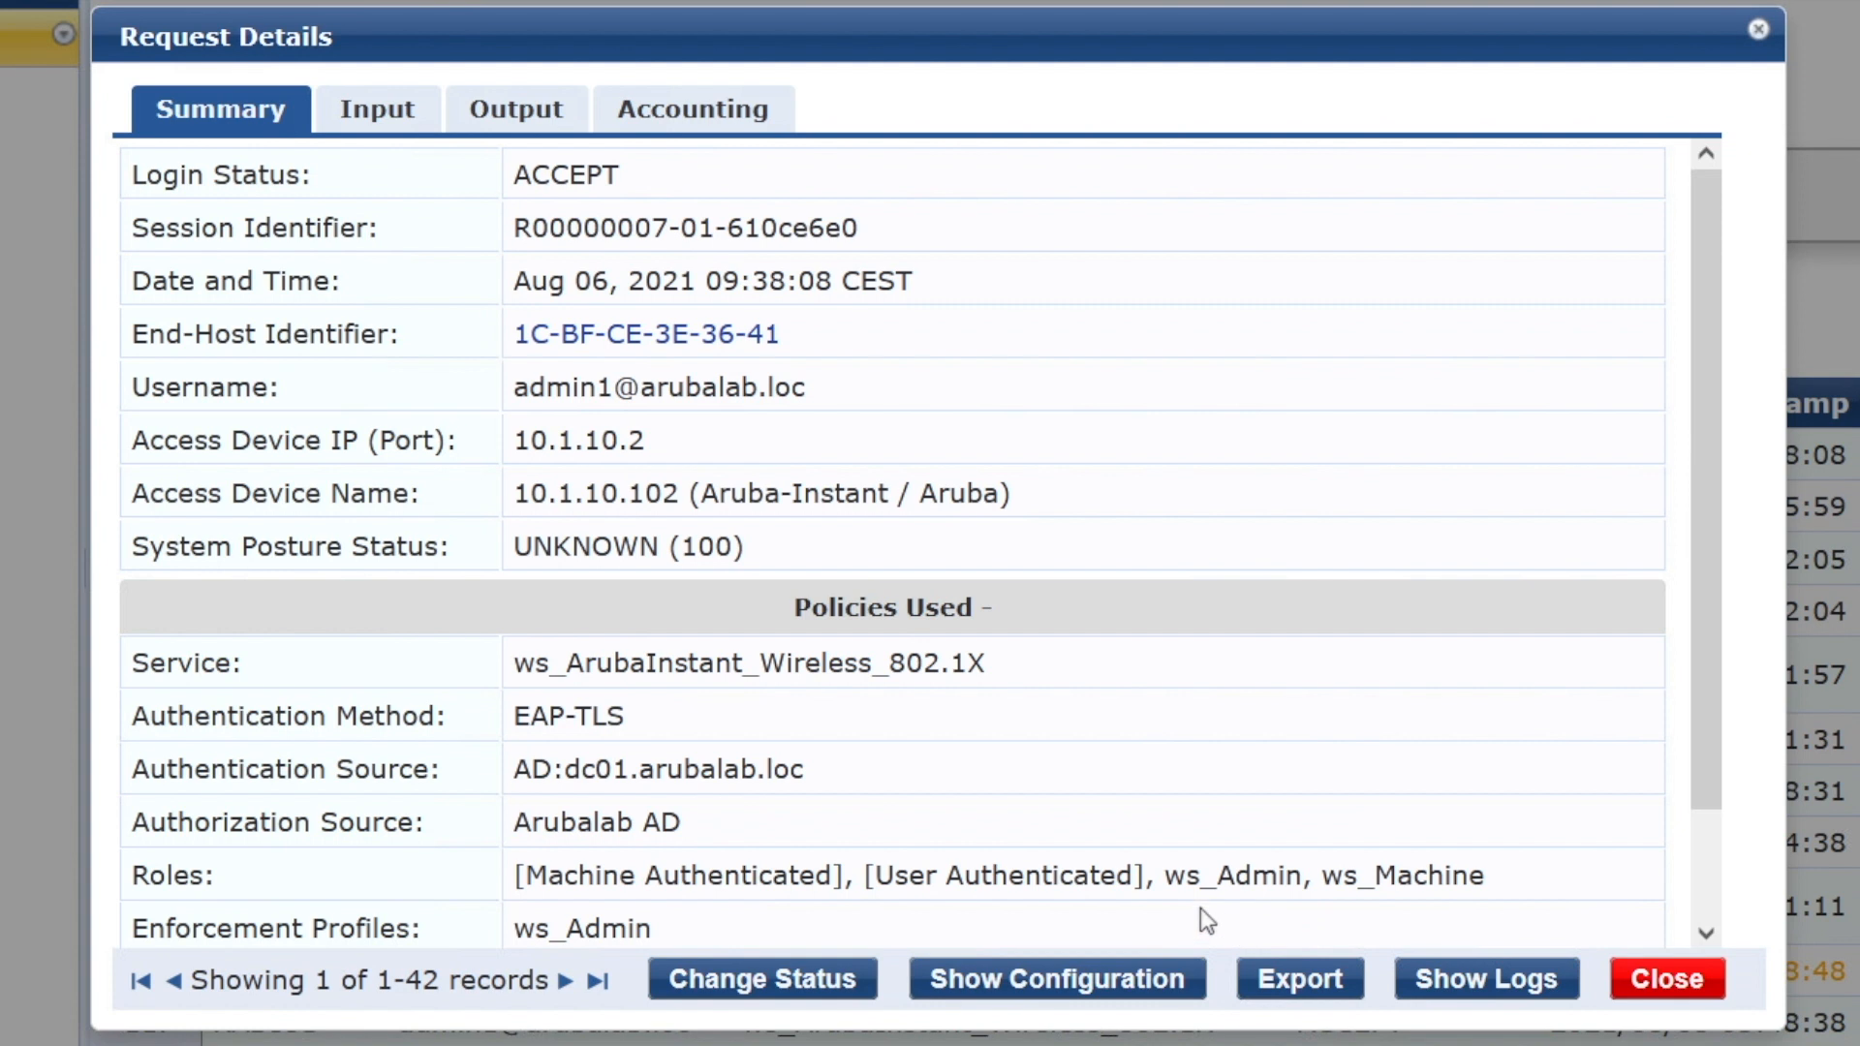
mouse_move(1361, 843)
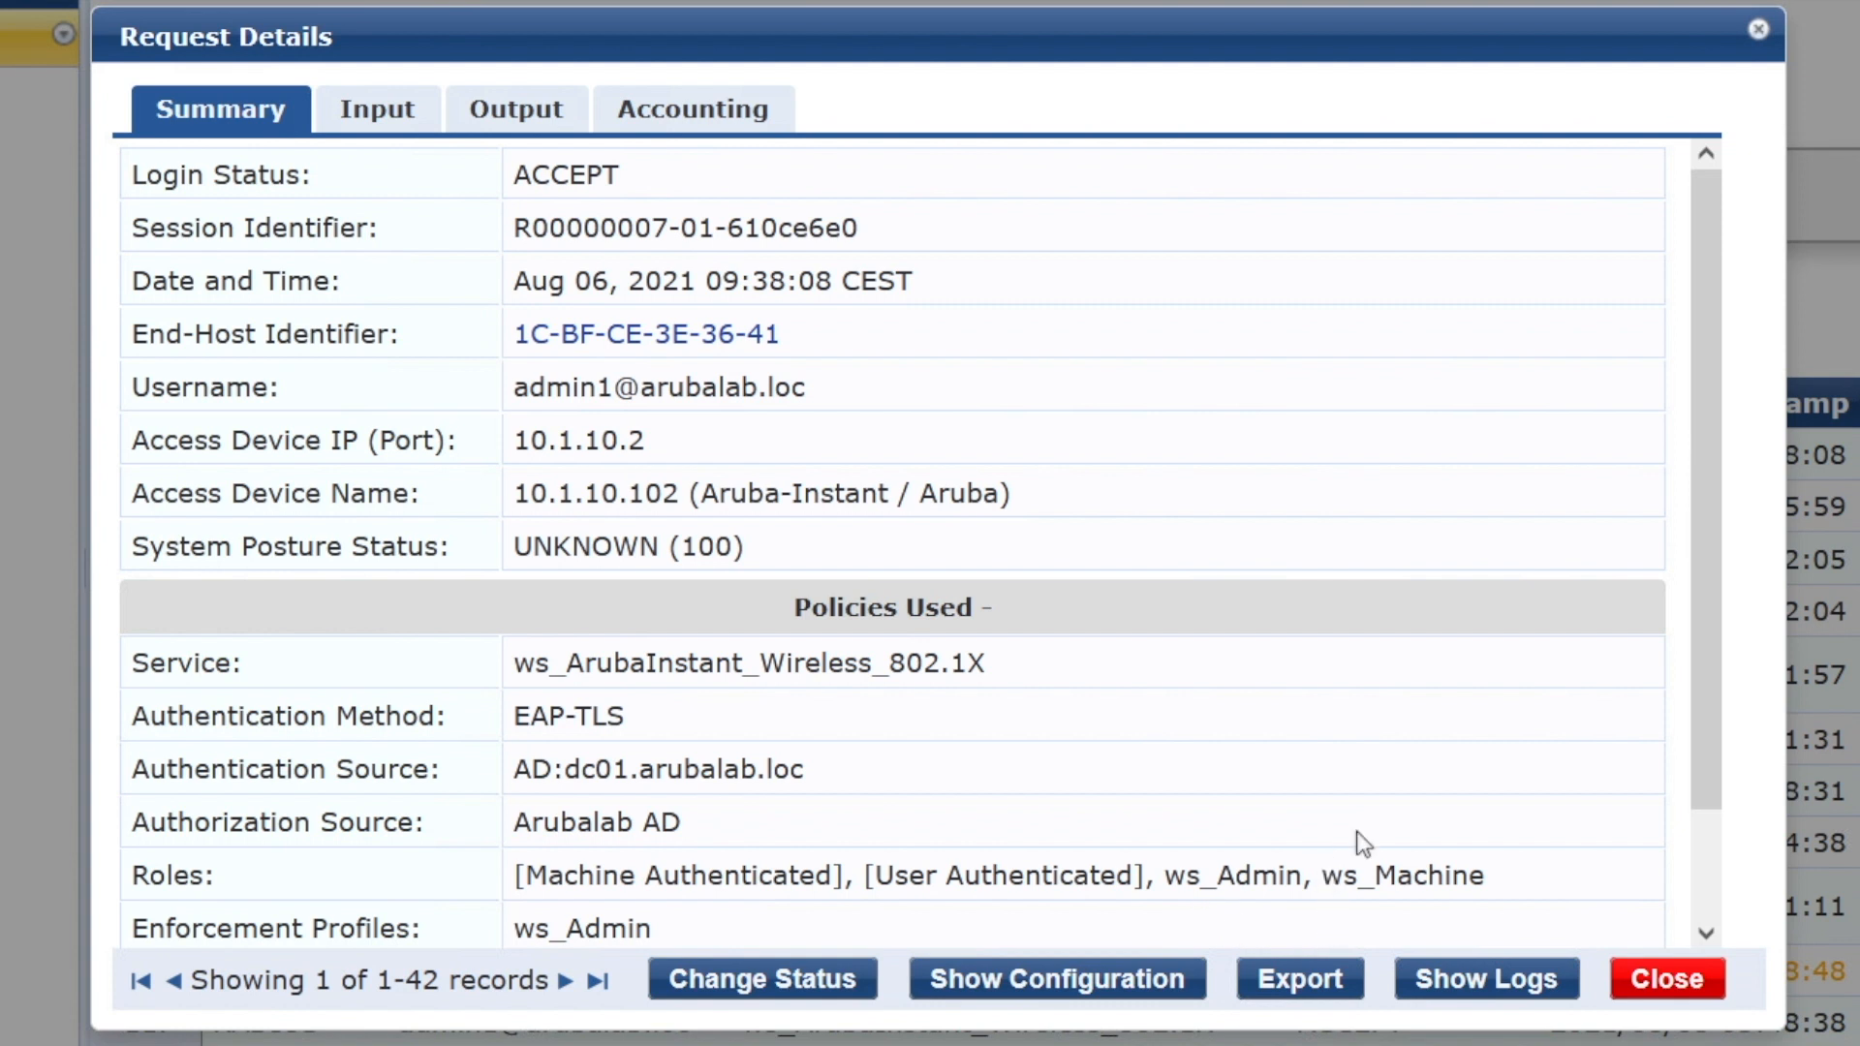
mouse_move(1492, 827)
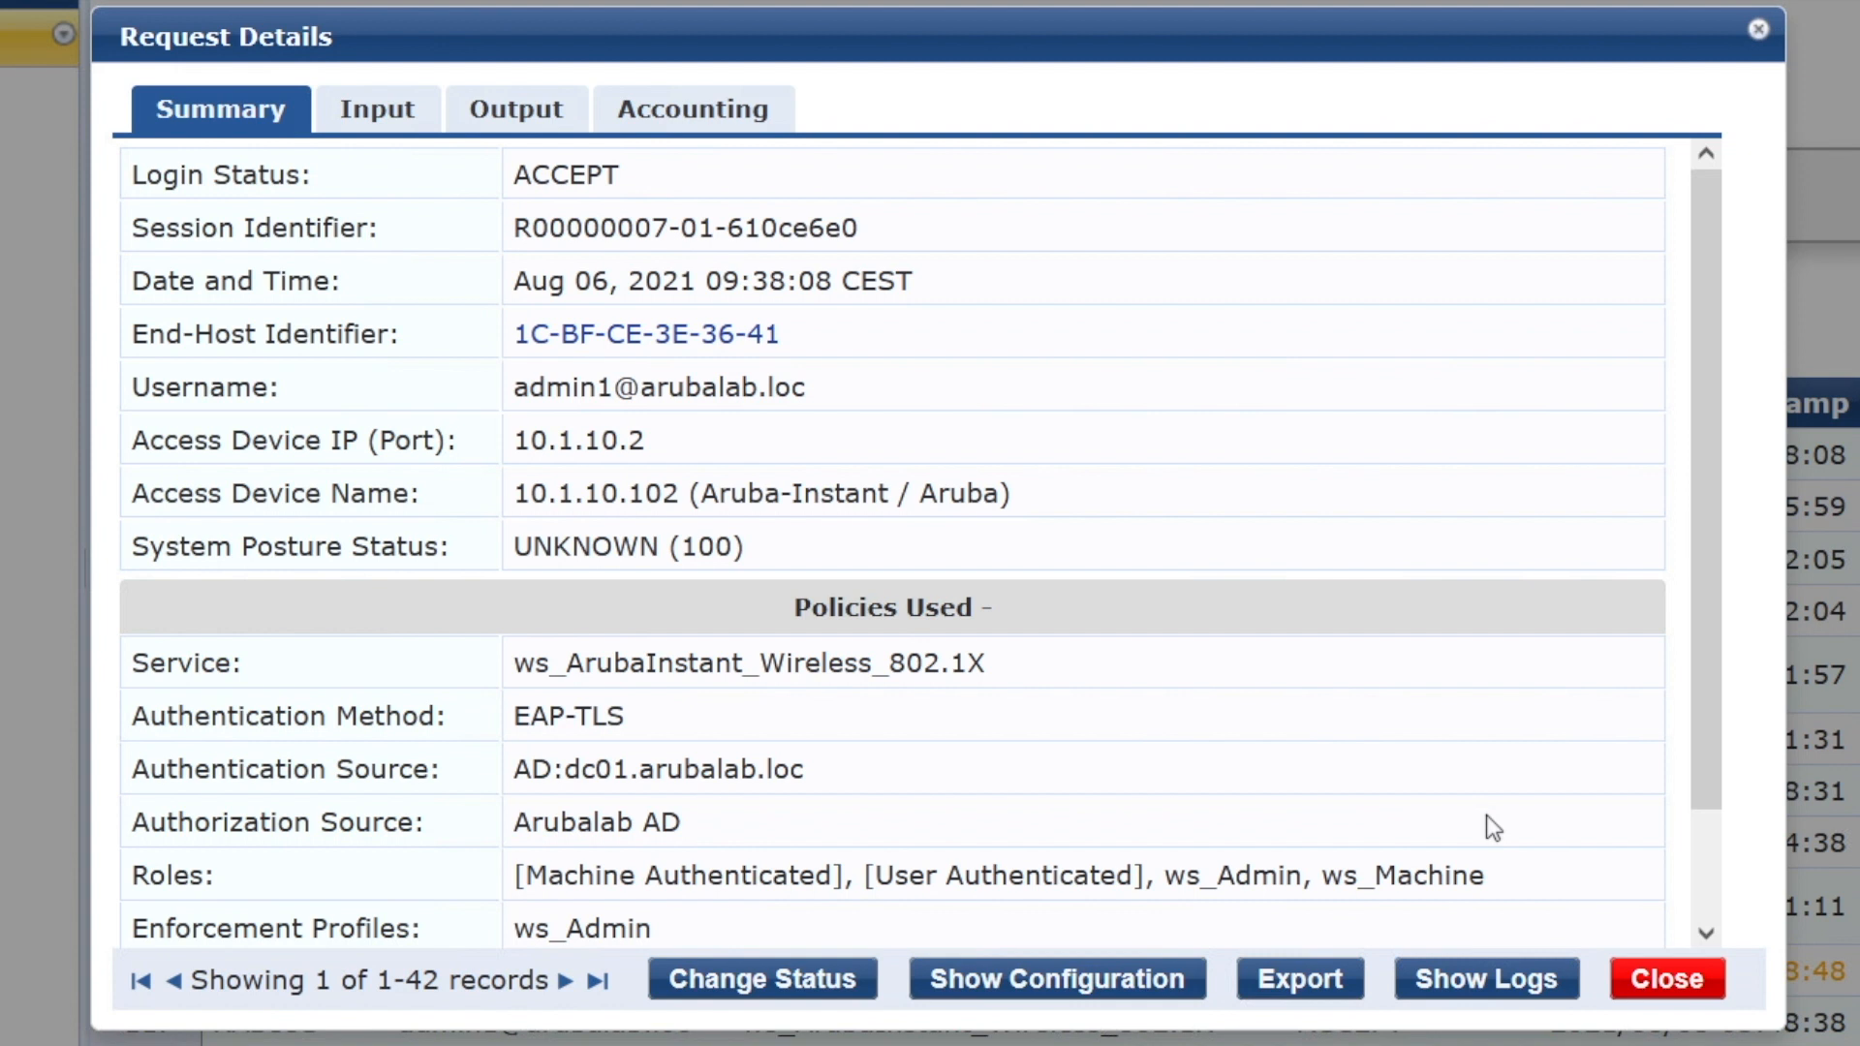
mouse_move(475, 892)
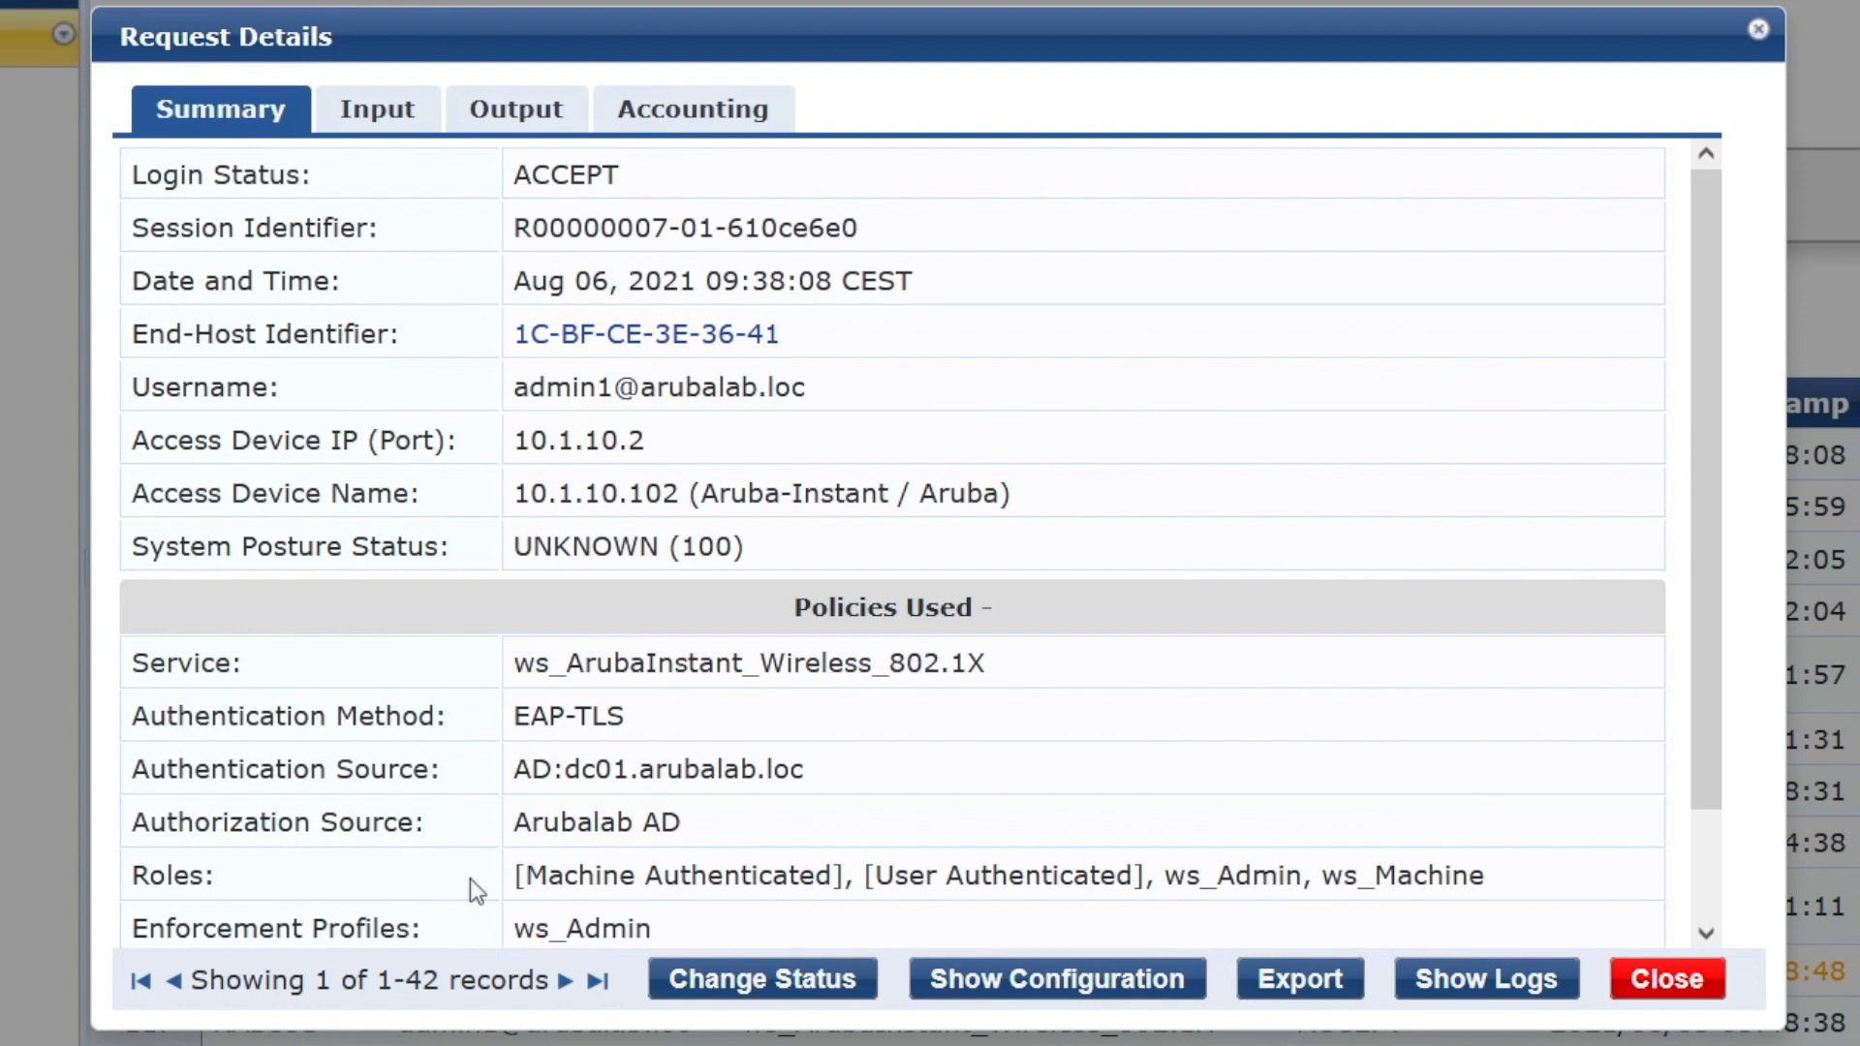
mouse_move(473, 905)
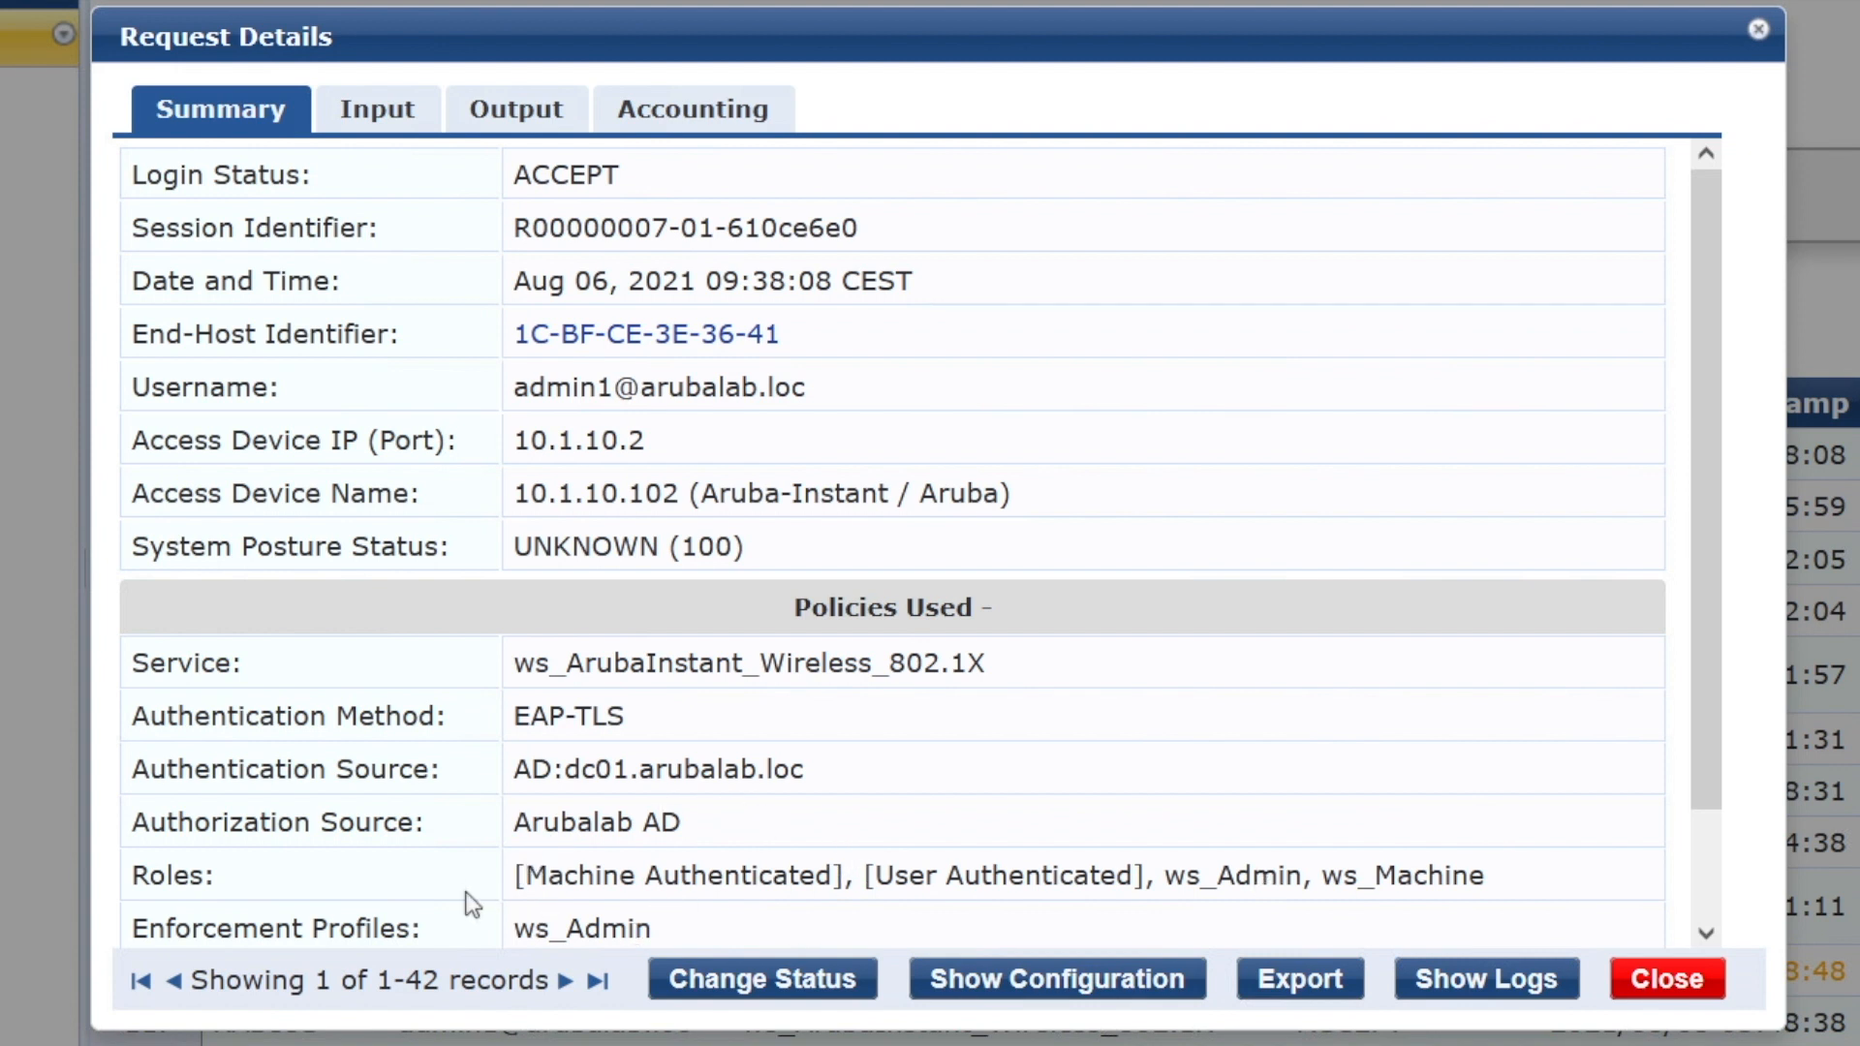
mouse_move(651, 934)
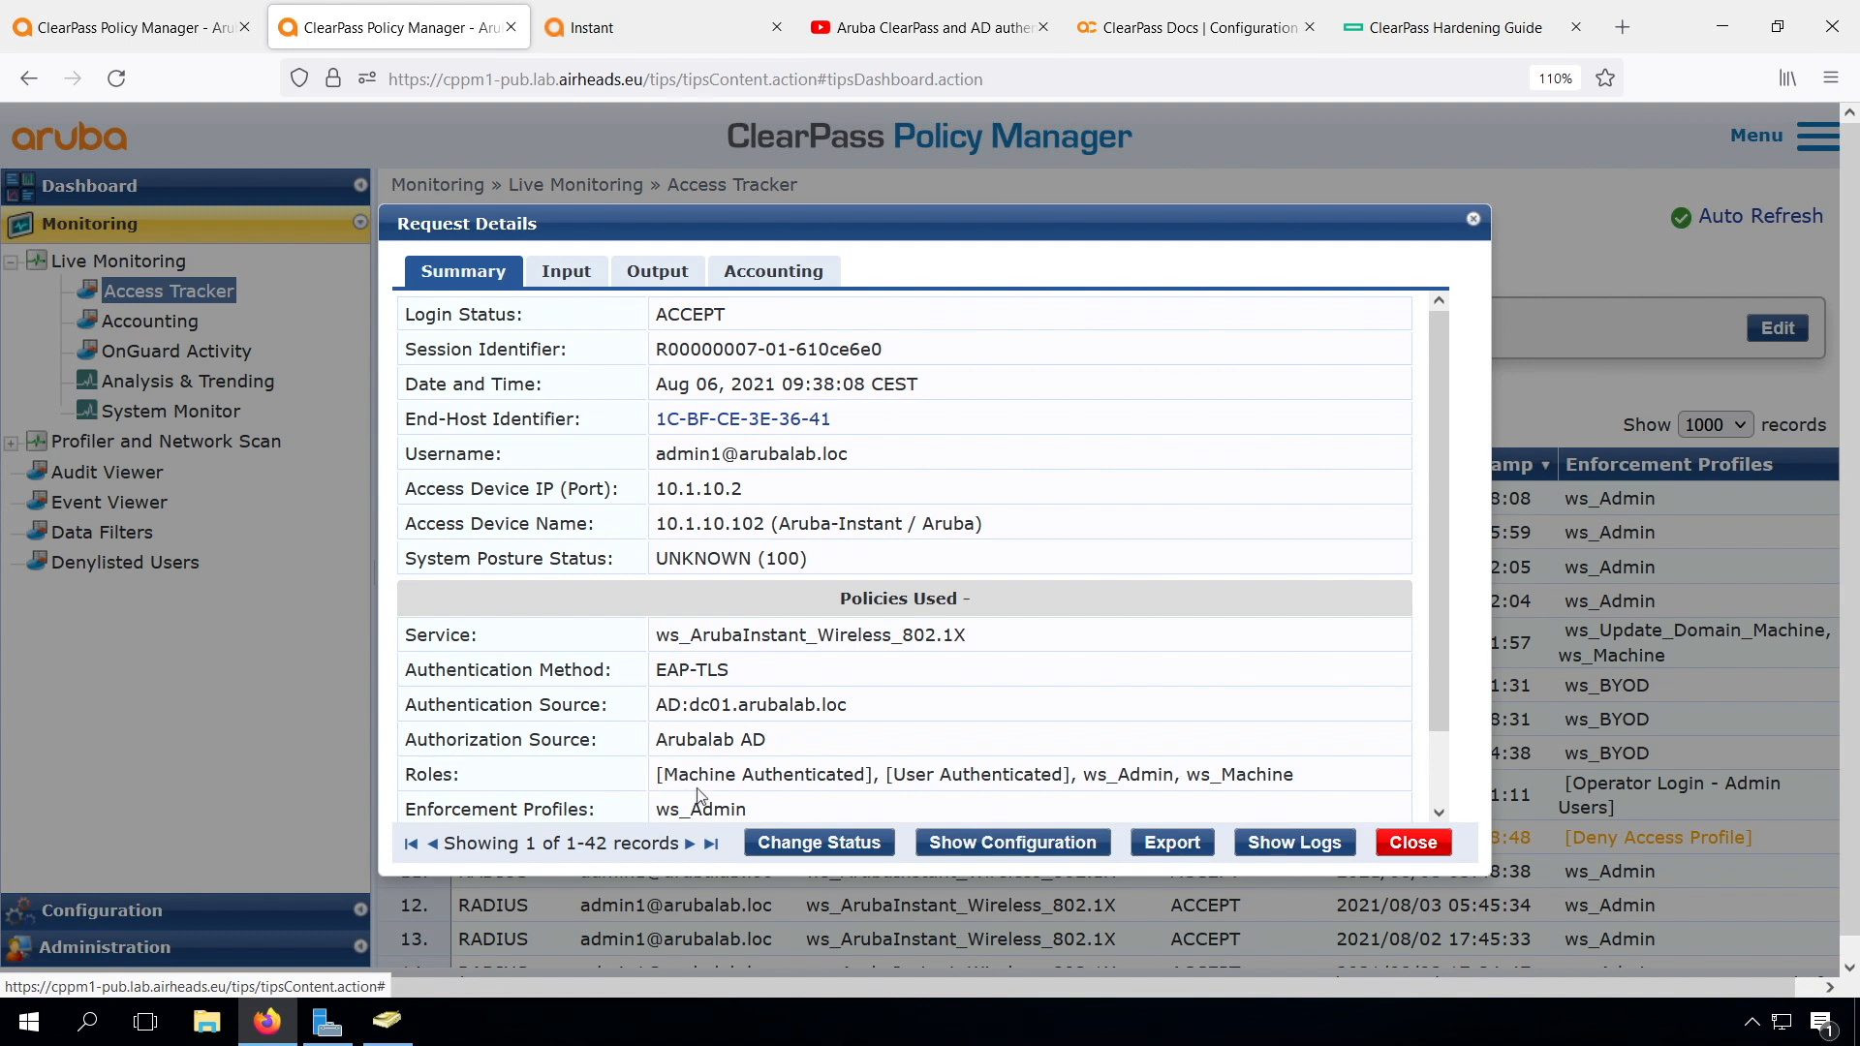
mouse_move(1112, 763)
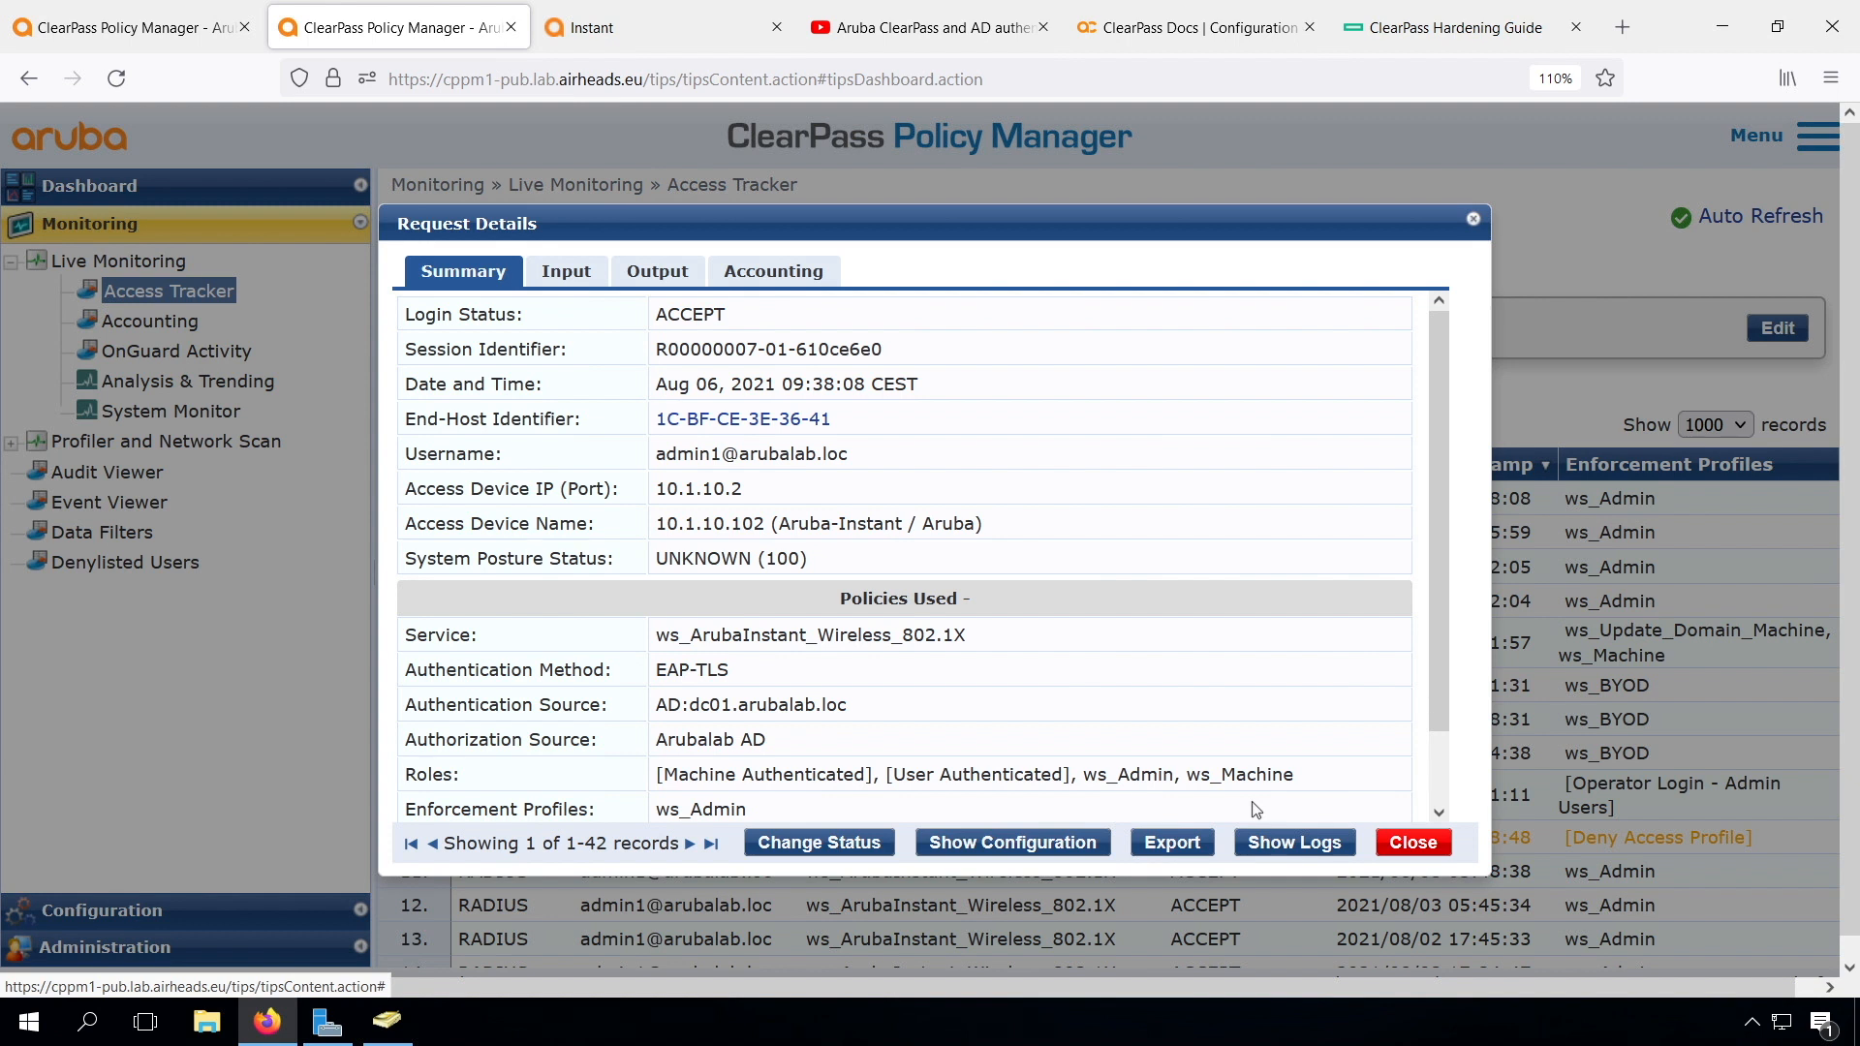
mouse_move(847, 757)
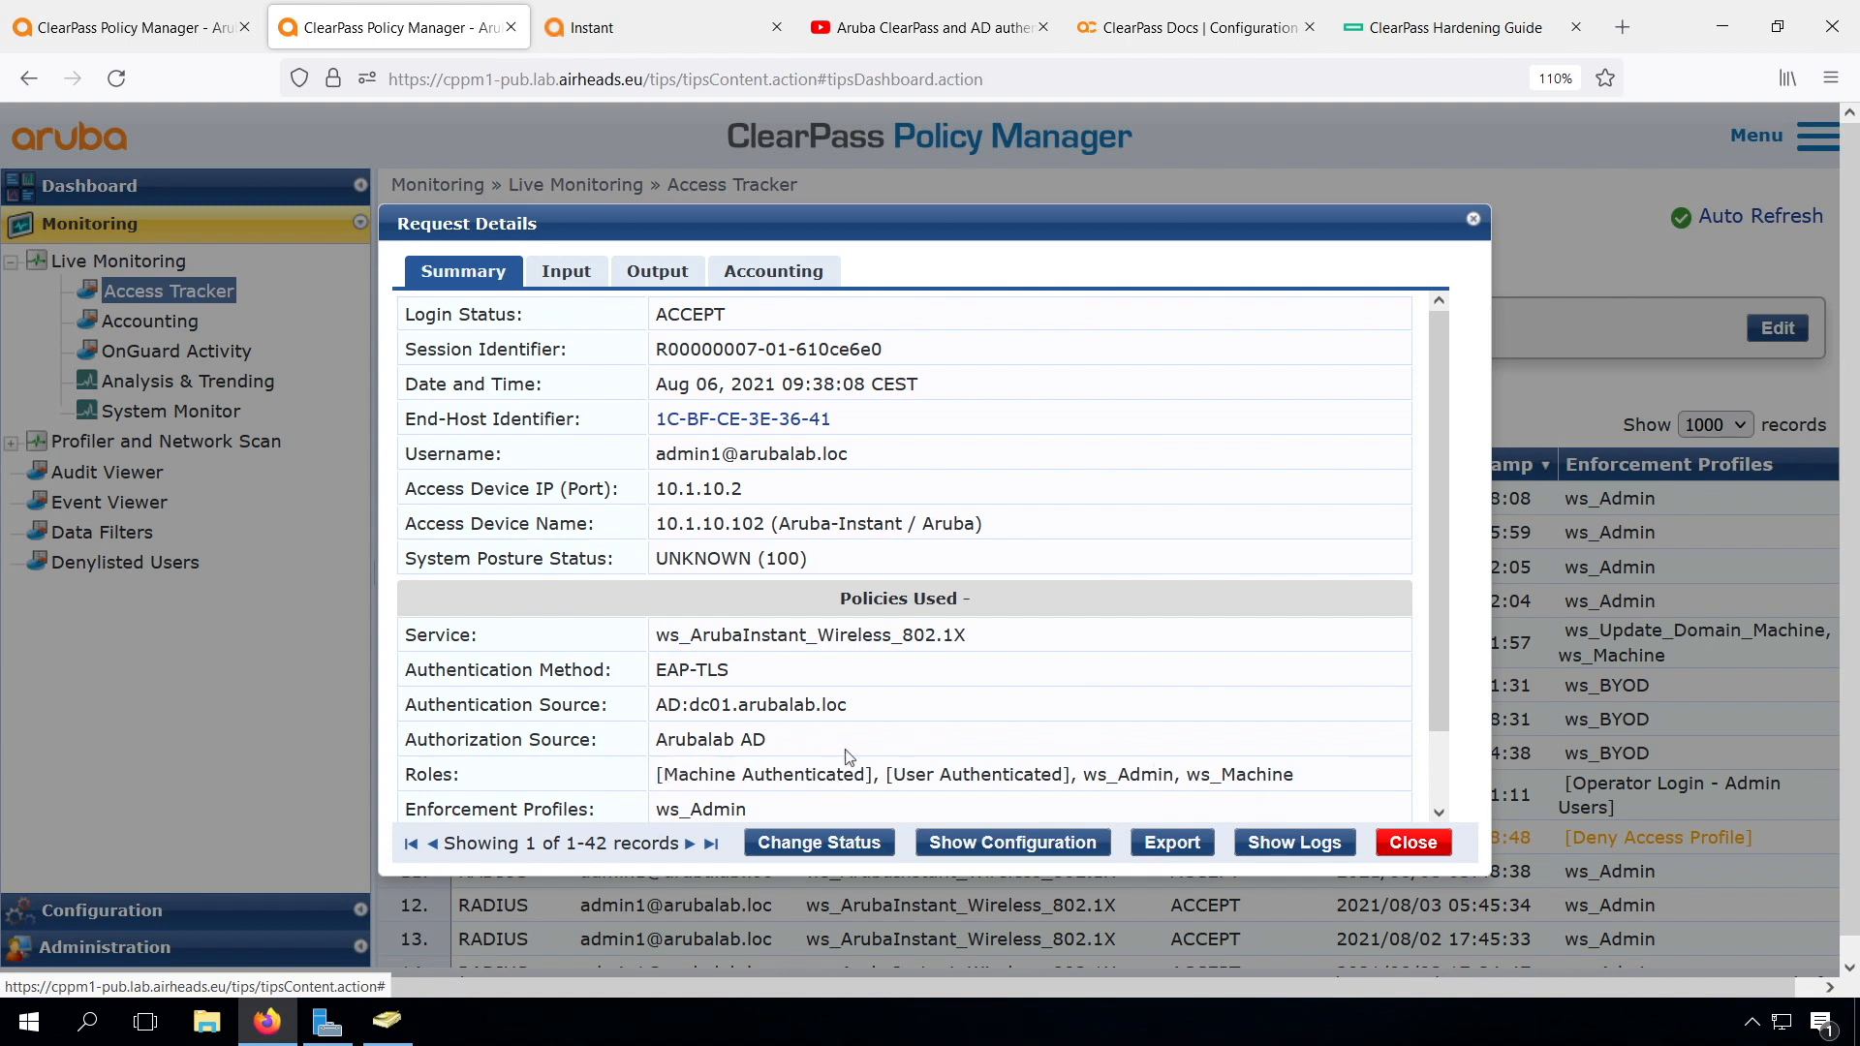
mouse_move(835, 769)
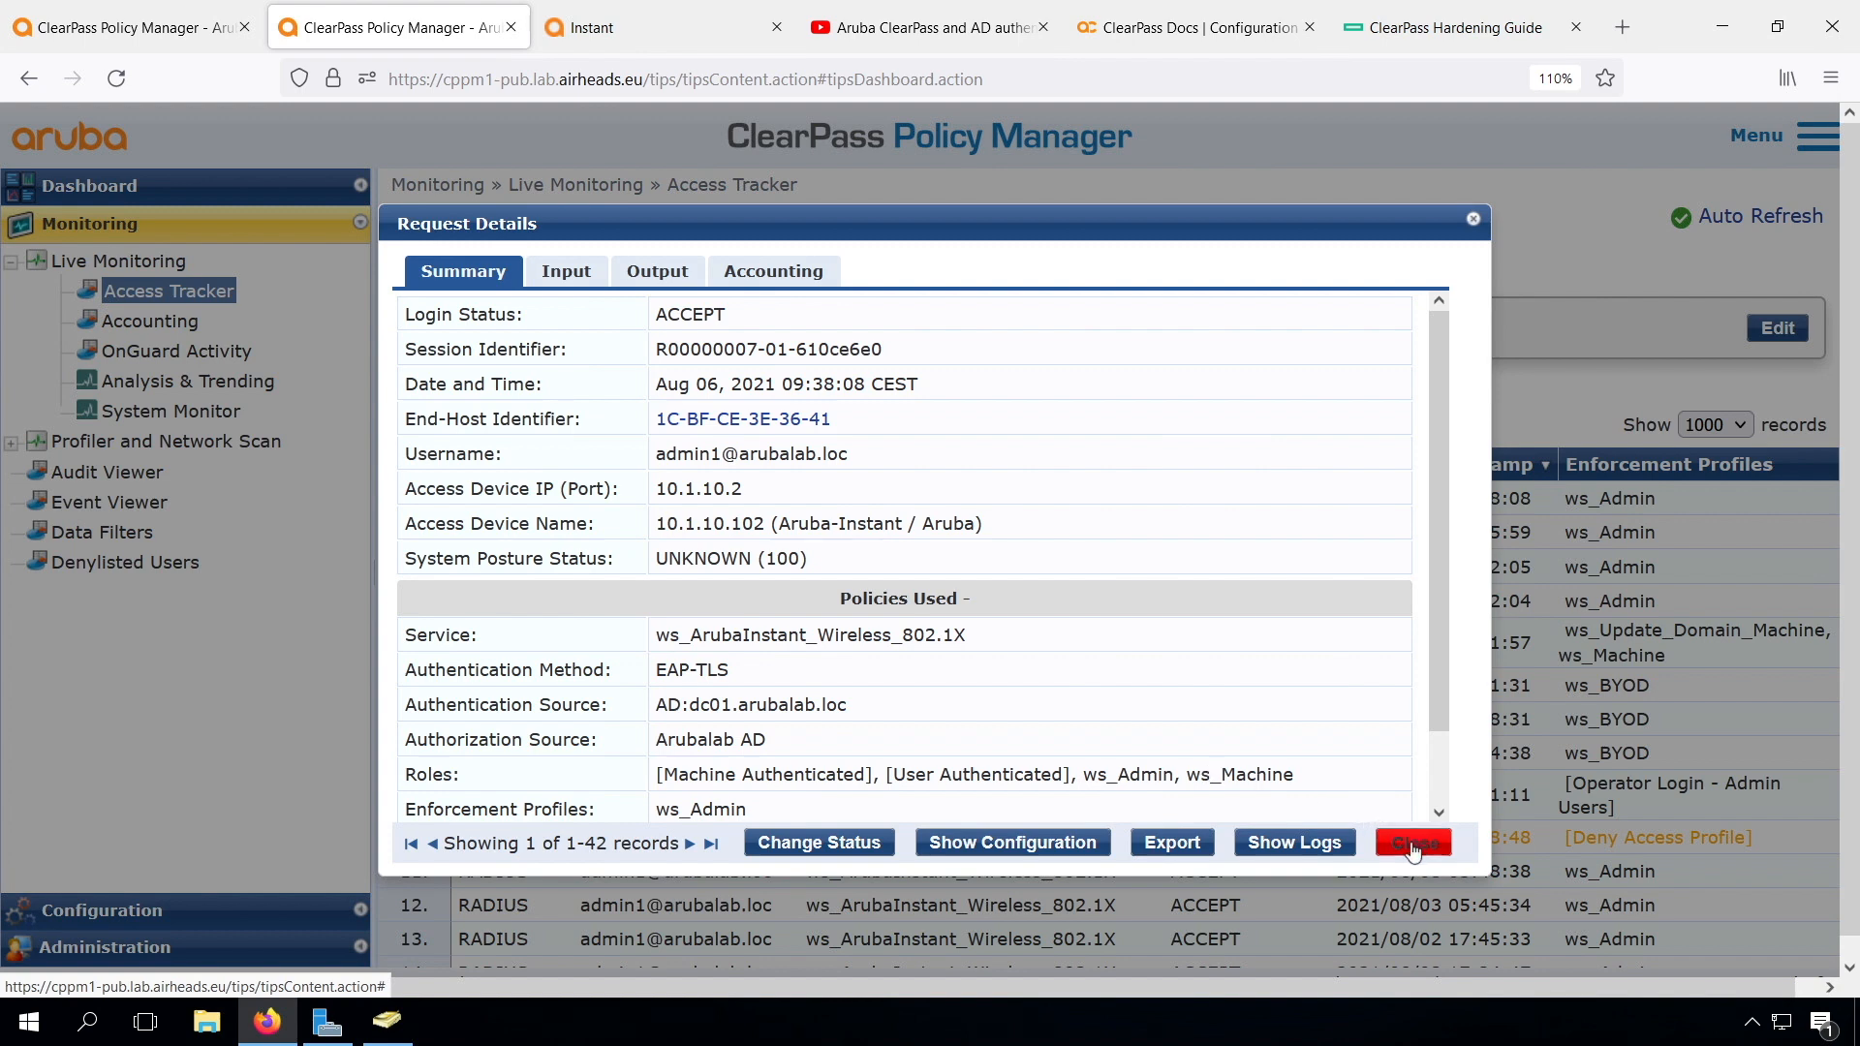
- Leave the request details and go to Configuration > Authentication > Methods
click(1413, 843)
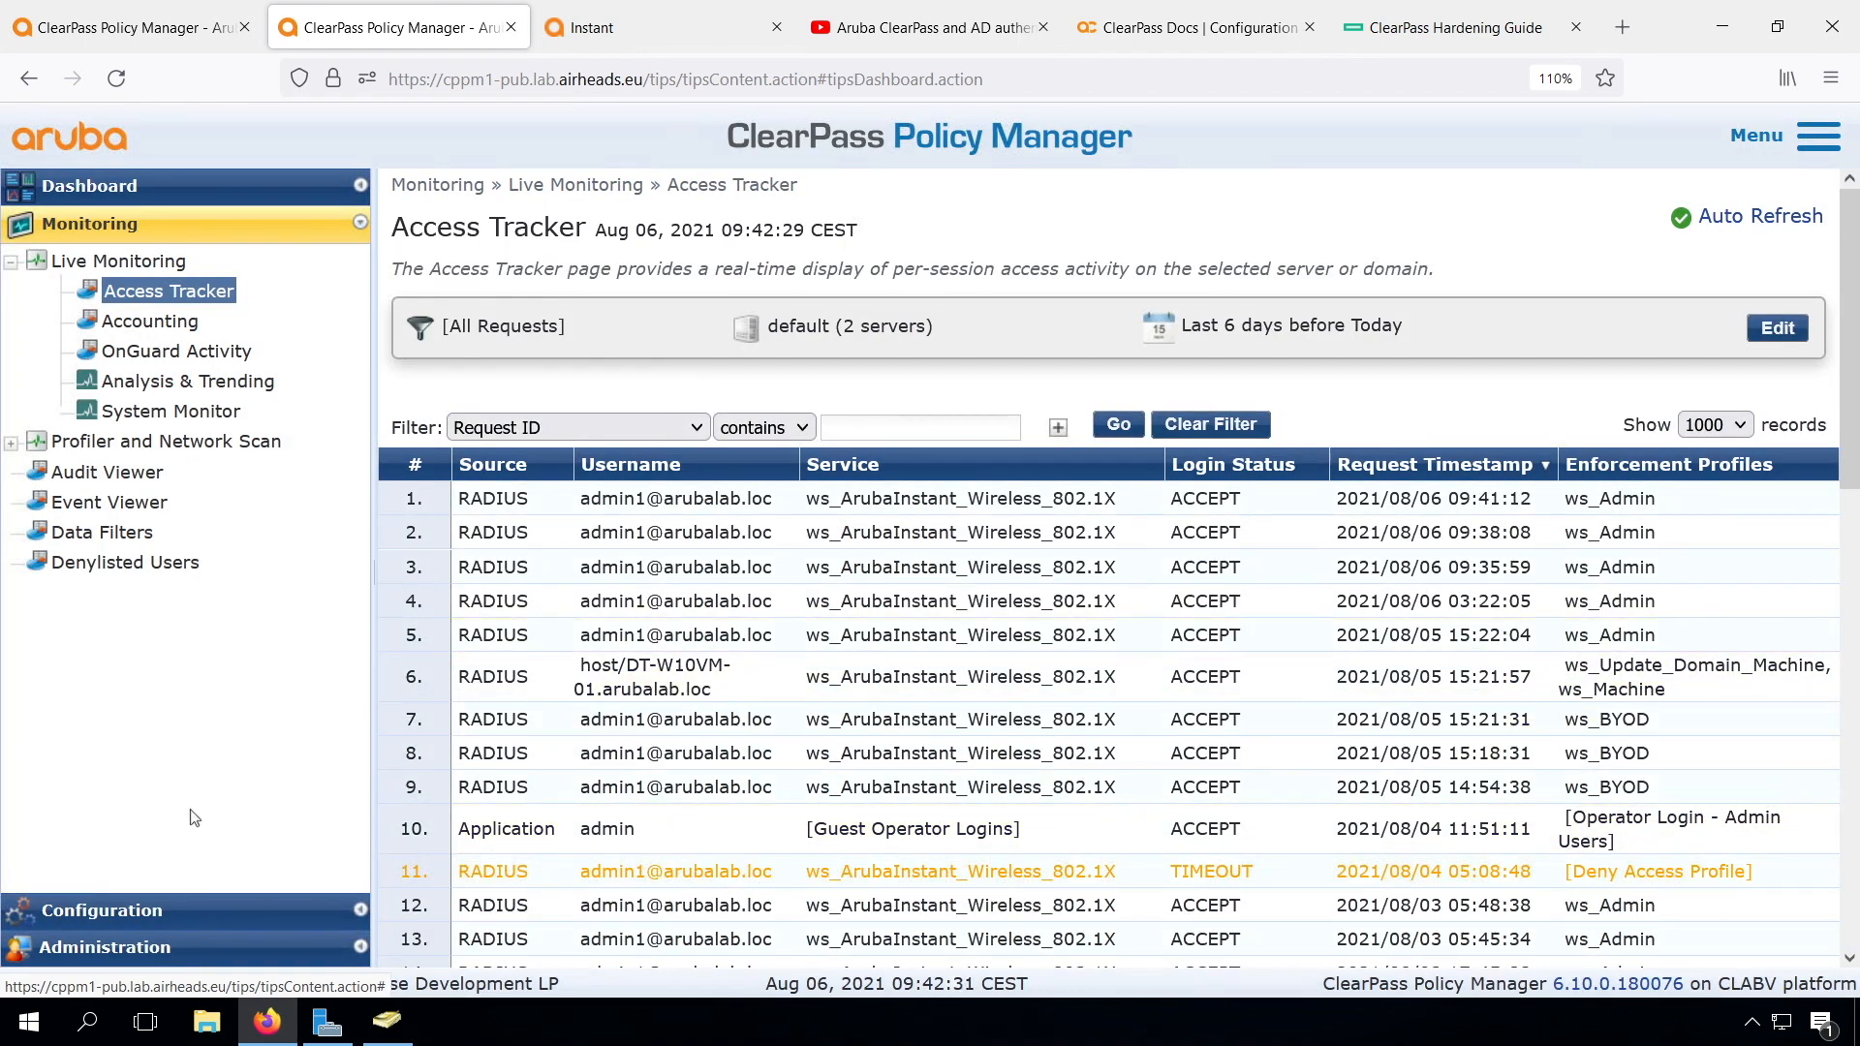
click(101, 911)
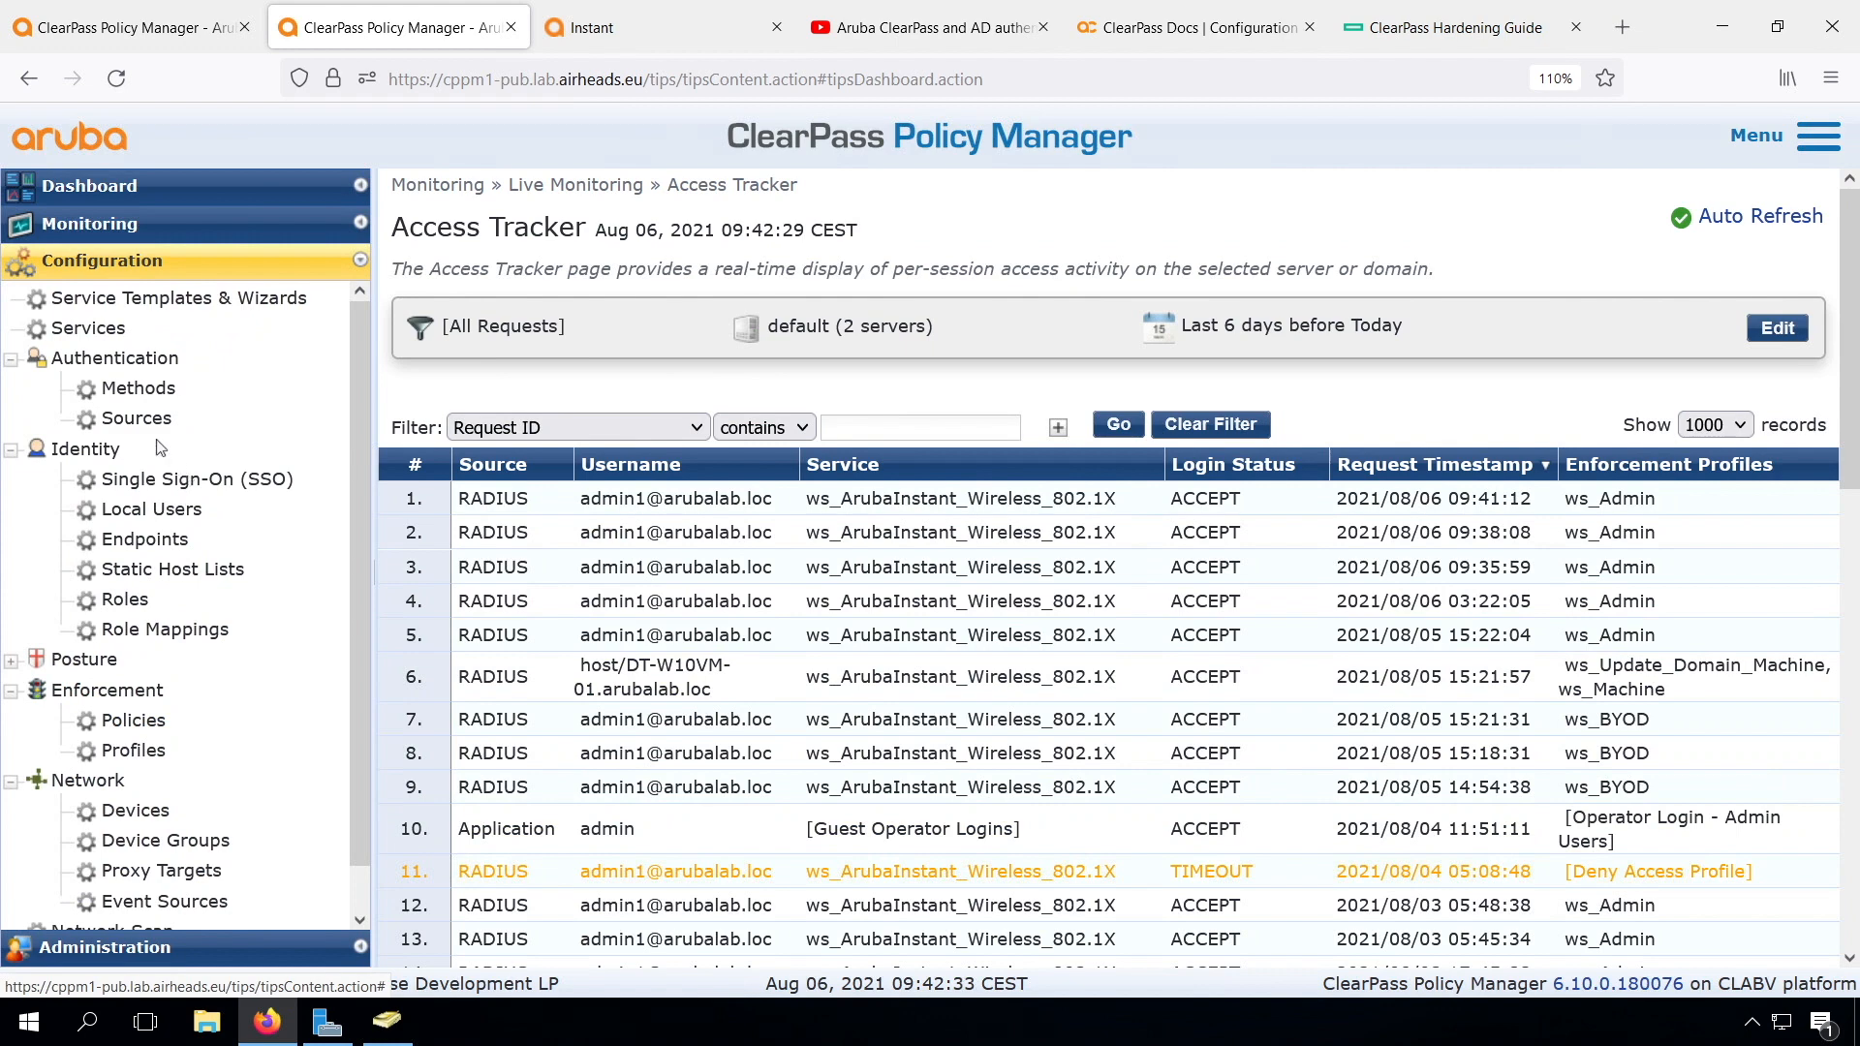
mouse_move(128, 390)
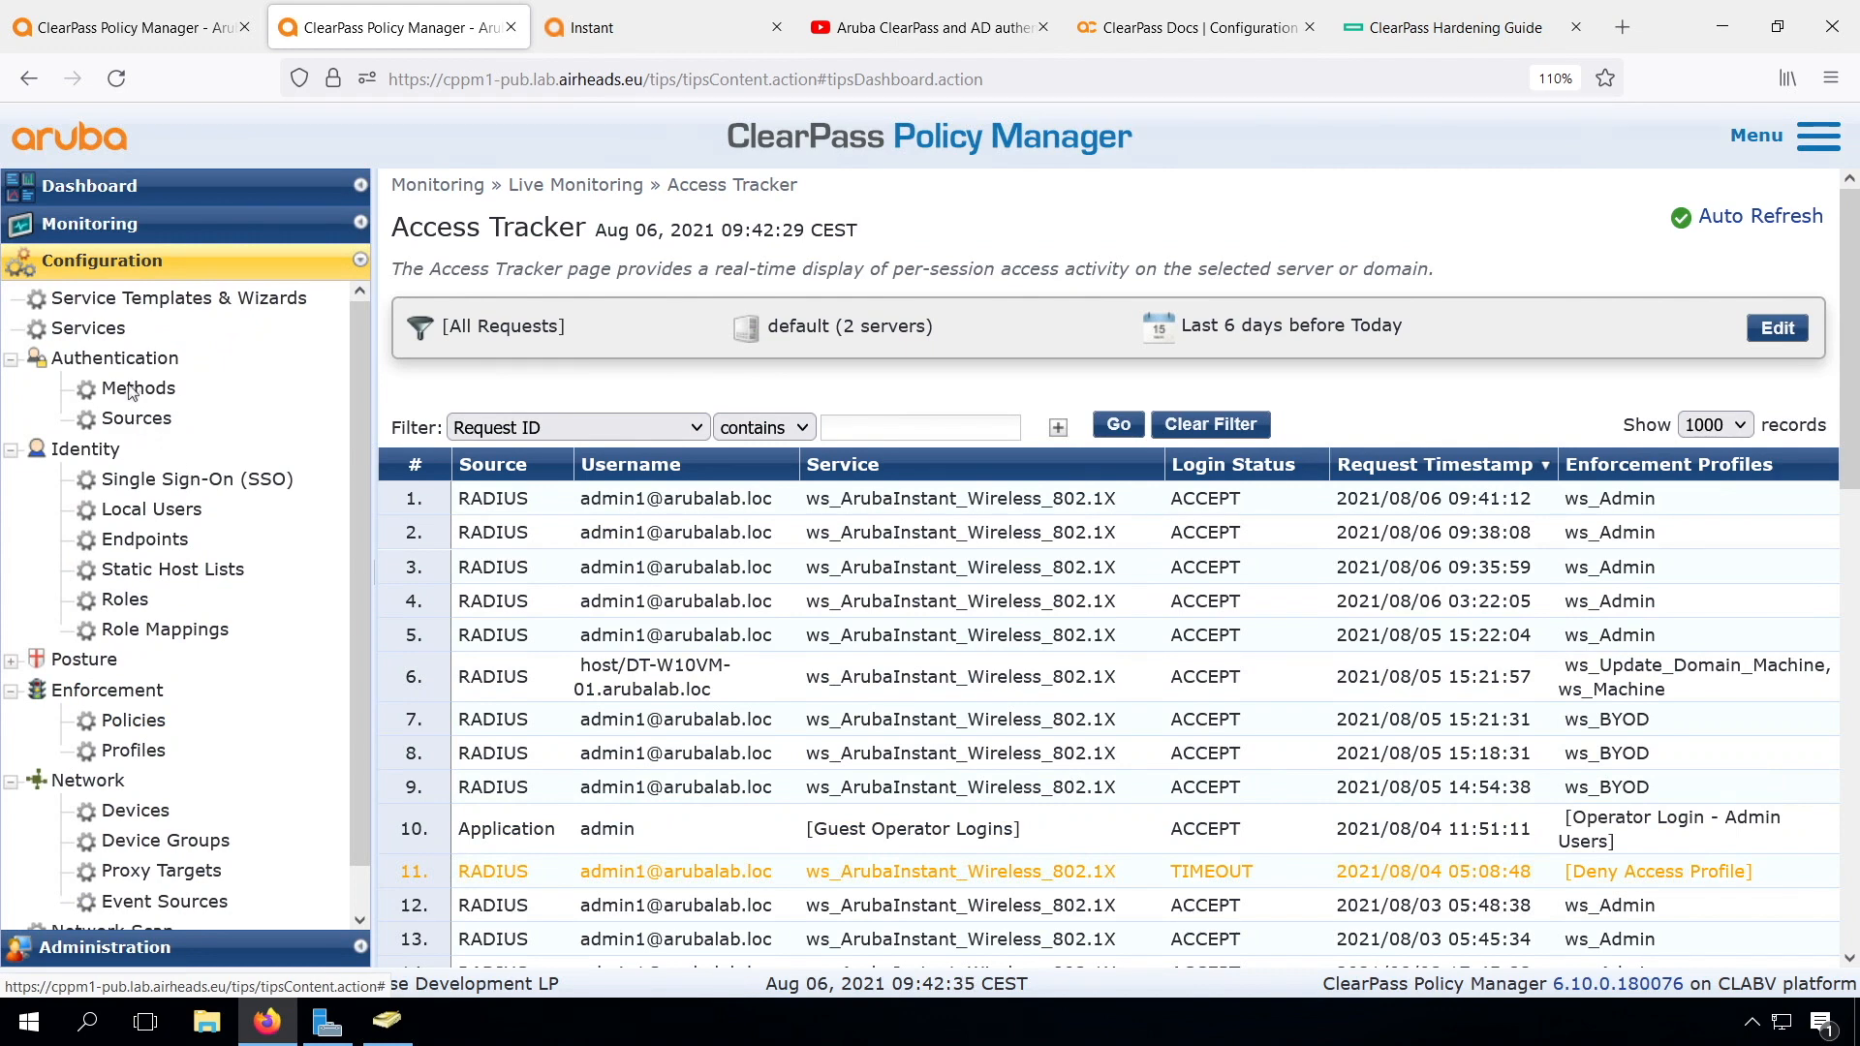
click(140, 387)
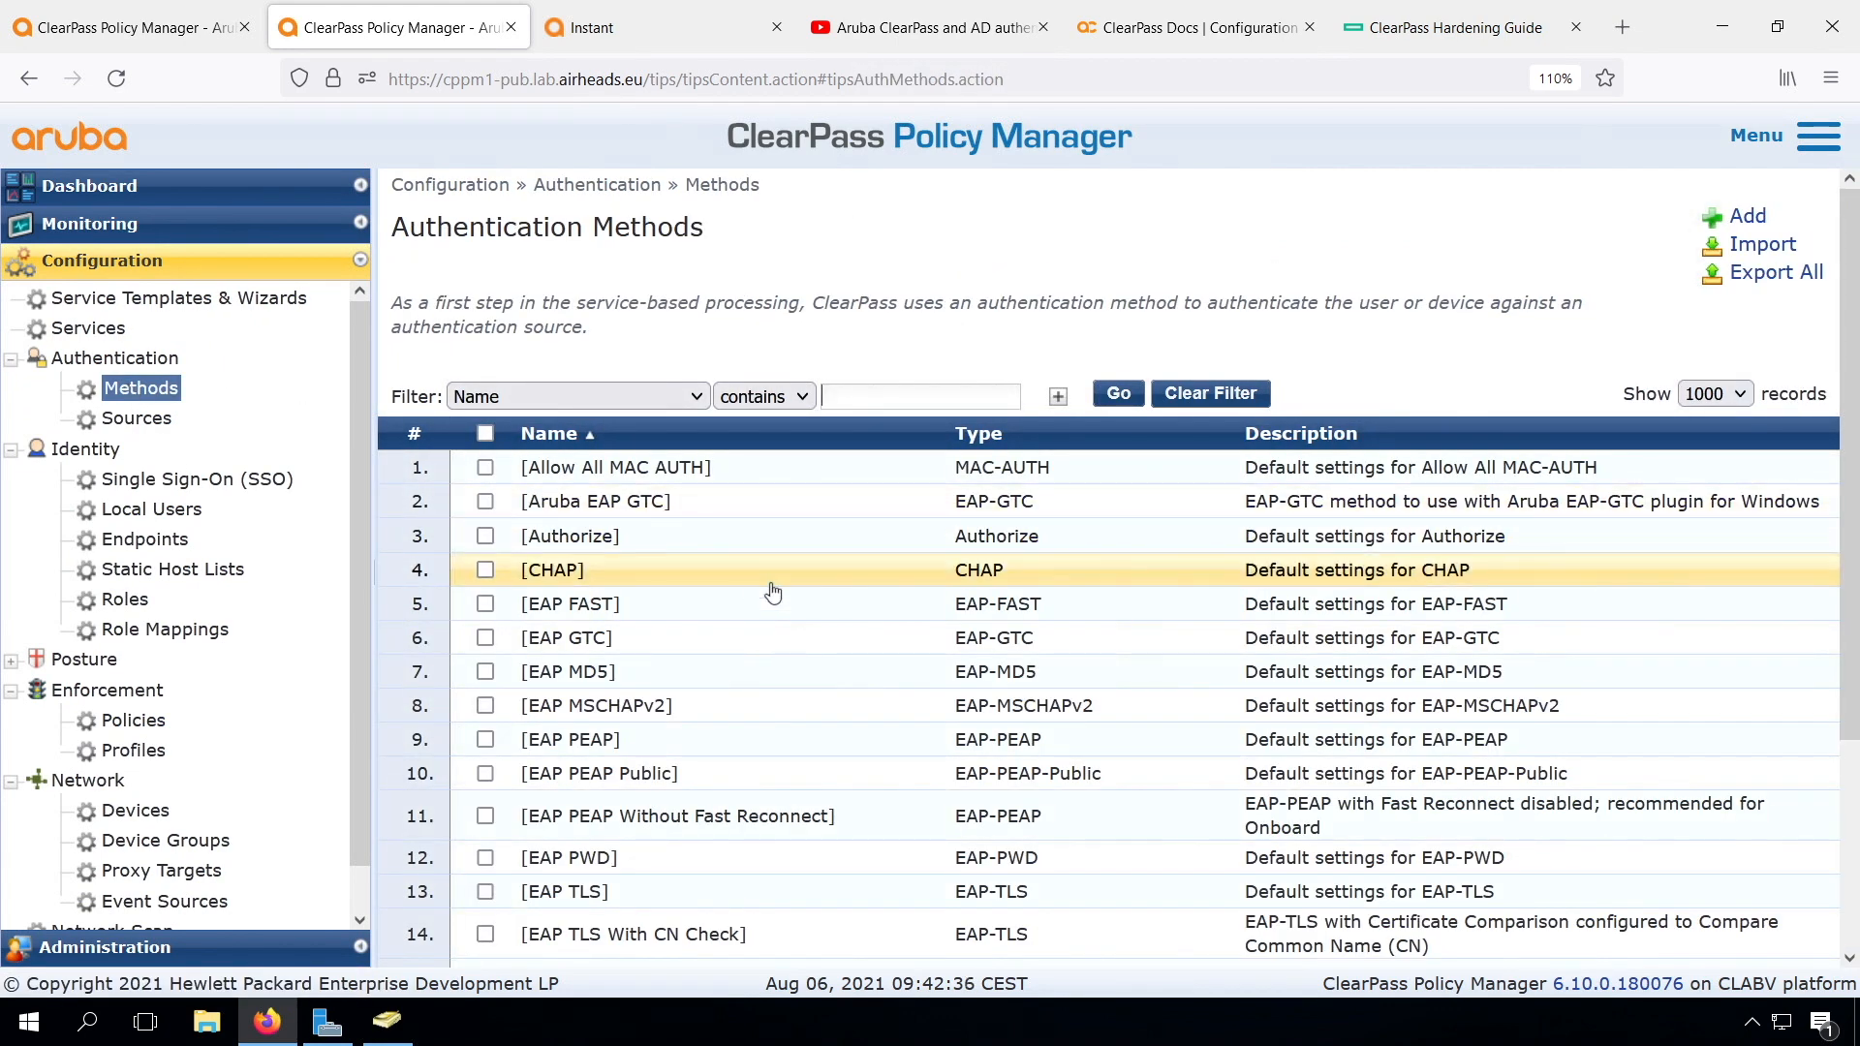
scroll(down, 3)
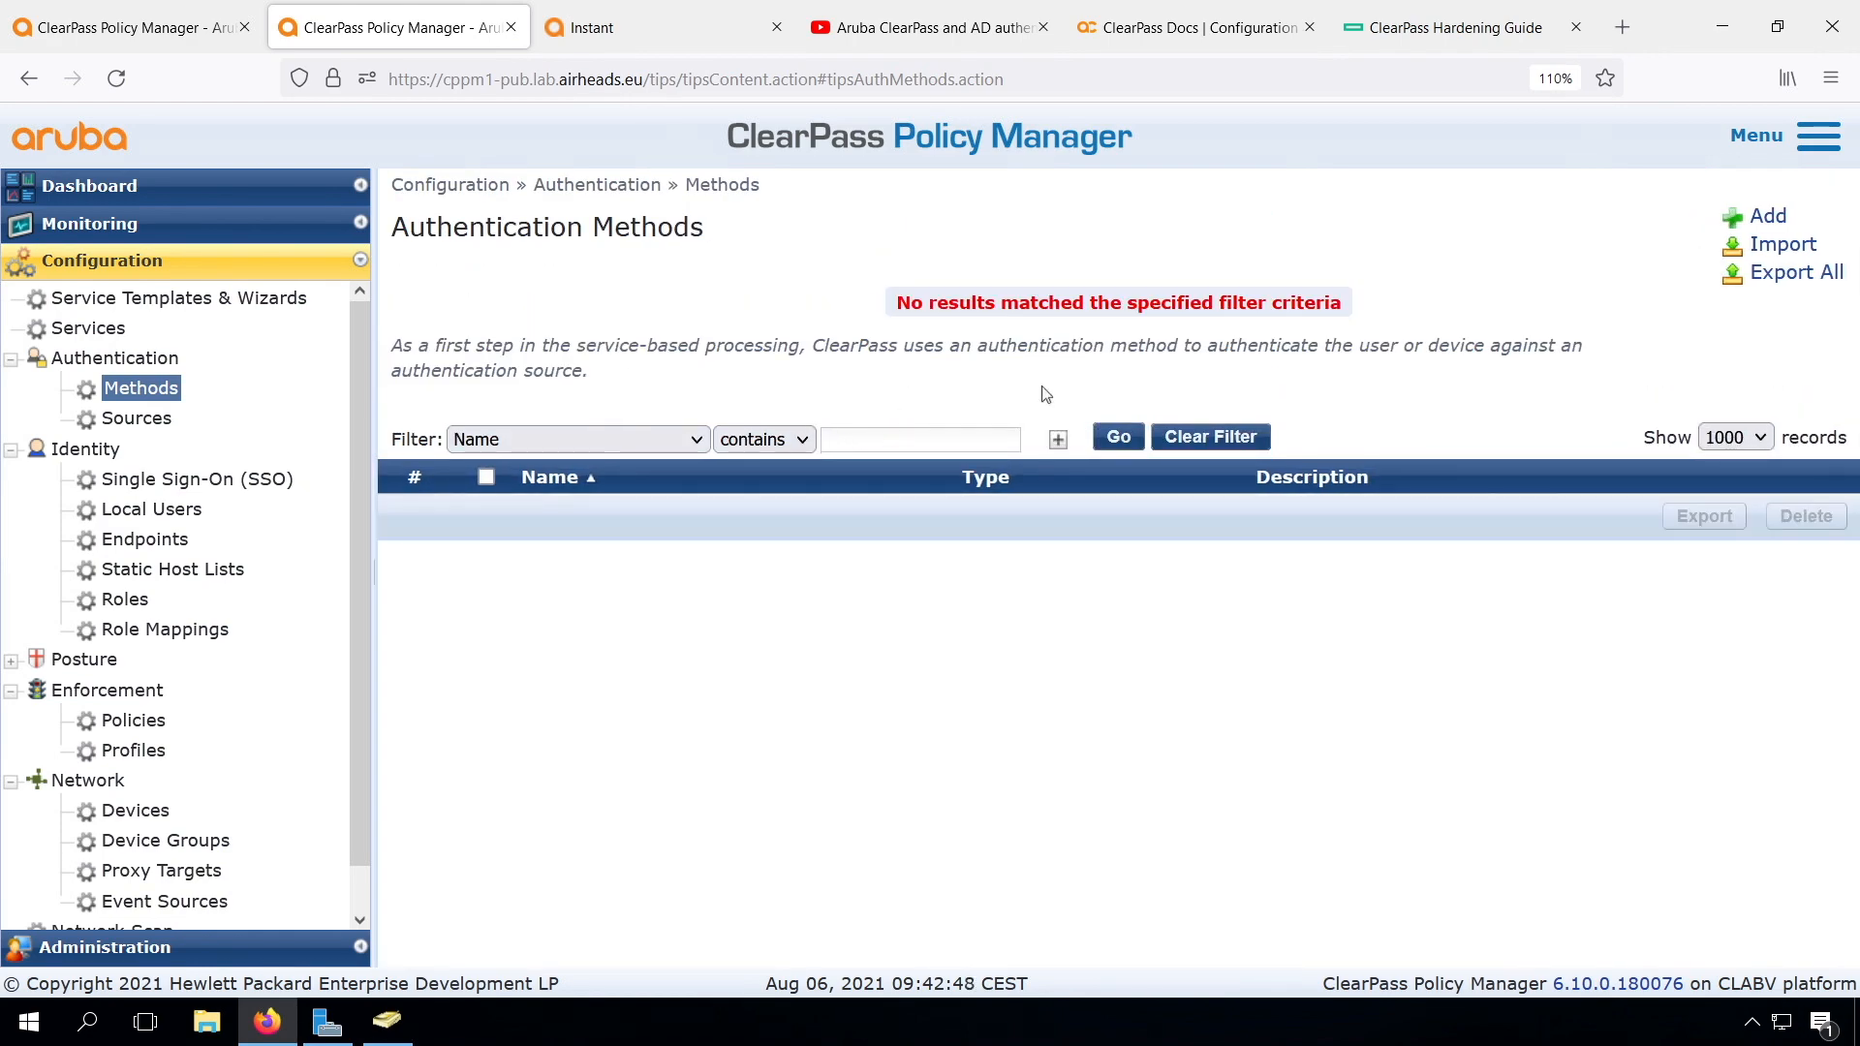
- Add method ws_TEAP of type TEAP reporting the Method-2 username in Access Tracker
text(ws_)
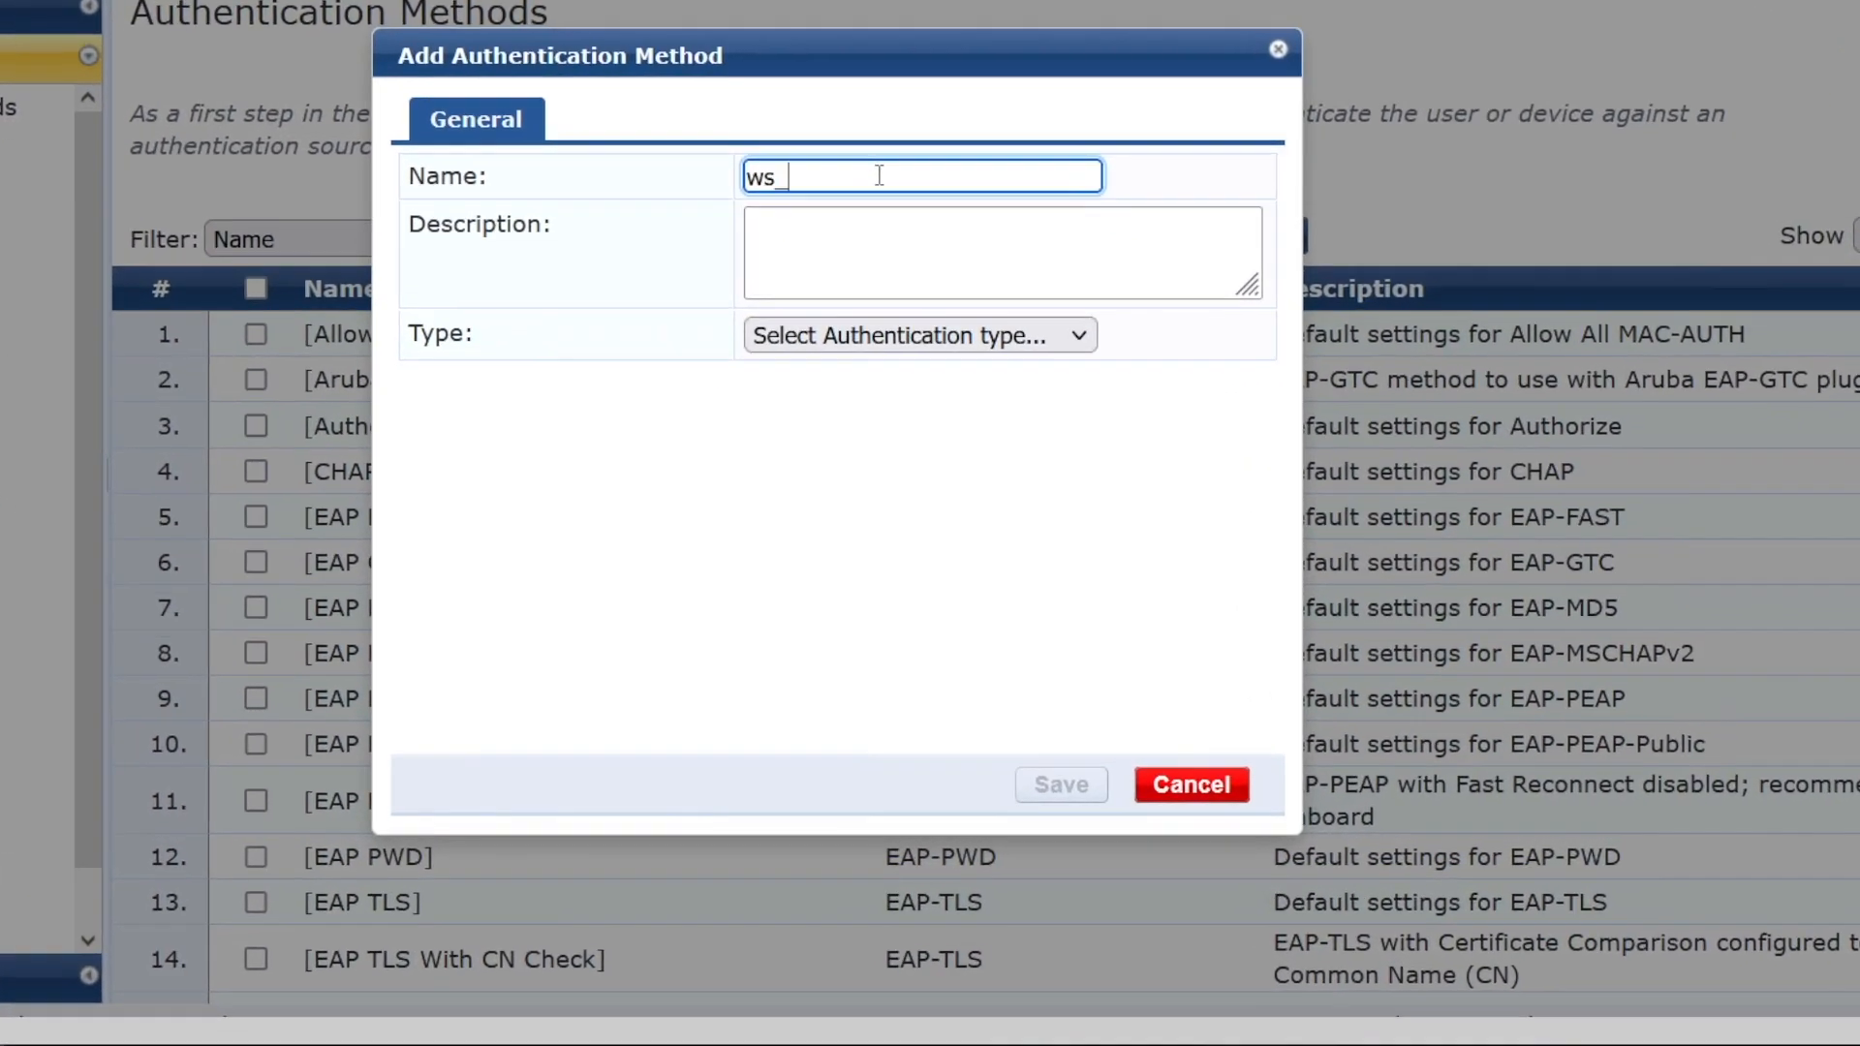
click(917, 324)
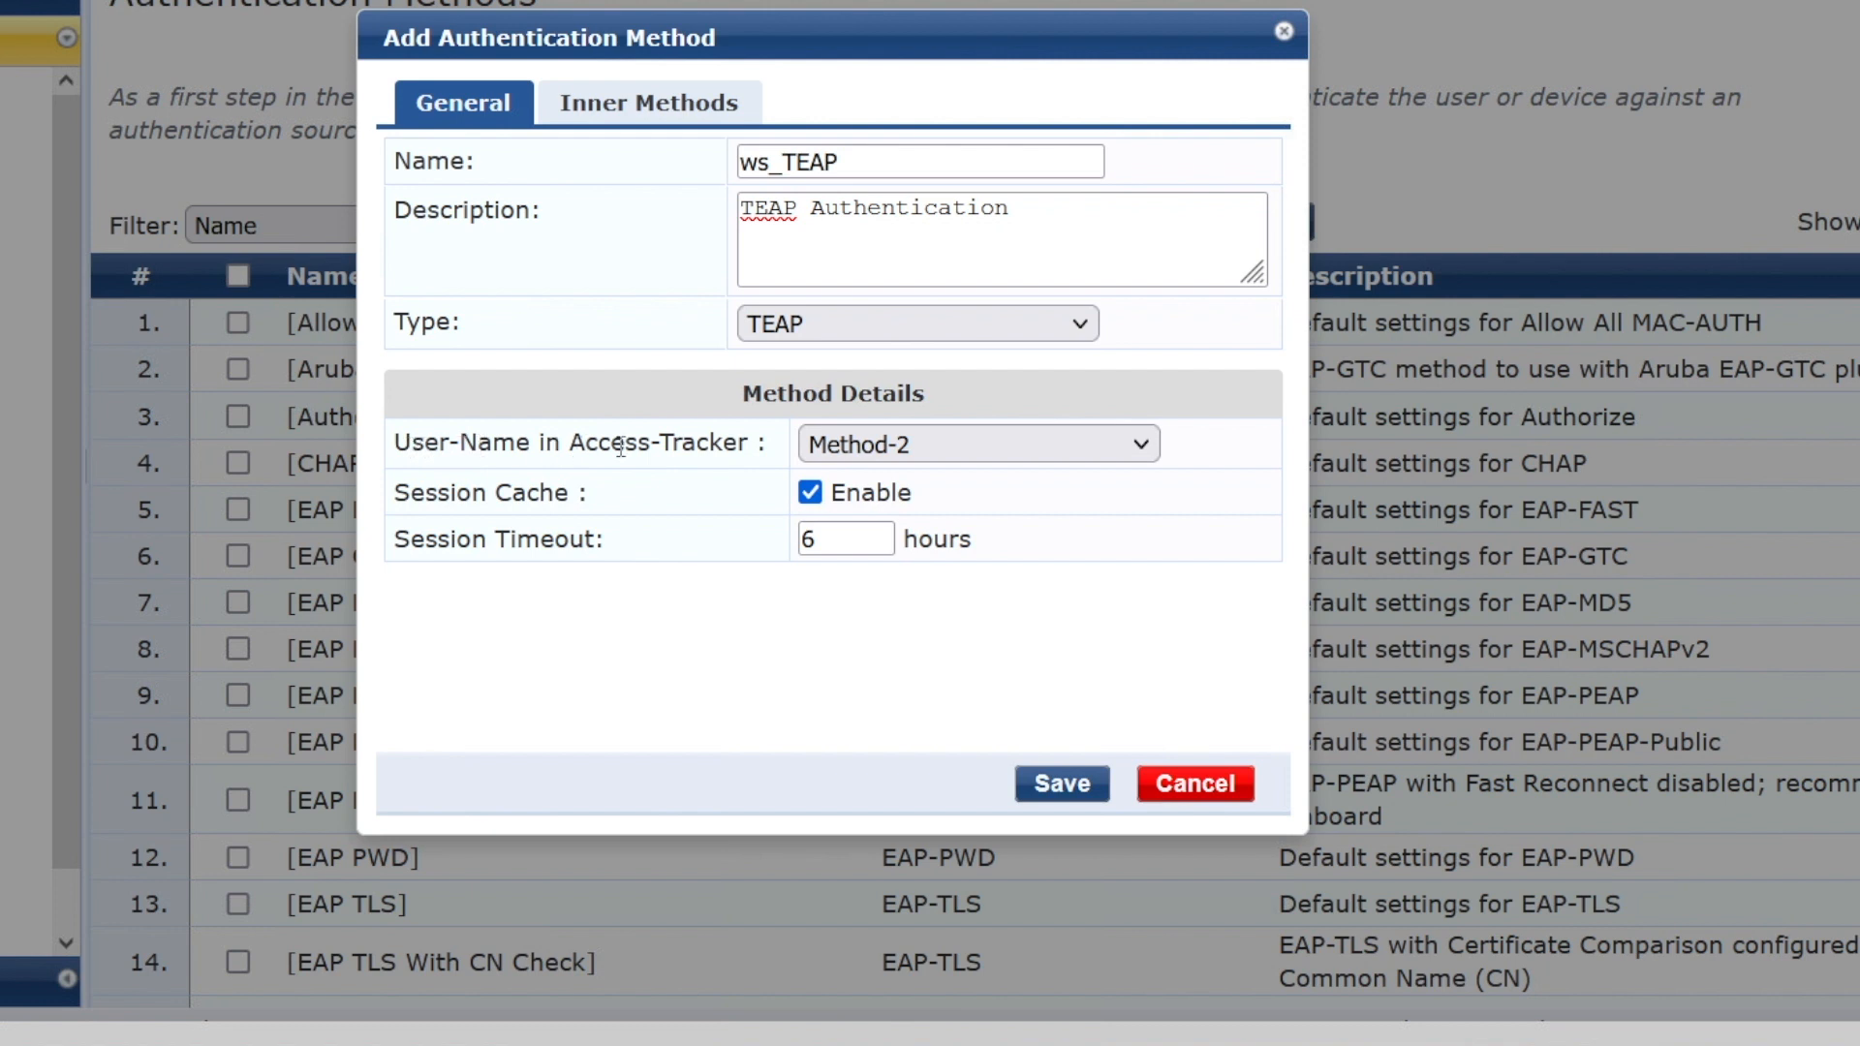
click(973, 444)
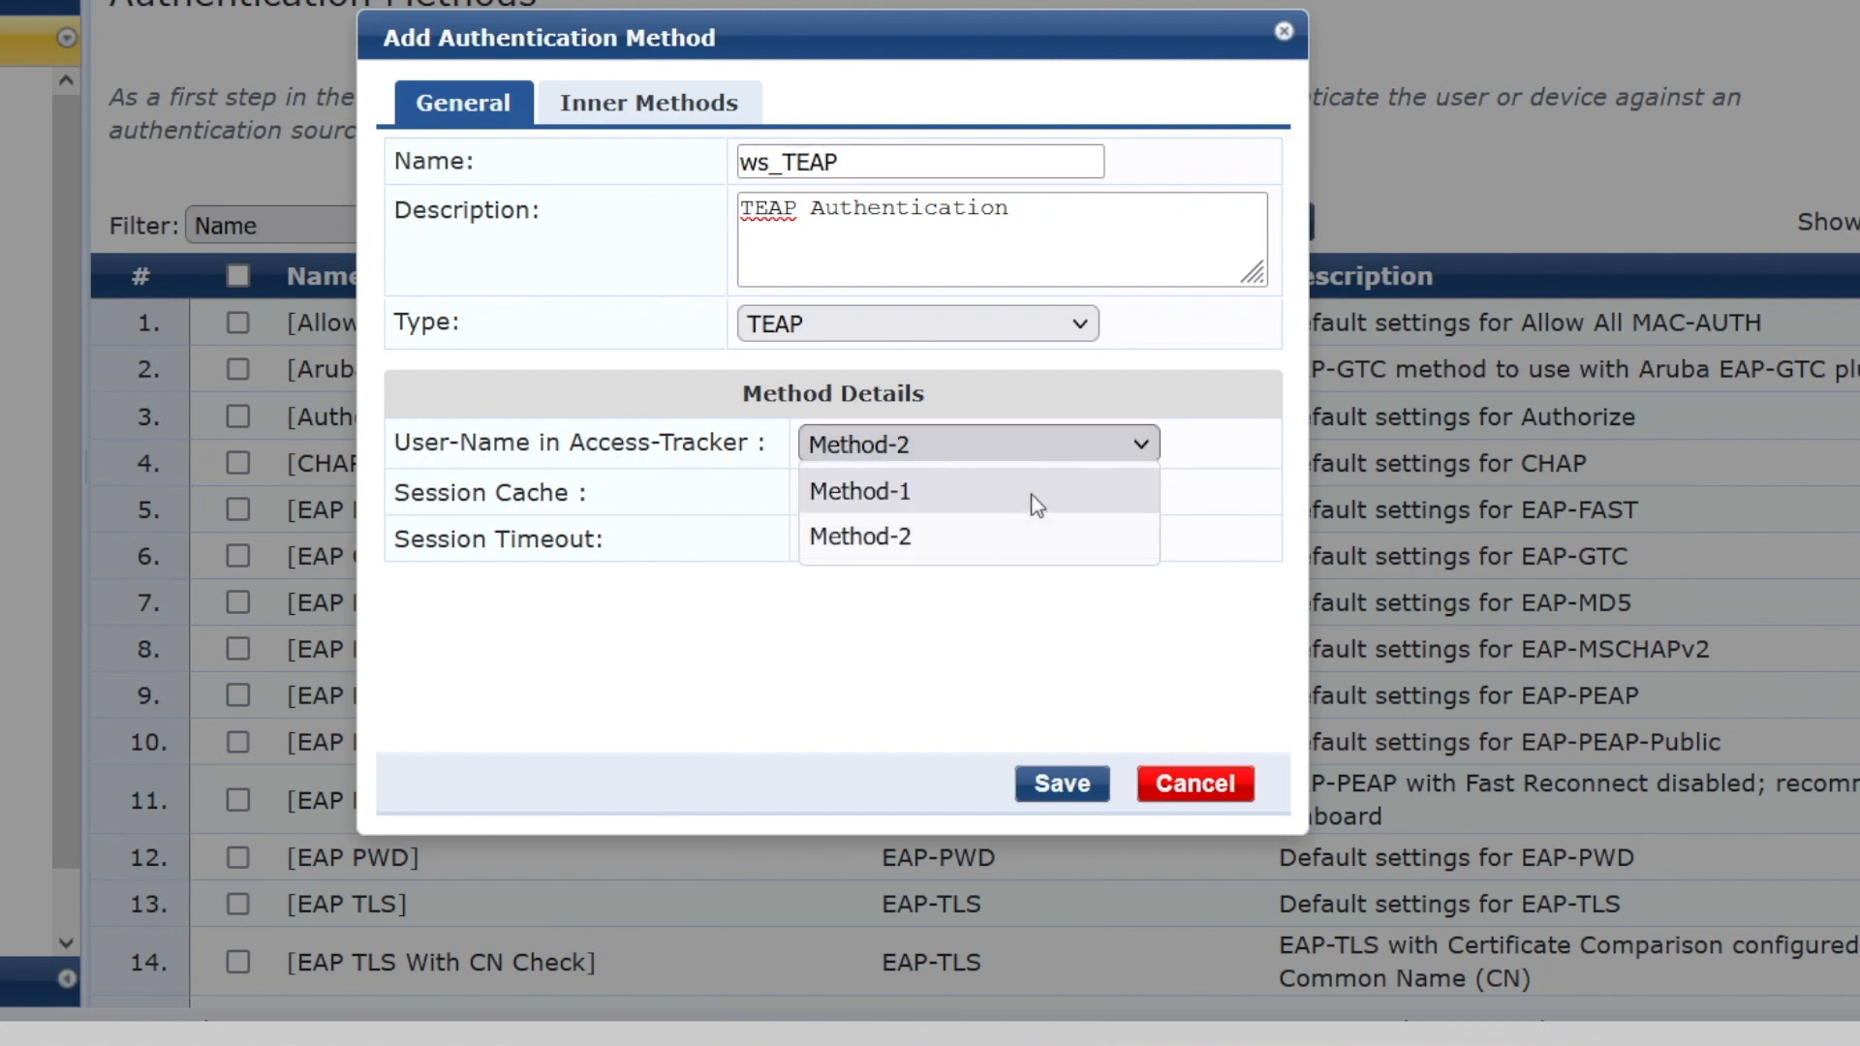
click(859, 490)
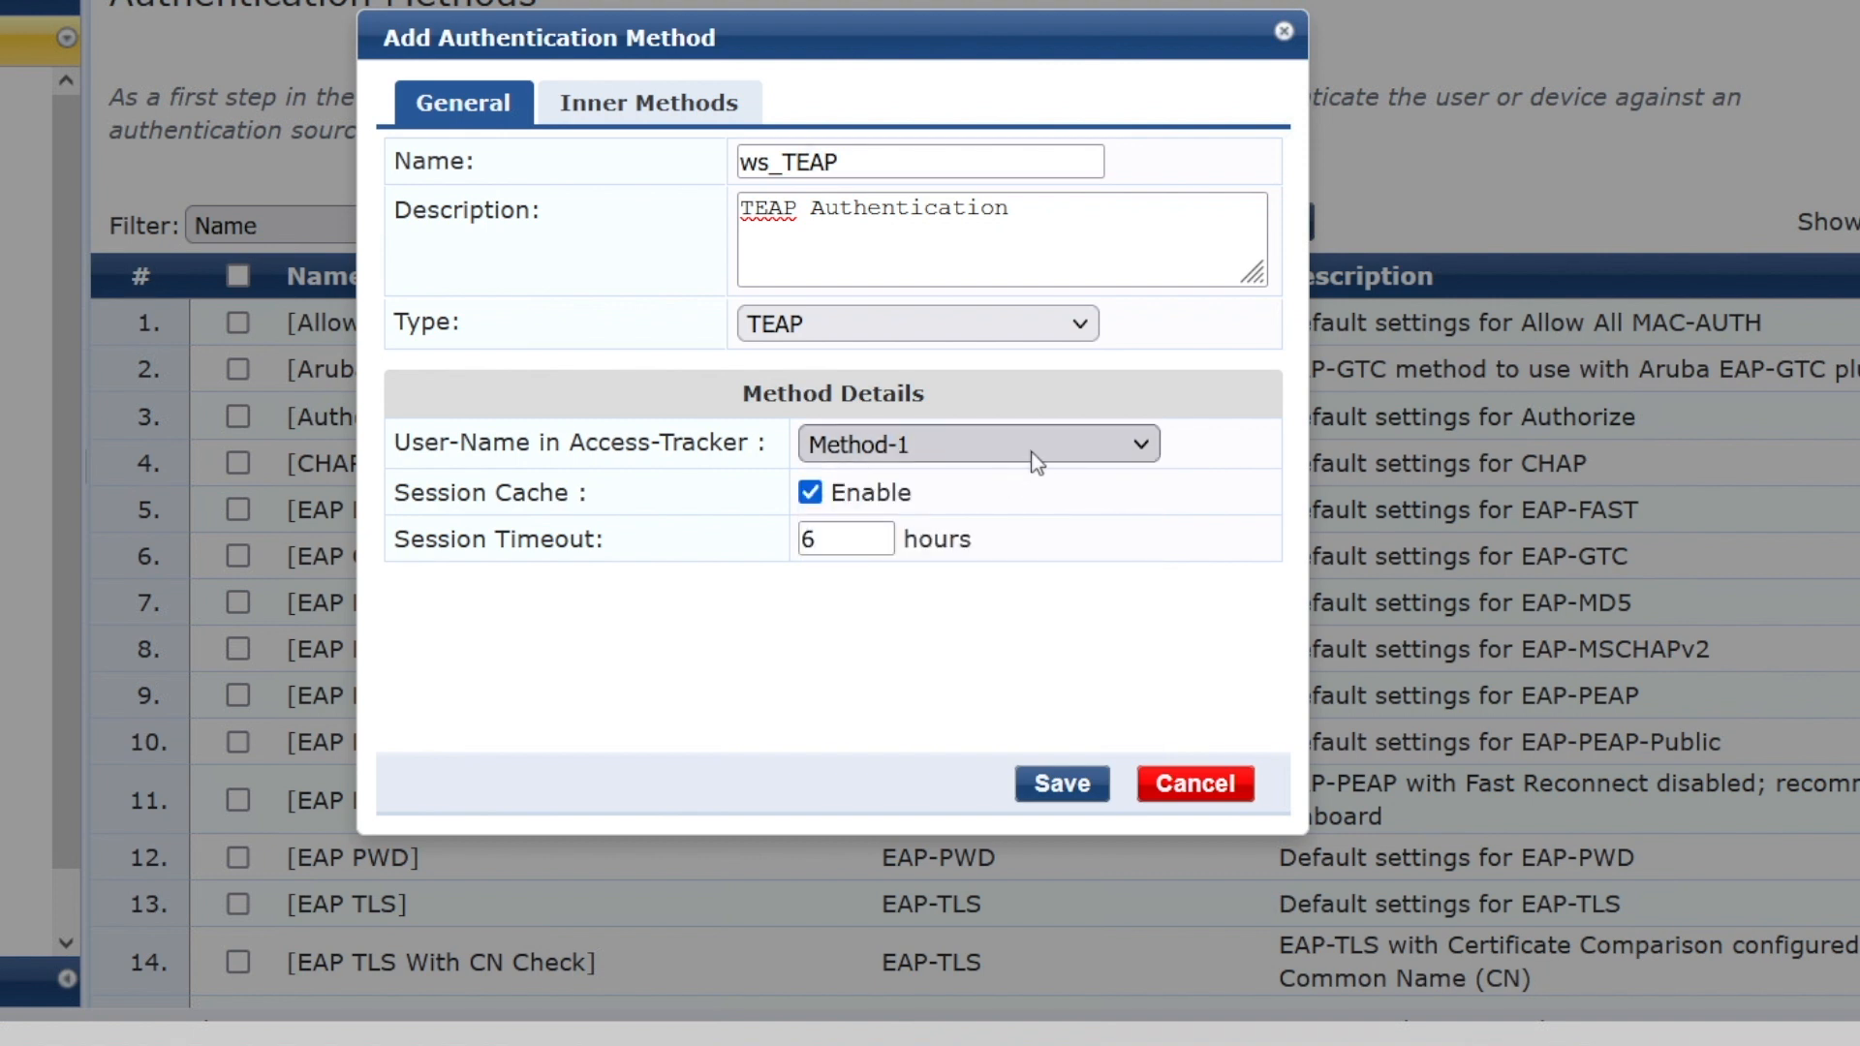
mouse_move(1000, 552)
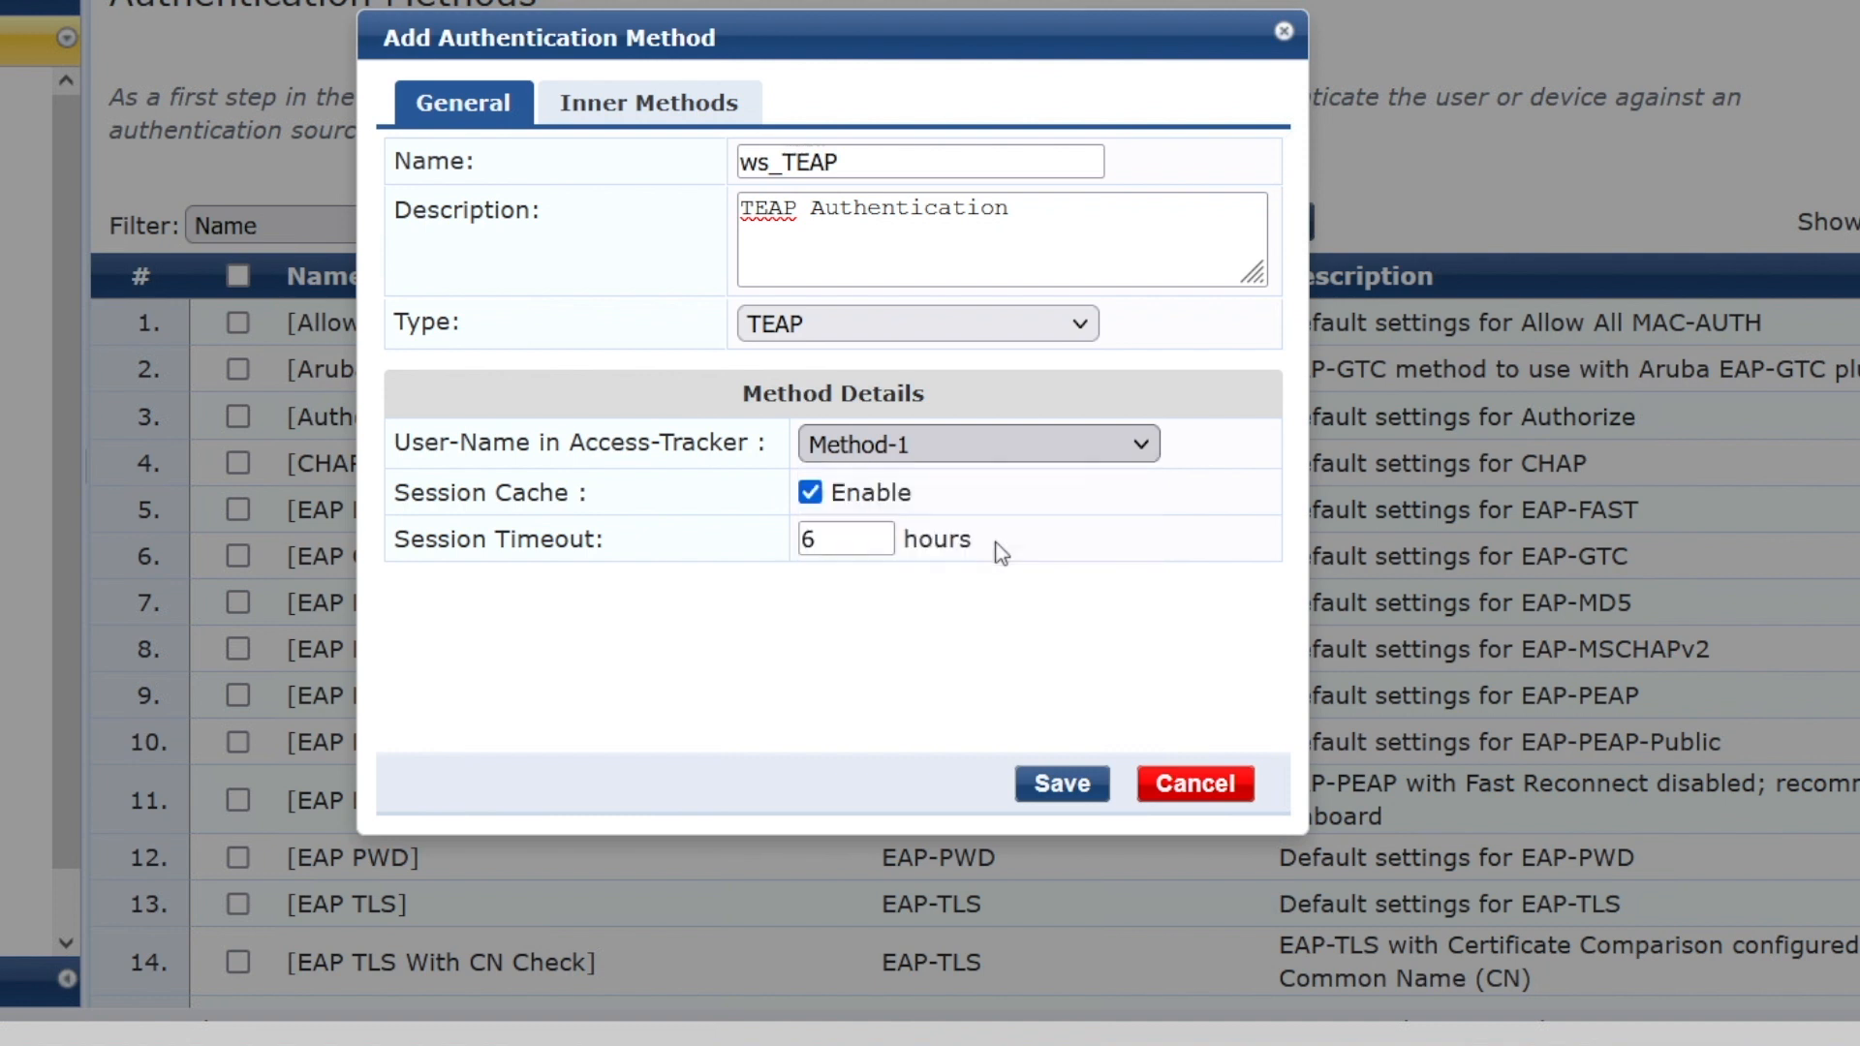
click(977, 441)
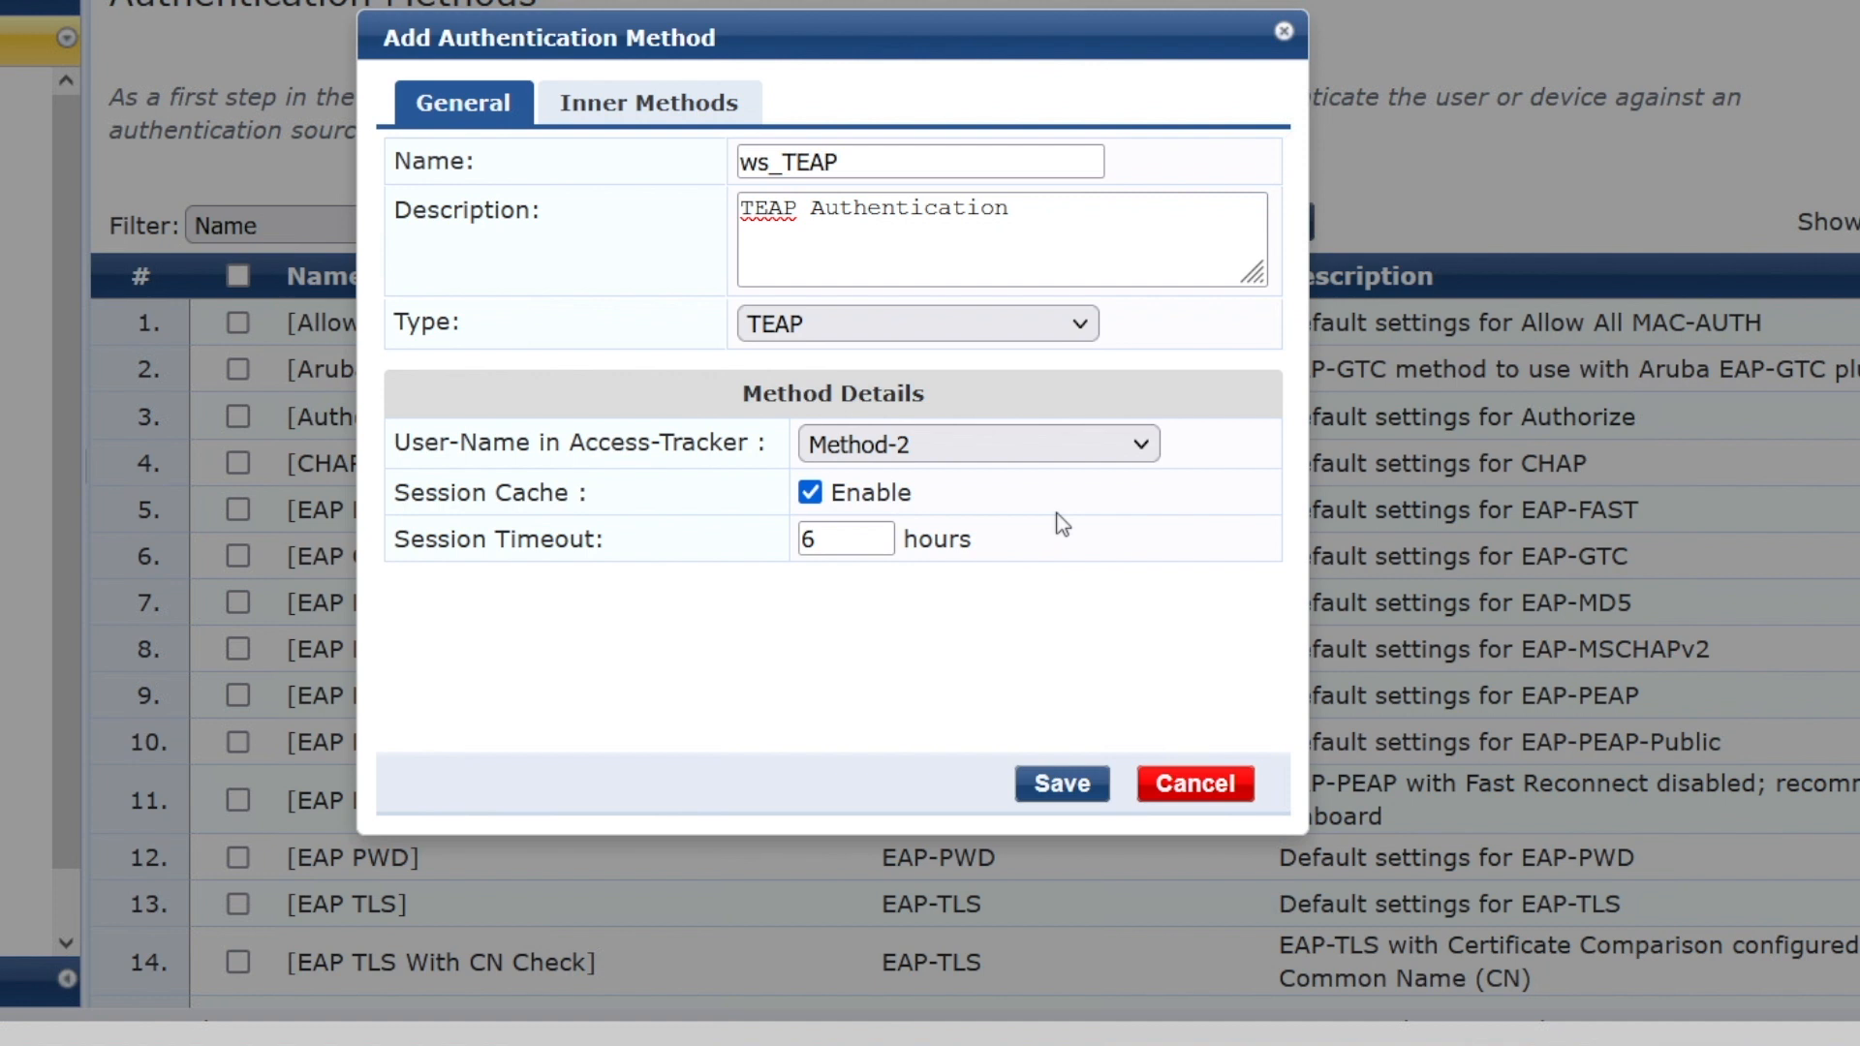
mouse_move(628, 174)
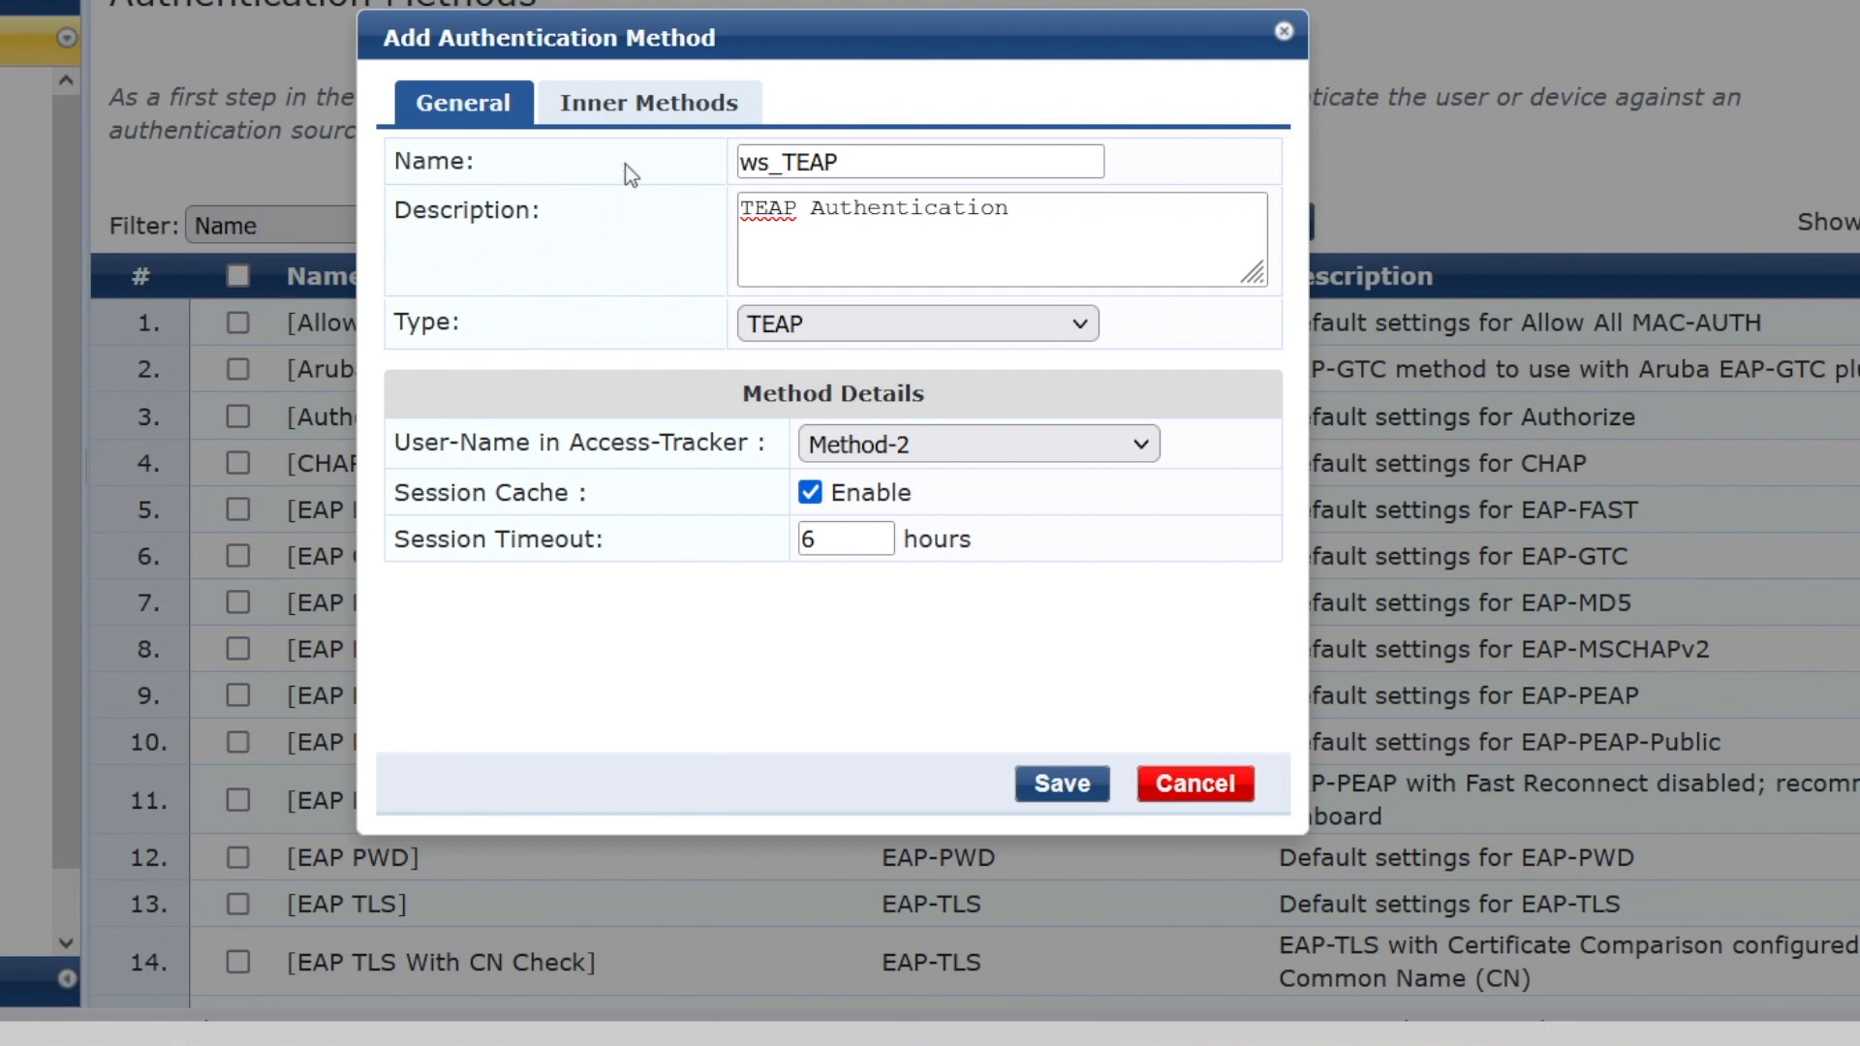
- Set ws_EAP TLS-CN-or-SAN as the inner method and save ws_TEAP
click(649, 103)
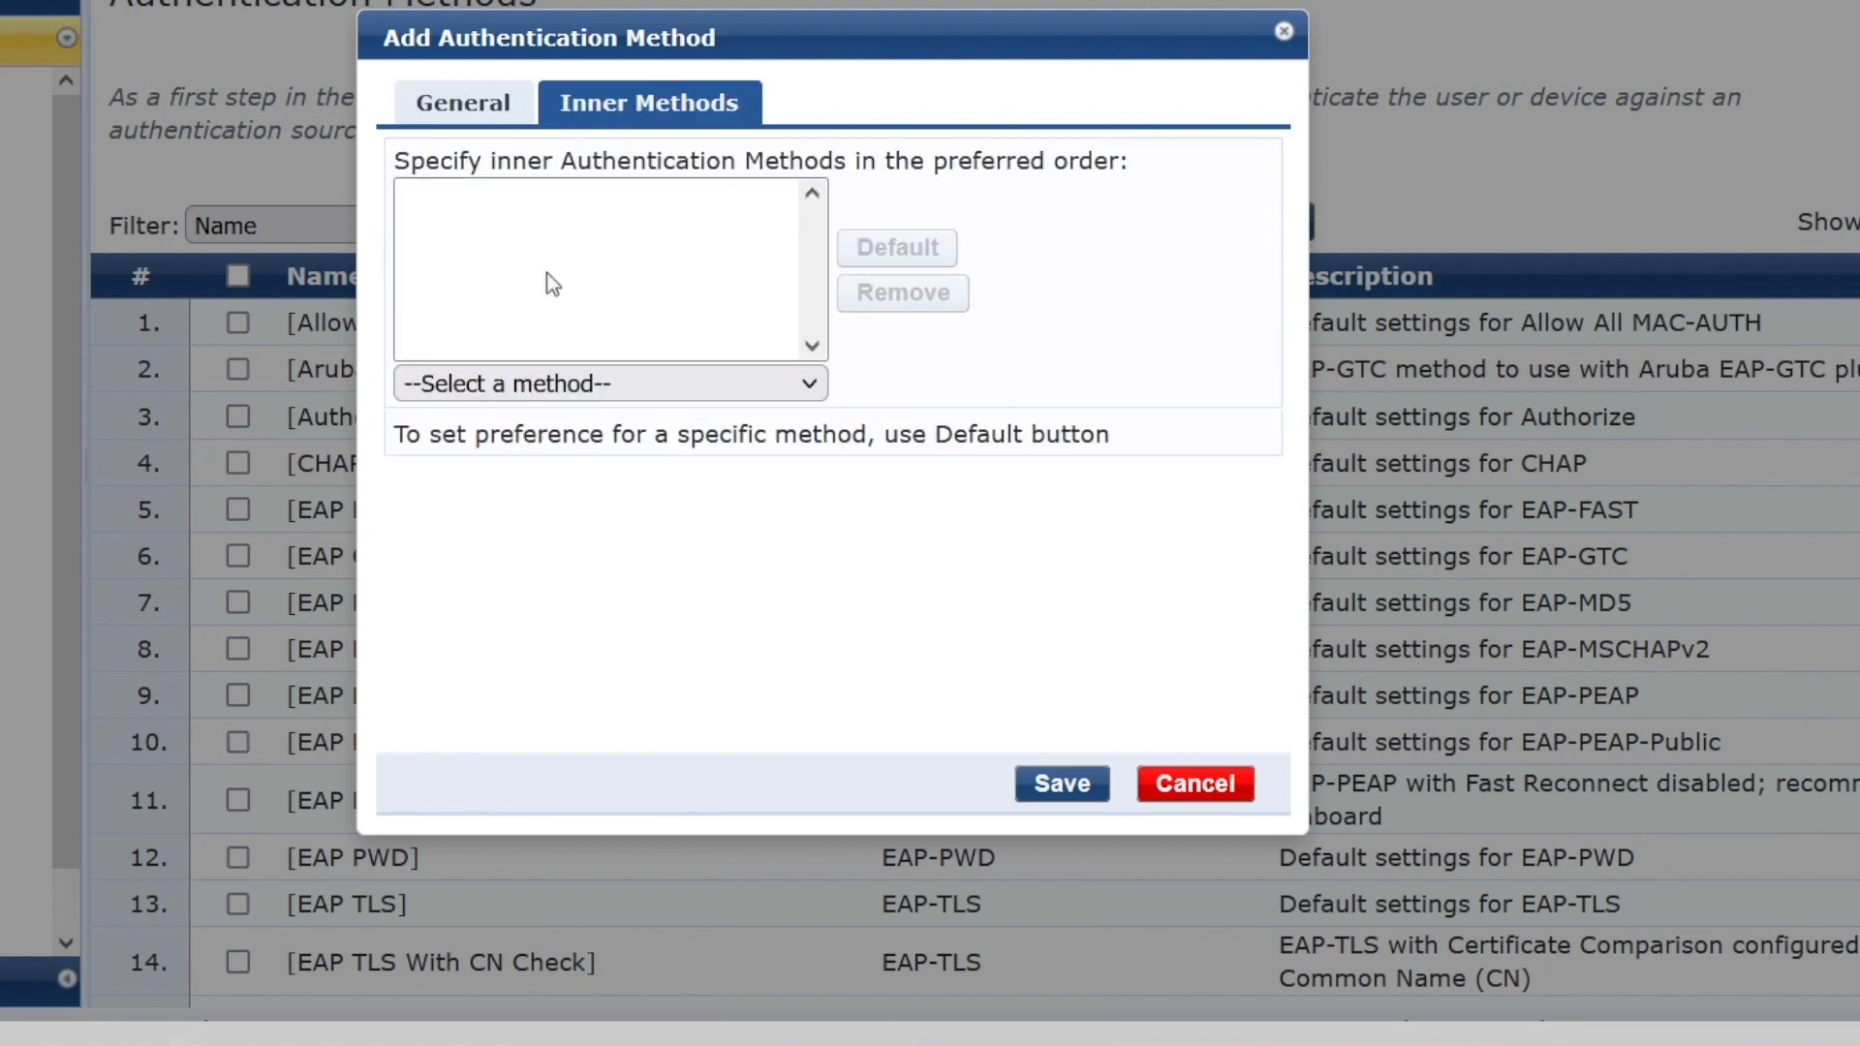
click(609, 384)
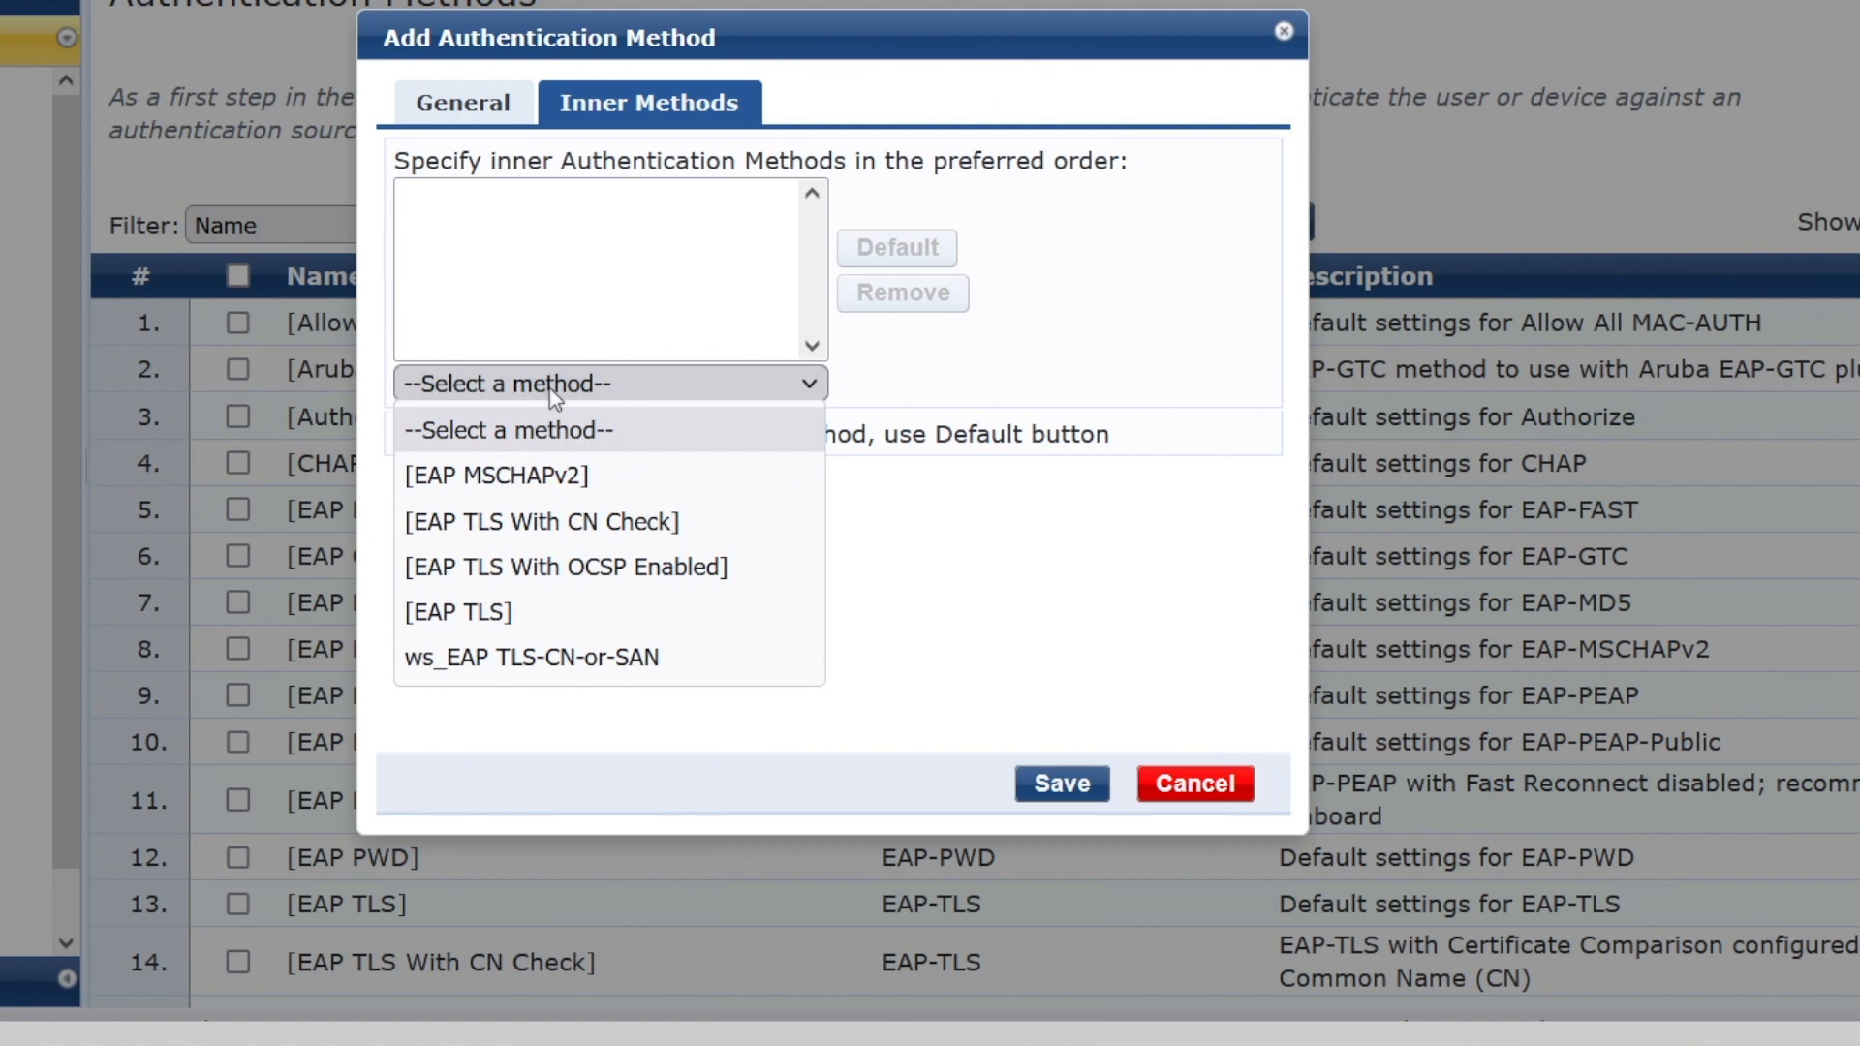
mouse_move(496, 477)
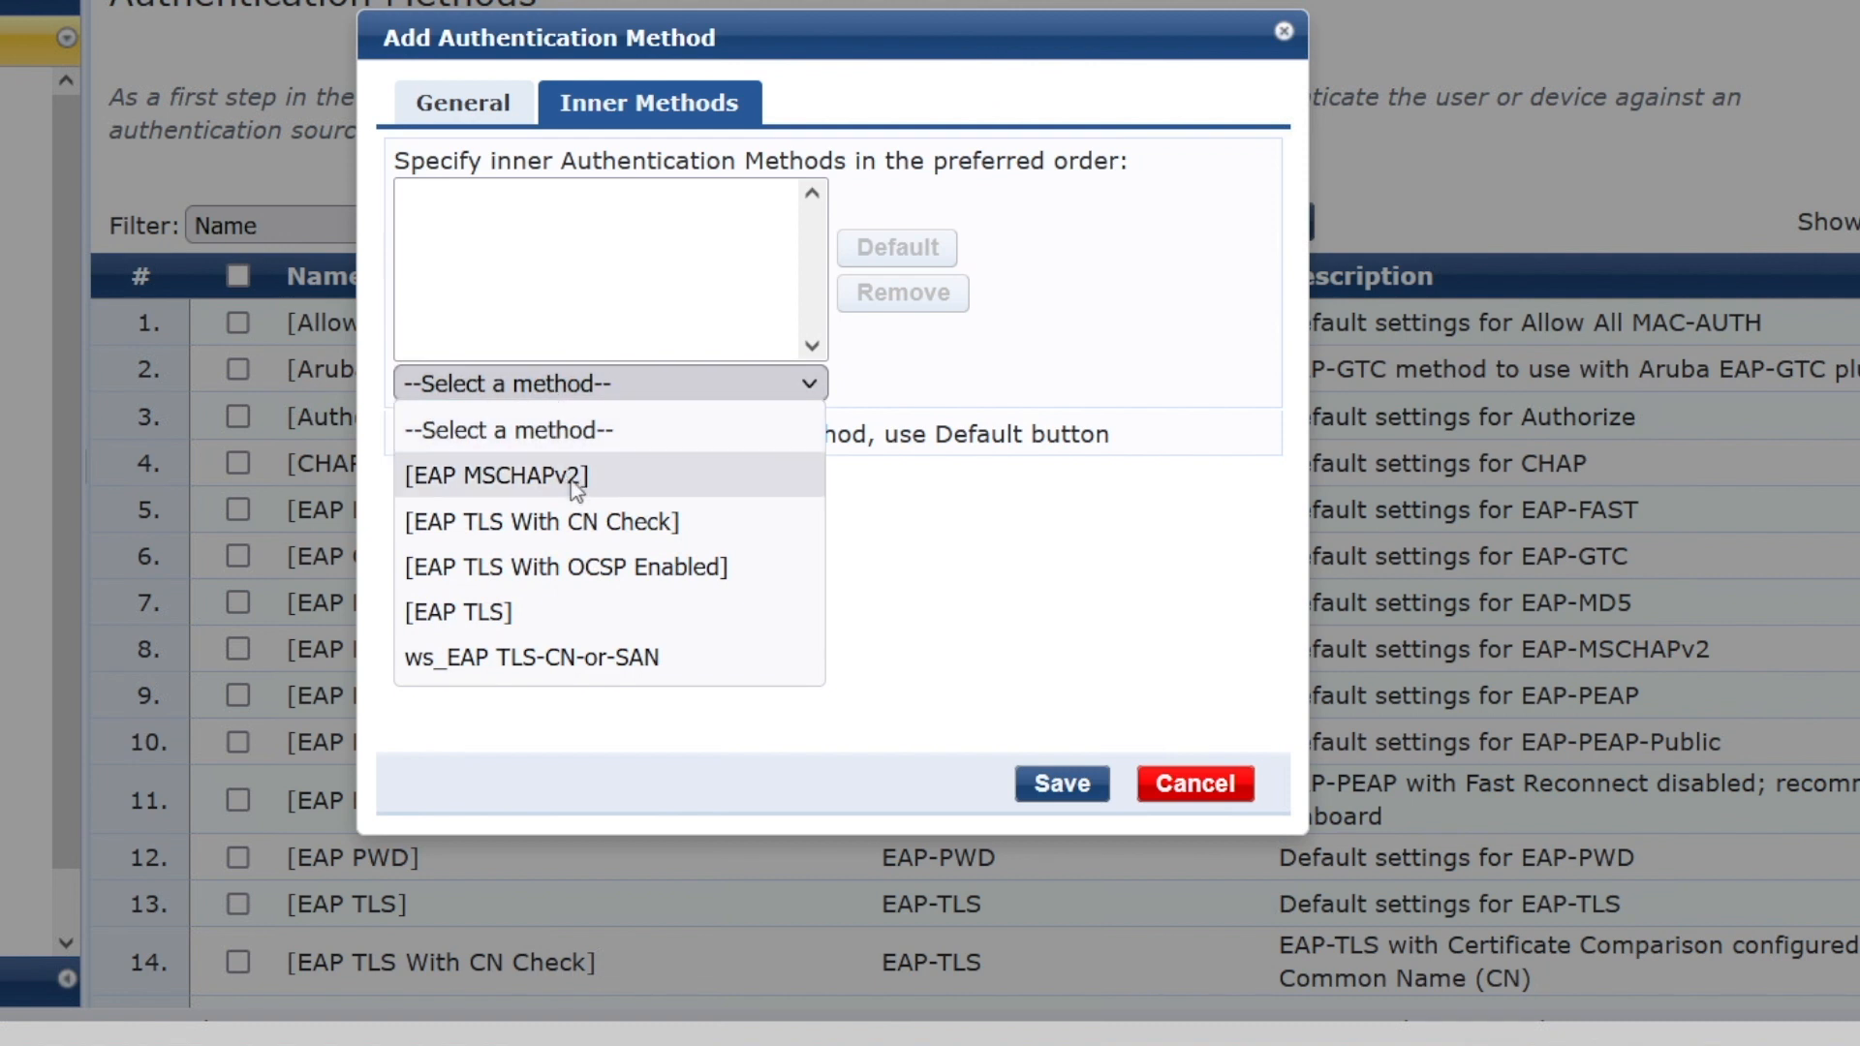
mouse_move(628, 480)
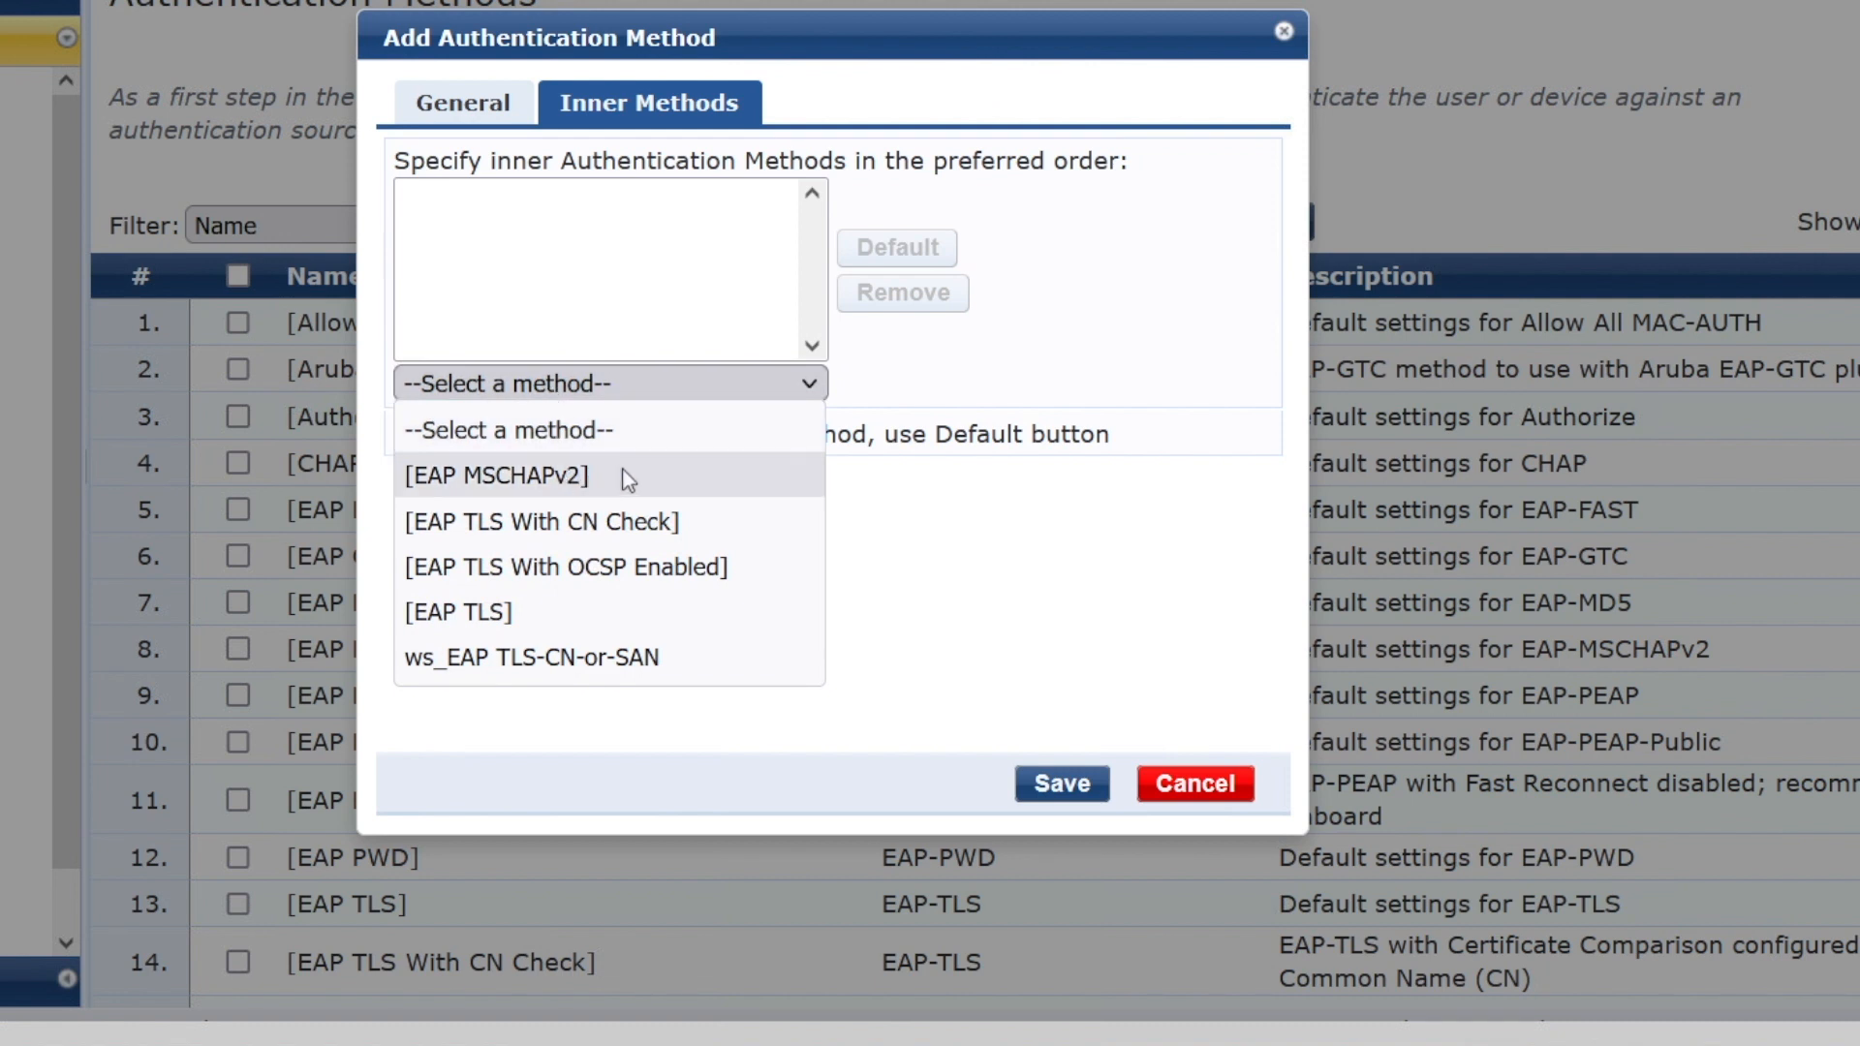
mouse_move(568, 615)
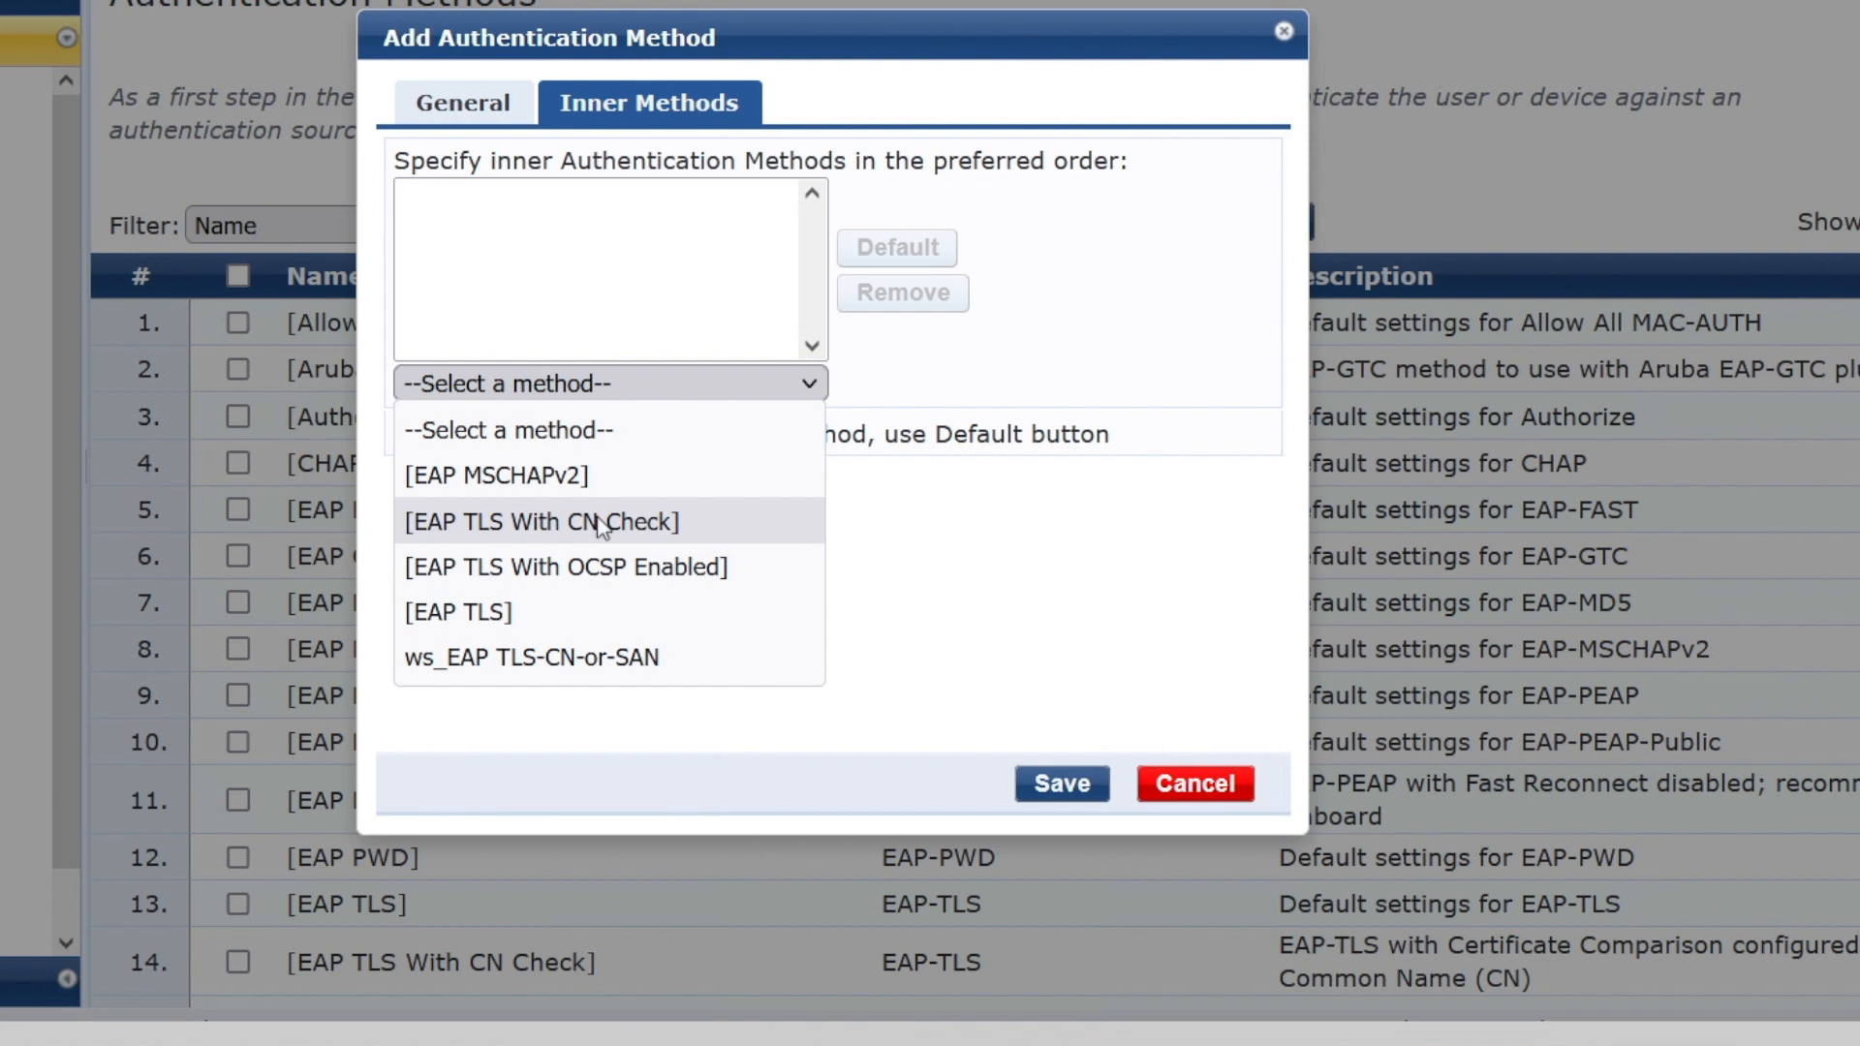
mouse_move(582, 568)
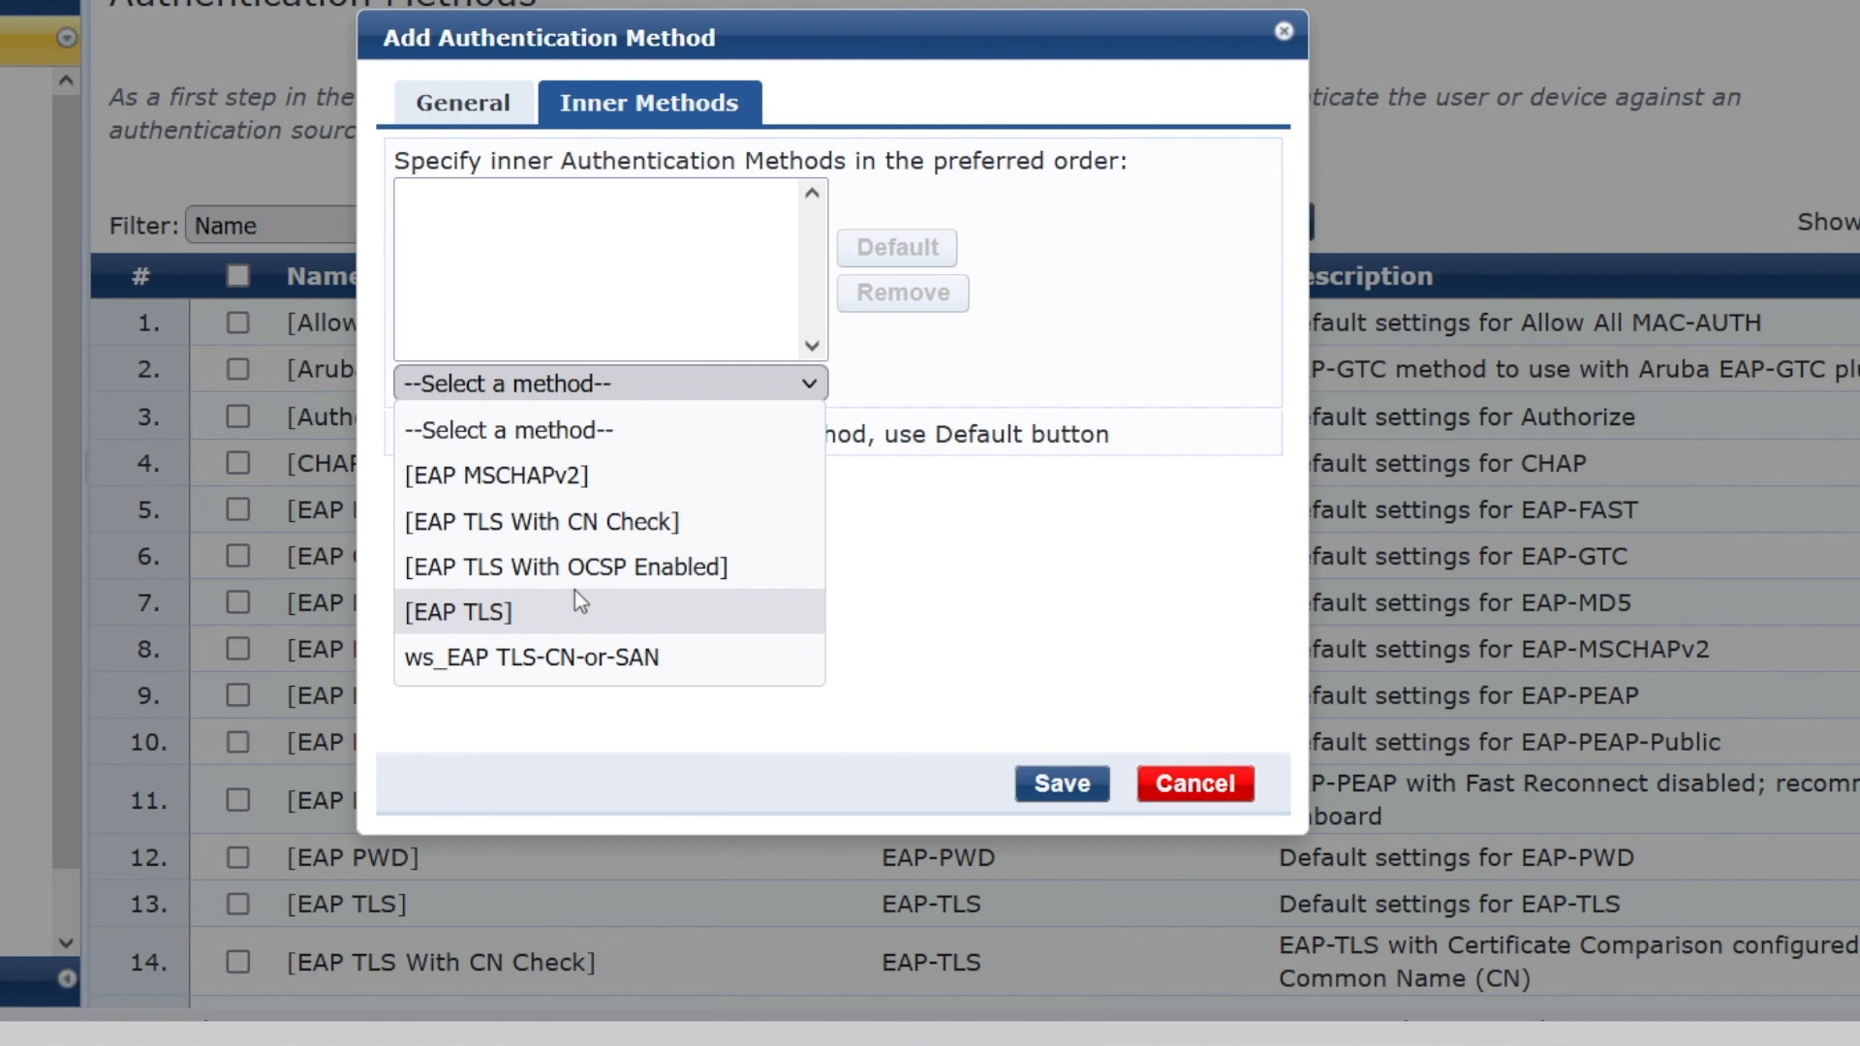
mouse_move(552, 657)
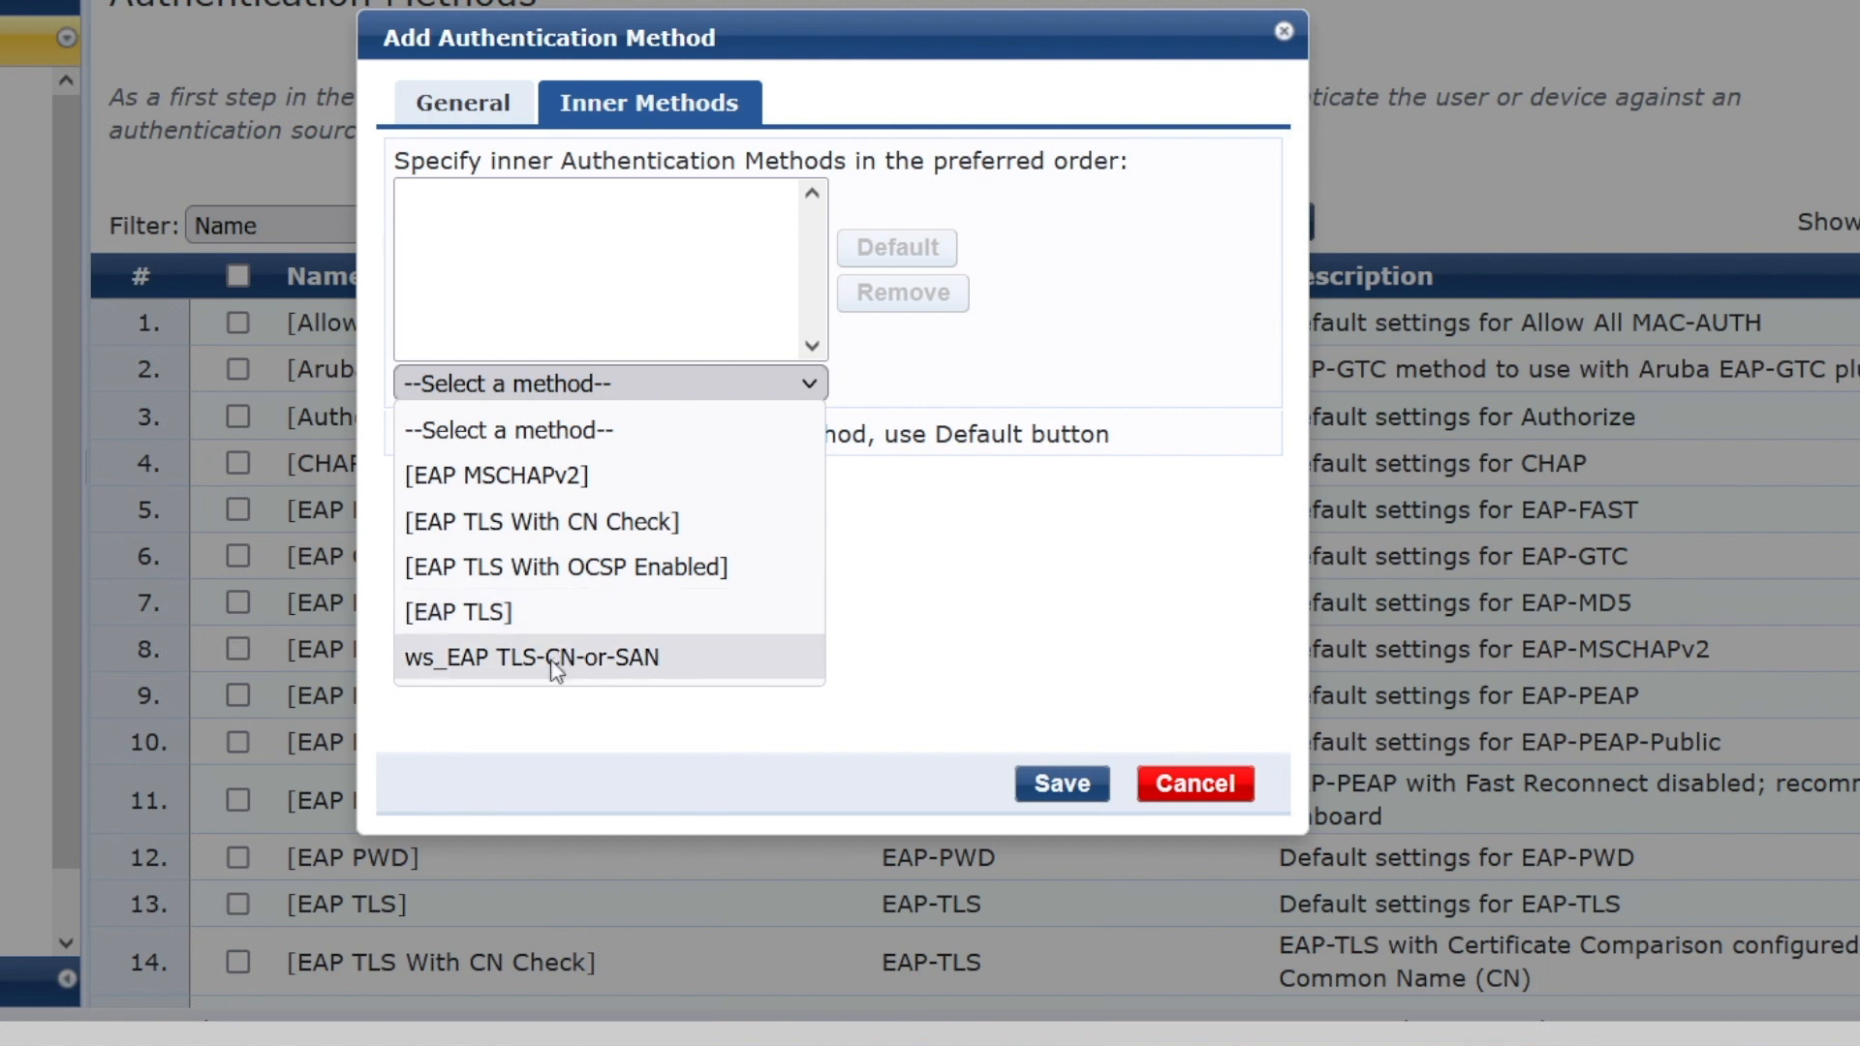
click(529, 657)
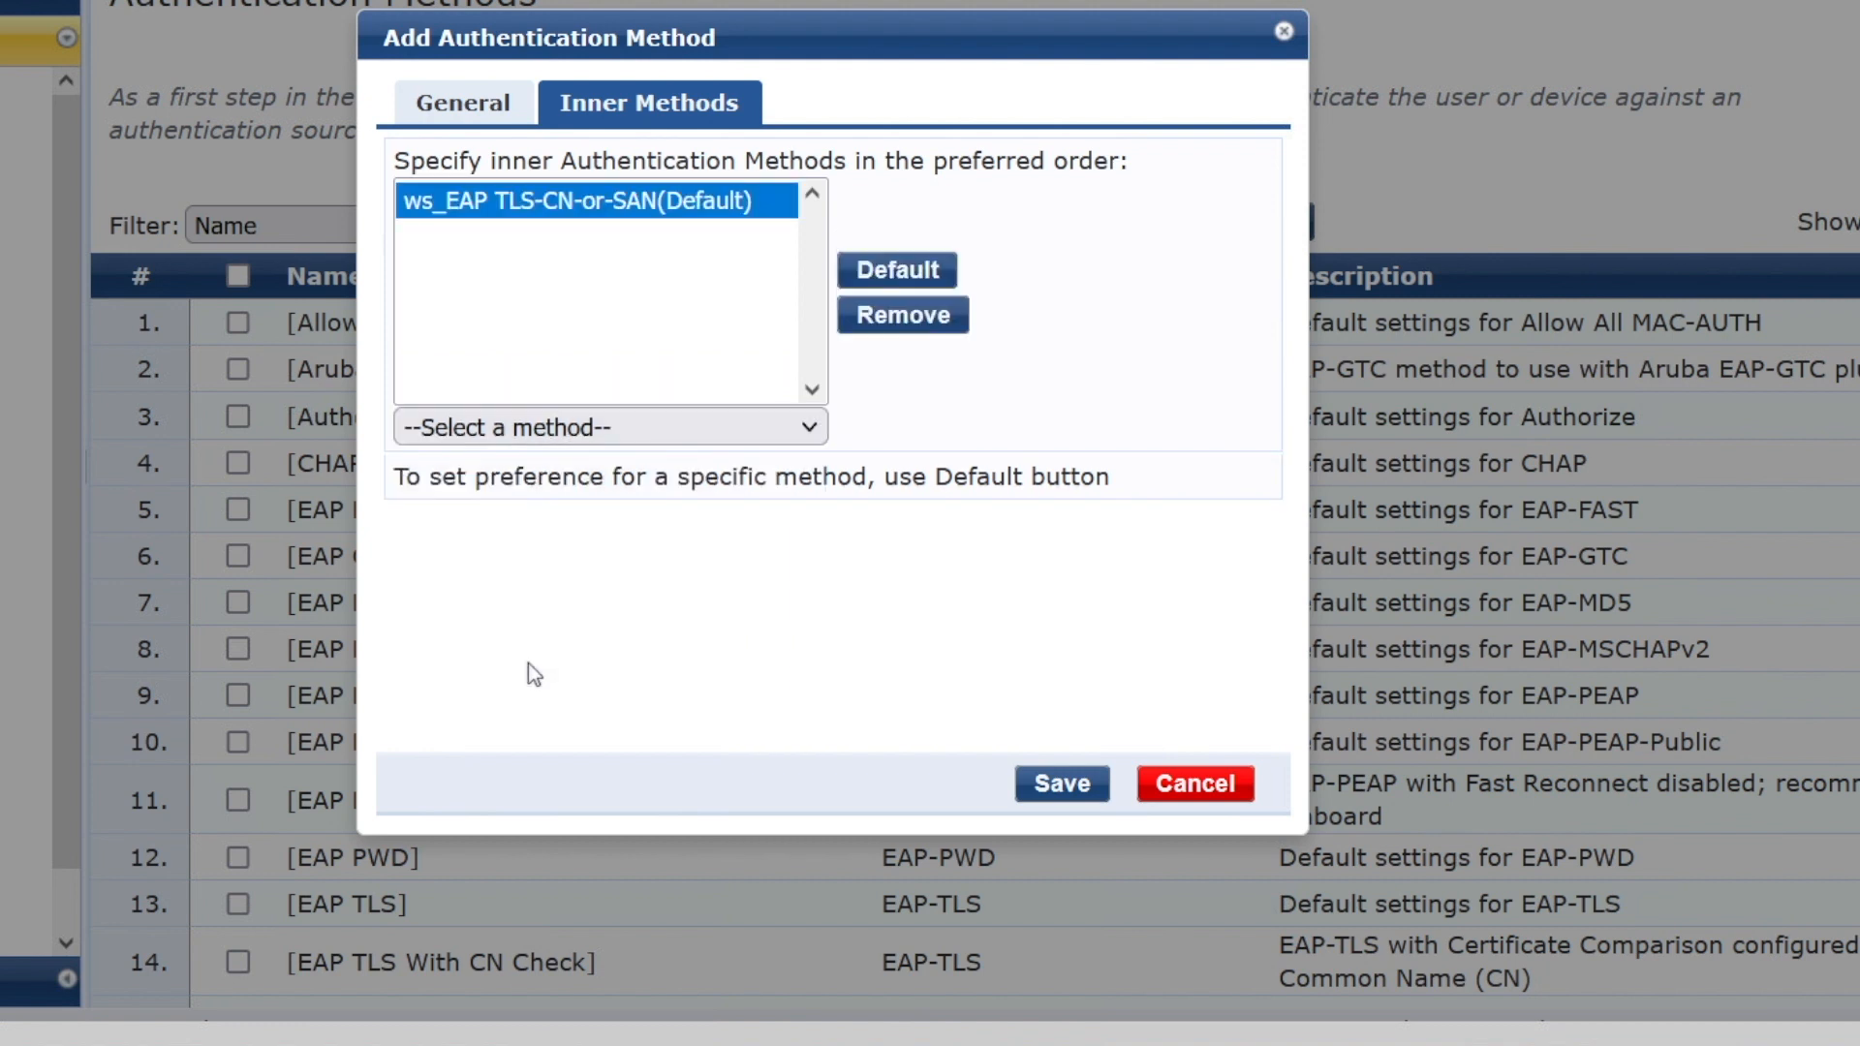
mouse_move(1025, 709)
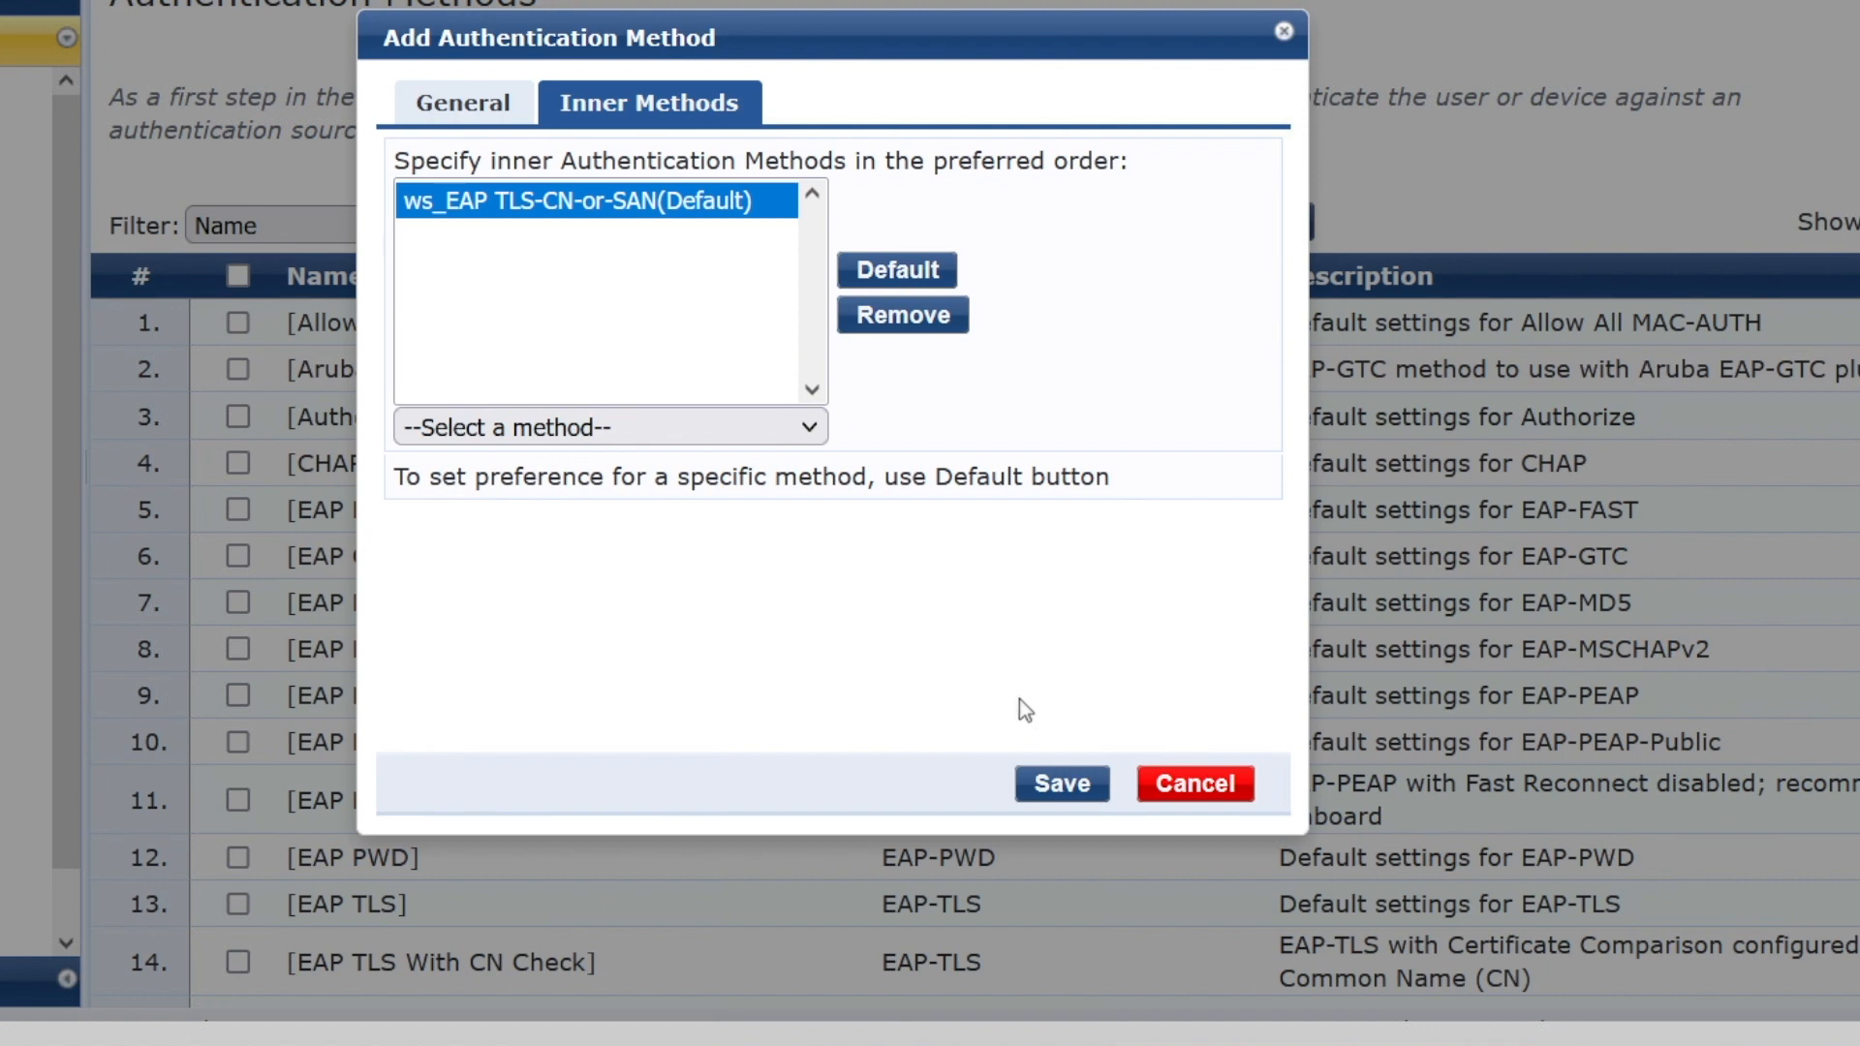
click(1060, 783)
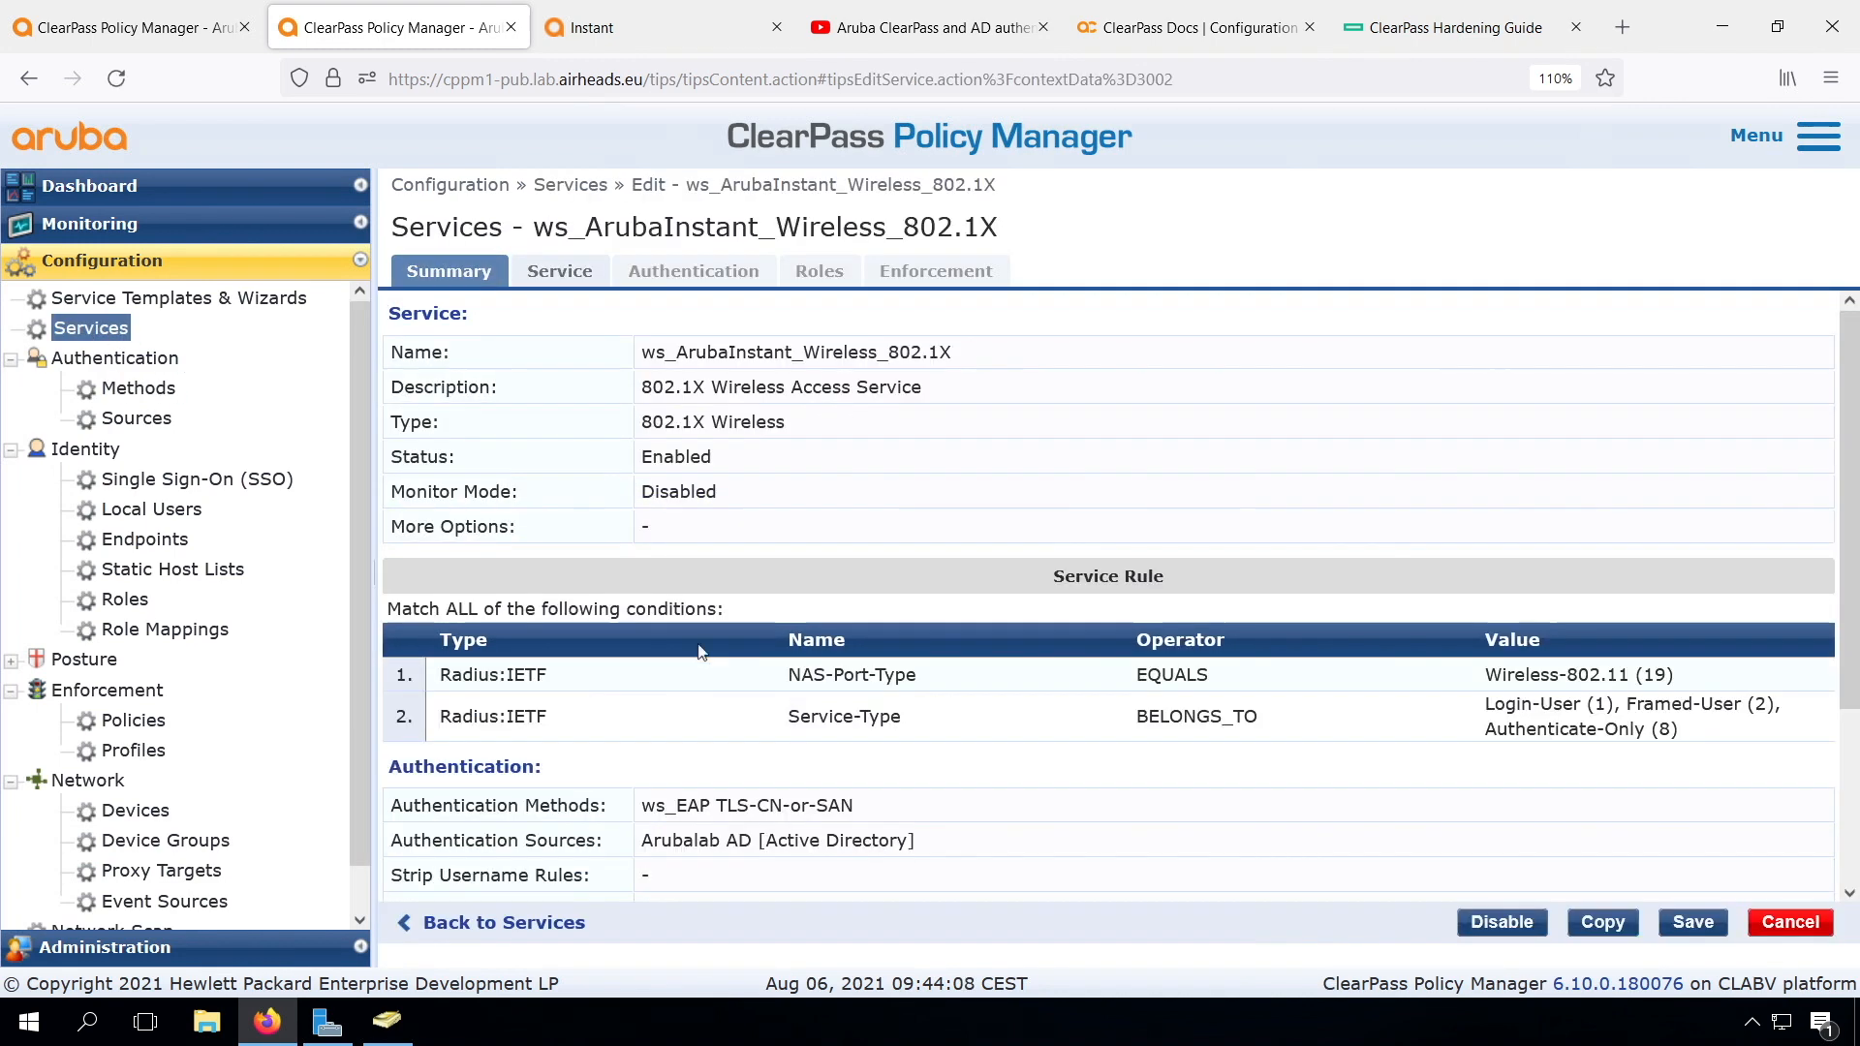
- Switch the ws_ArubaInstant_Wireless_802.1X service's authentication method to ws_TEAP and save
click(693, 272)
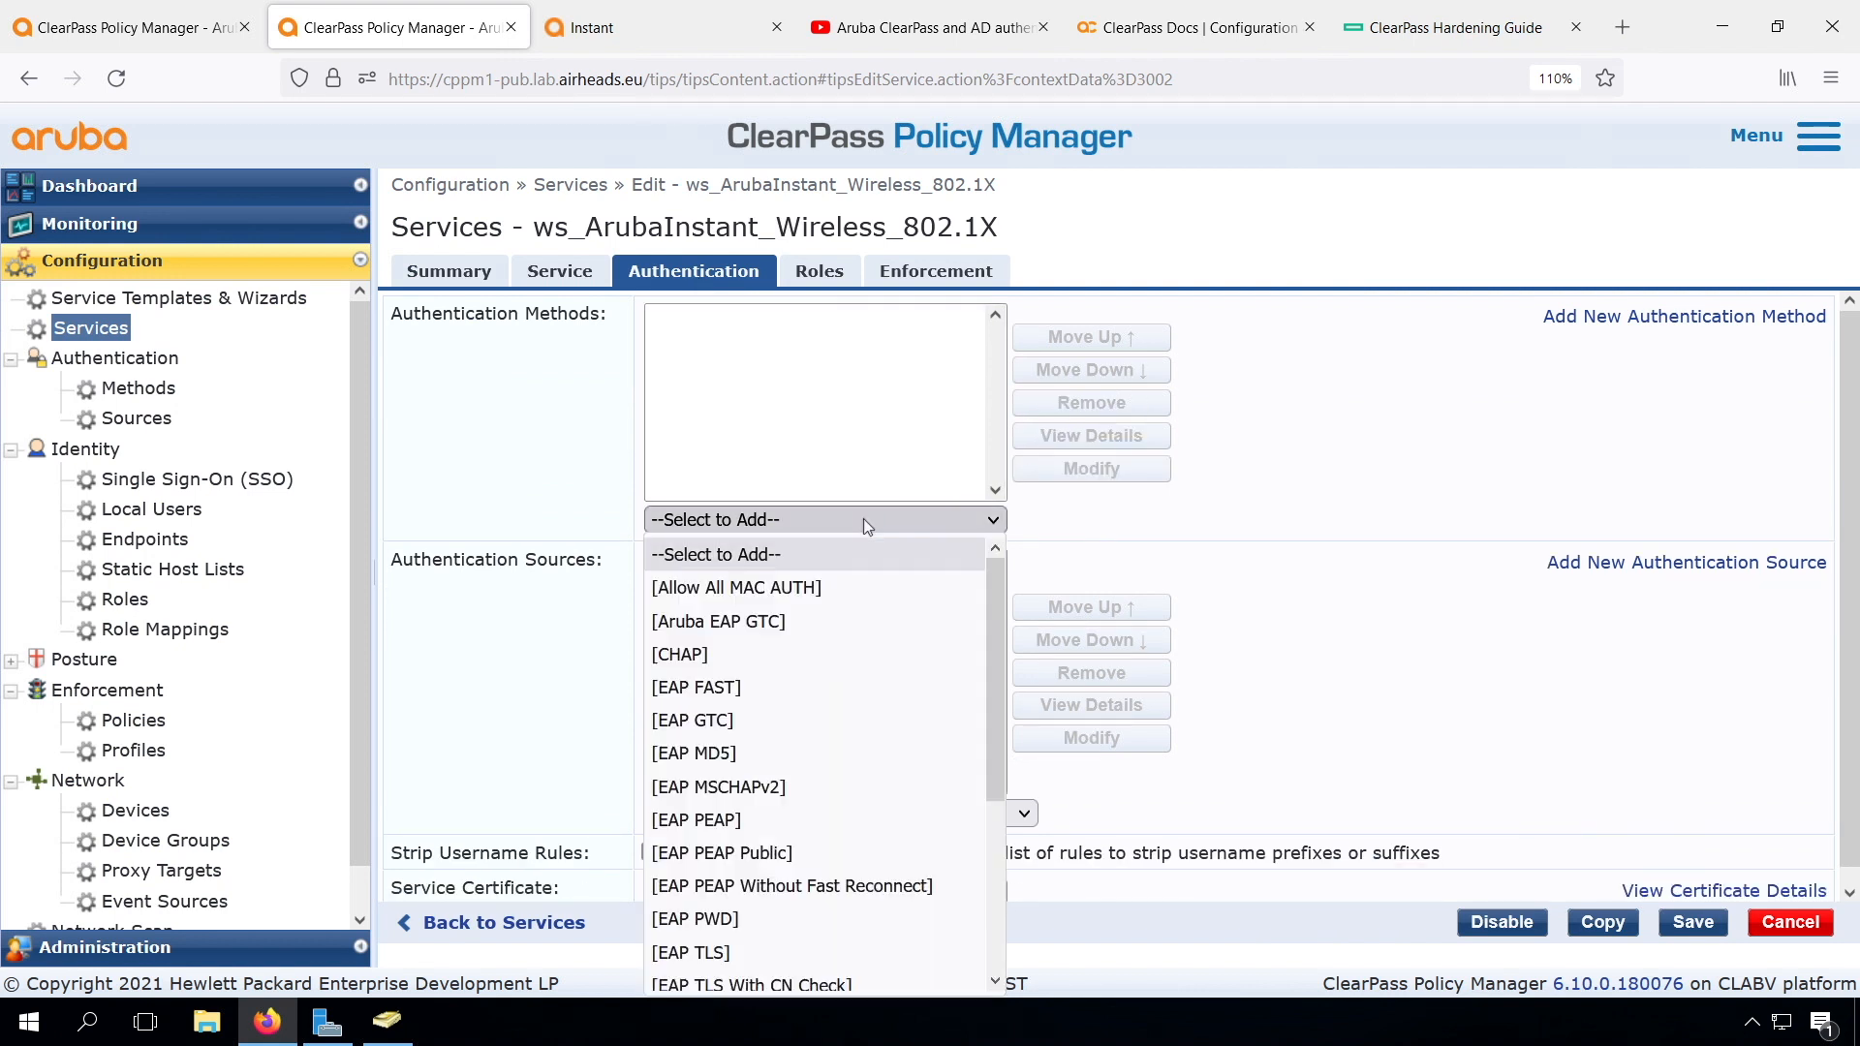
click(693, 320)
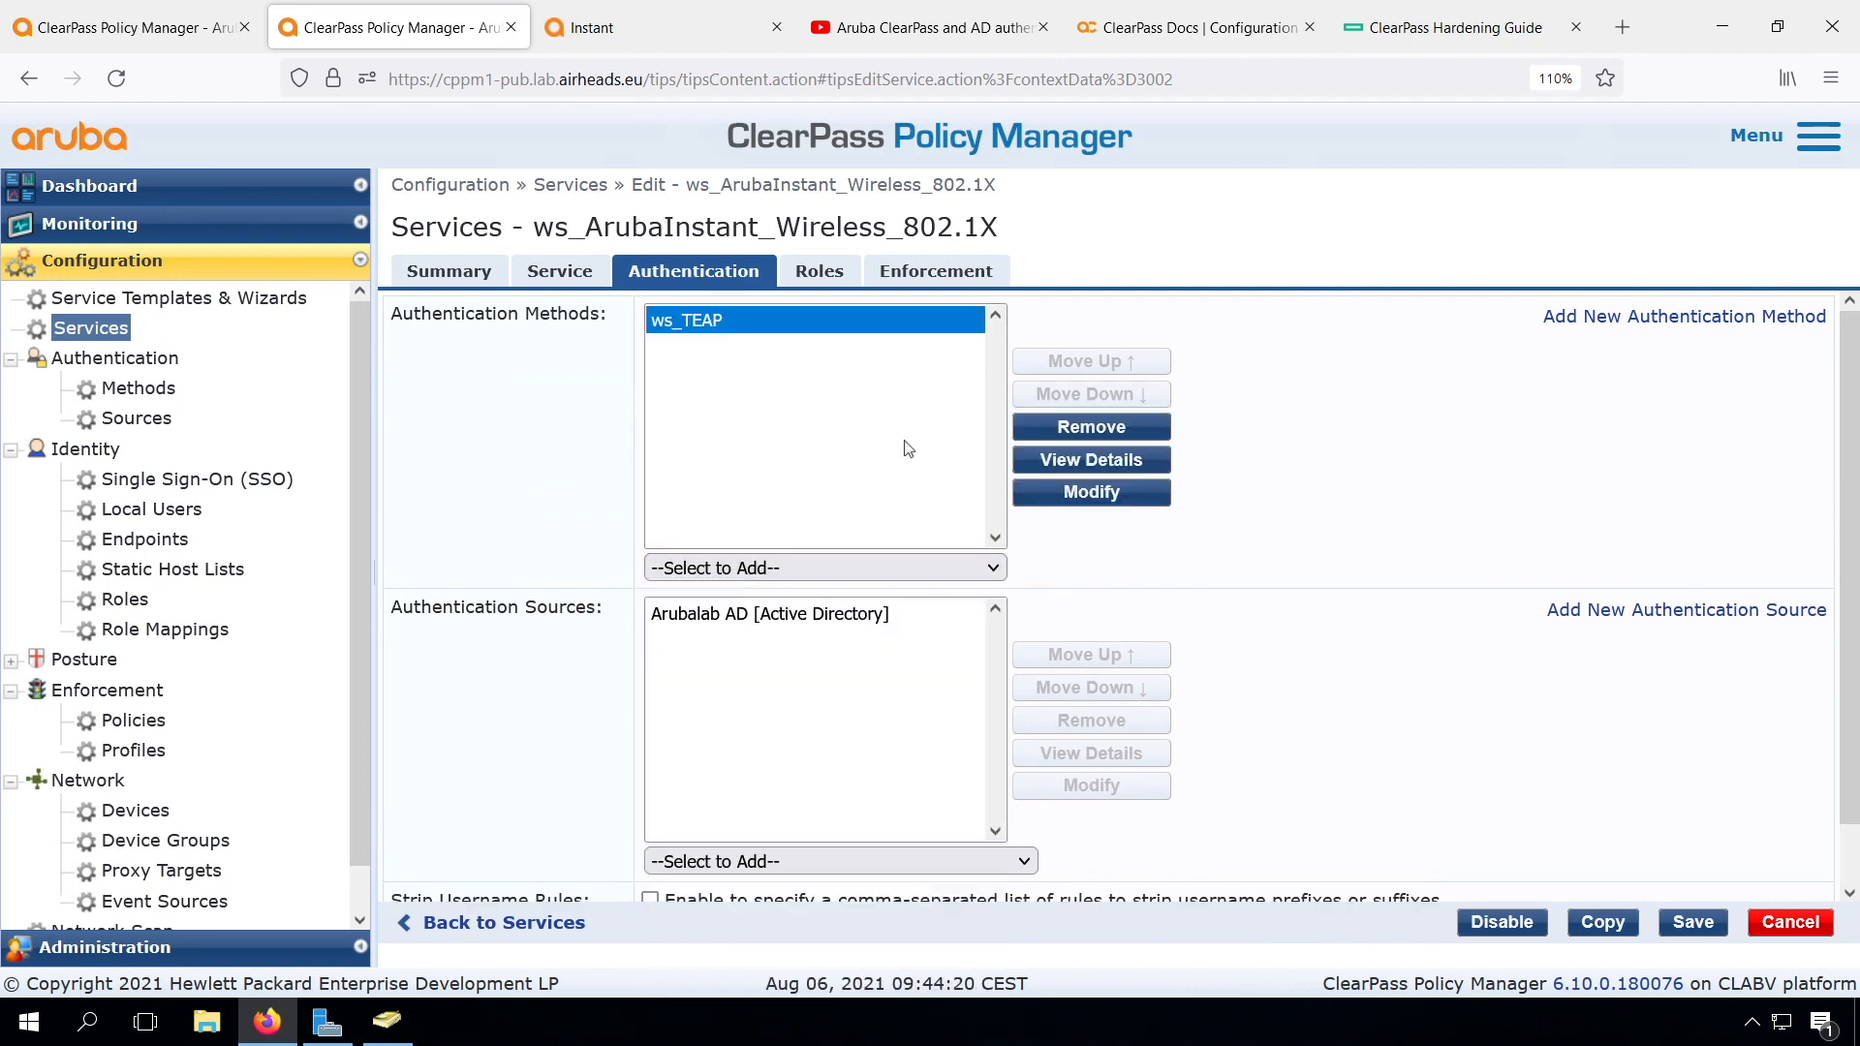
click(823, 568)
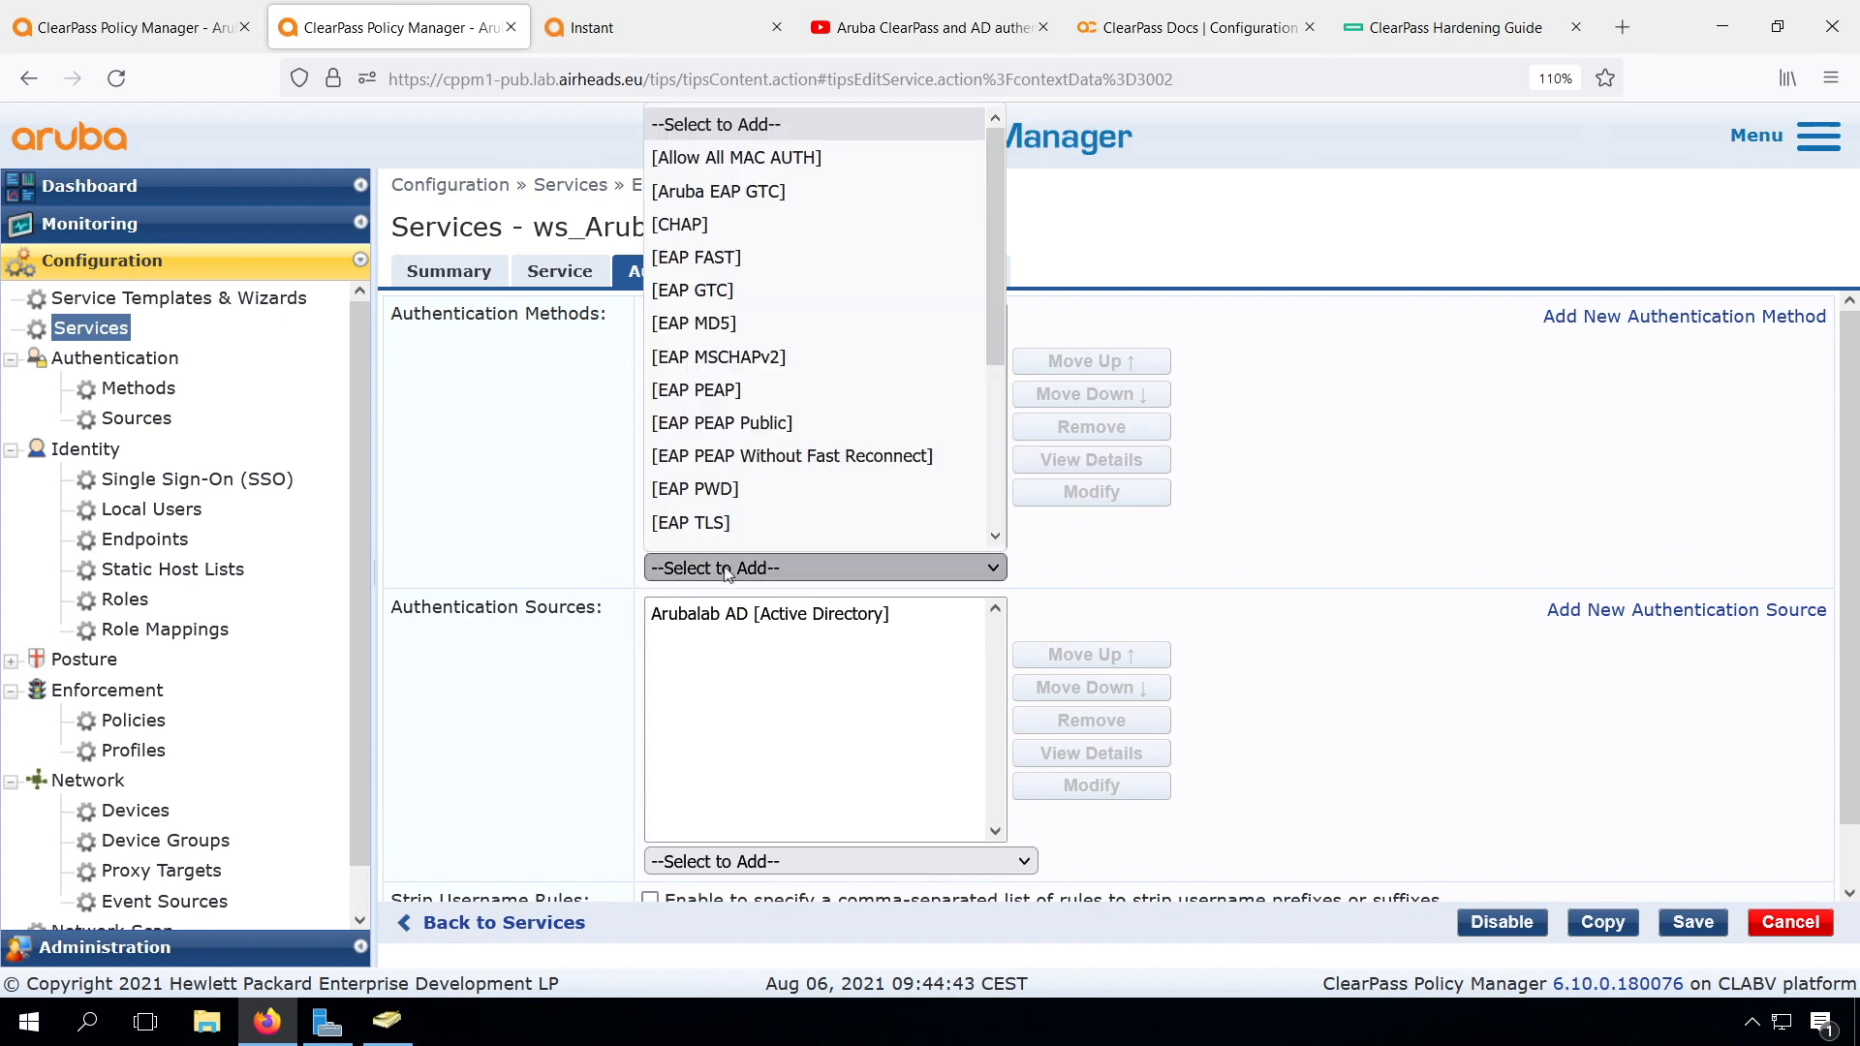
click(689, 523)
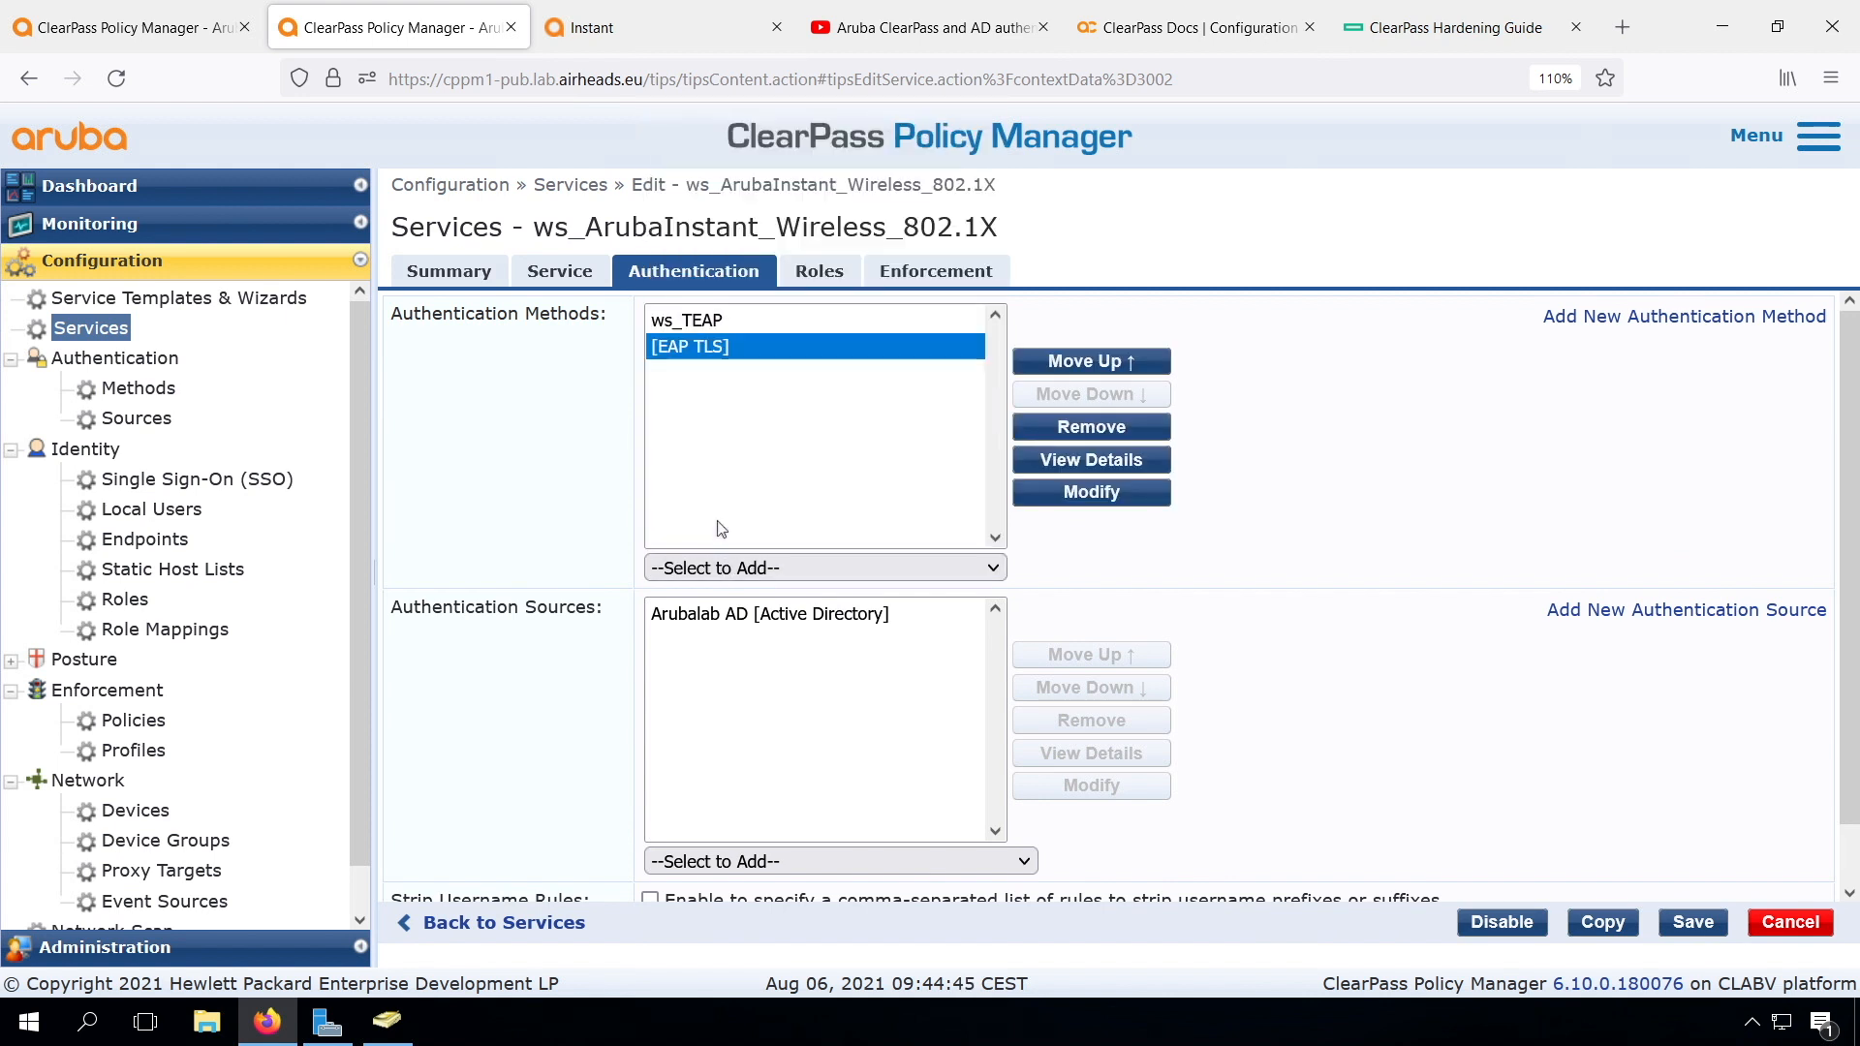
mouse_move(781, 456)
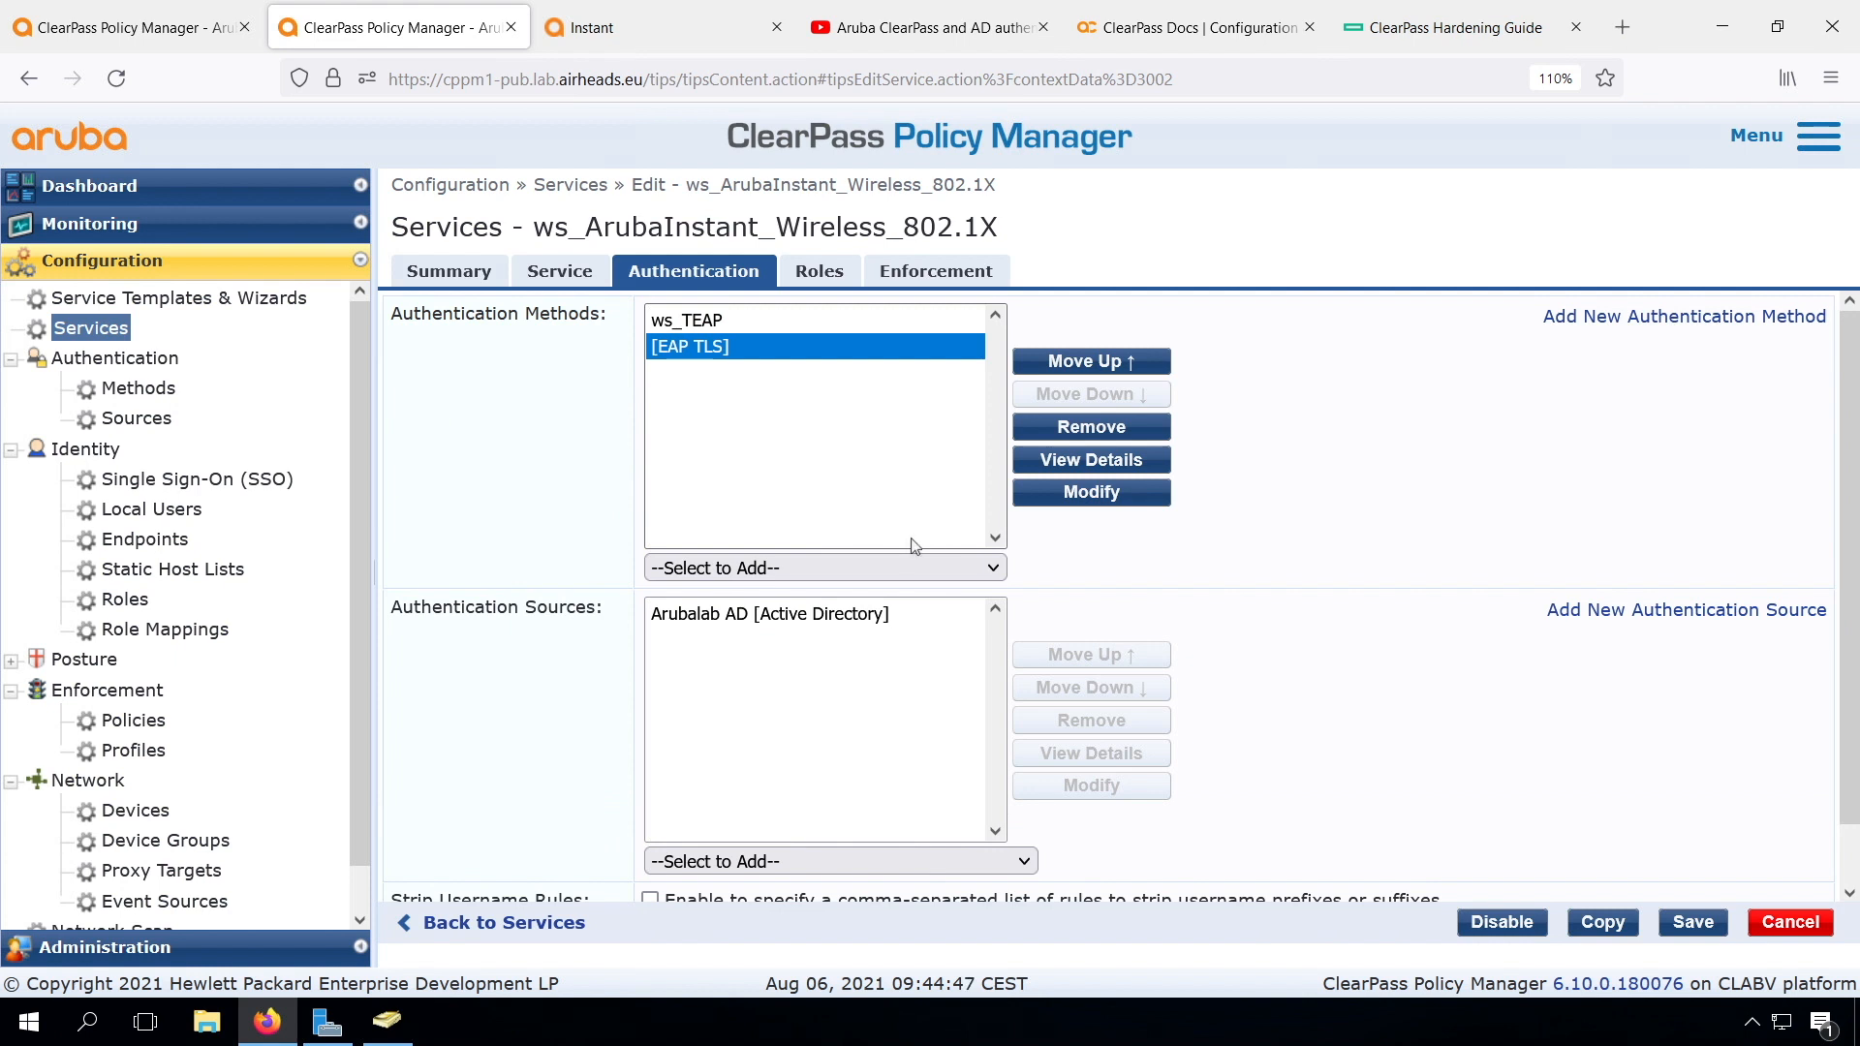
mouse_move(860, 581)
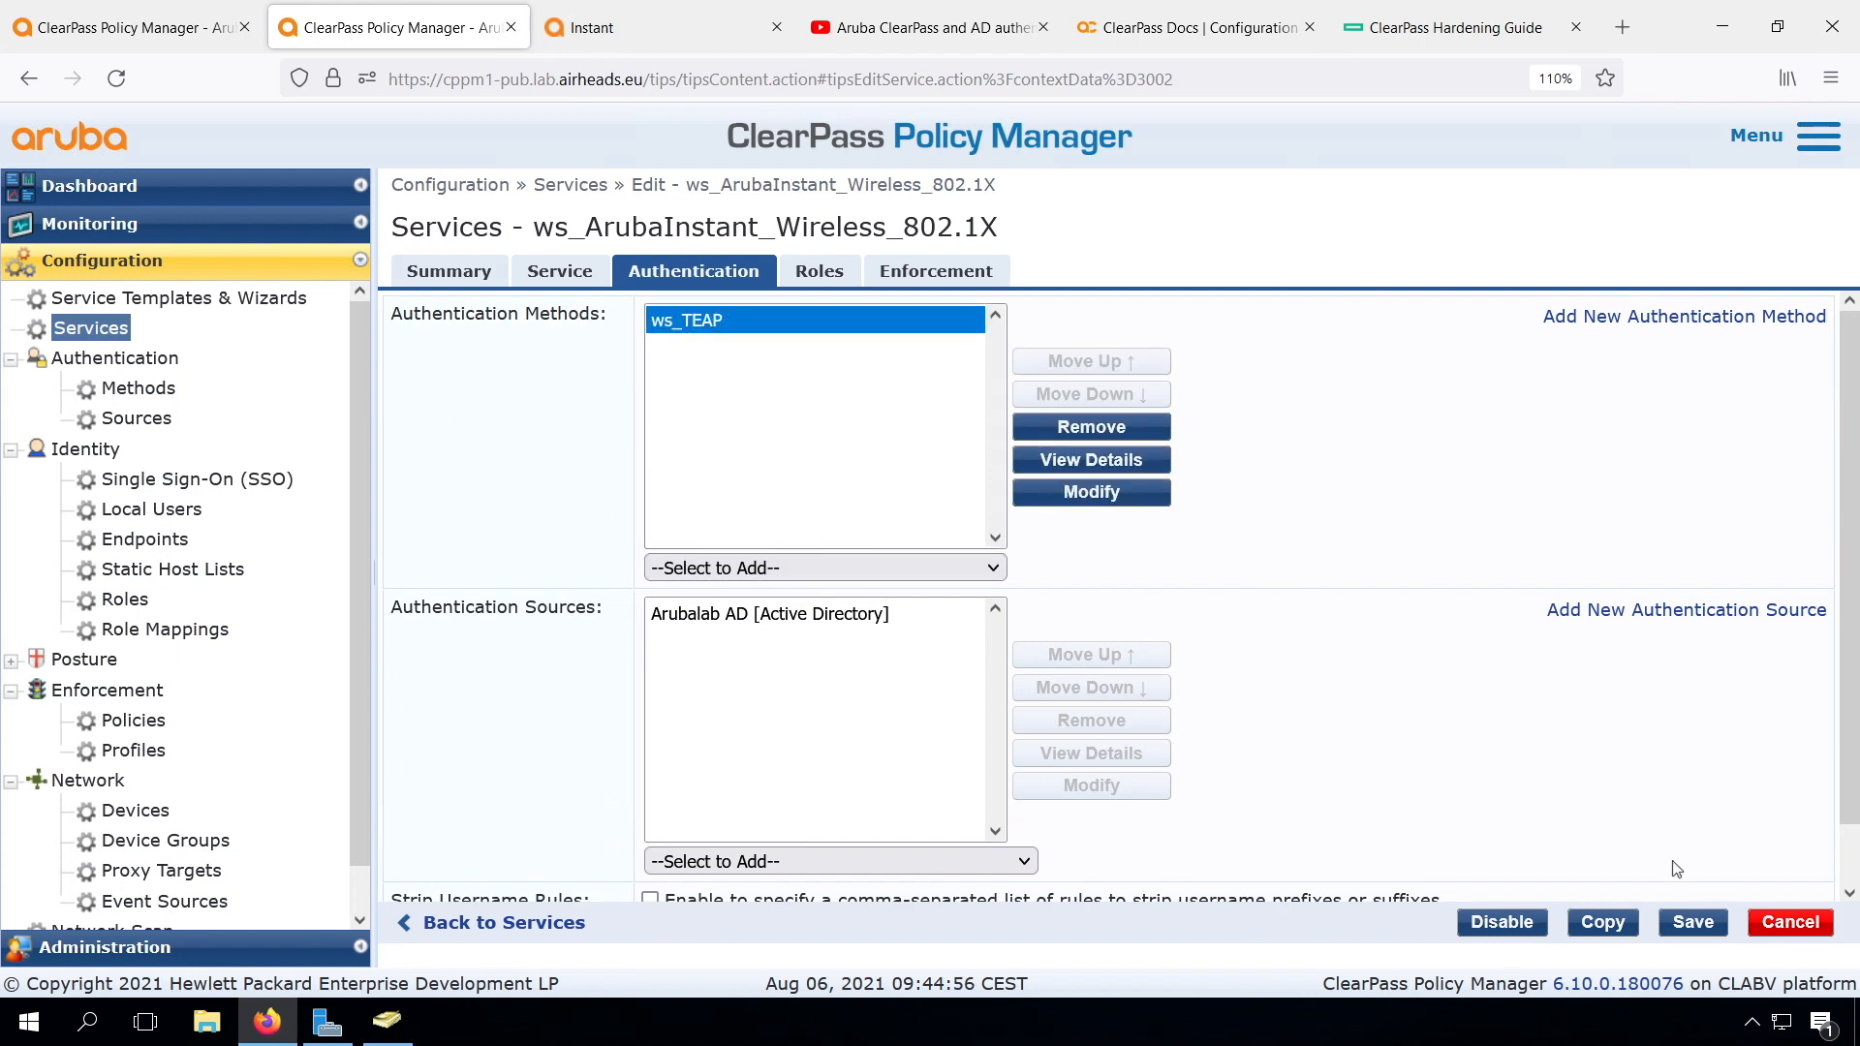
click(1692, 922)
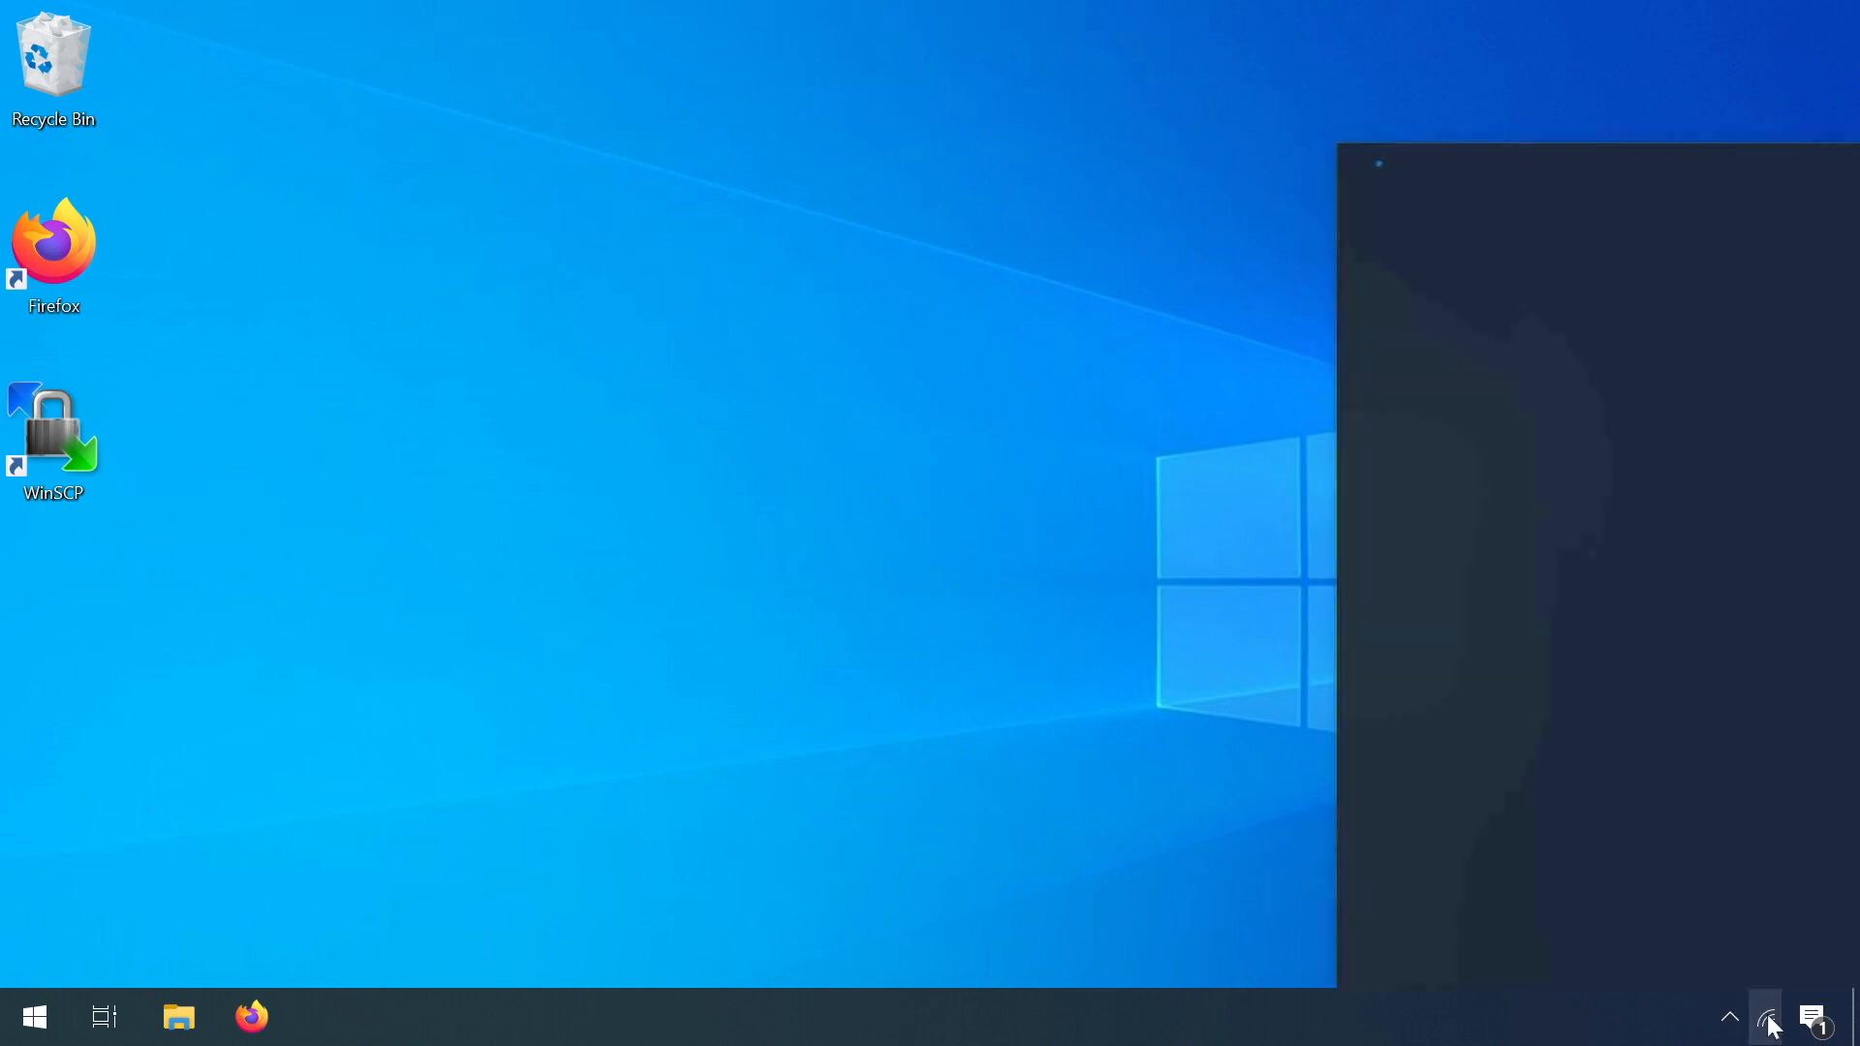
- Reach Network & Internet settings from the tray icon showing Airheads-Corp connected
click(1767, 1017)
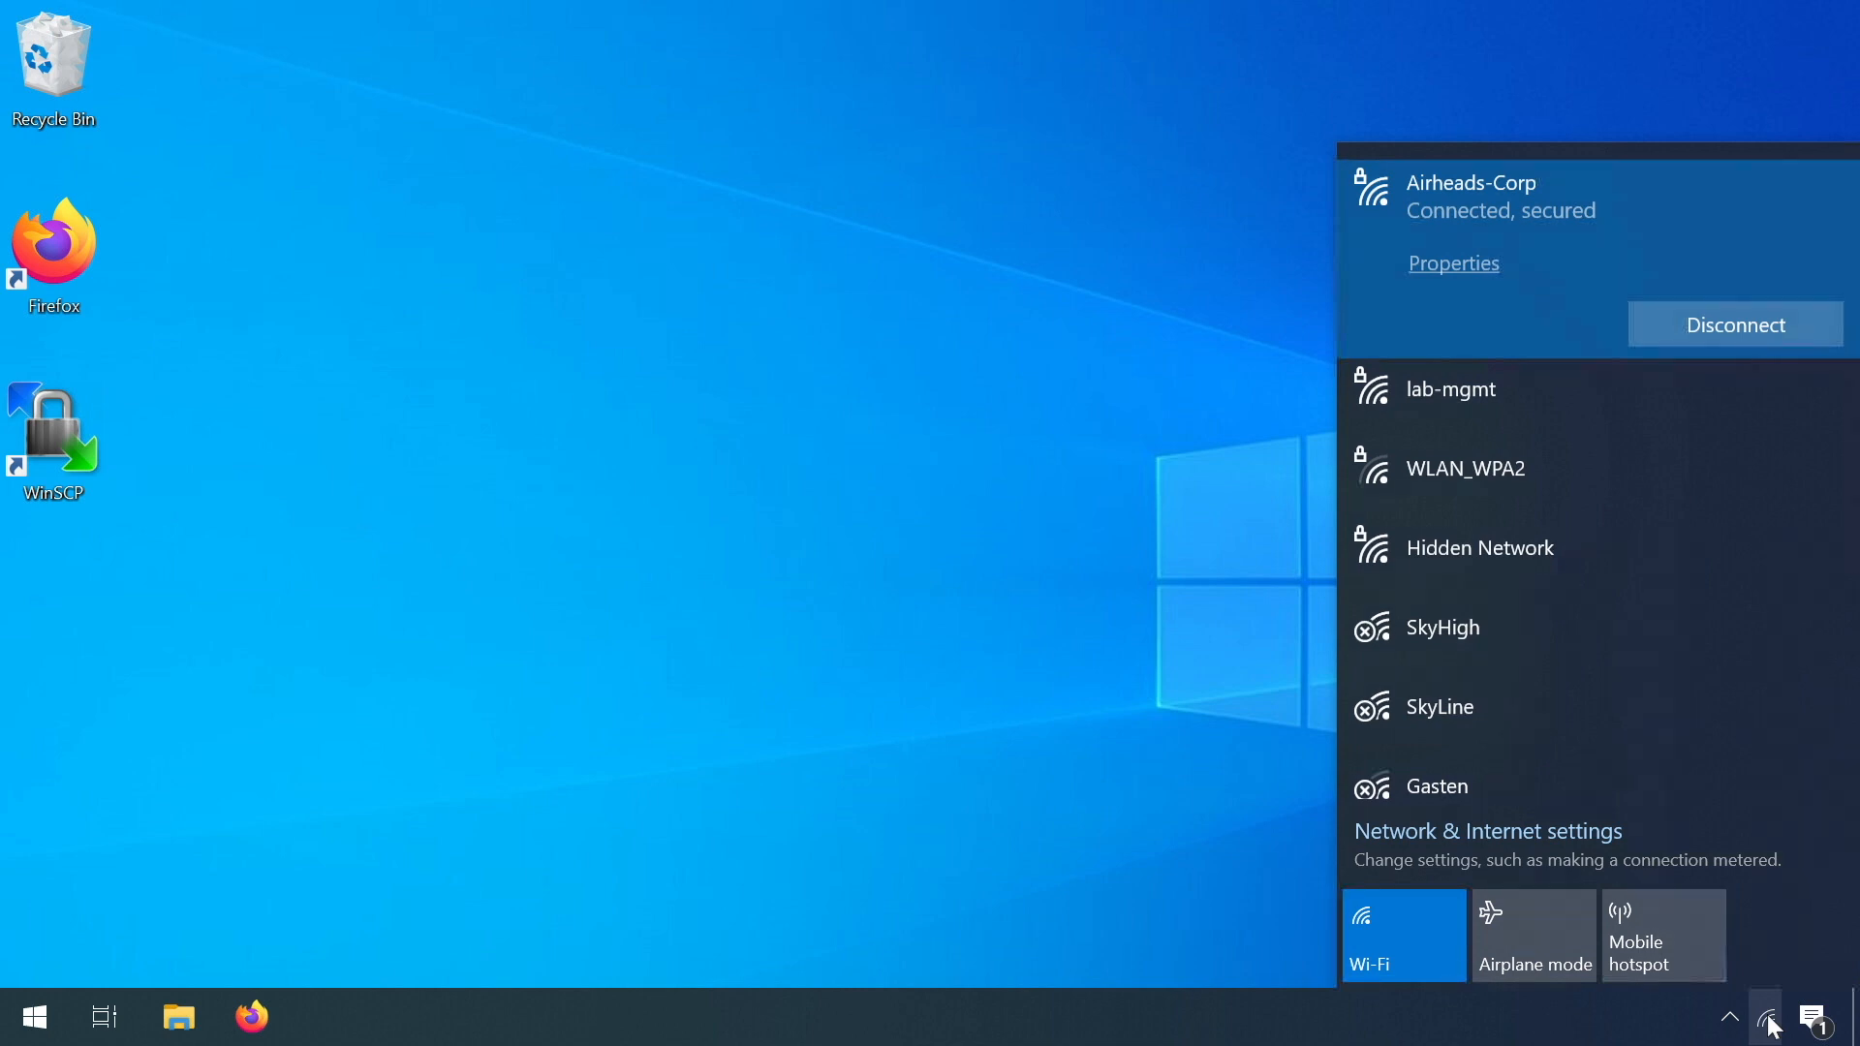
right_click(1767, 1018)
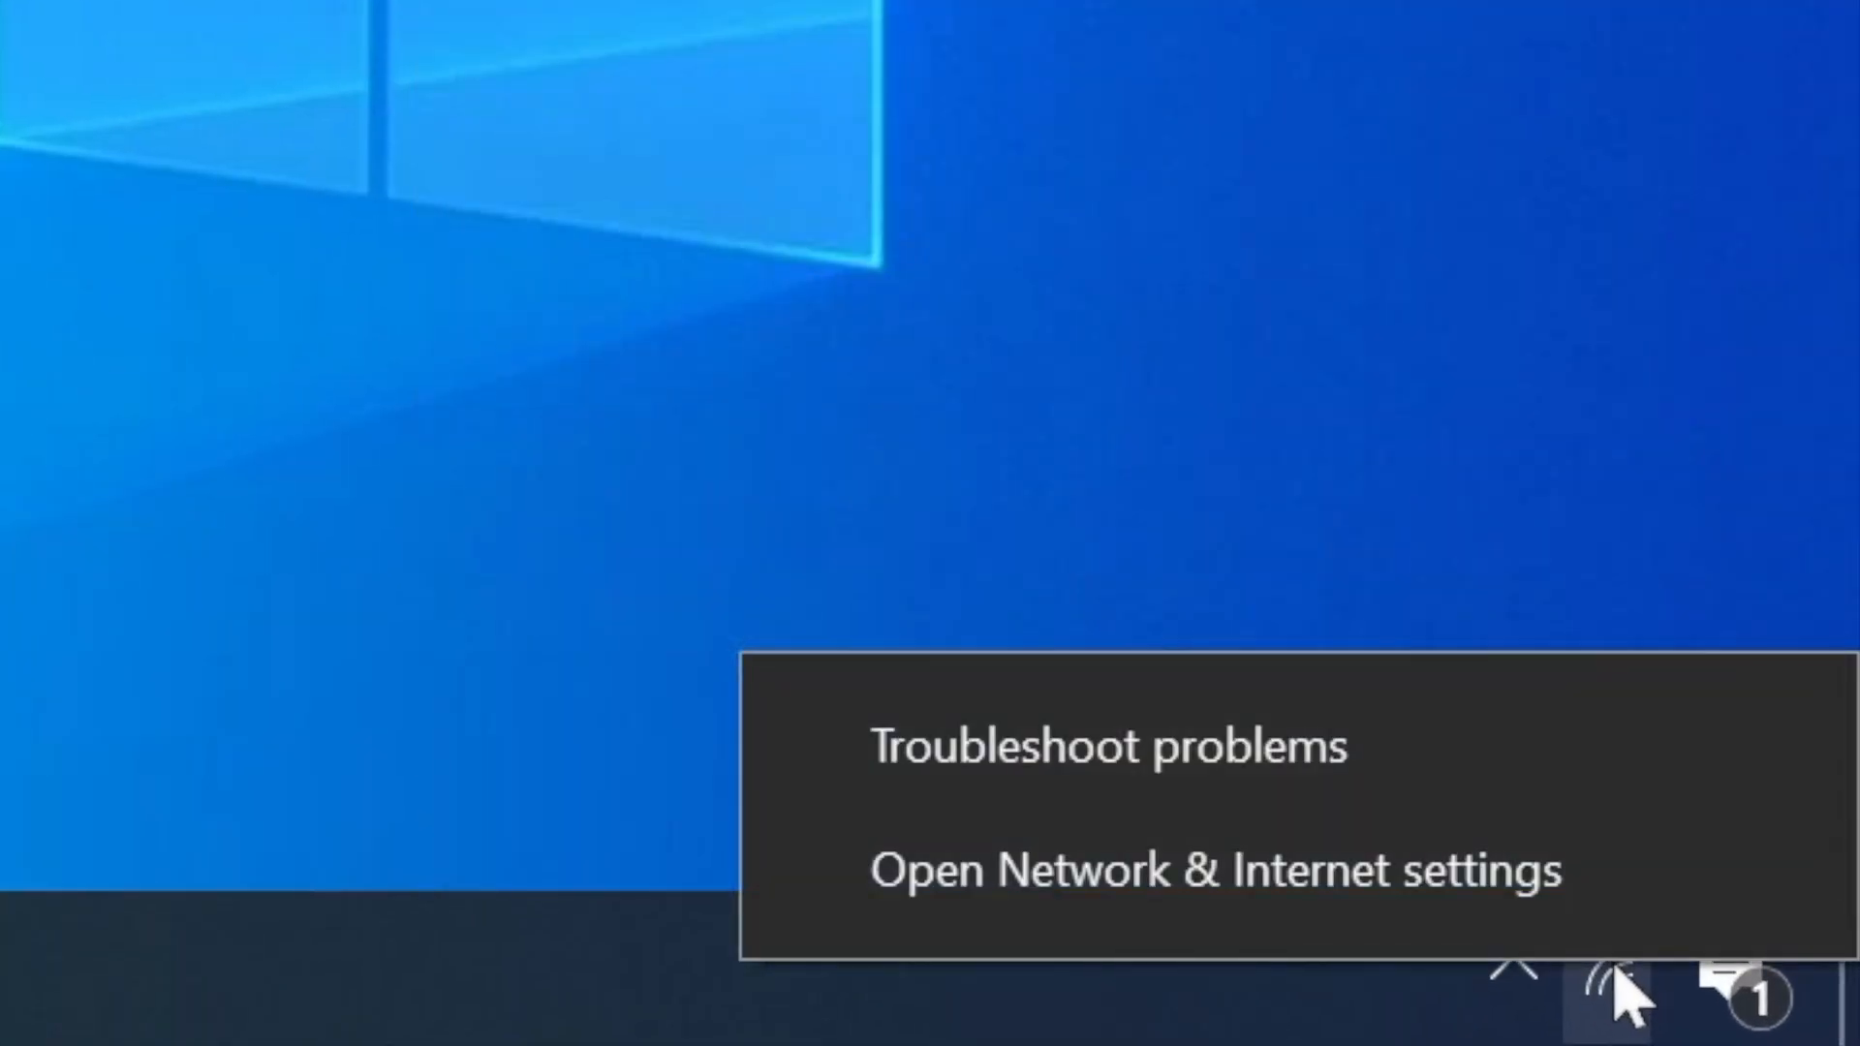
click(1213, 870)
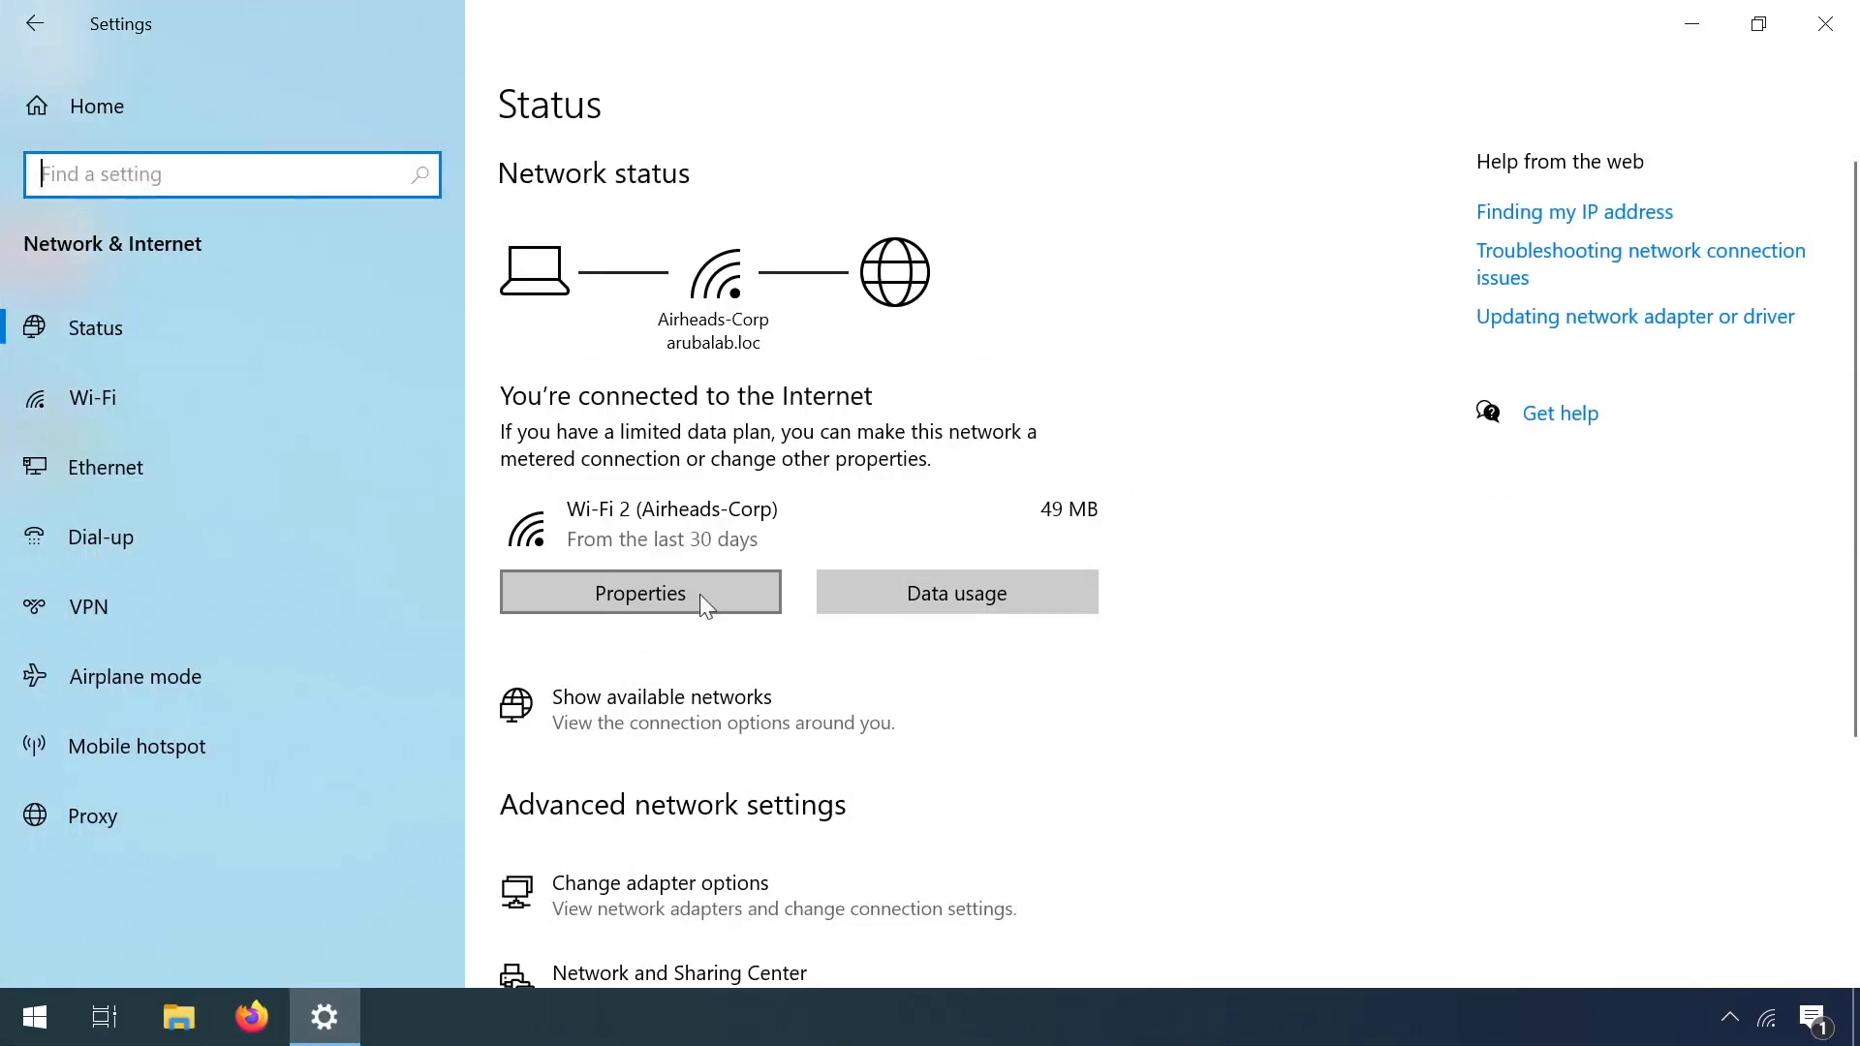
mouse_move(659, 895)
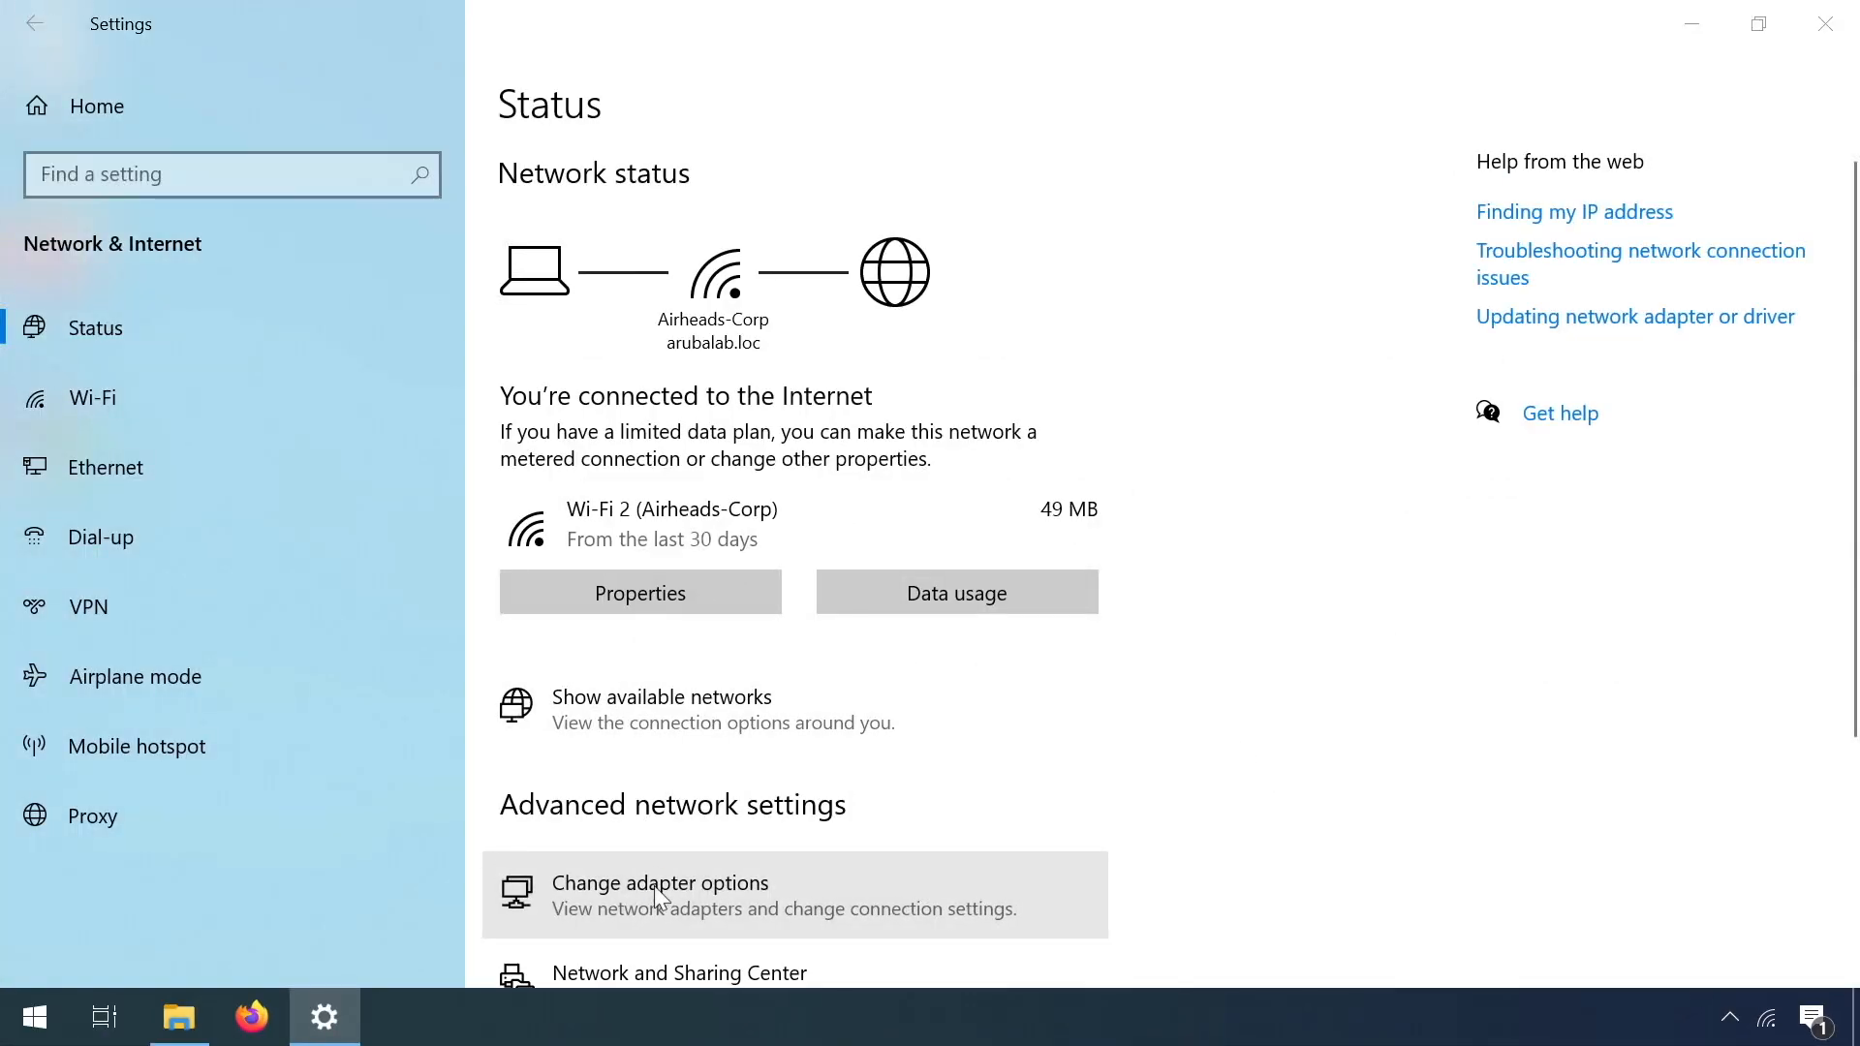
- Reach the Security settings of the Airheads-Corp network via the Wi-Fi 2 adapter
click(659, 884)
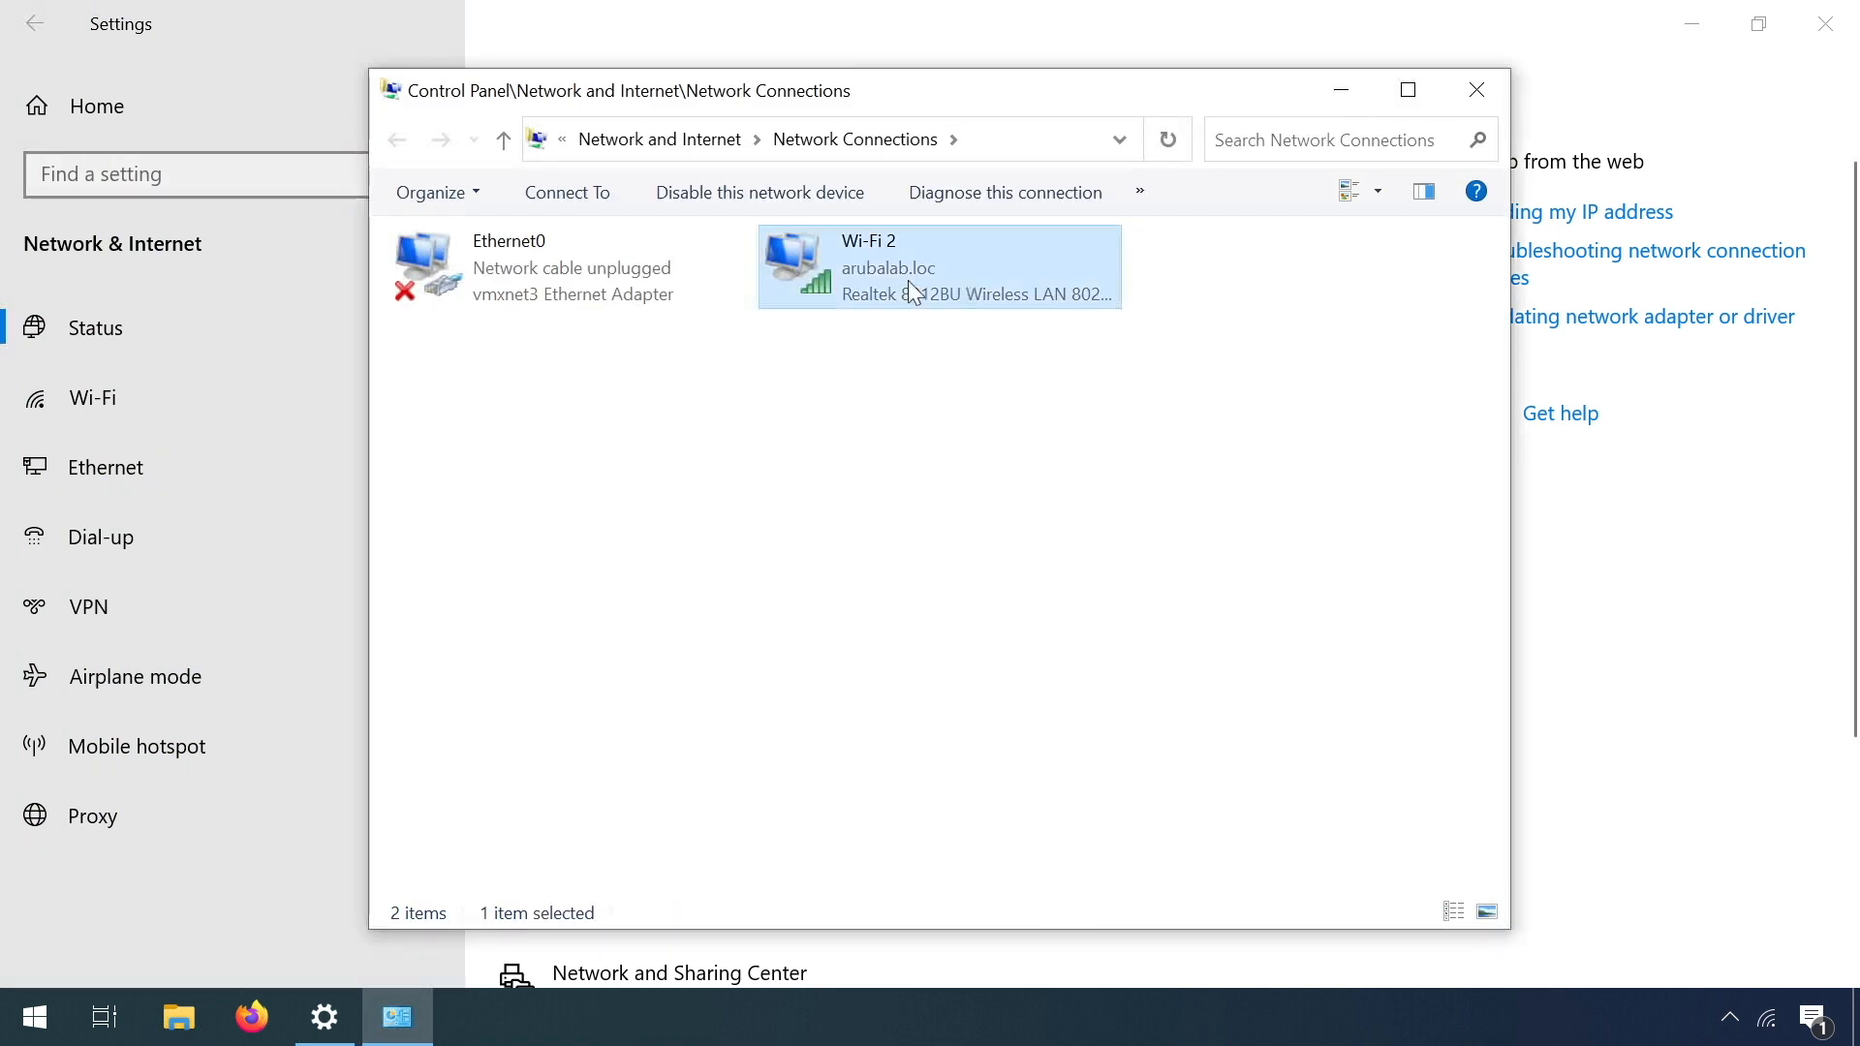
double_click(938, 268)
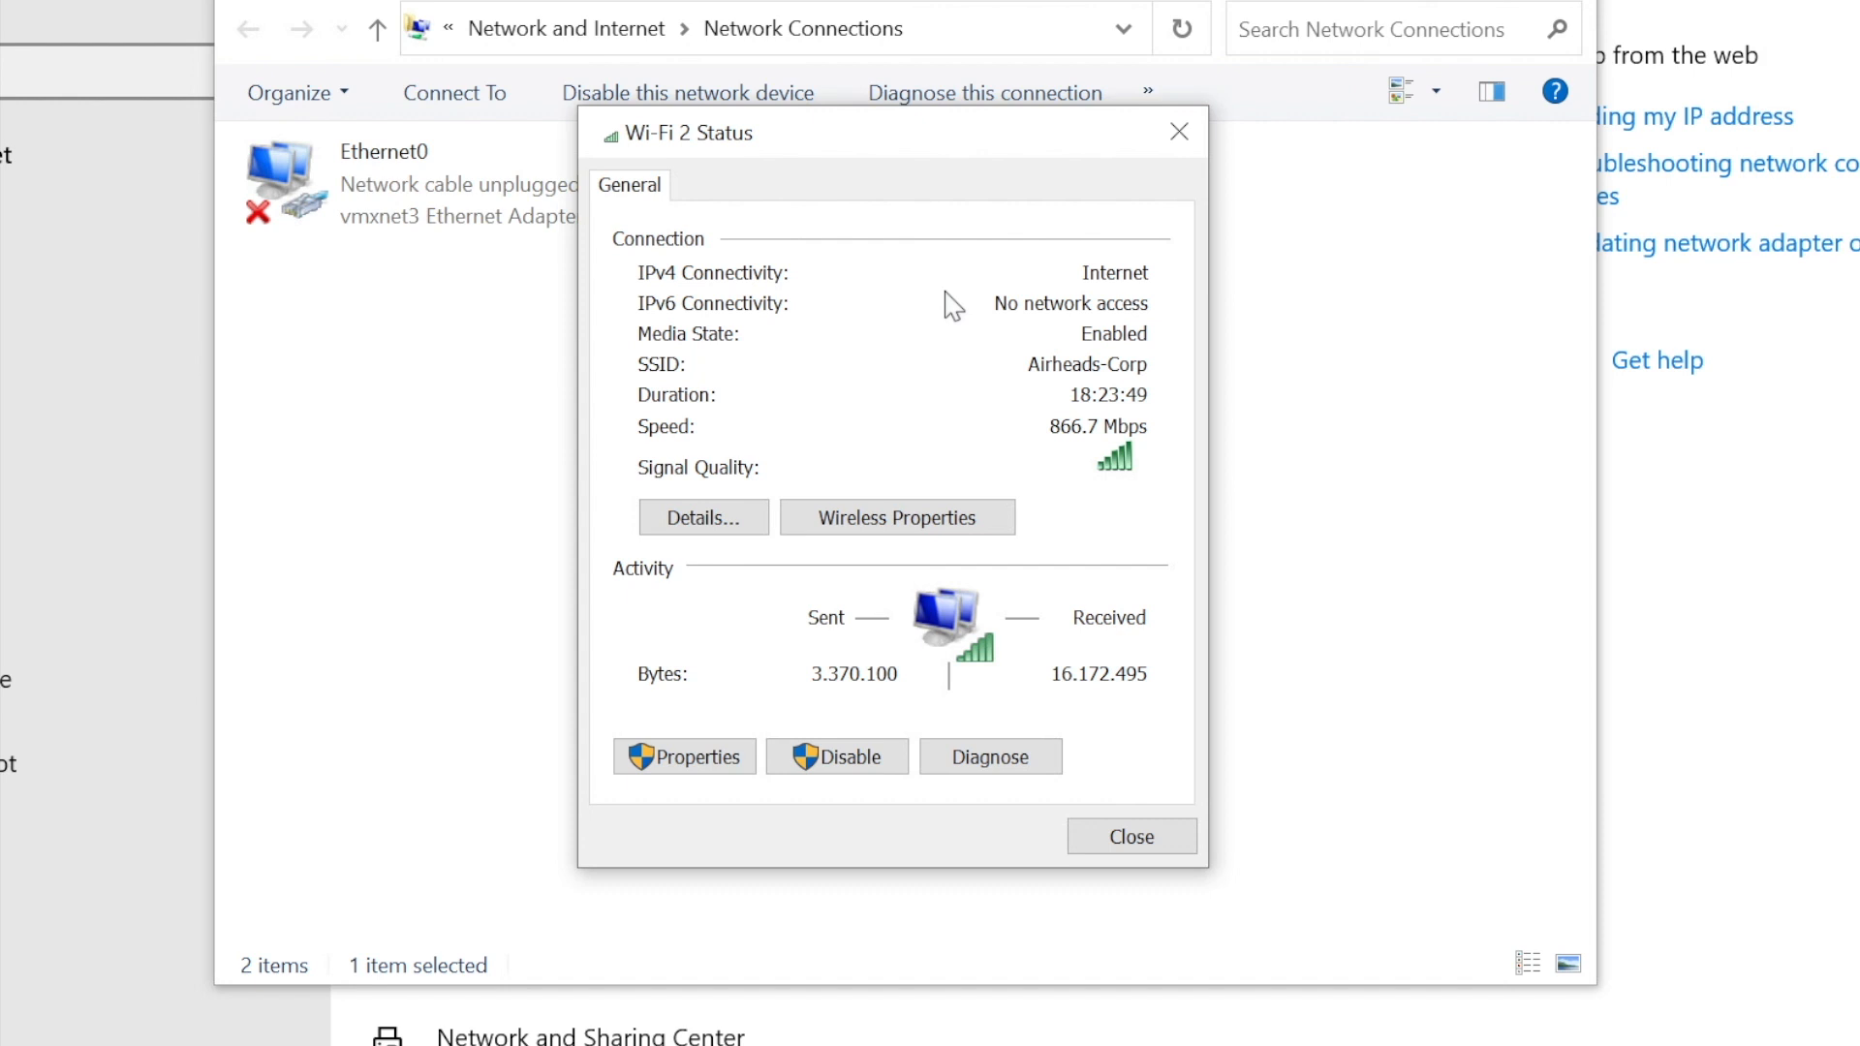
click(896, 517)
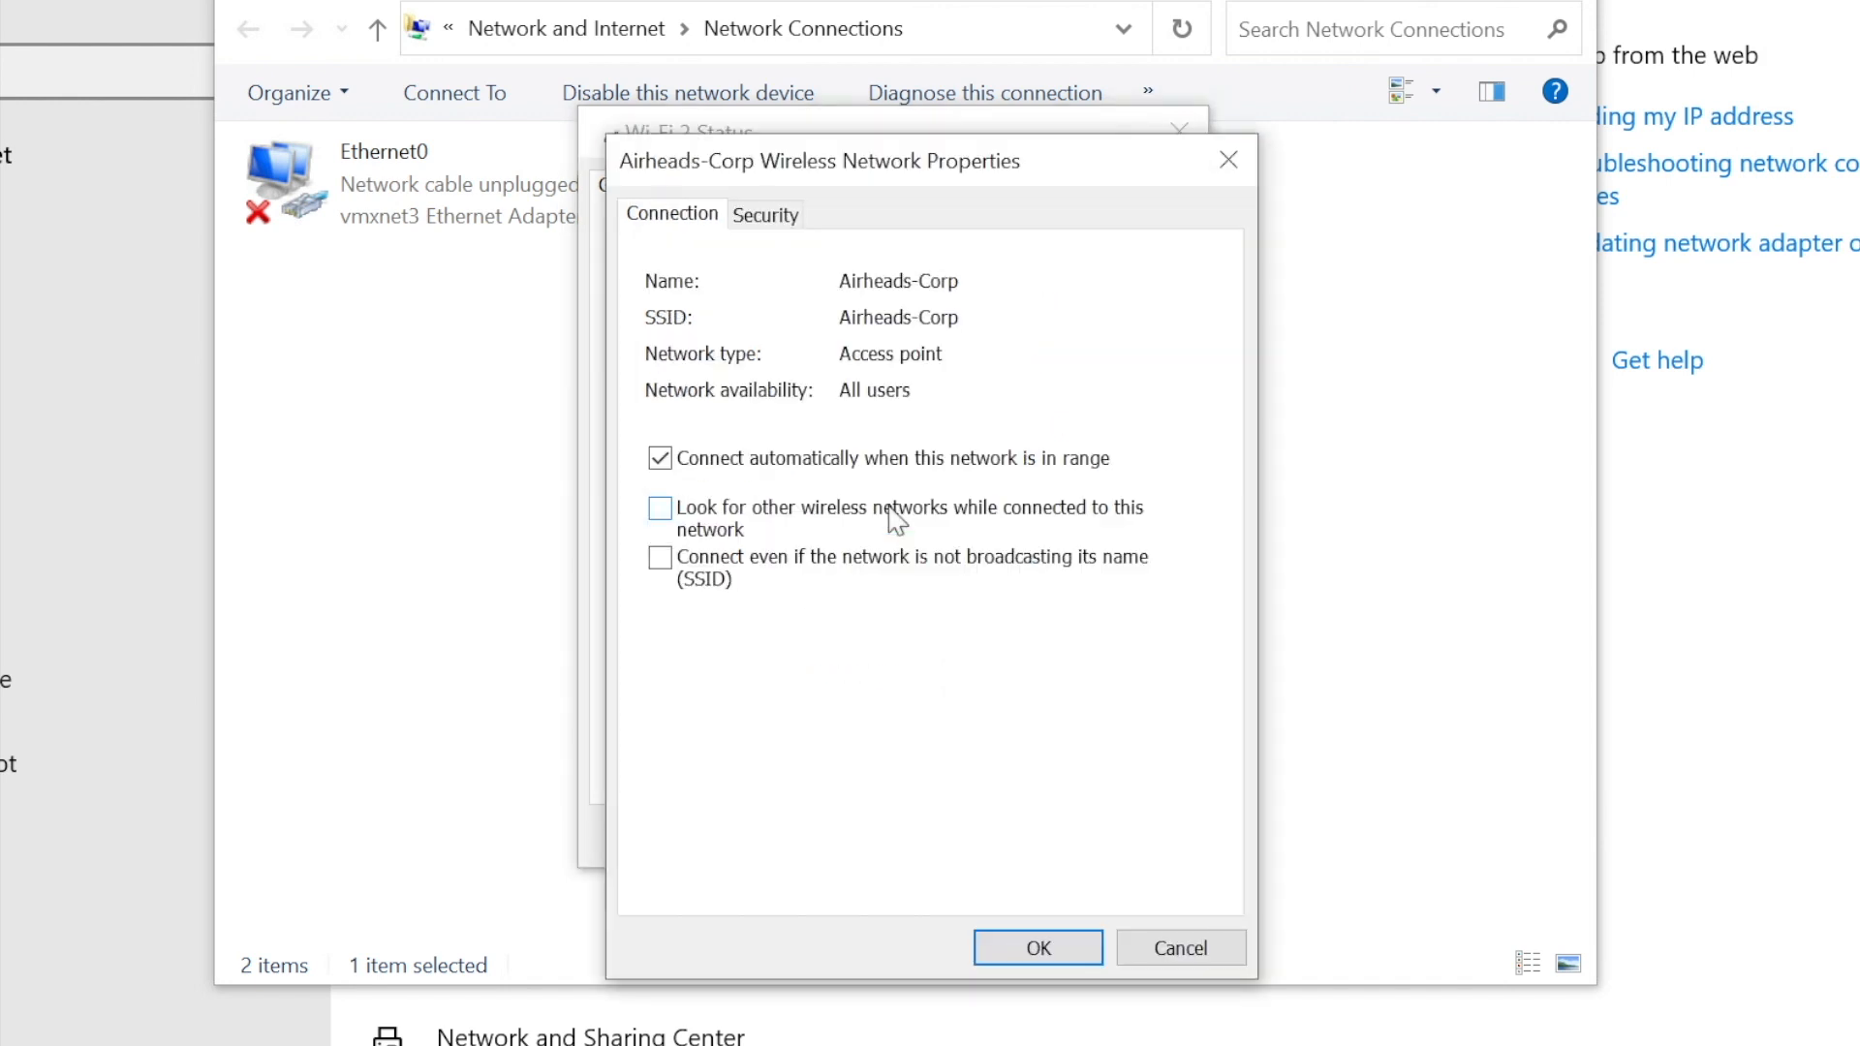
click(765, 215)
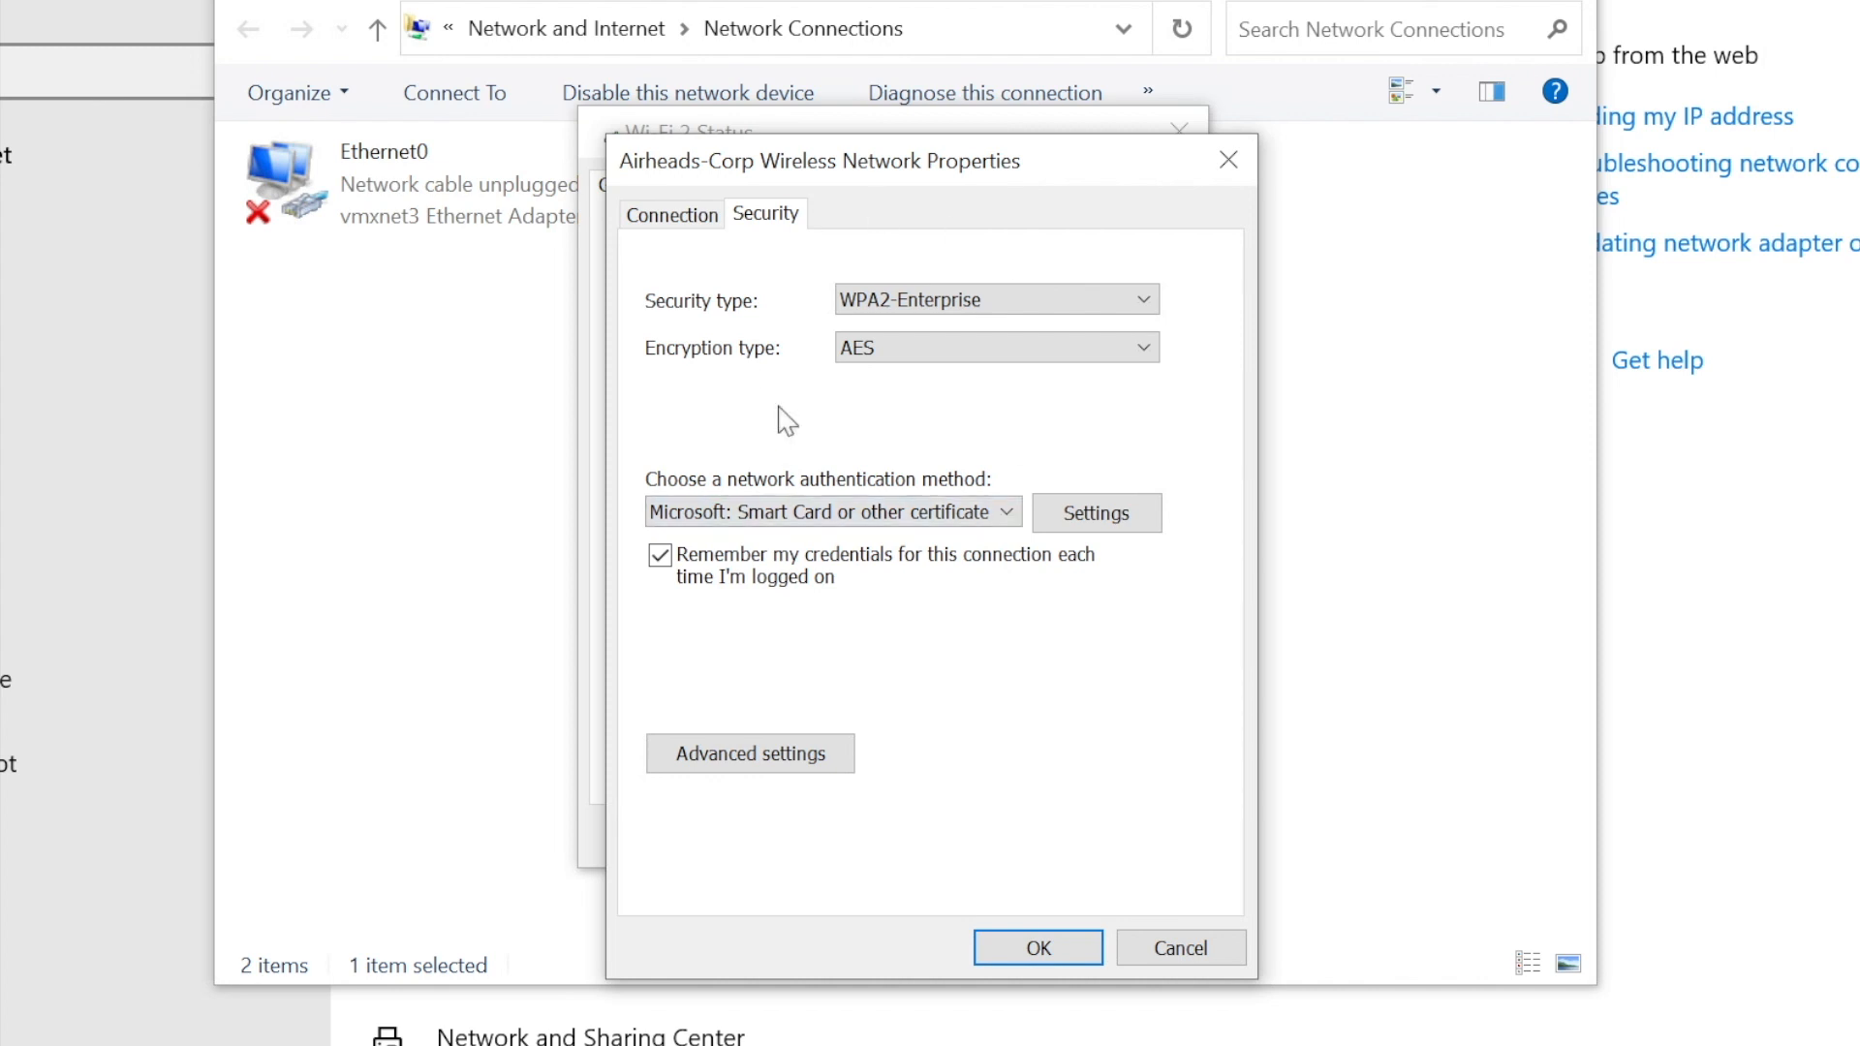
- Change the network authentication method to Microsoft: EAP-TEAP
click(831, 512)
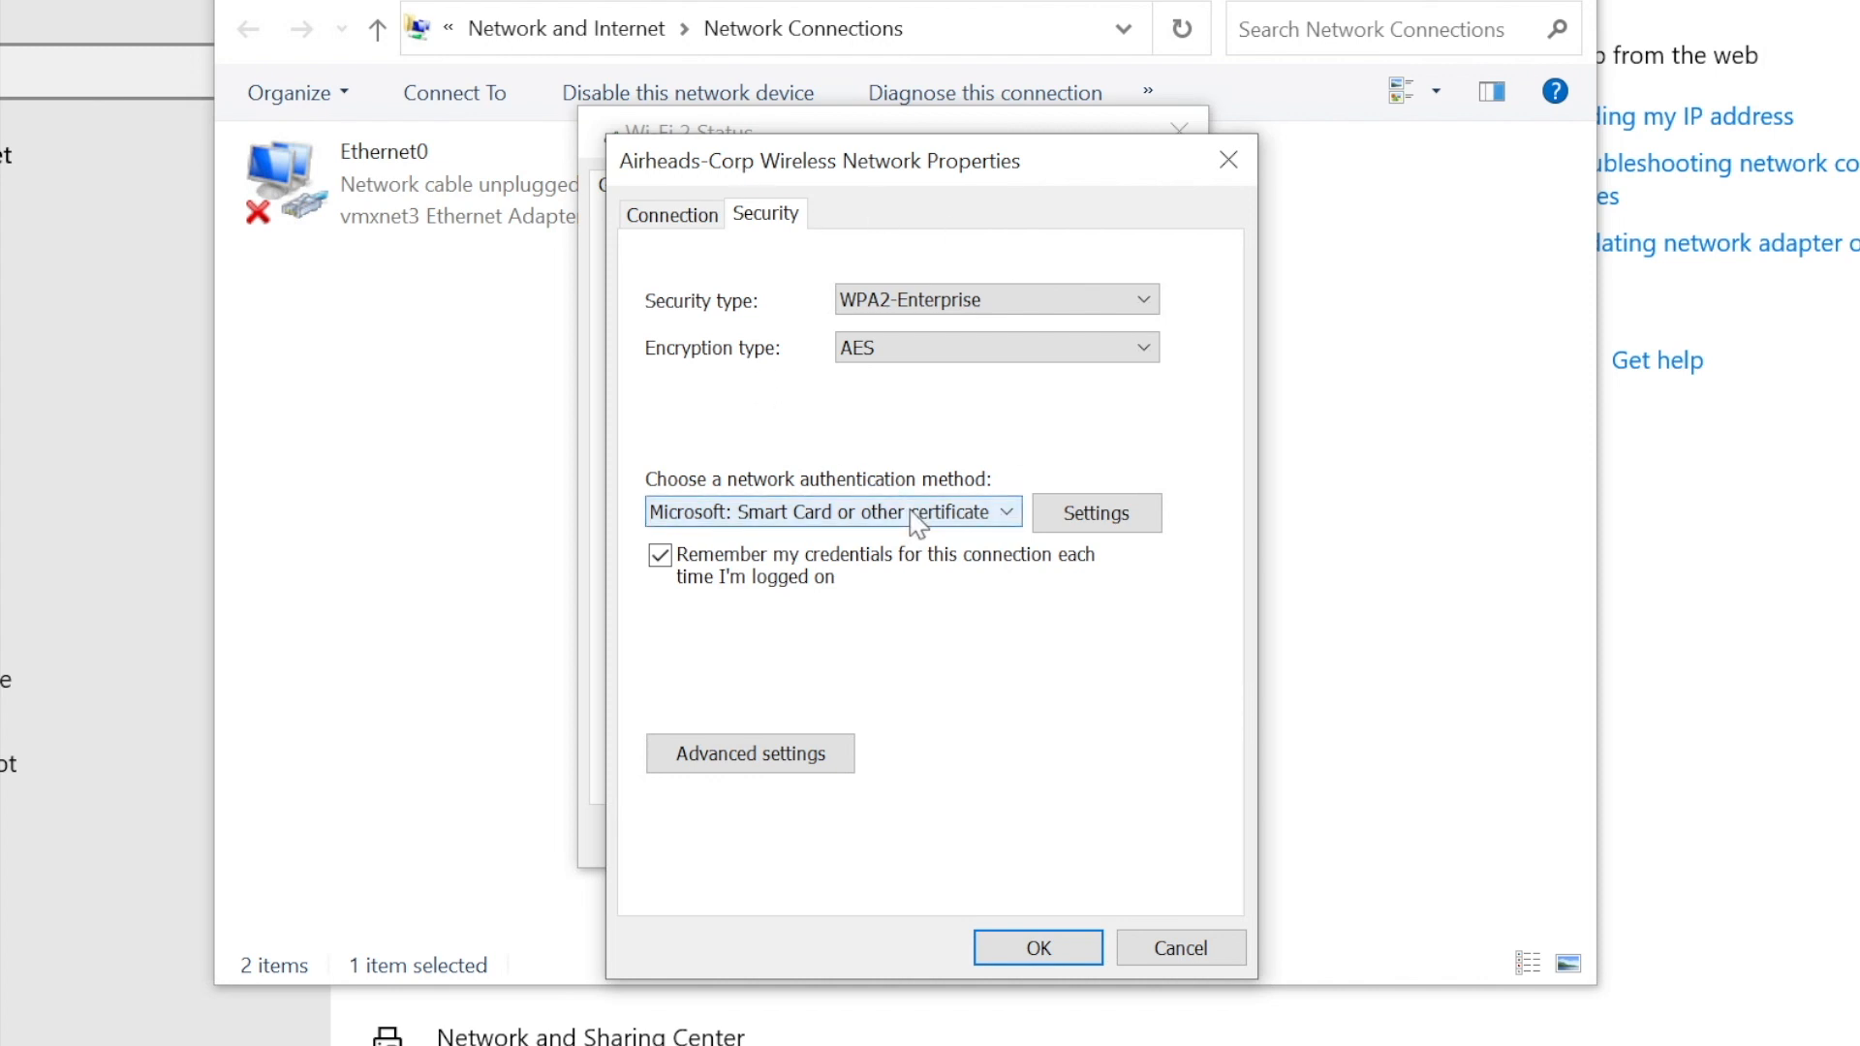
click(832, 512)
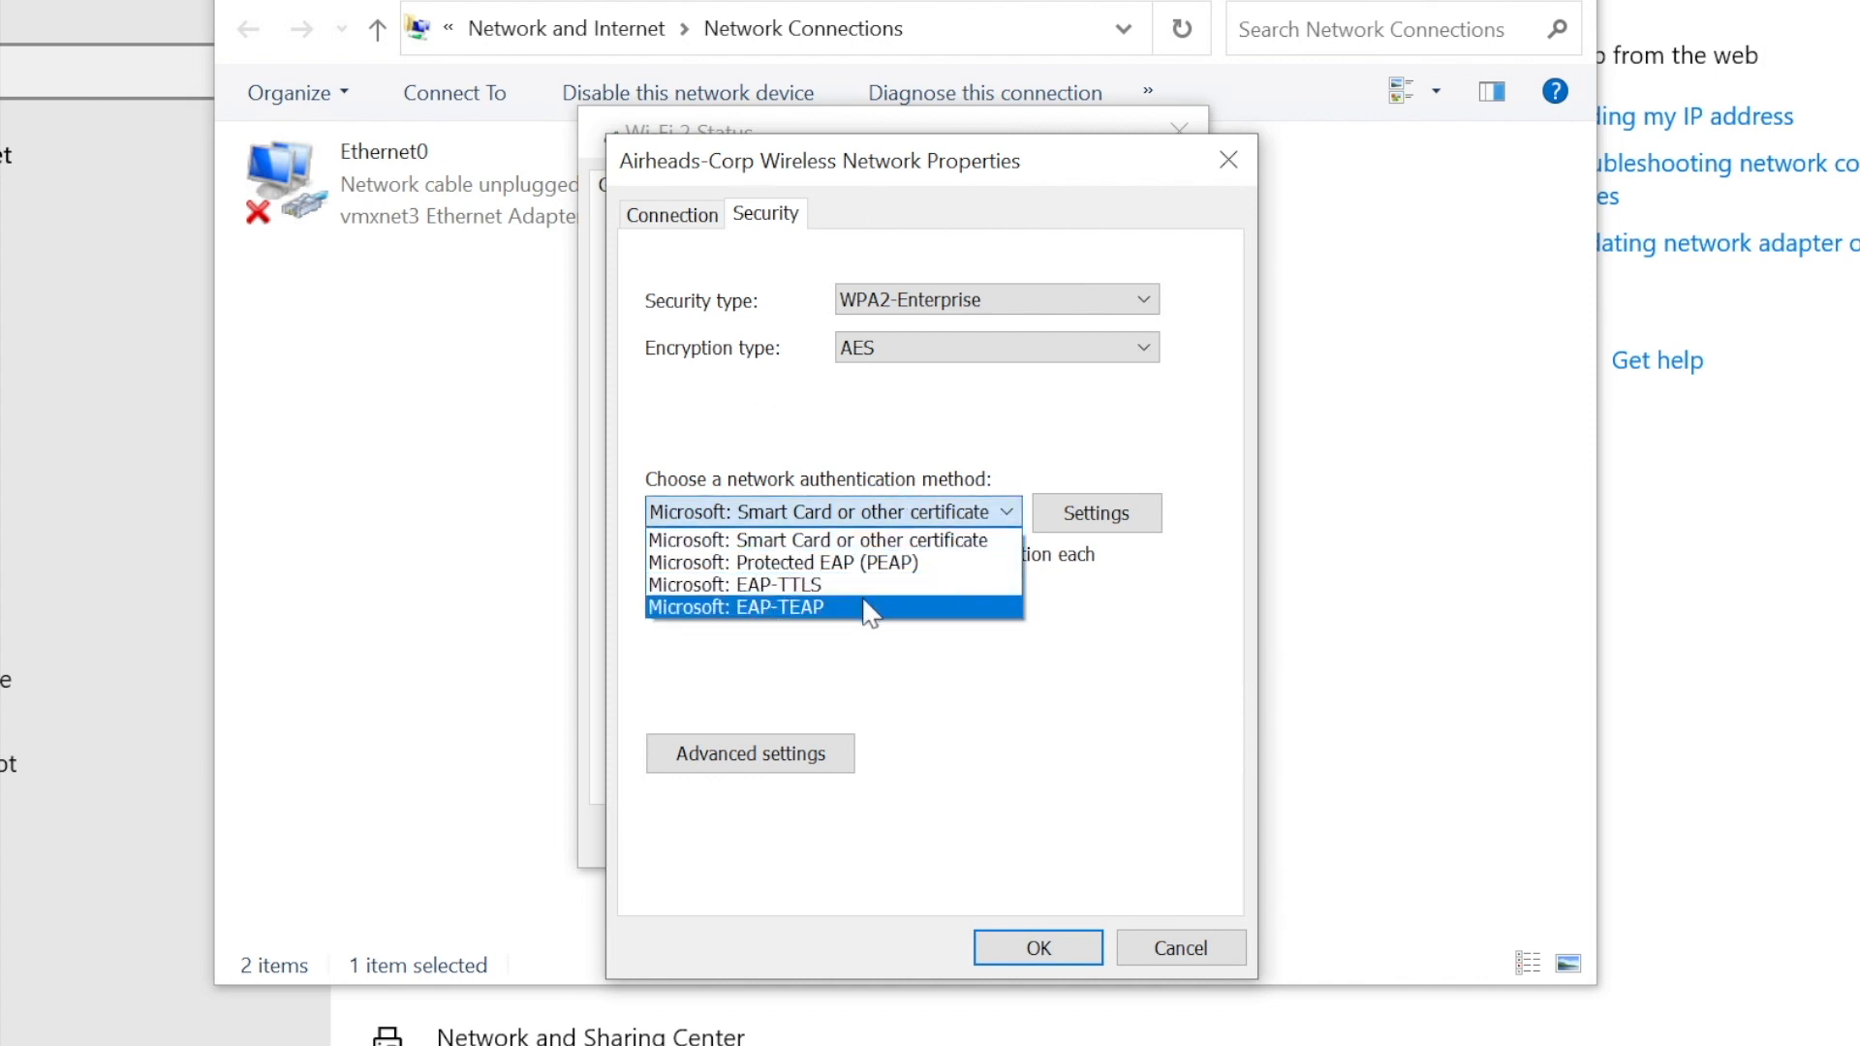
click(737, 607)
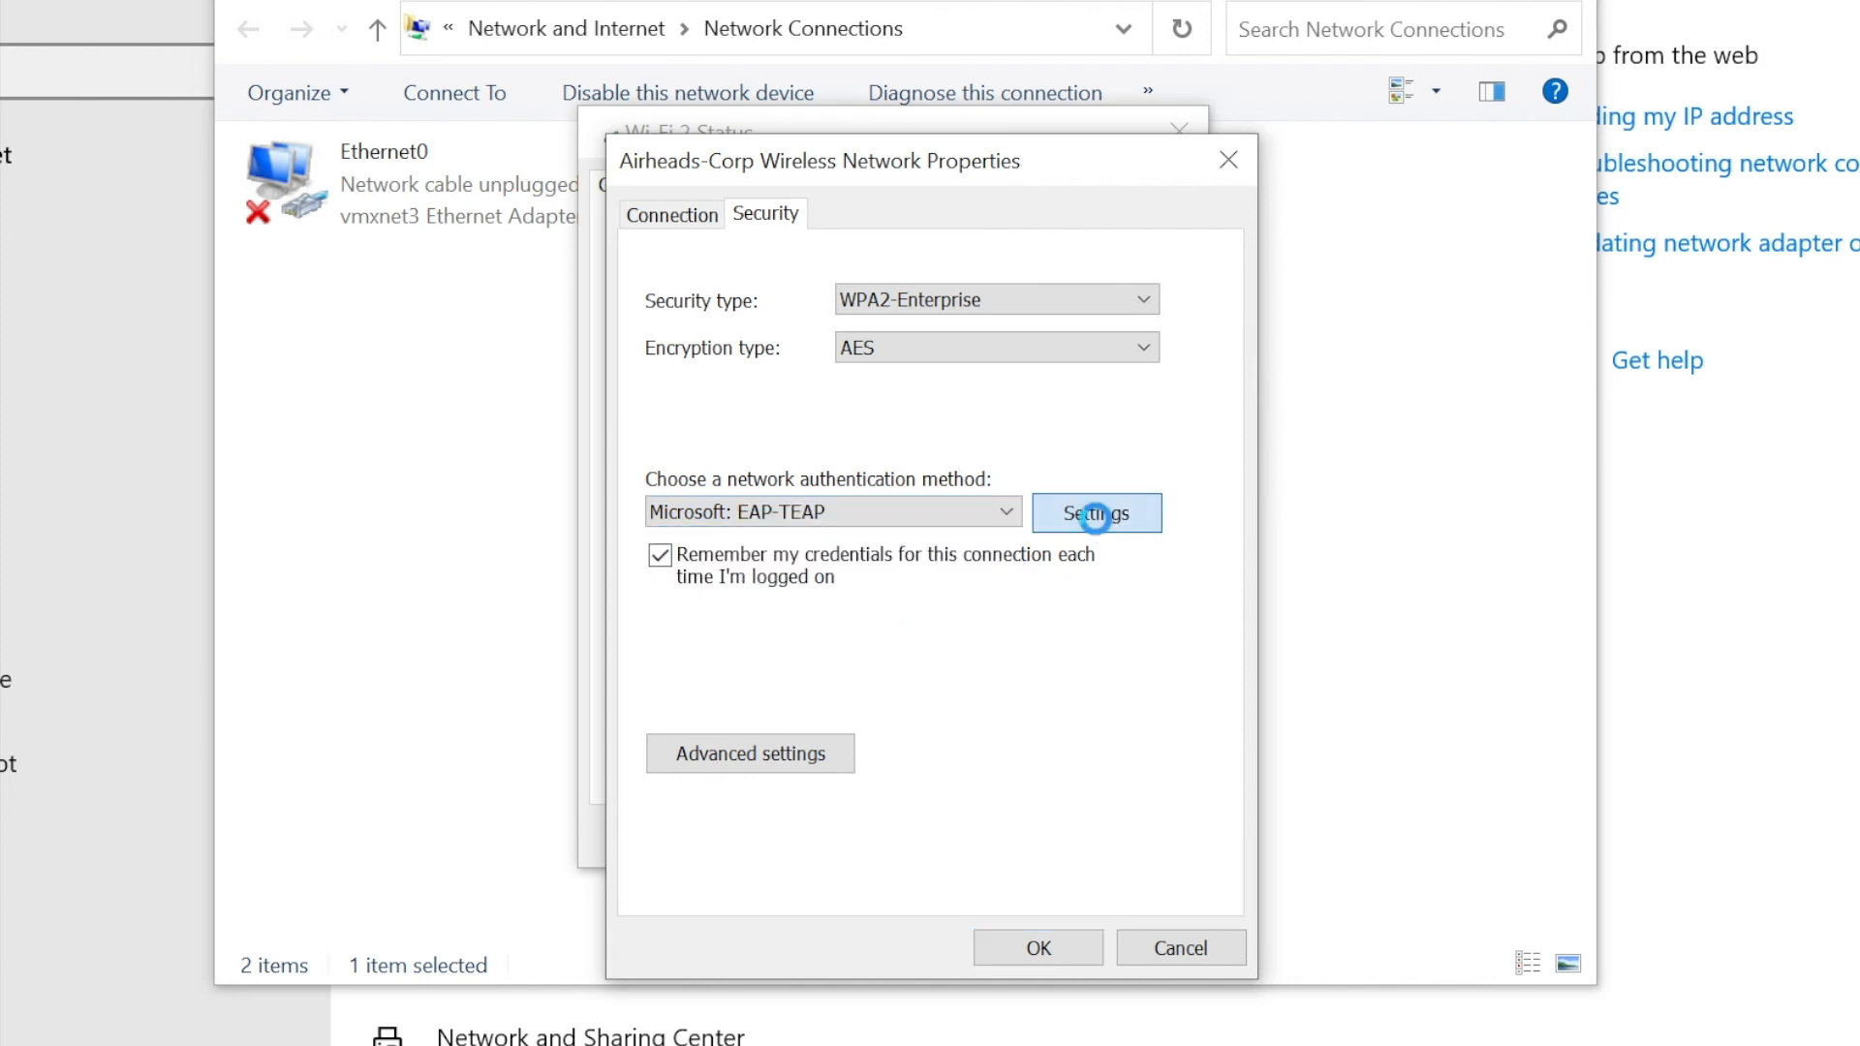
- In TEAP Properties turn off identity privacy and enter server radius.arubalab.loc
click(1093, 512)
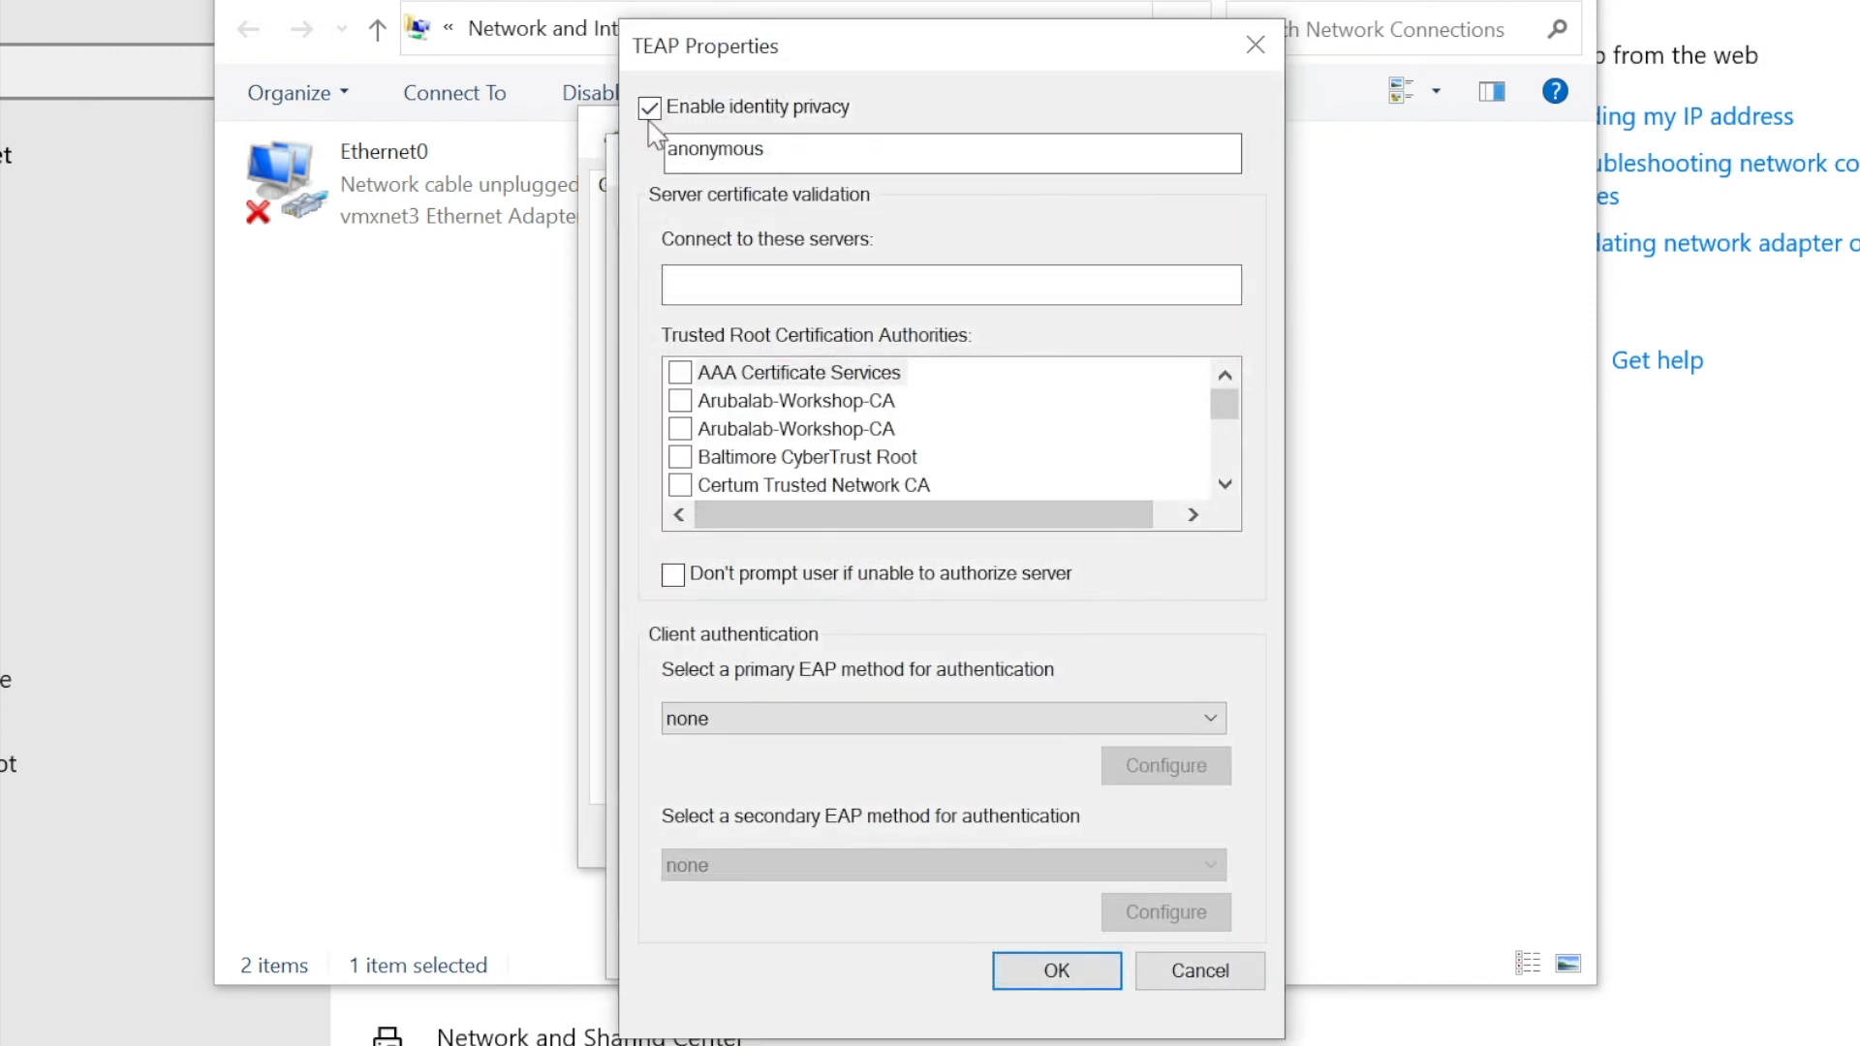
click(650, 107)
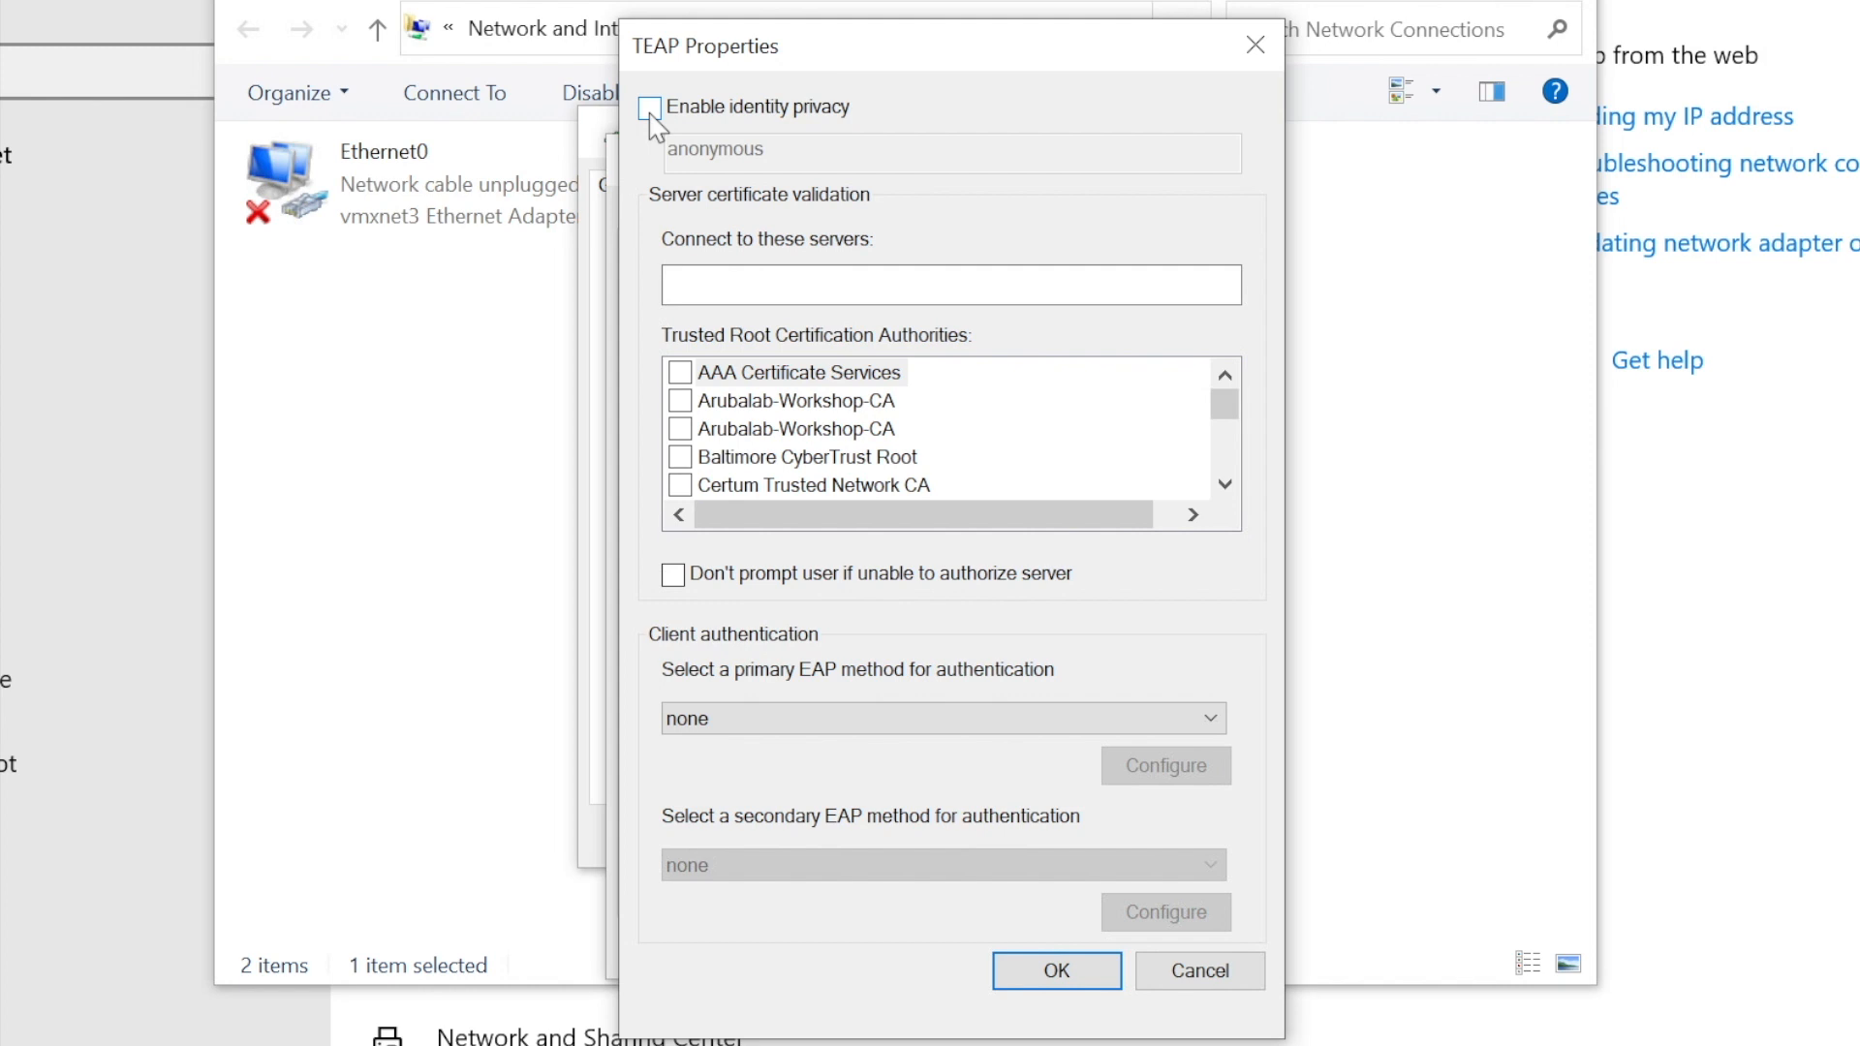
click(949, 283)
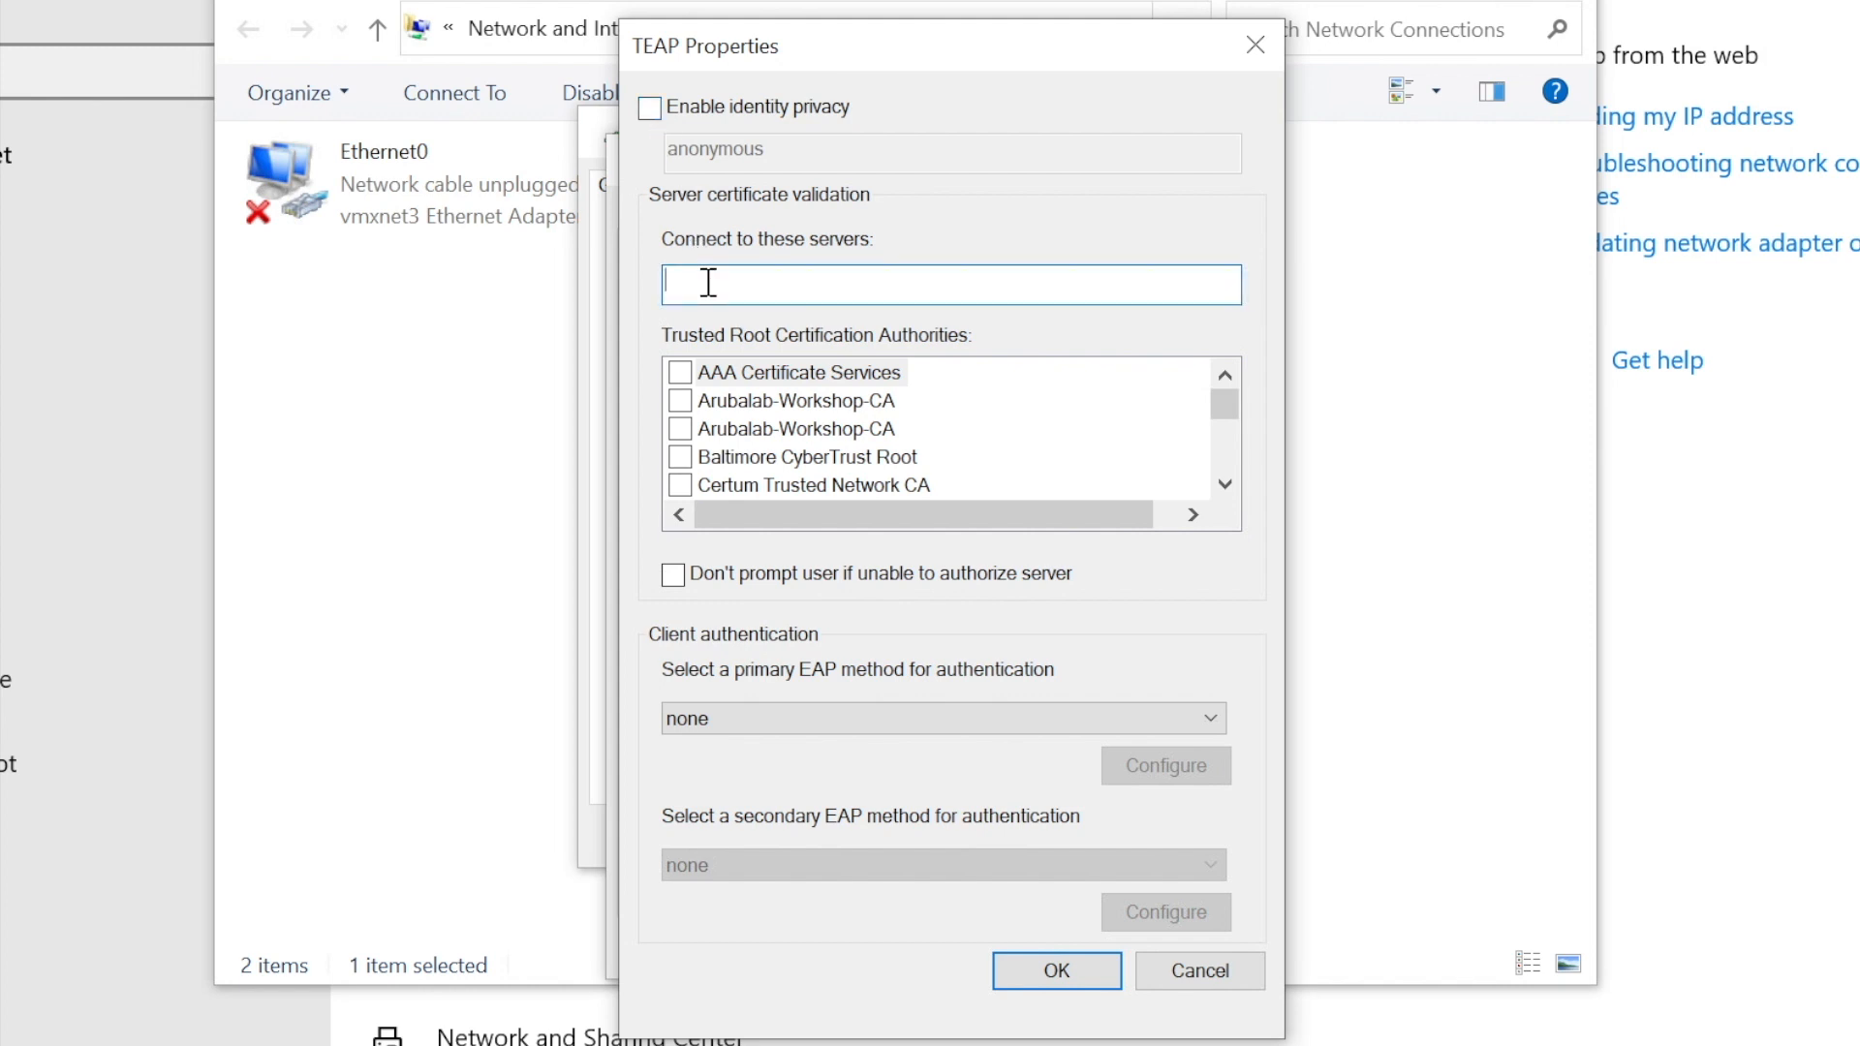
text(radius.arubalab.loc)
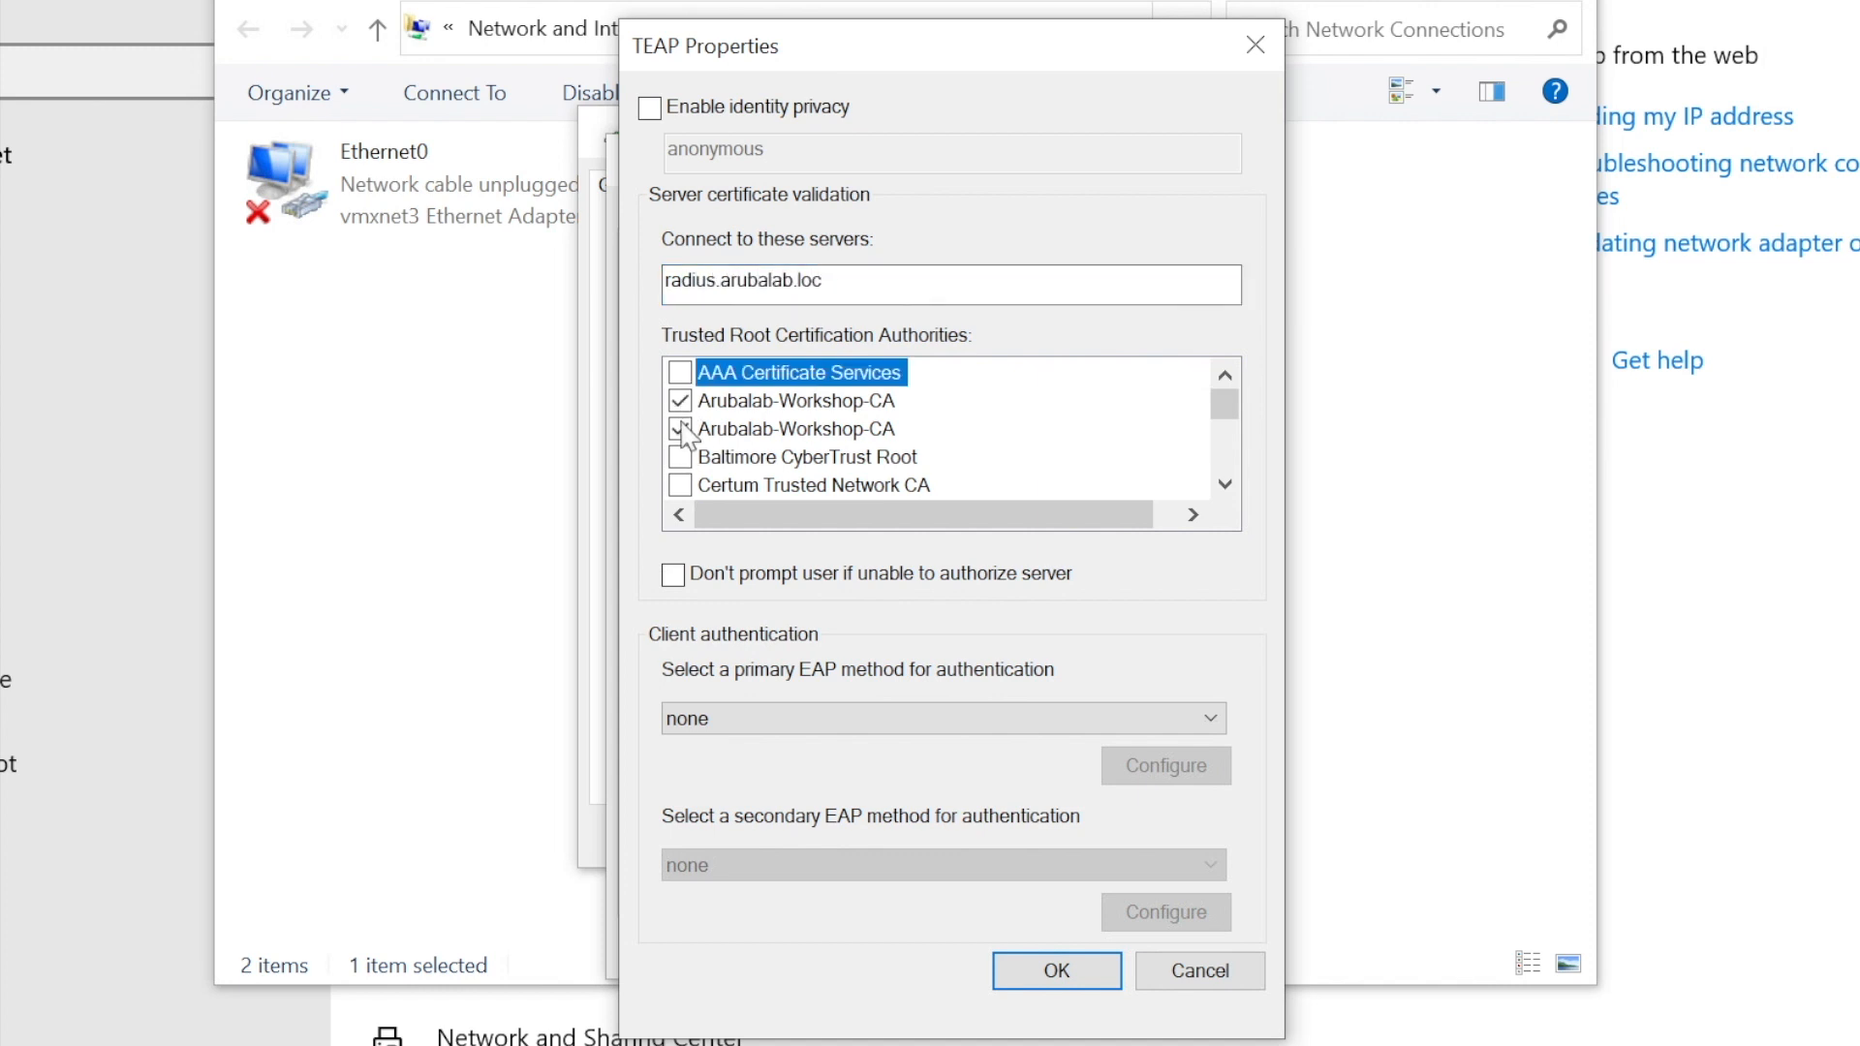
- Trust both Arubalab-Workshop-CA roots and enable no prompting when the server can't be authorized
click(673, 574)
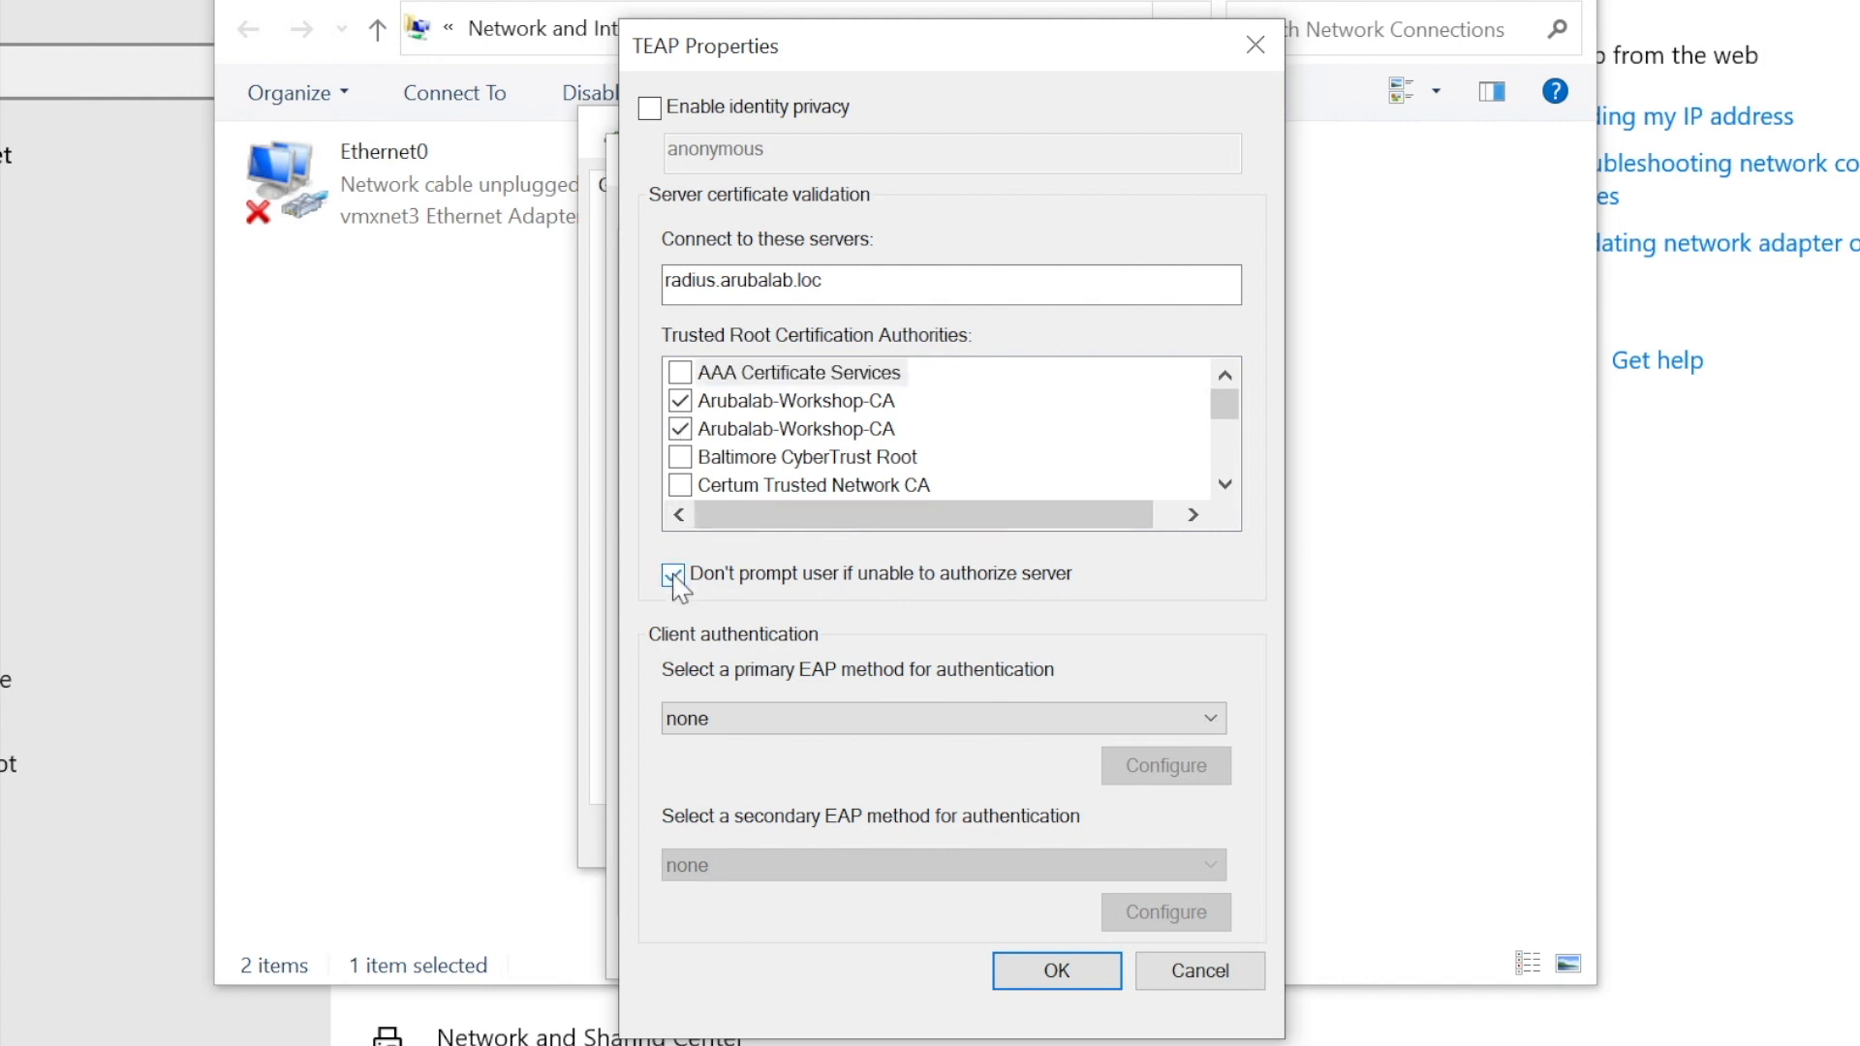
click(672, 573)
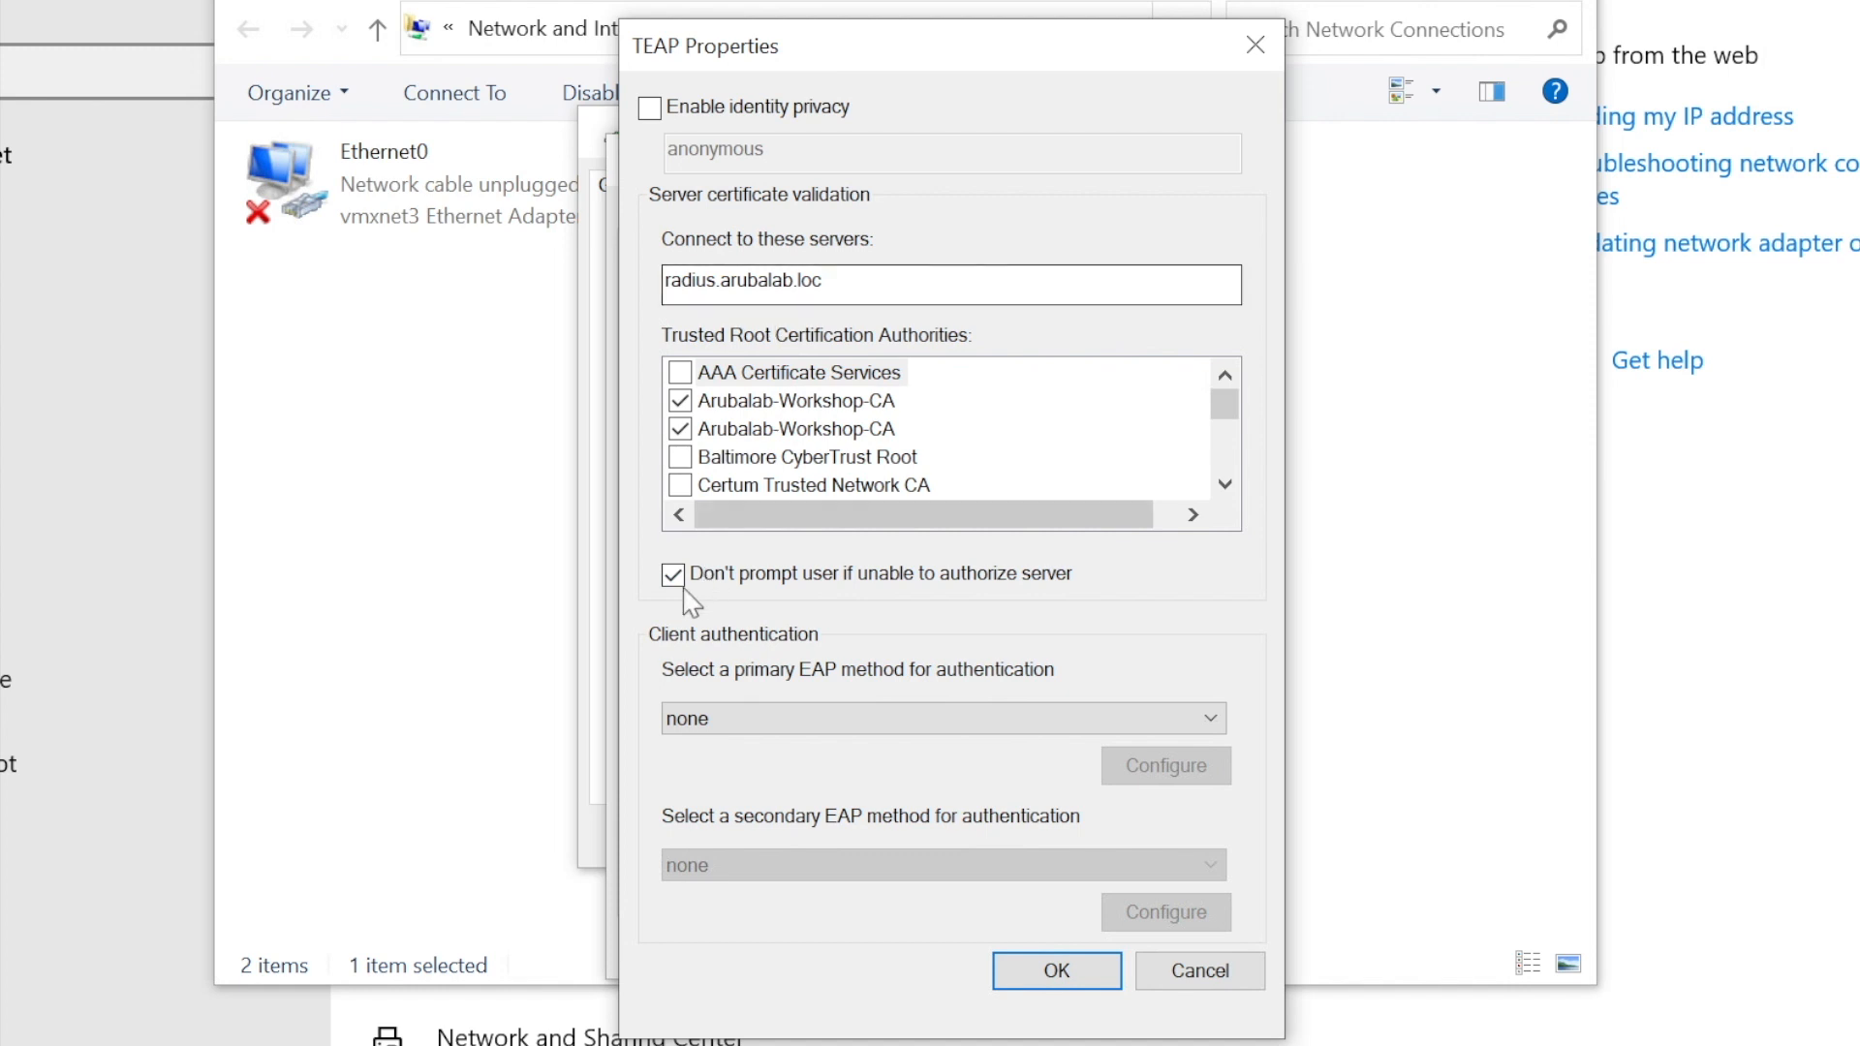
click(672, 574)
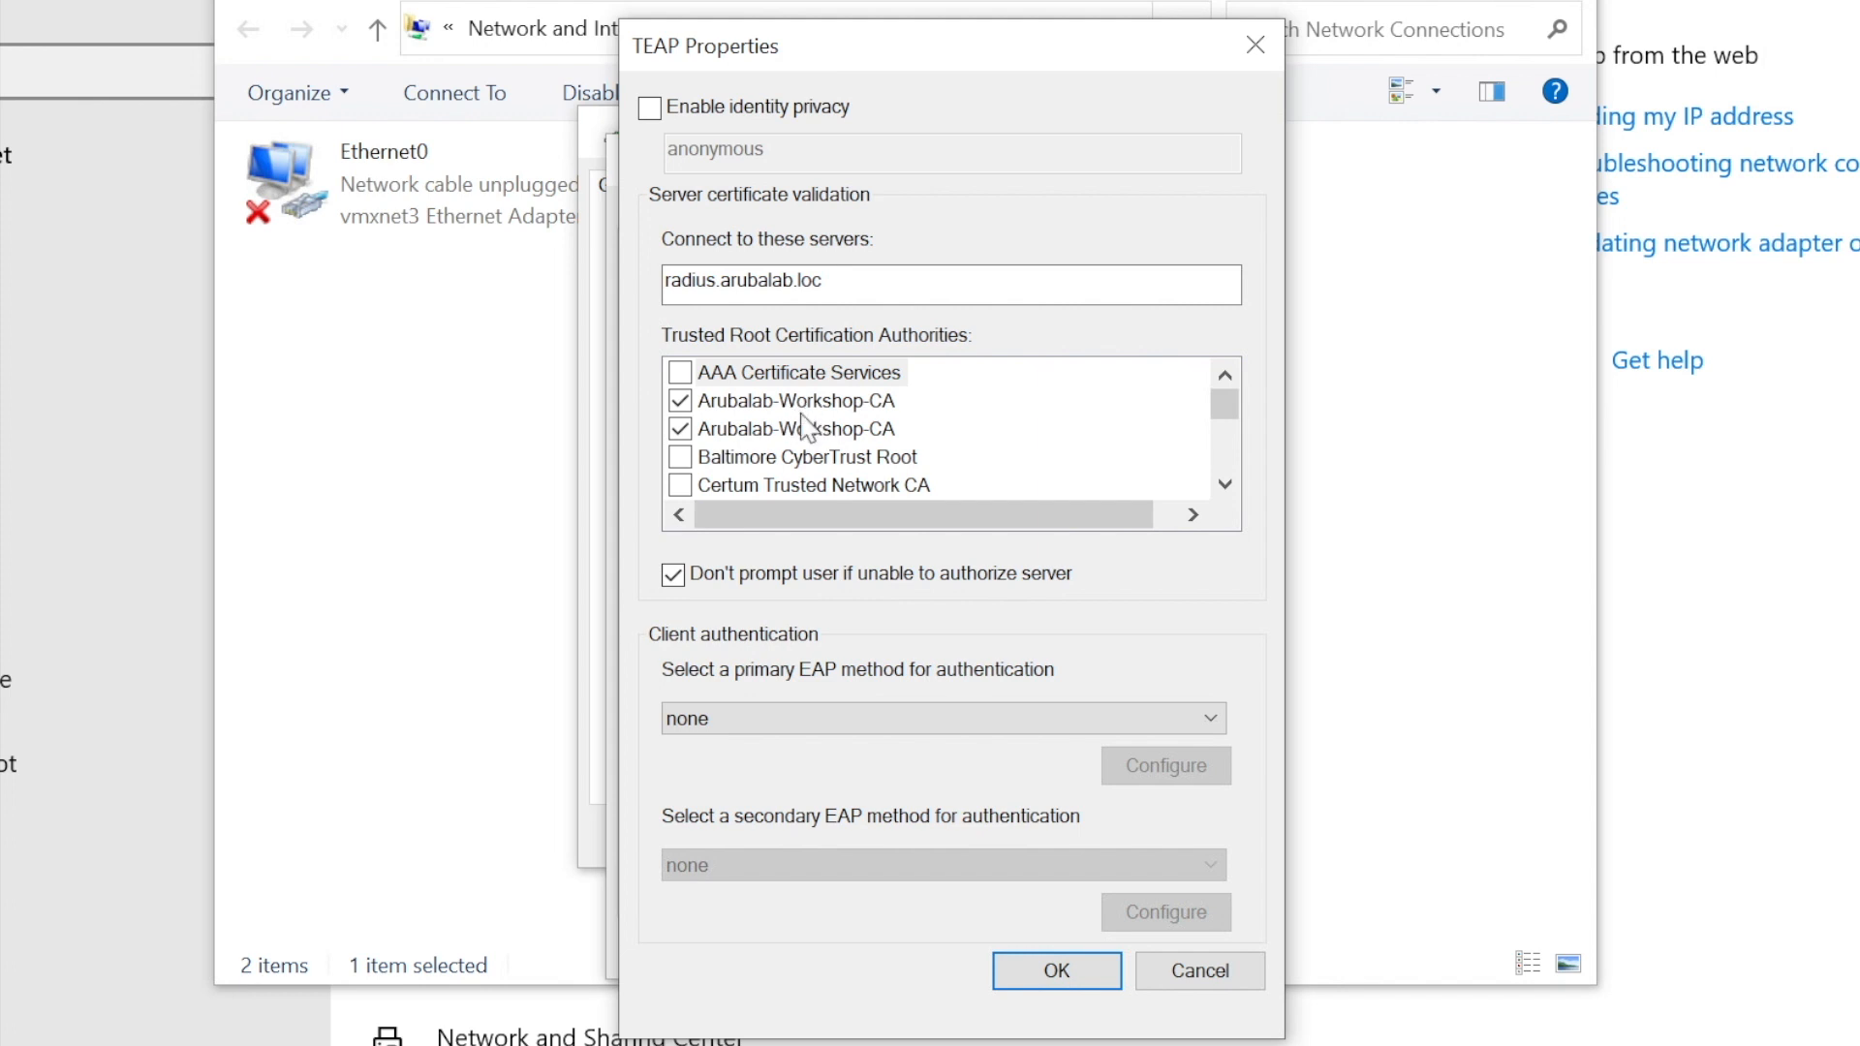
mouse_move(773, 717)
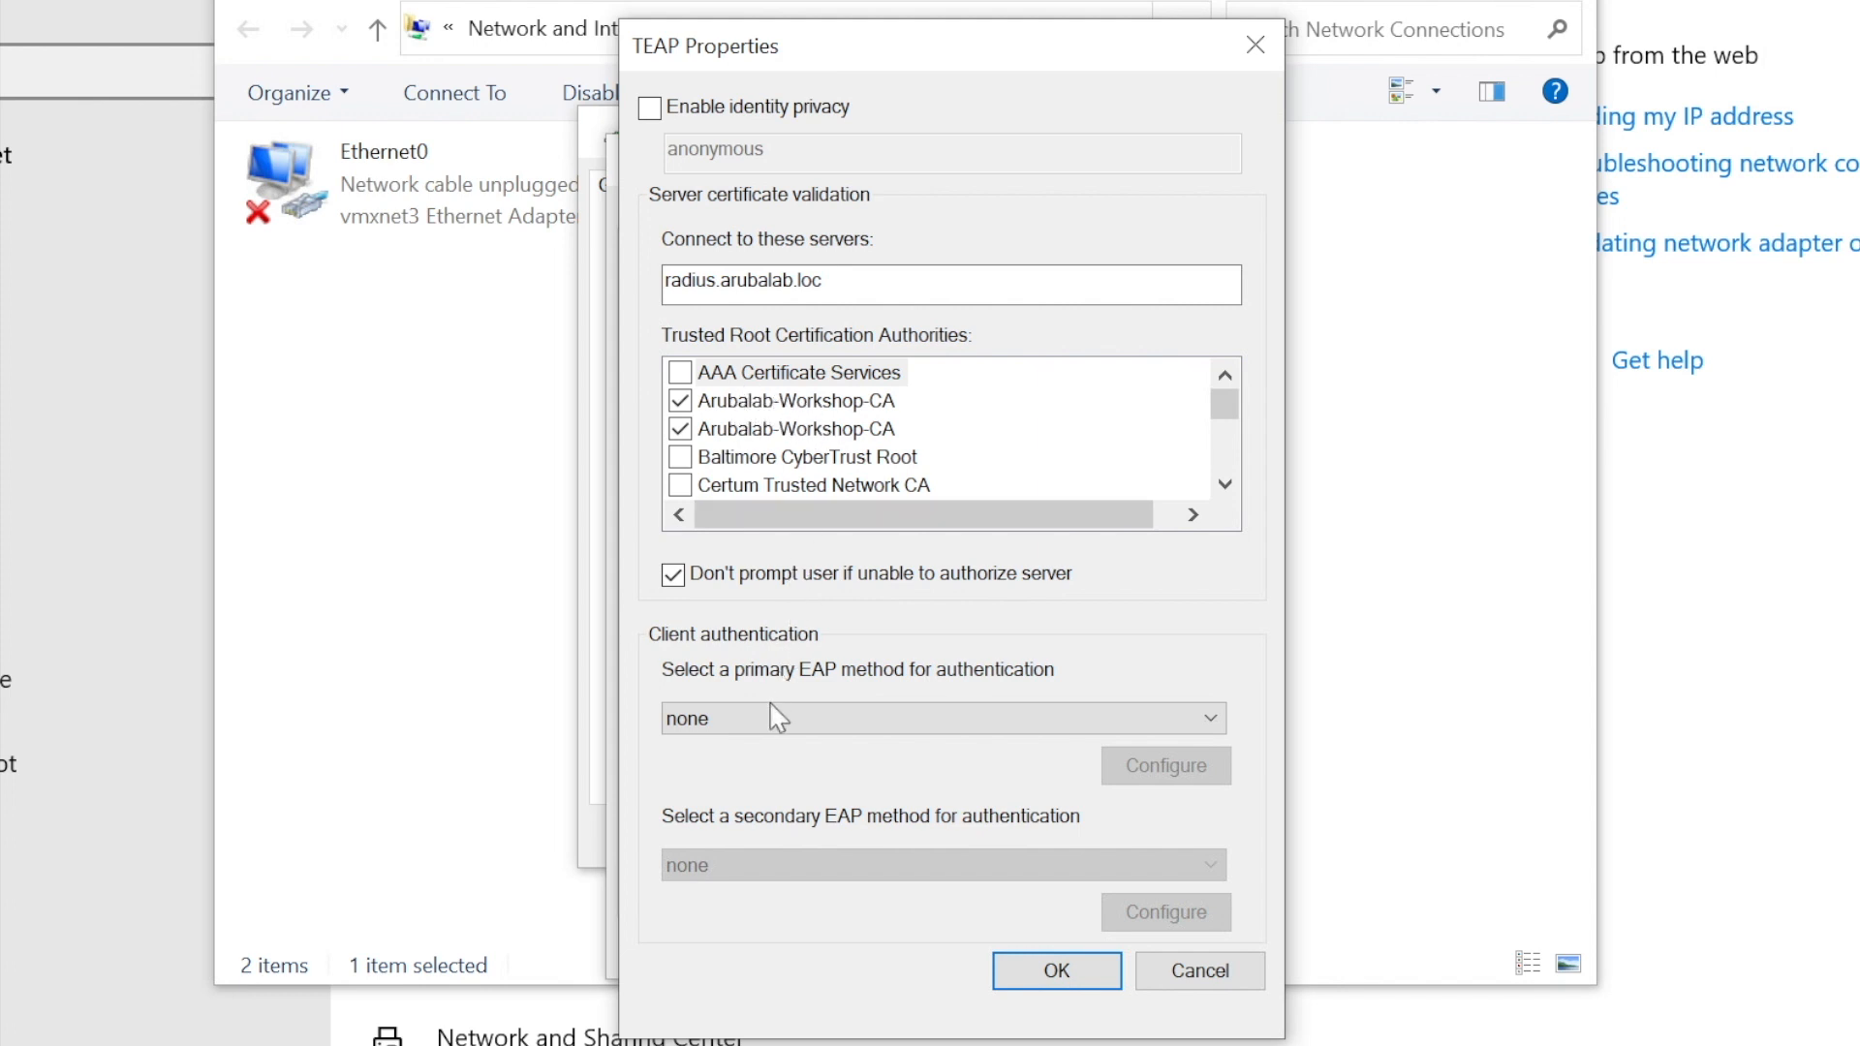
- Set primary and secondary TEAP methods to Smart Card or other certificate and confirm their settings
click(938, 717)
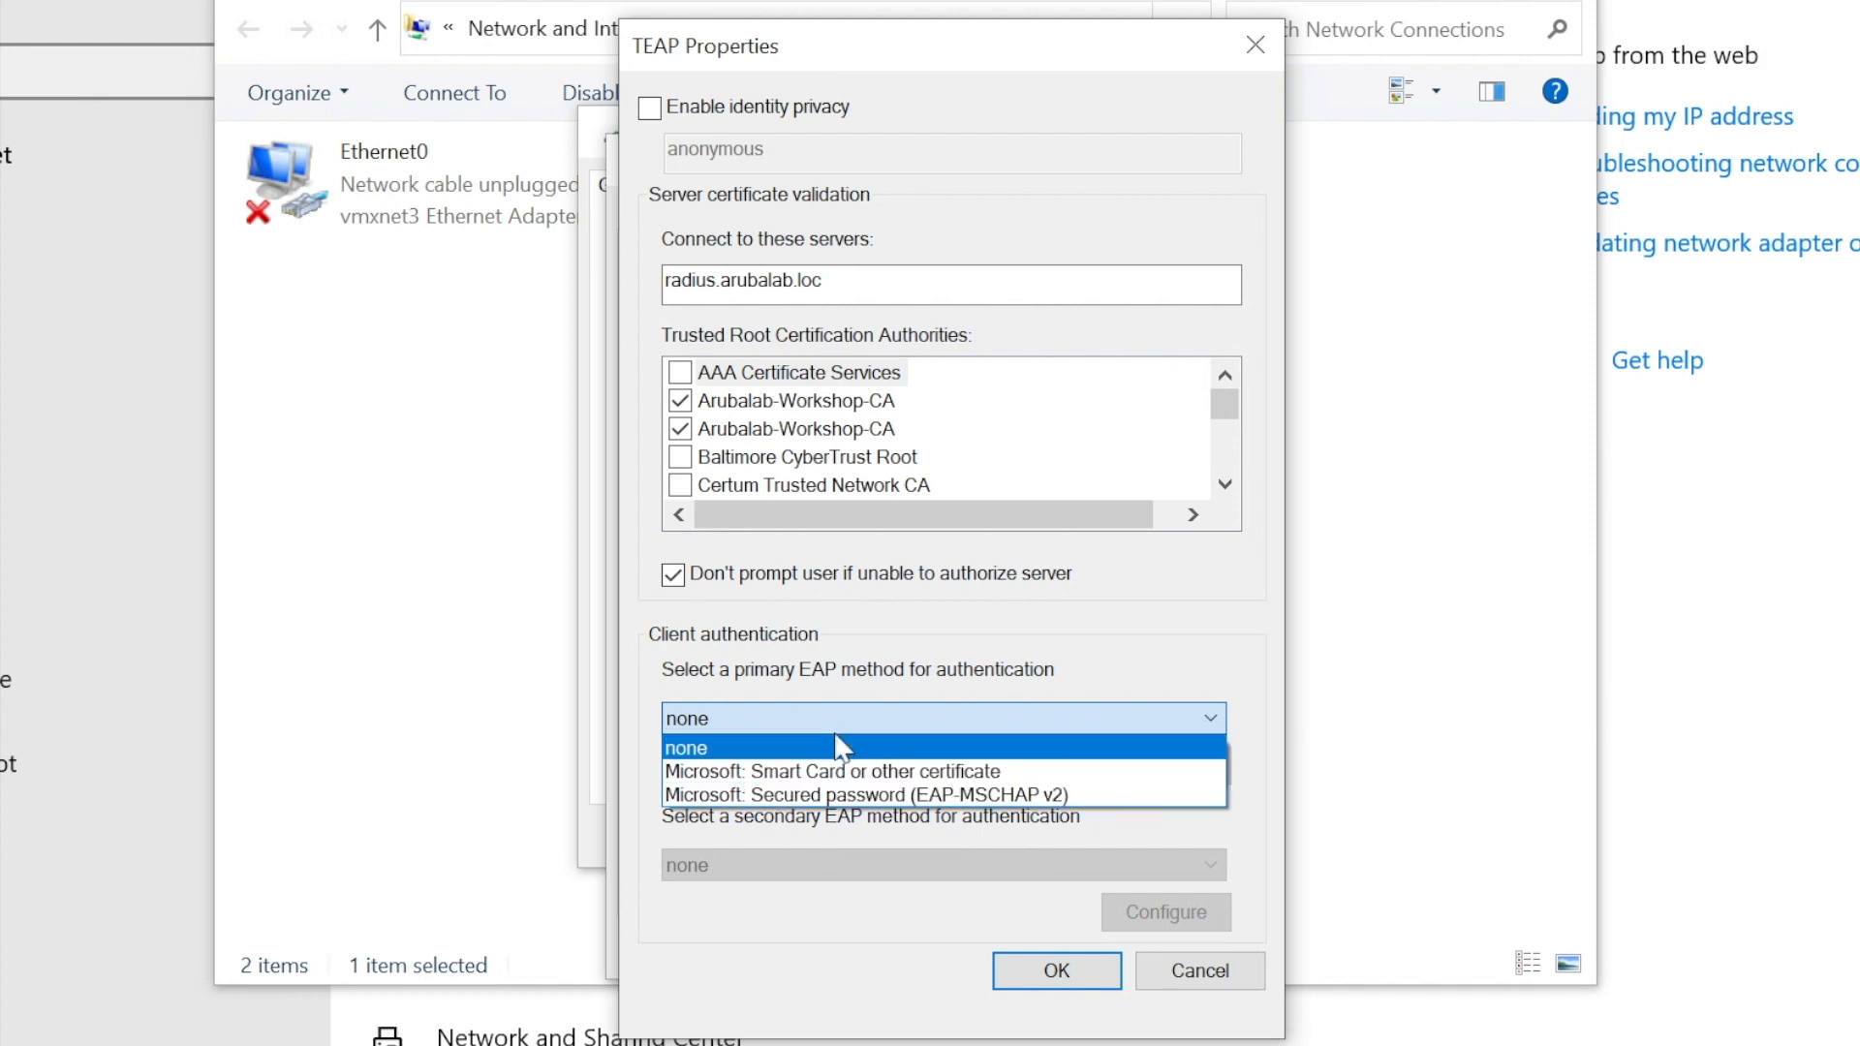
mouse_move(812, 794)
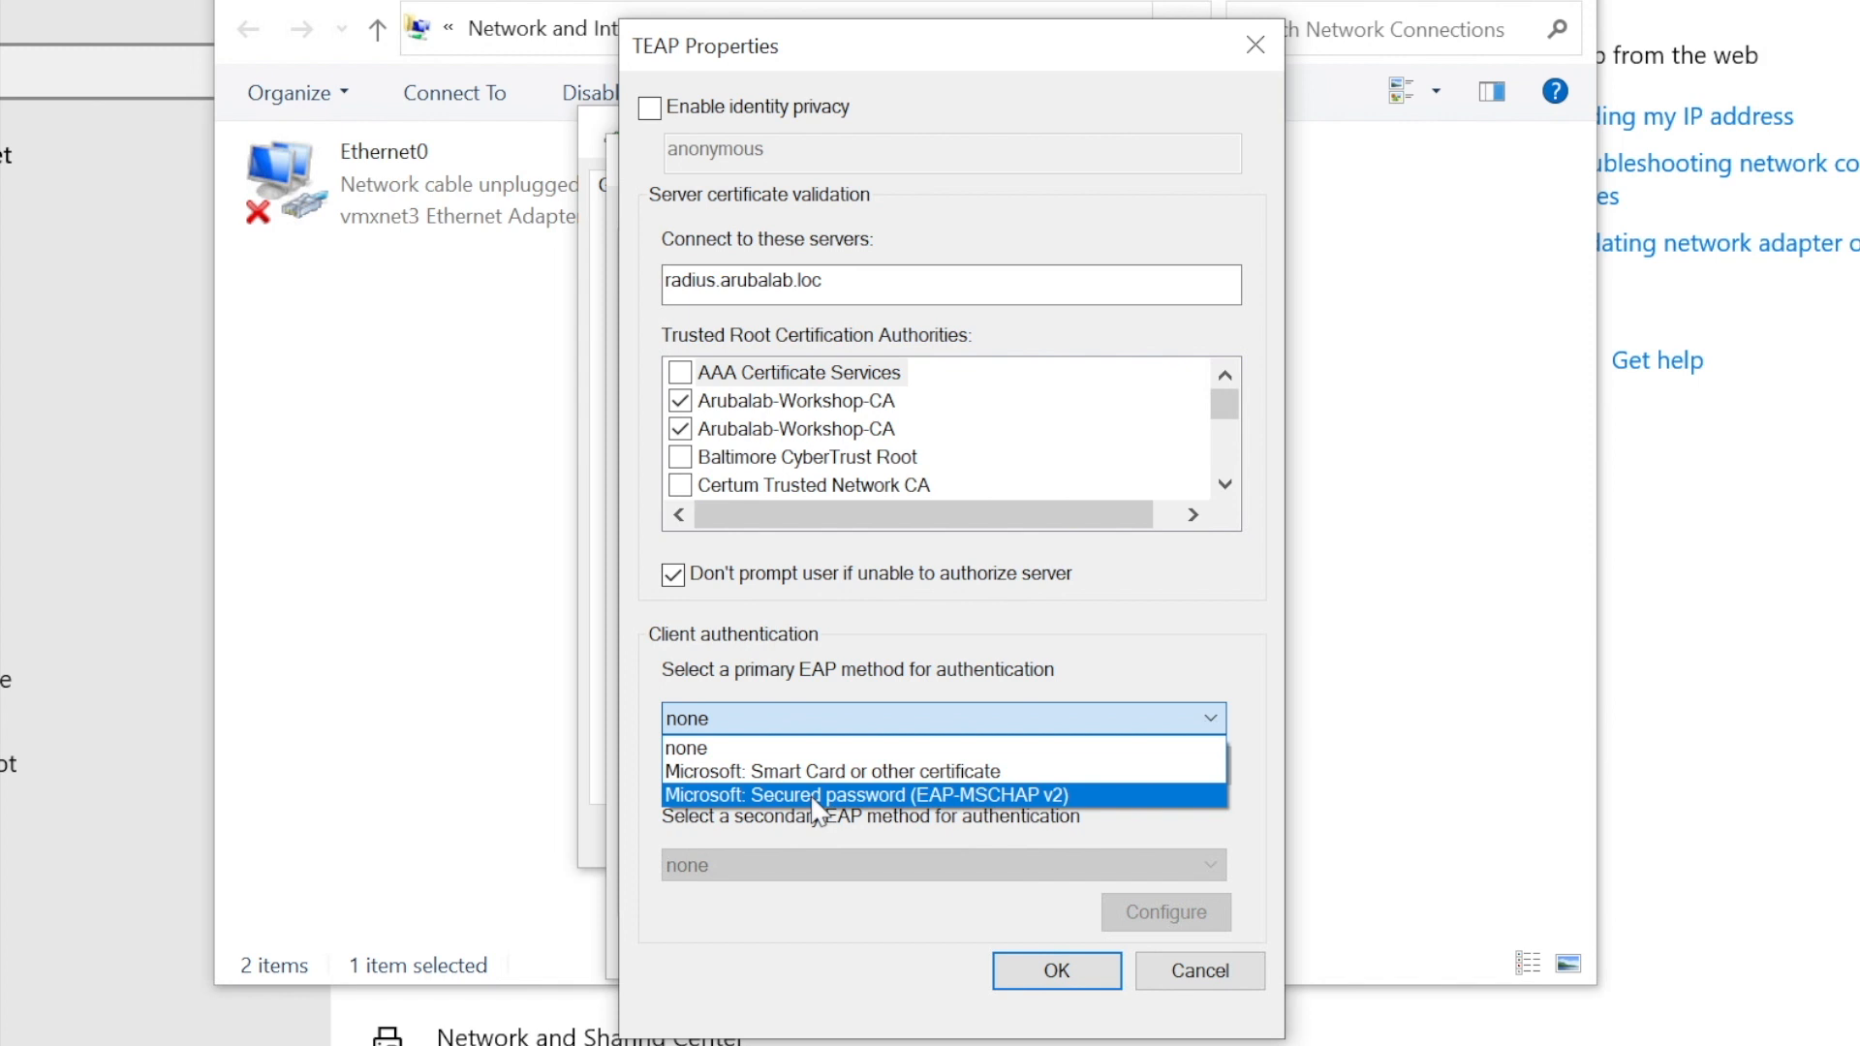
mouse_move(831, 771)
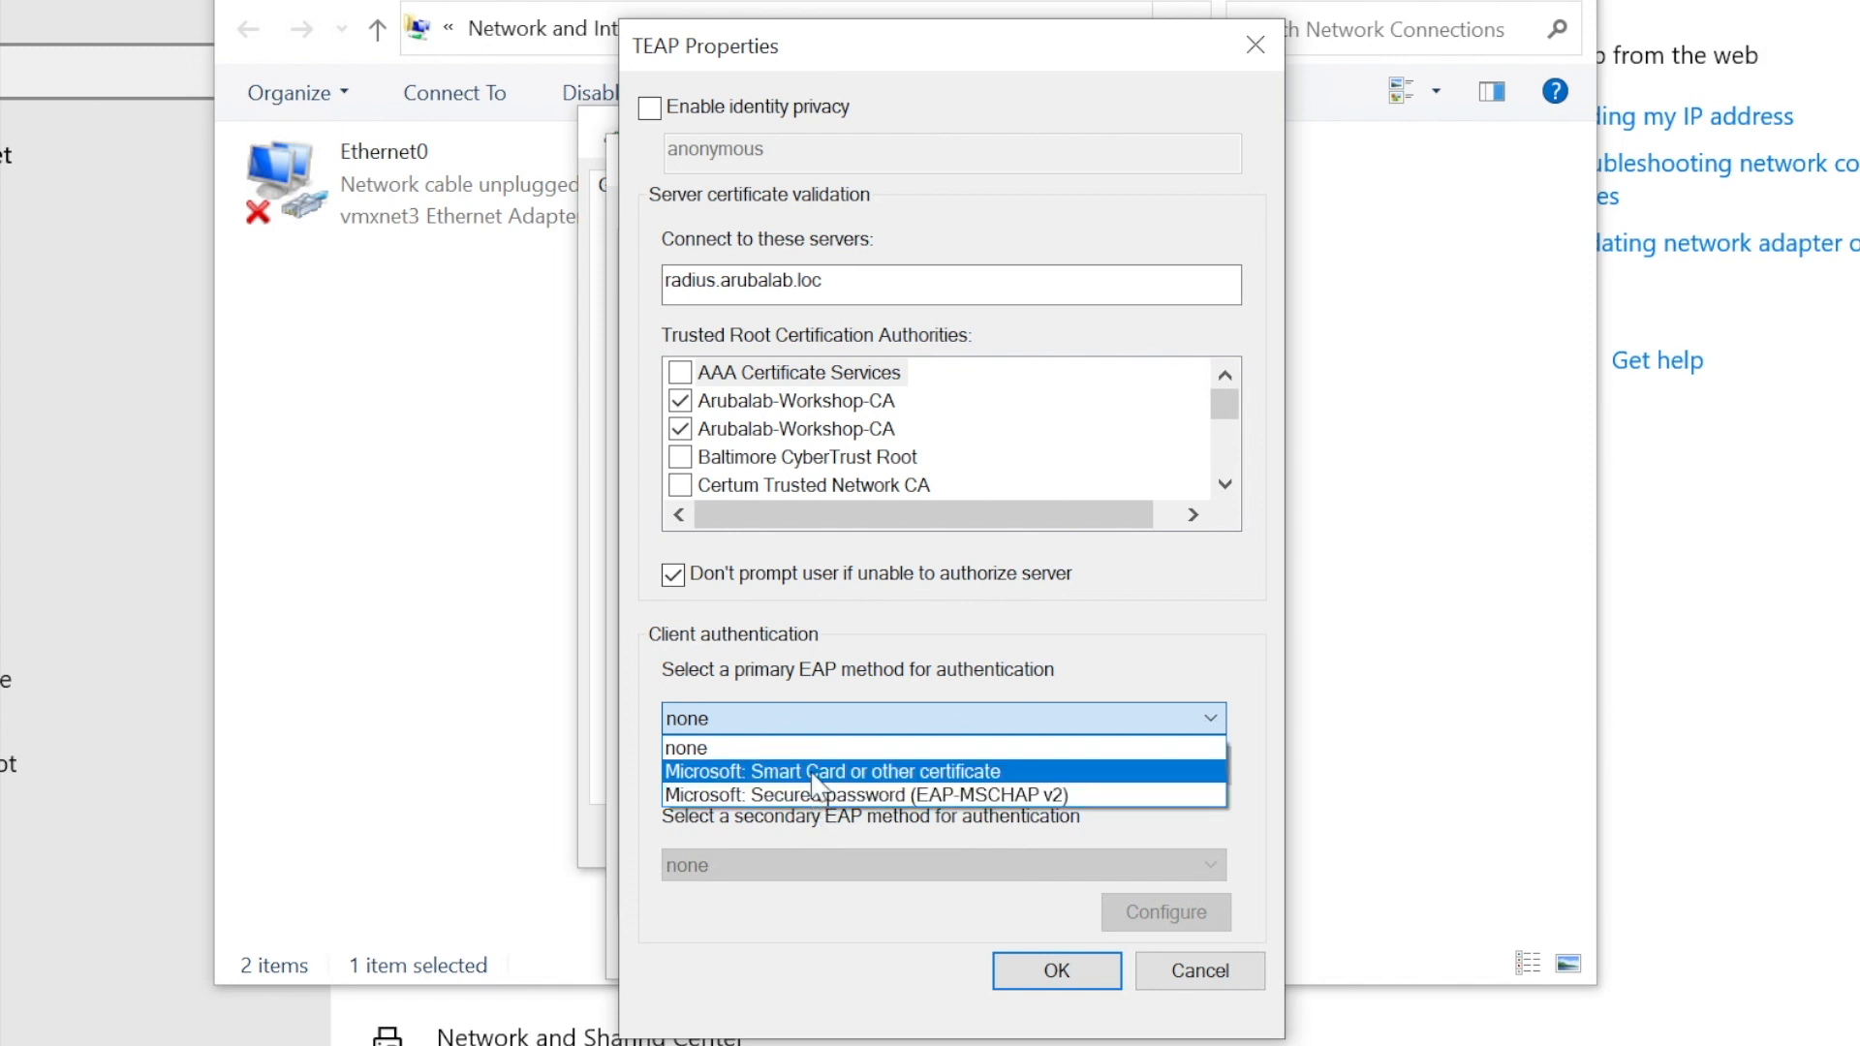
click(832, 771)
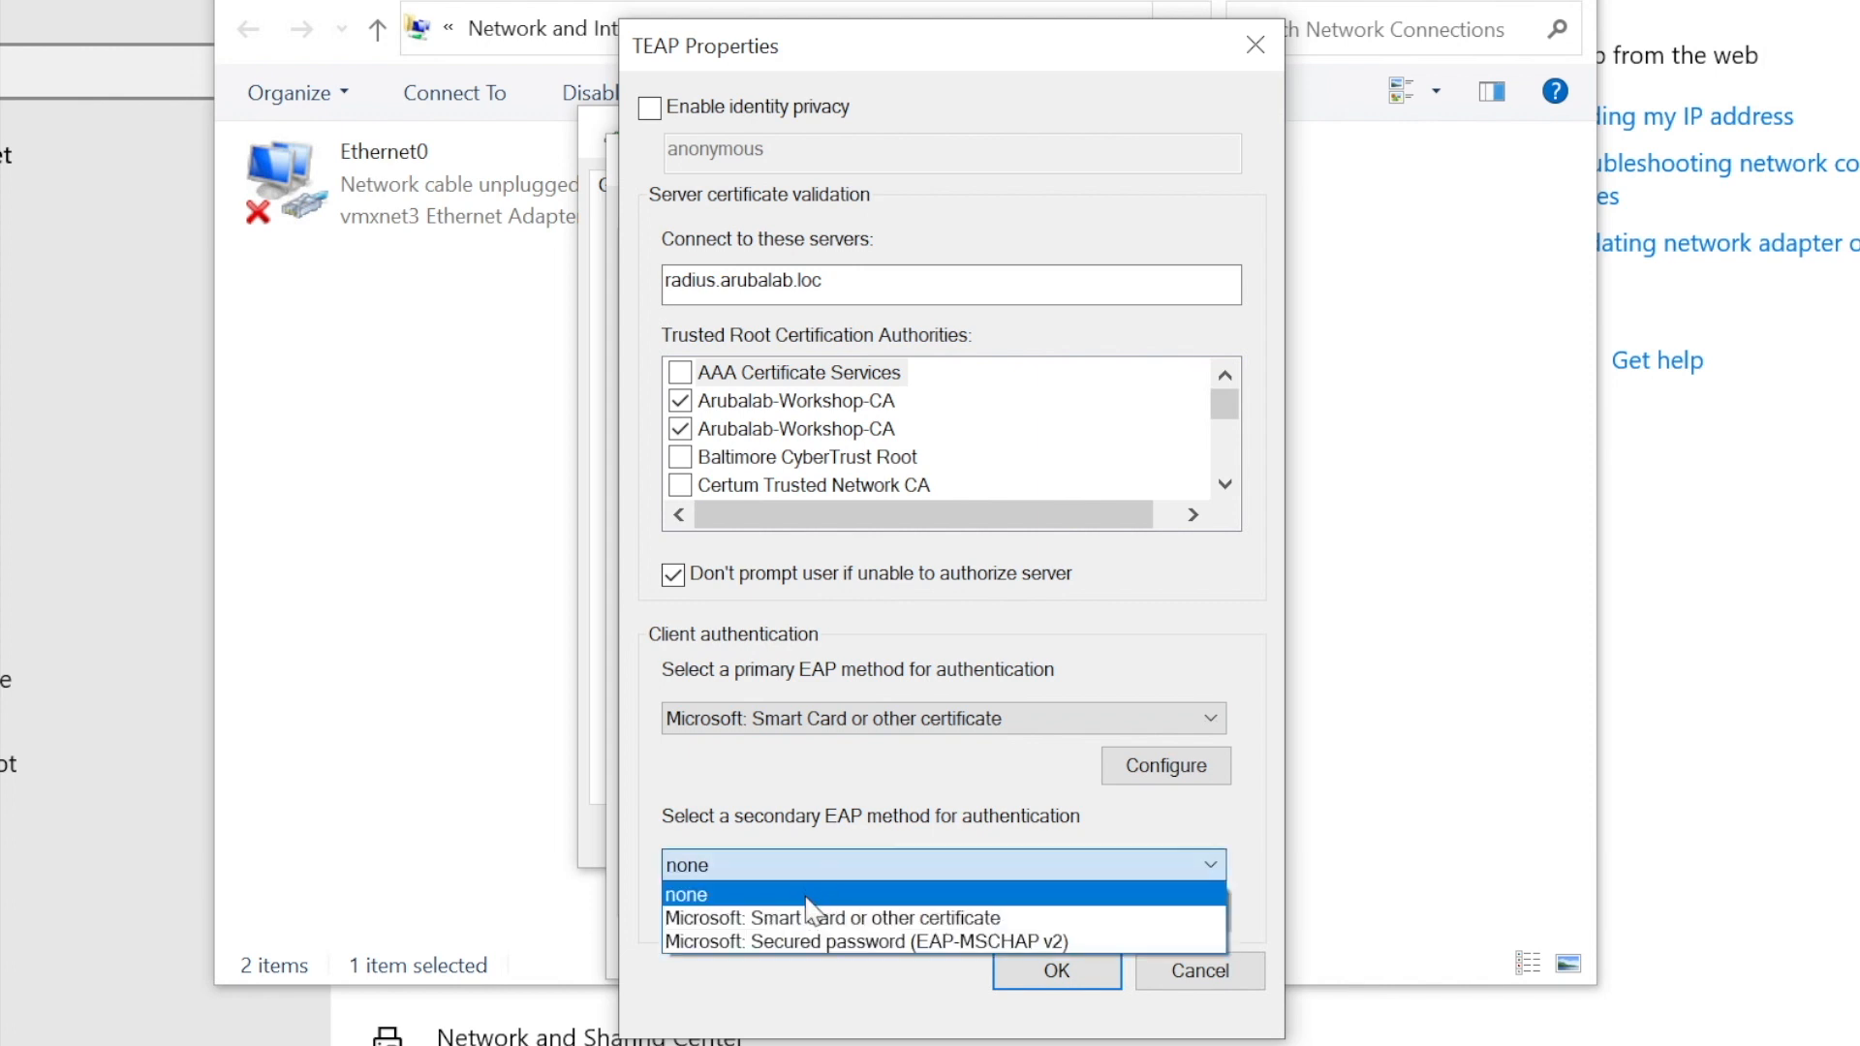
click(833, 916)
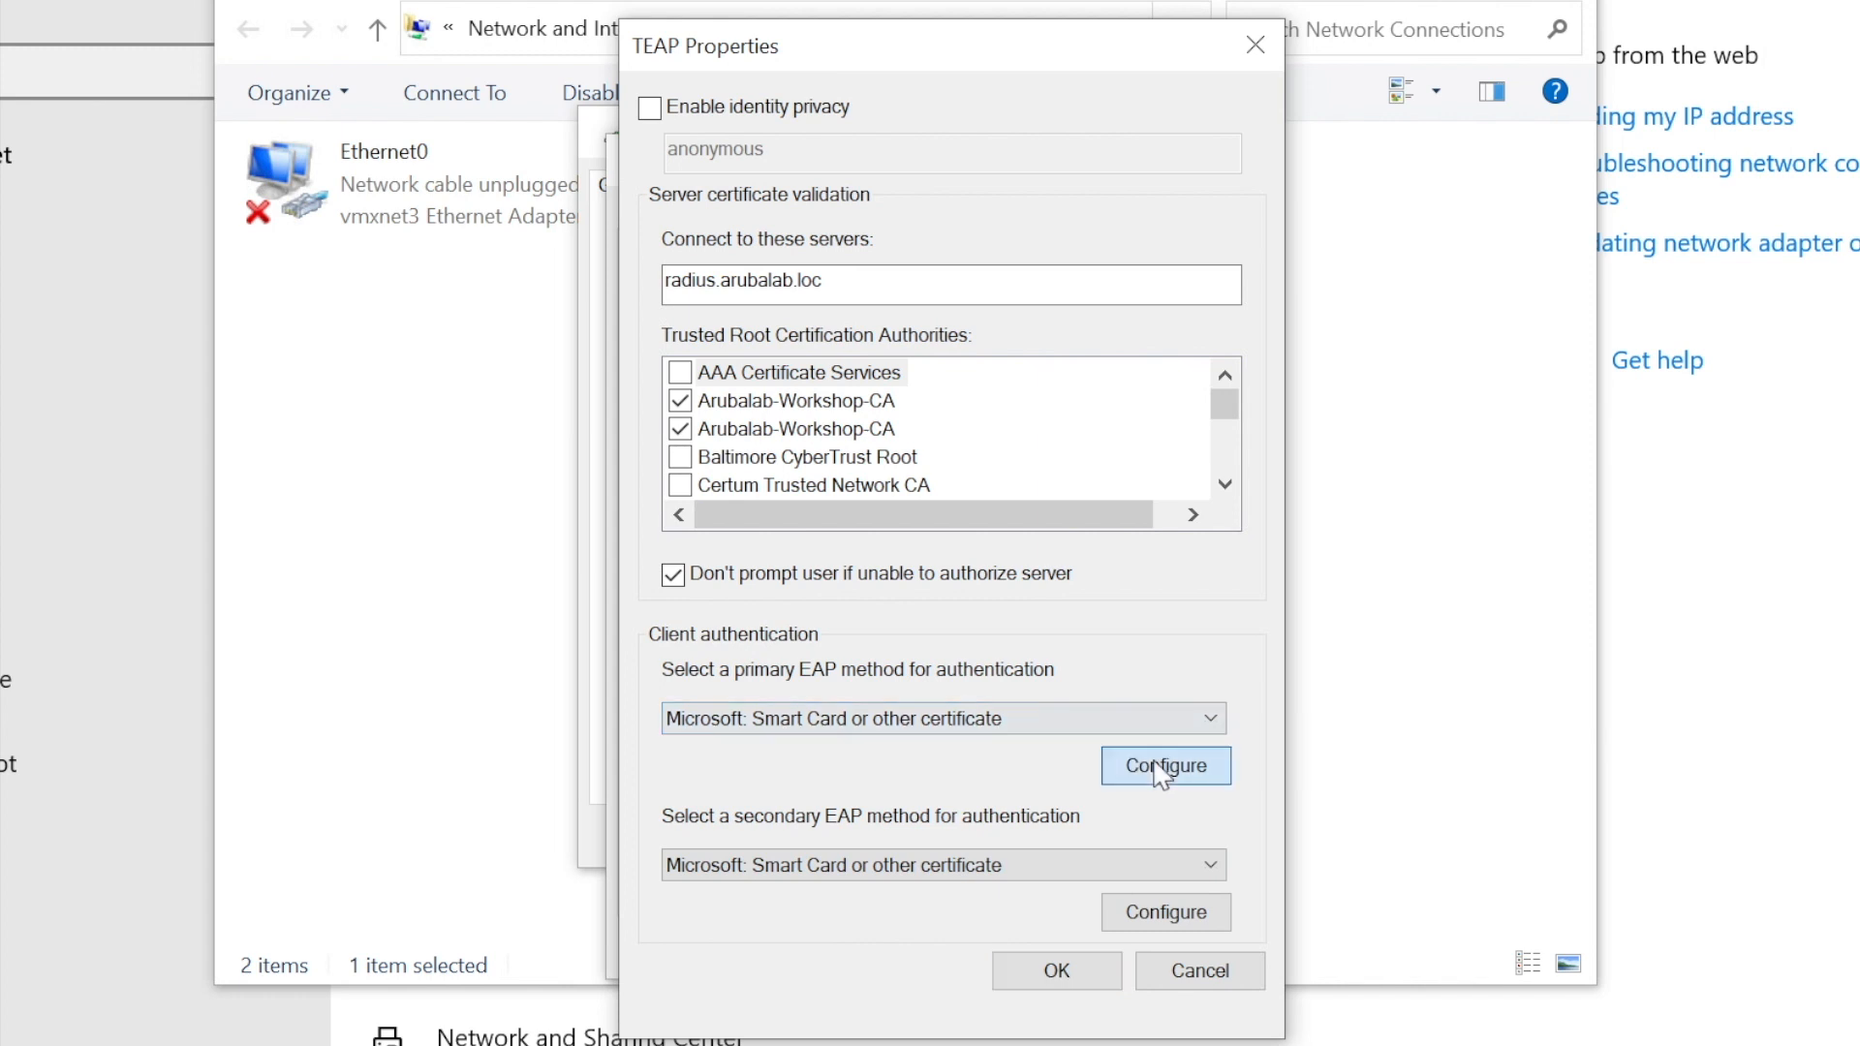
click(1164, 766)
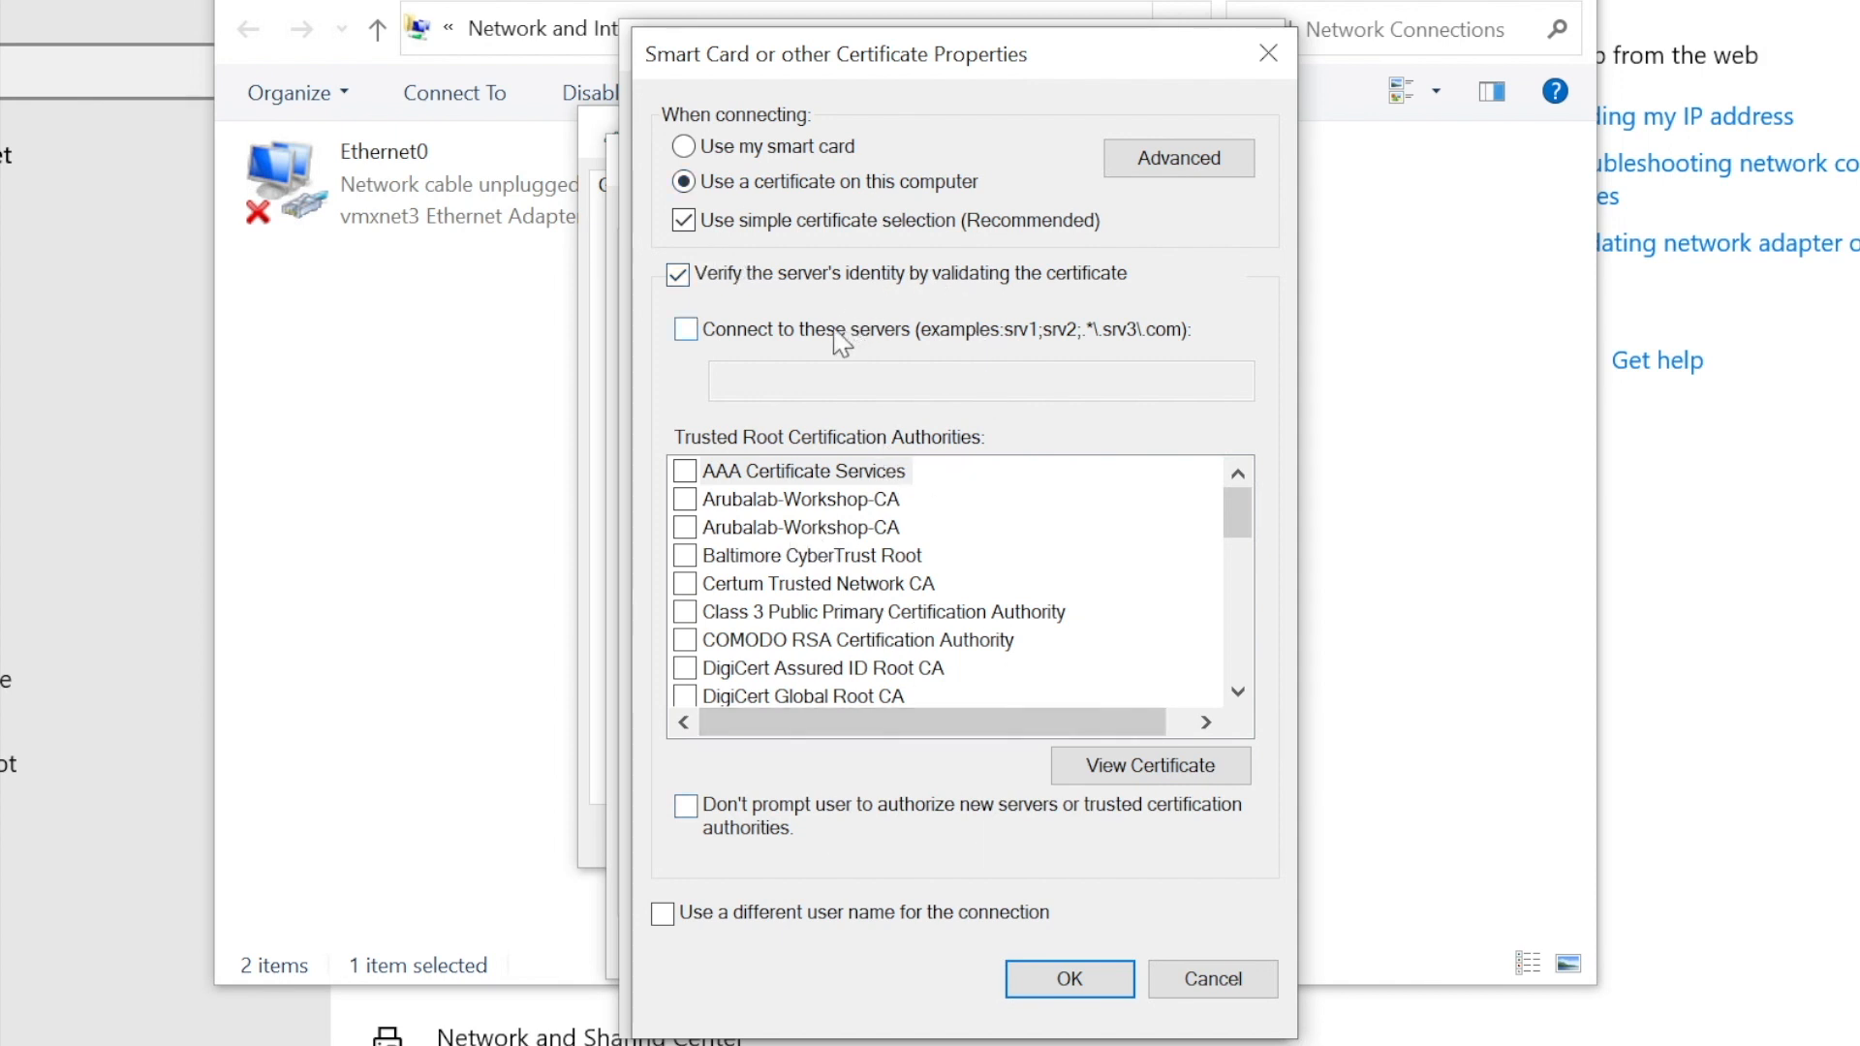
mouse_move(810, 715)
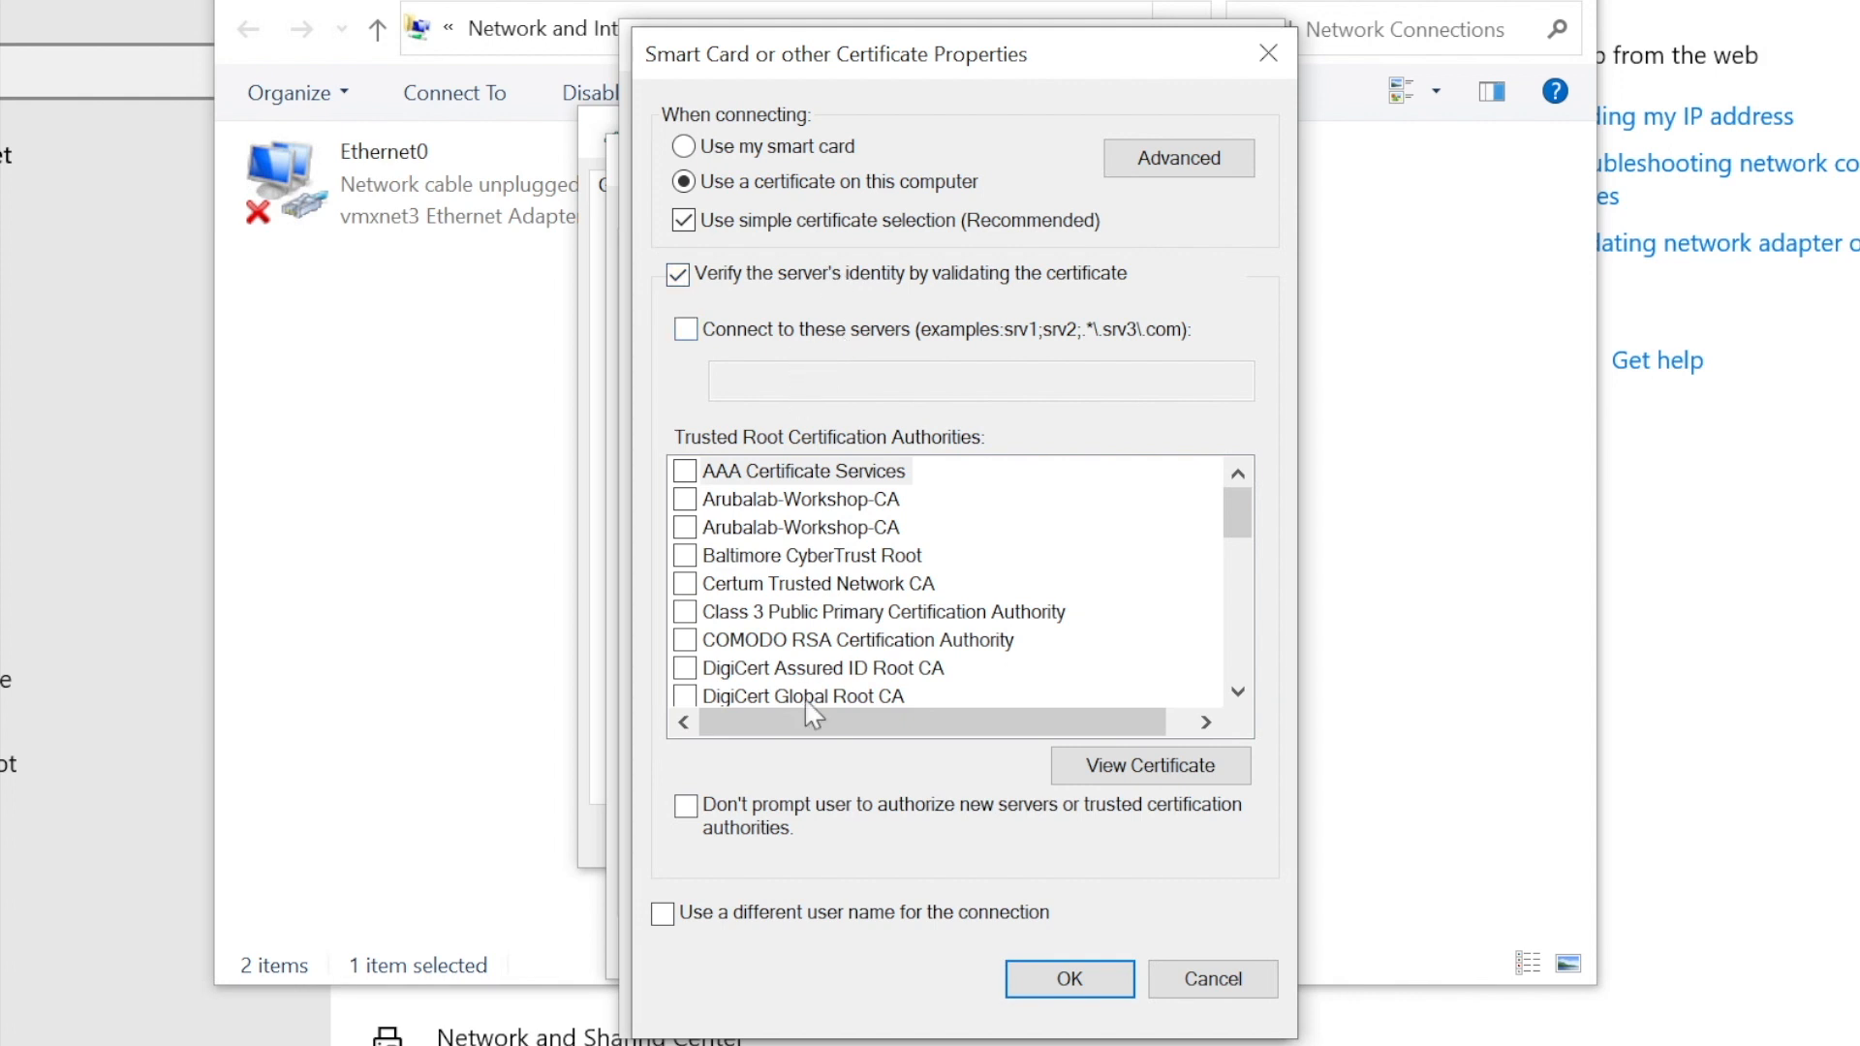
click(1066, 978)
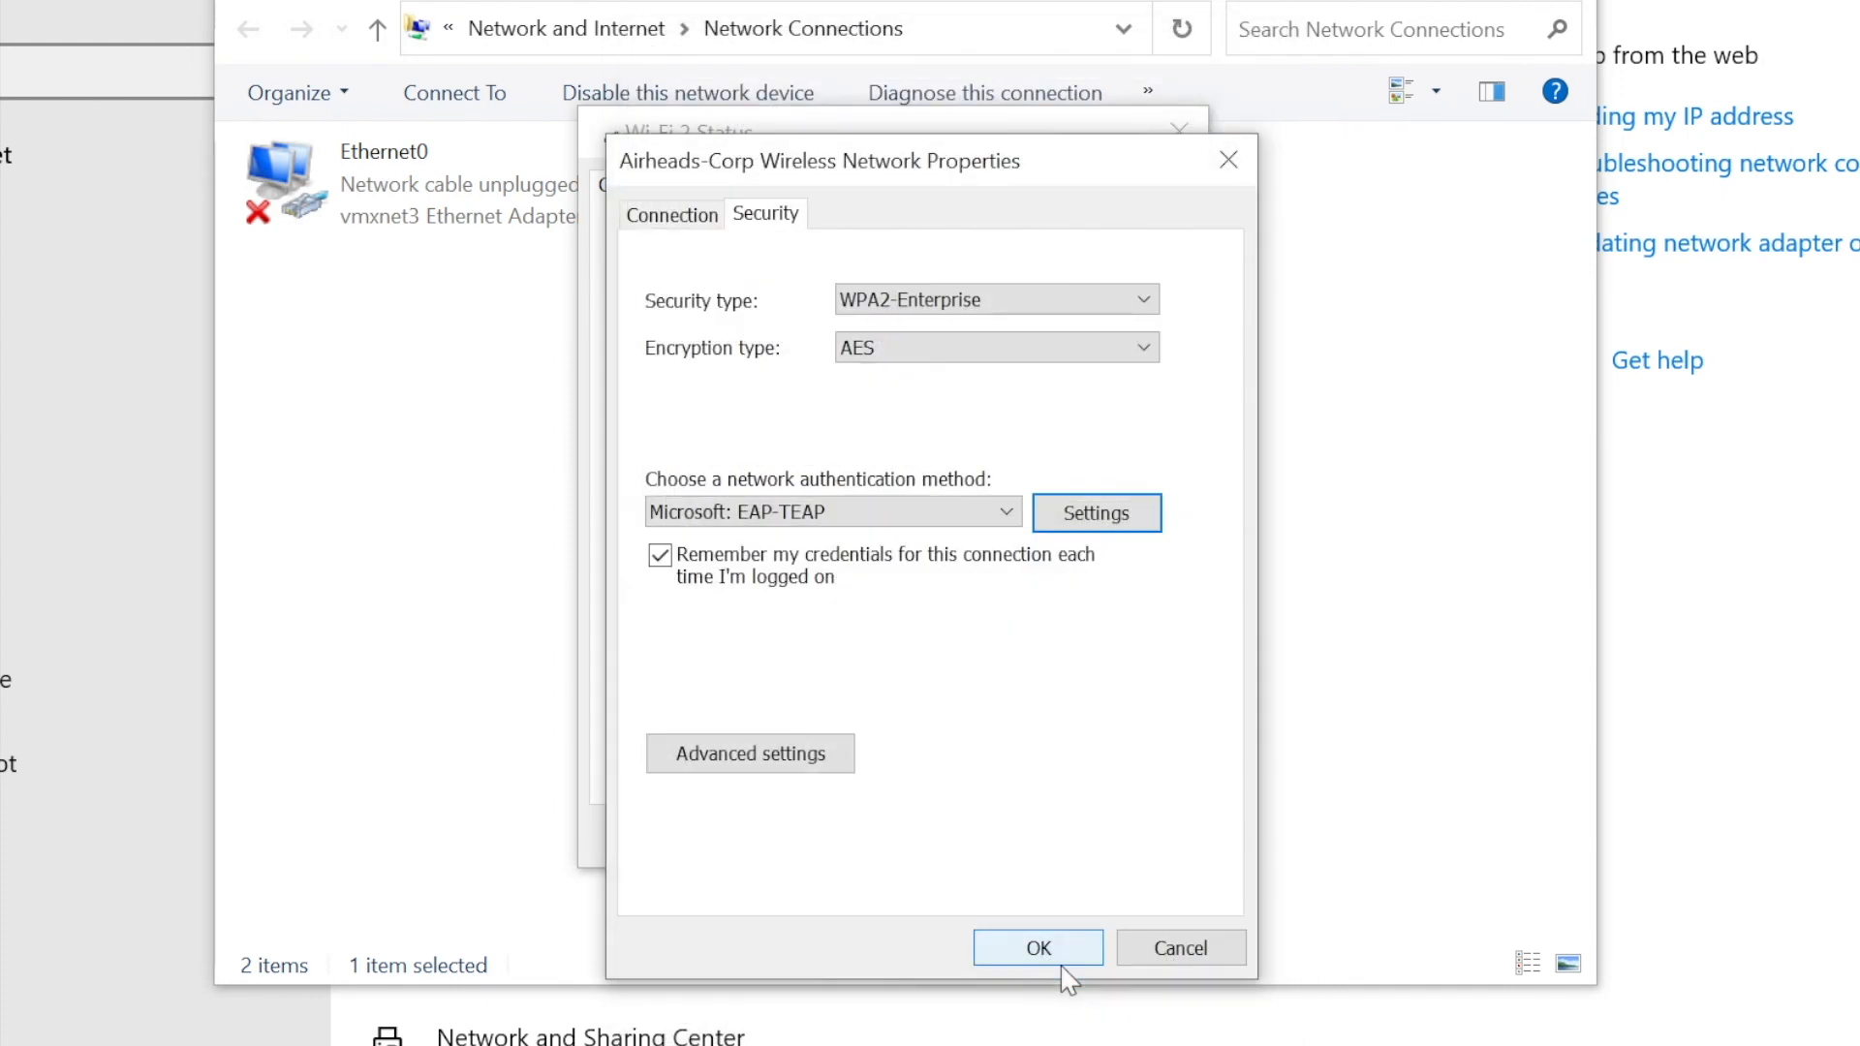
- Confirm User or computer authentication in Advanced settings and save the Airheads-Corp properties
click(750, 754)
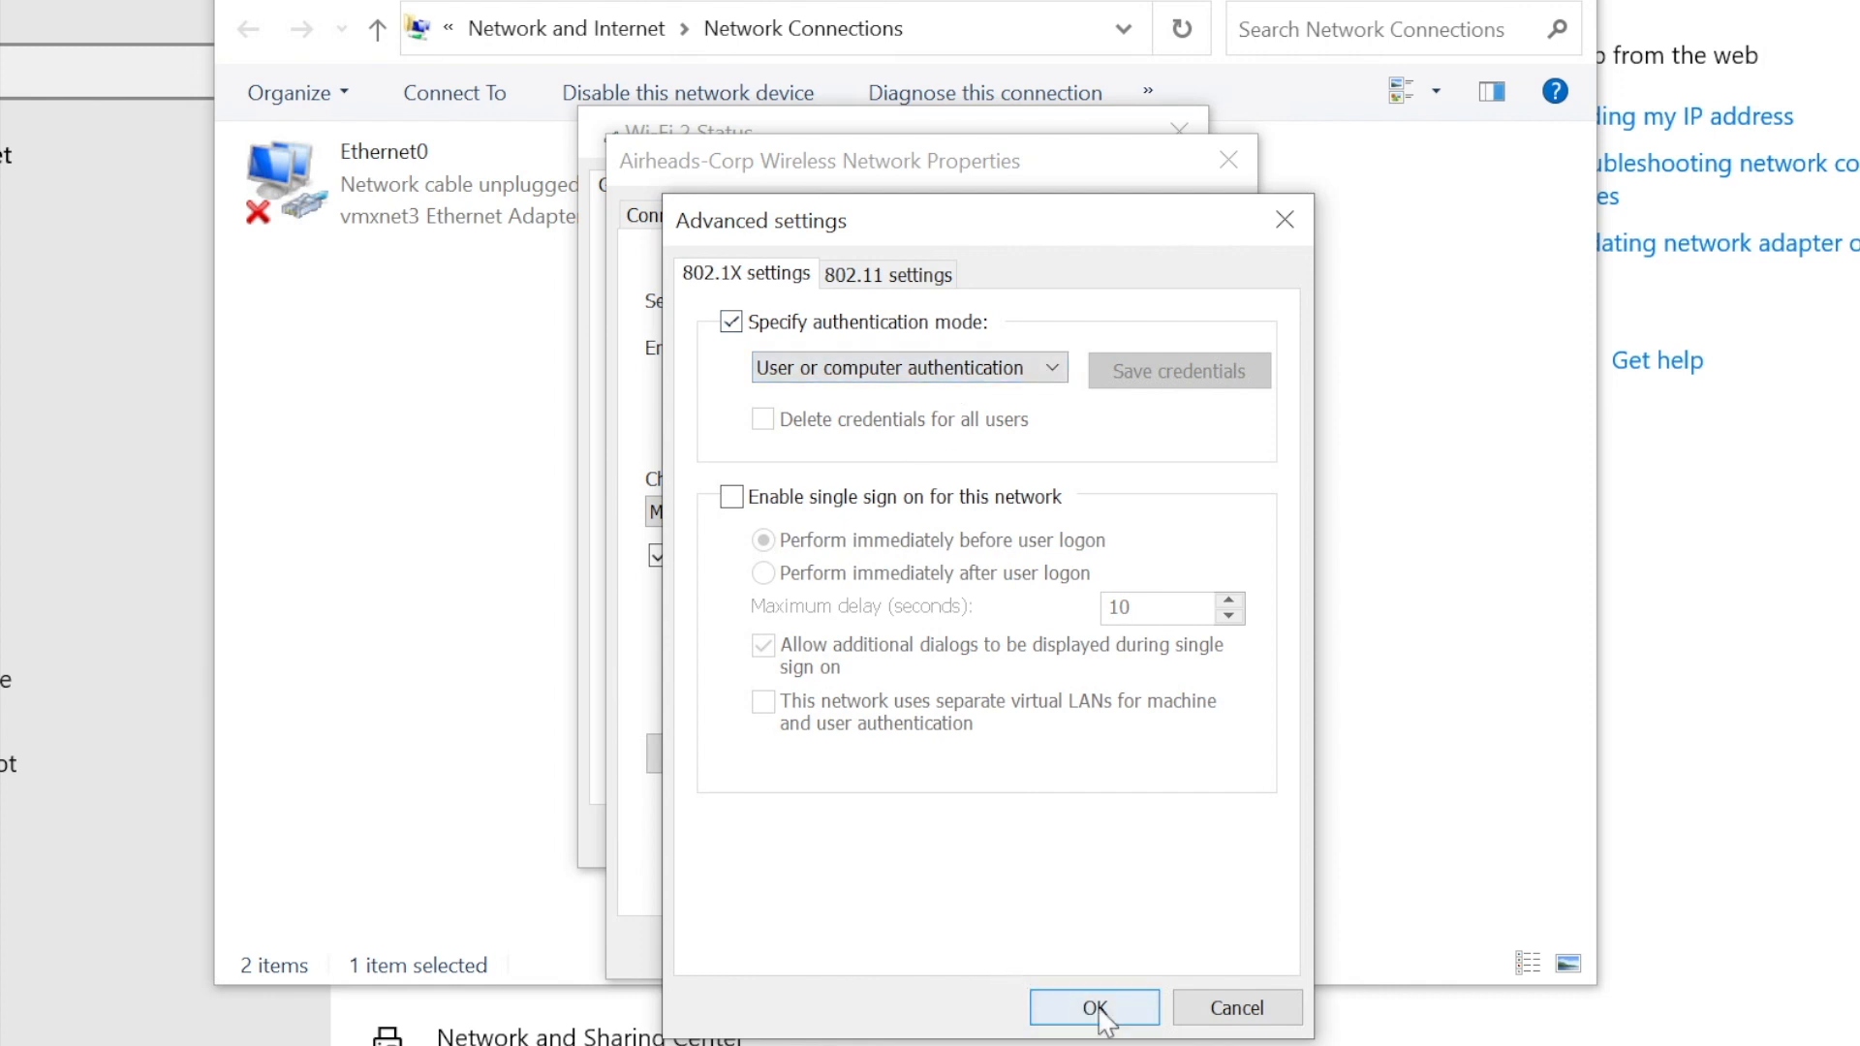
click(1093, 1008)
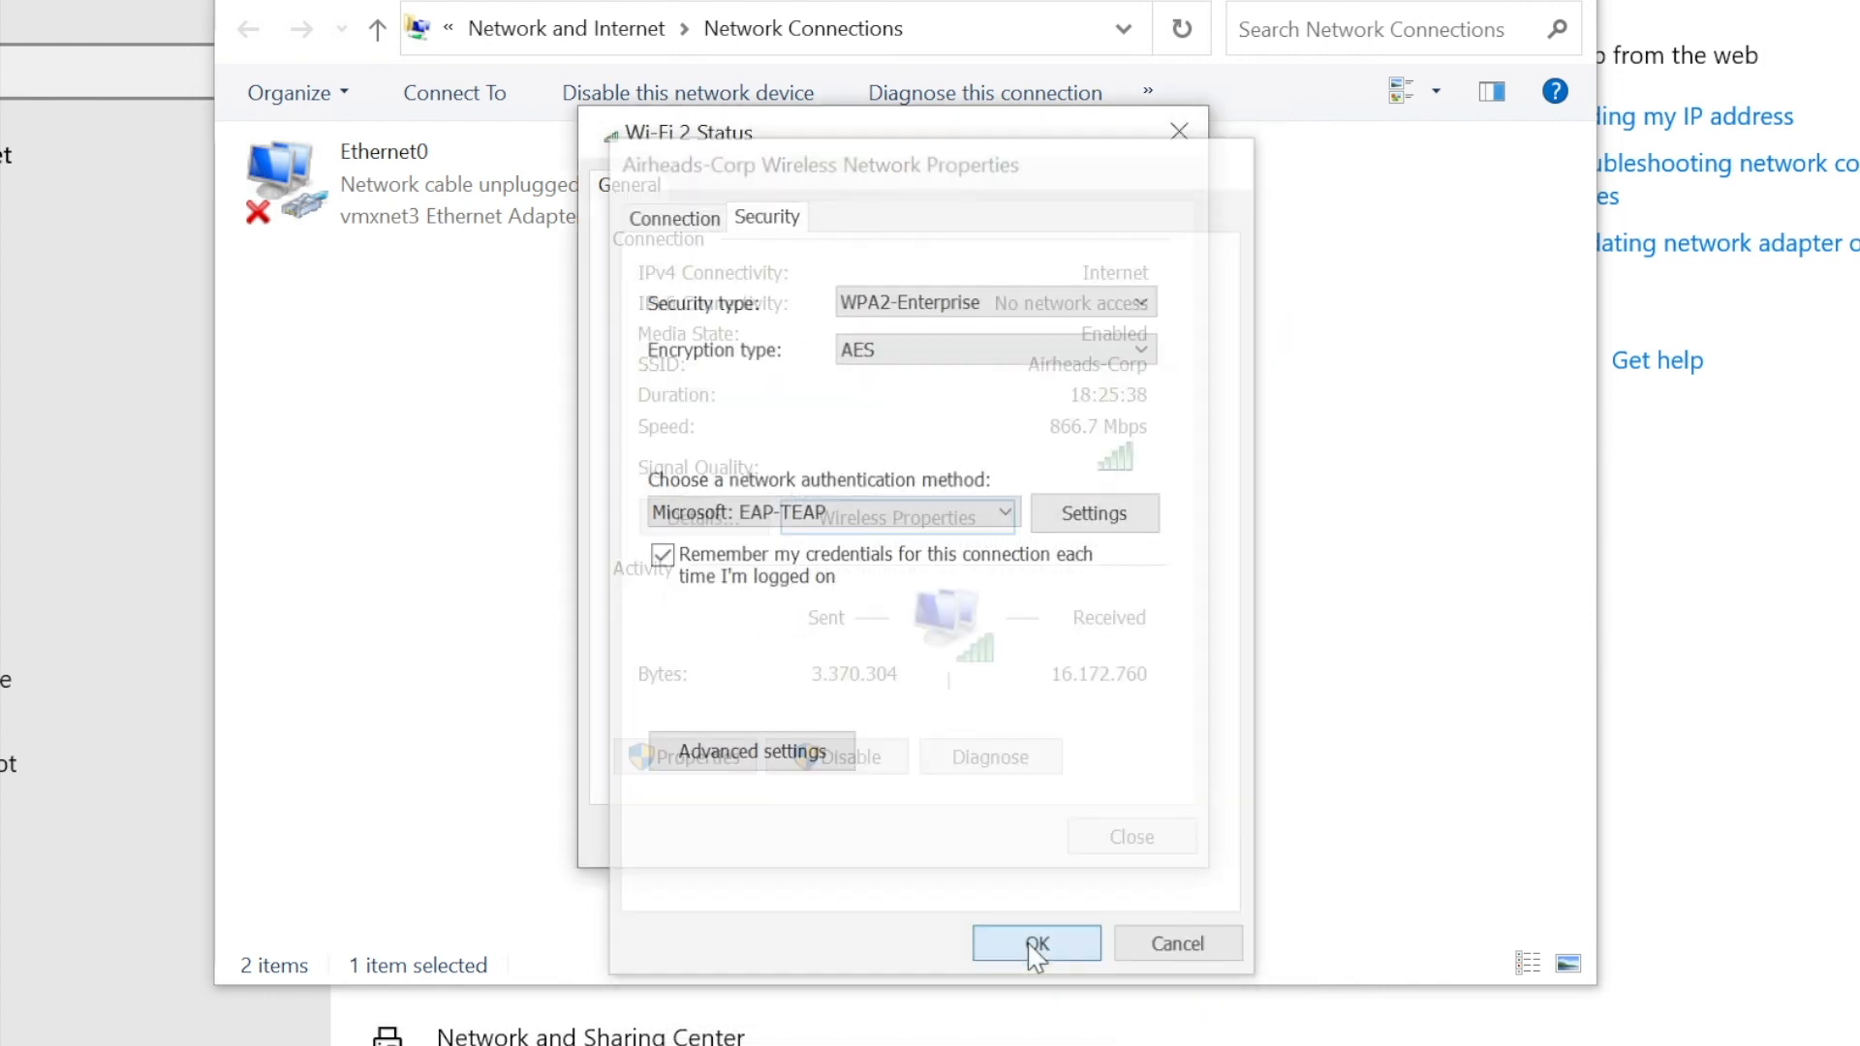
click(1035, 944)
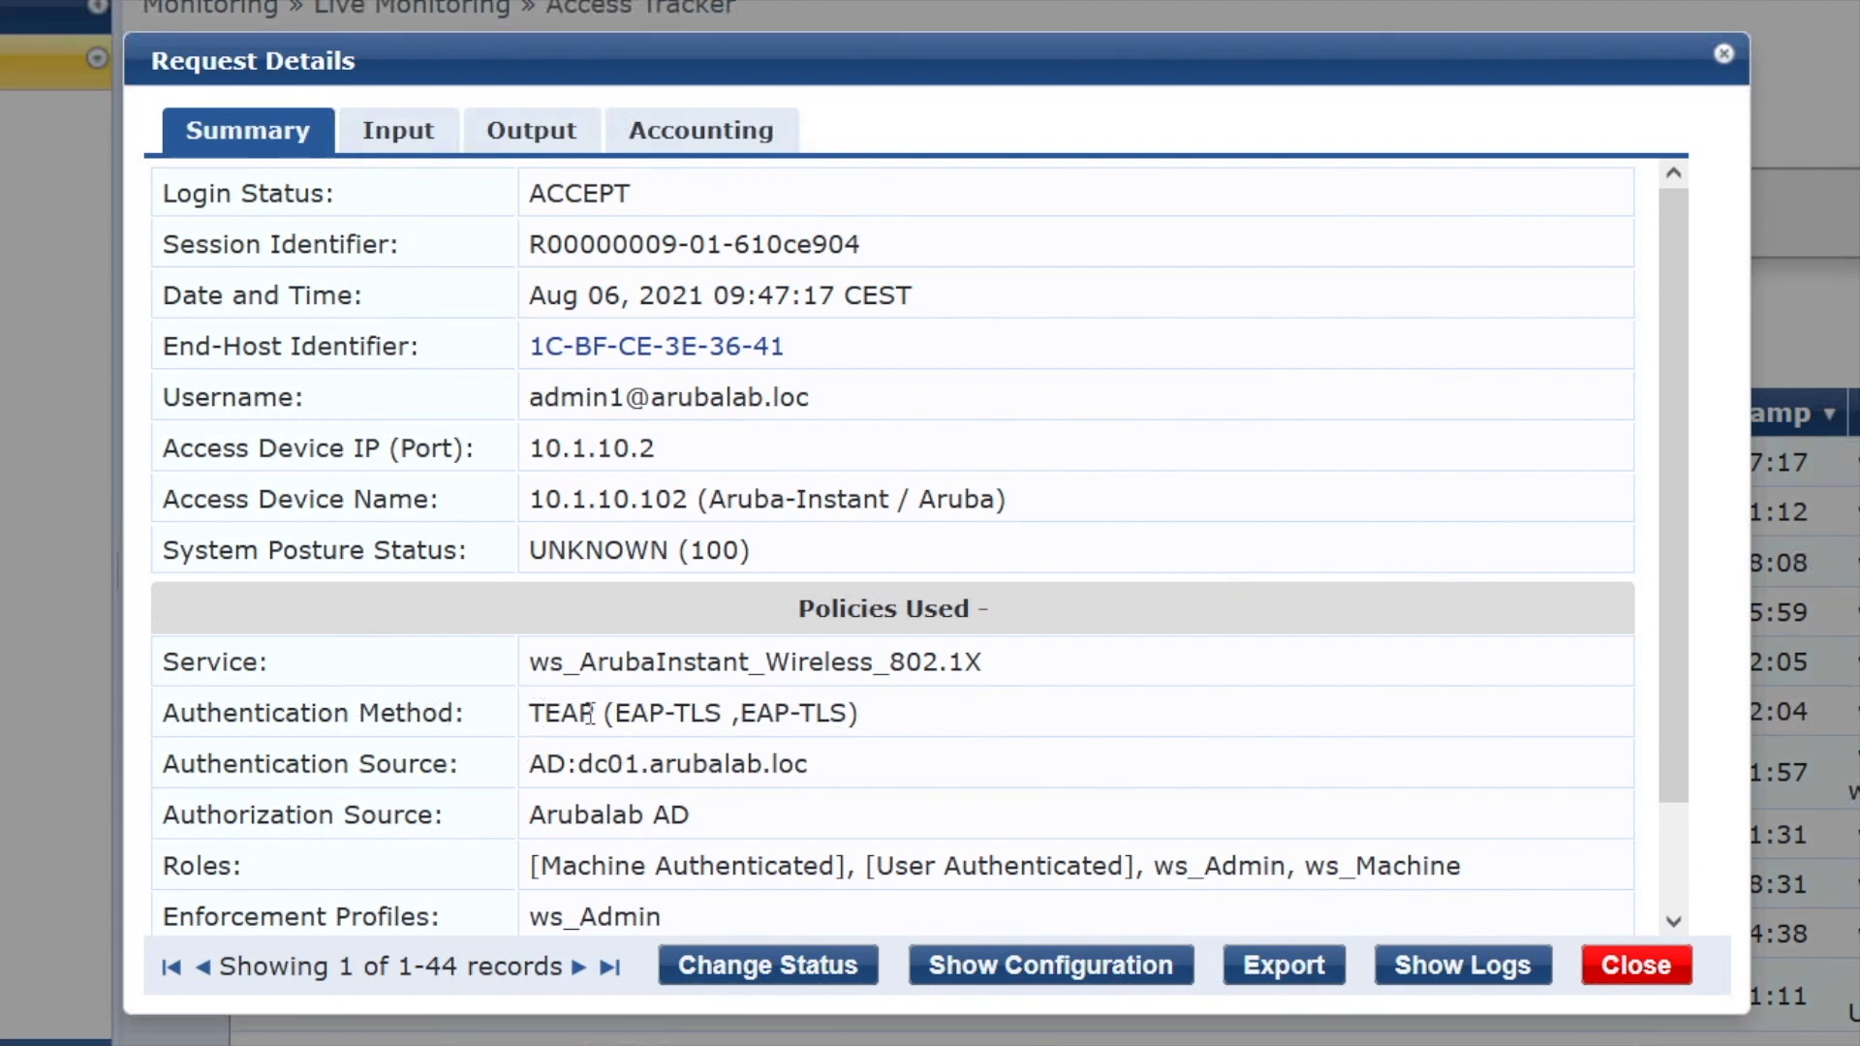
- Note the two EAP-TLS inner methods on Summary, then expand Computed Attributes under Input
drag(614, 713, 785, 713)
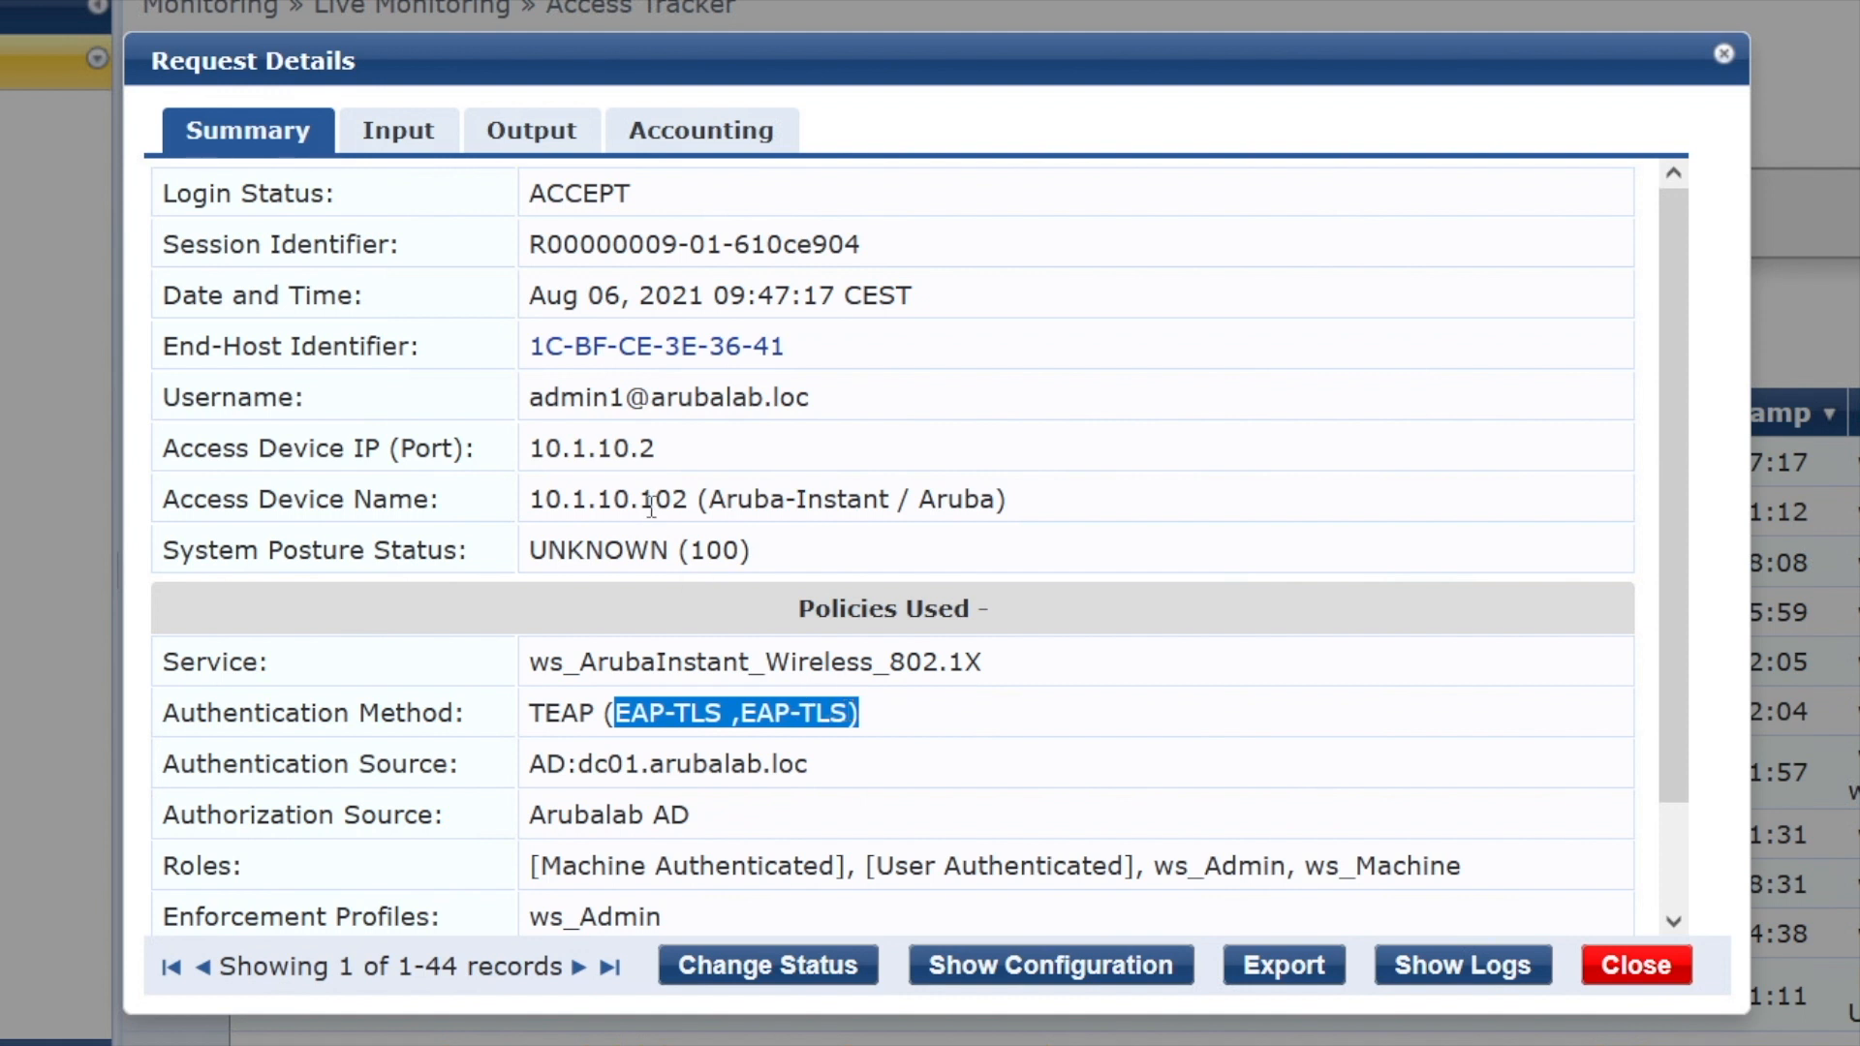
click(399, 130)
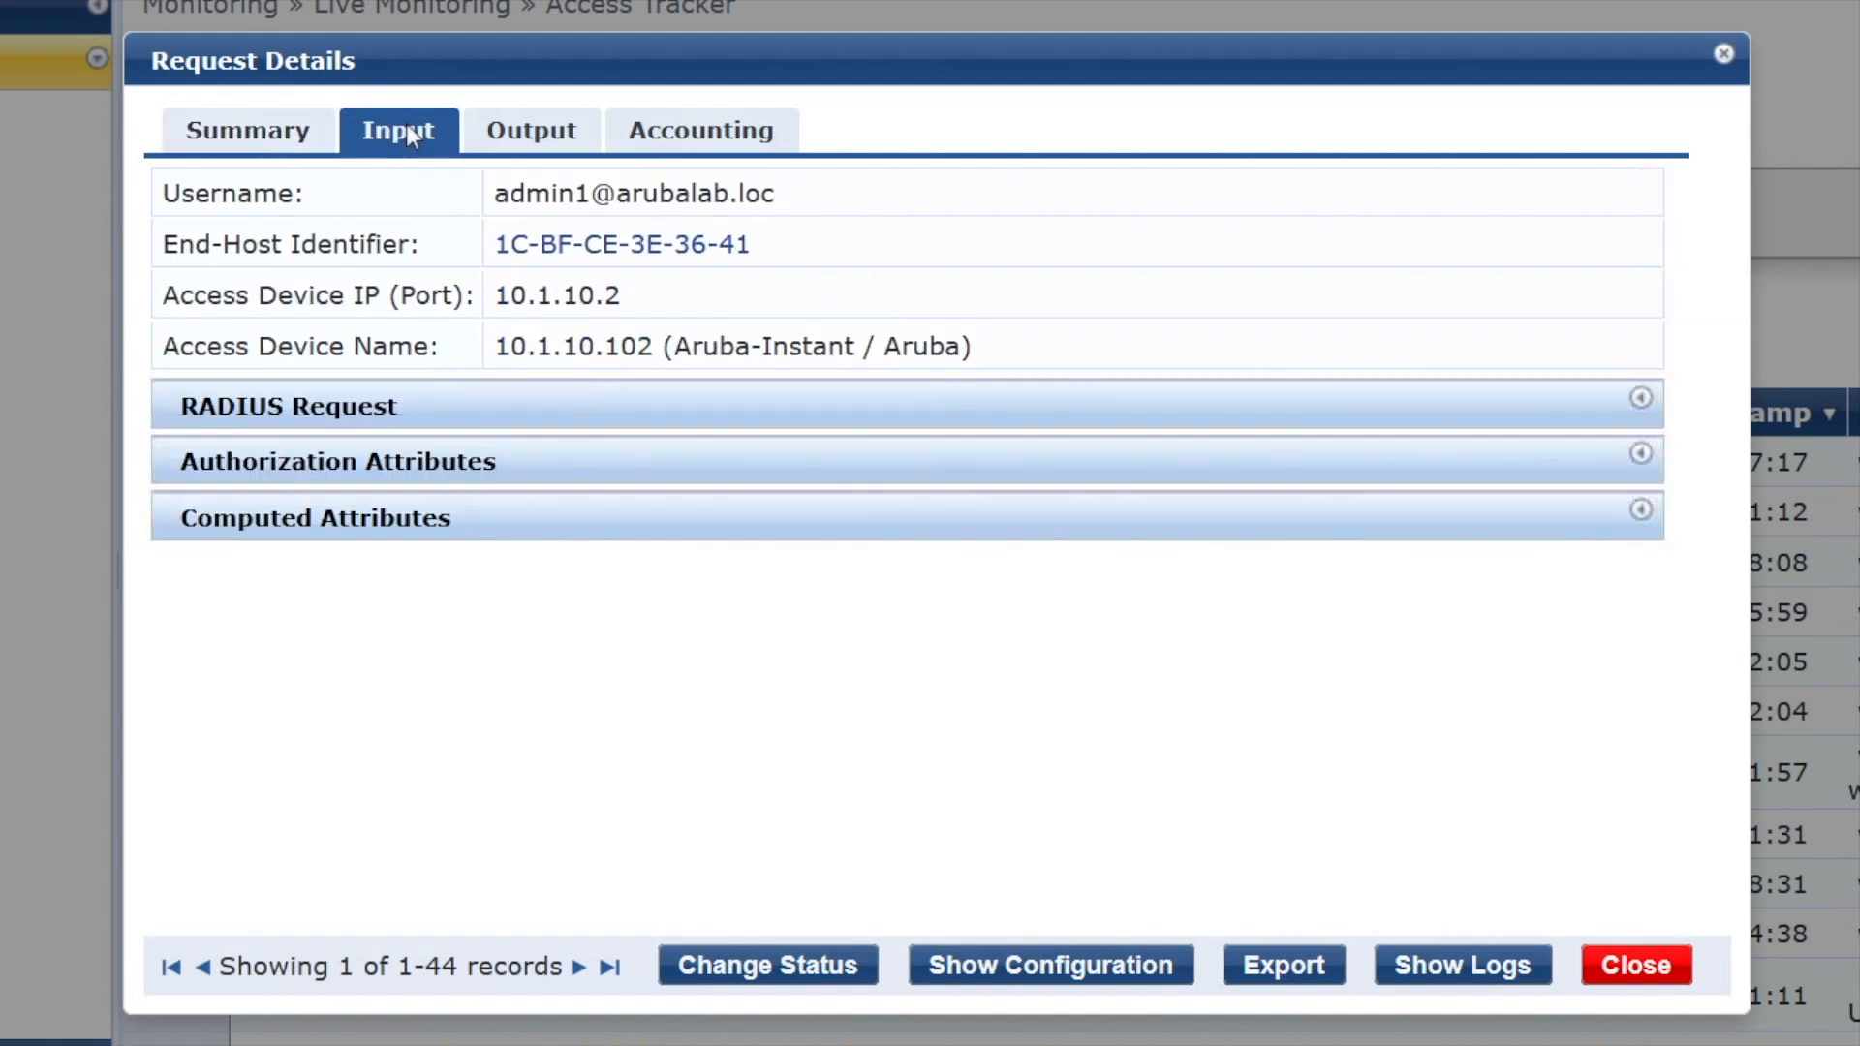
click(314, 517)
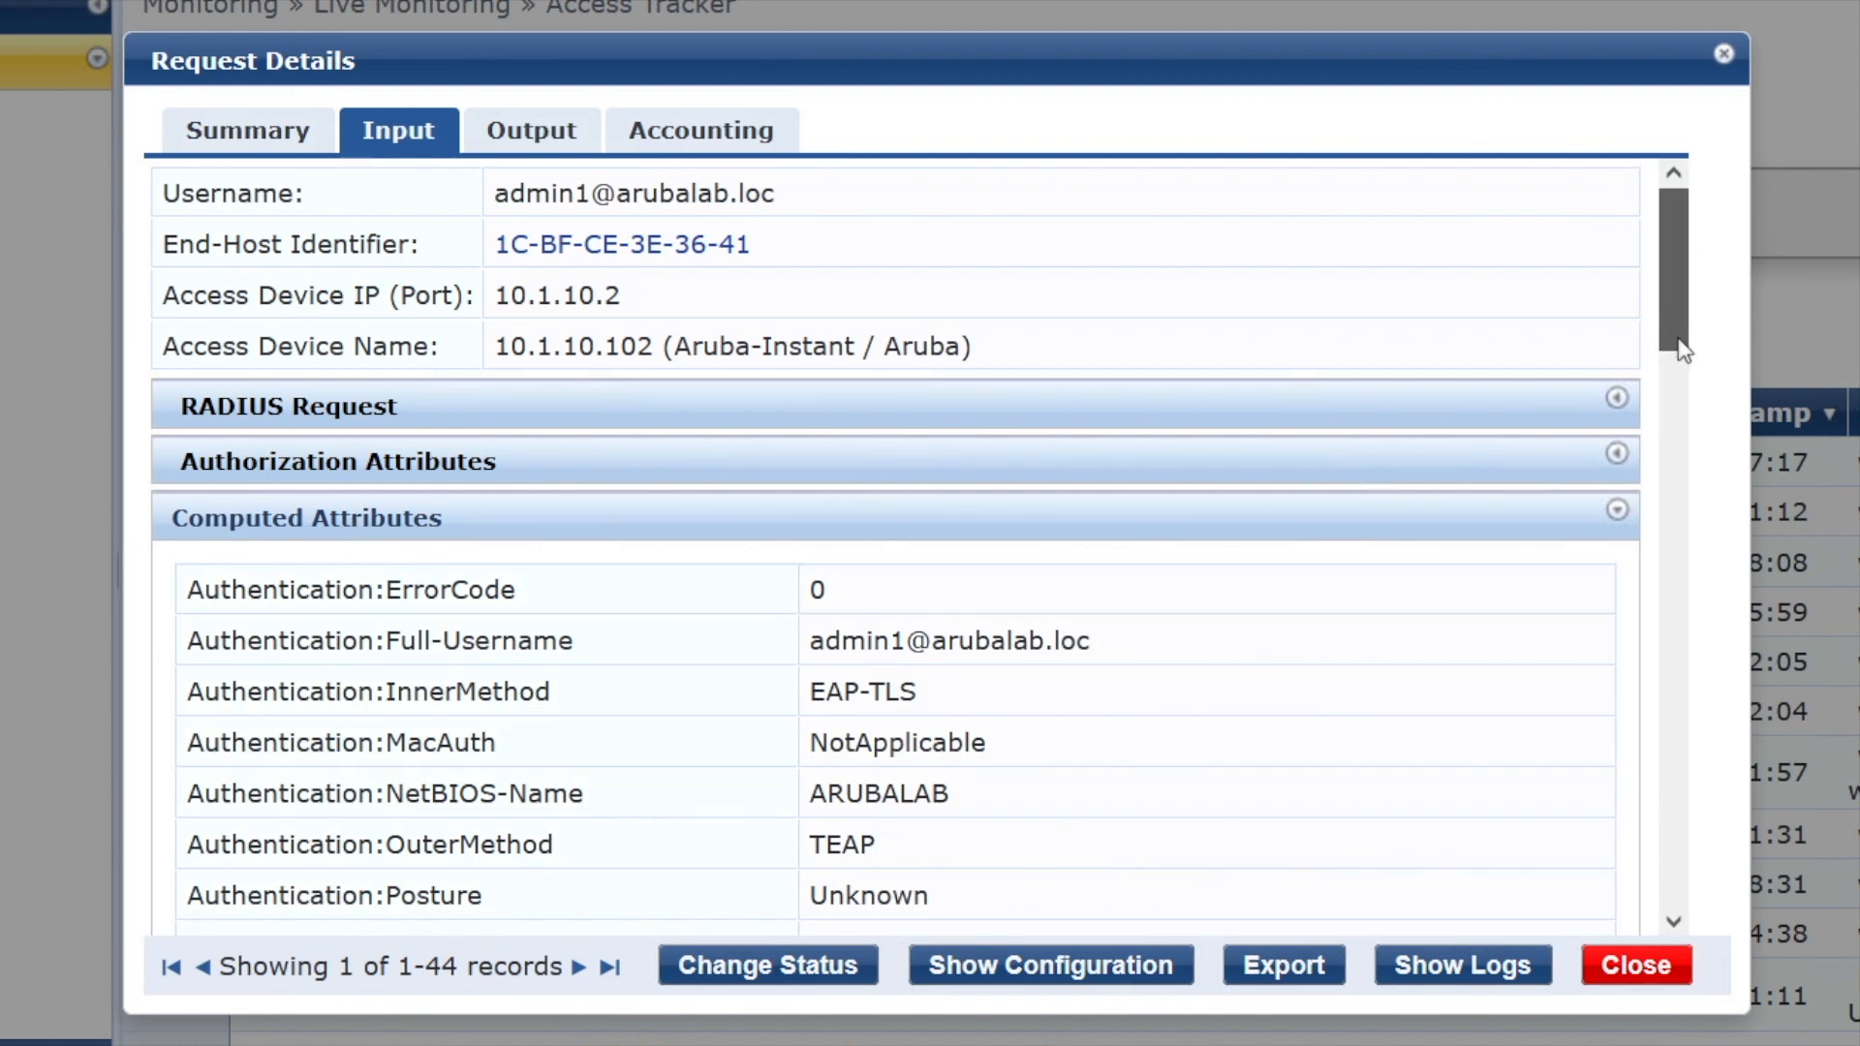
- Check the TEAP-Method-1/2 usernames and statuses, highlighting the machine identity of method 1
scroll(down, 3)
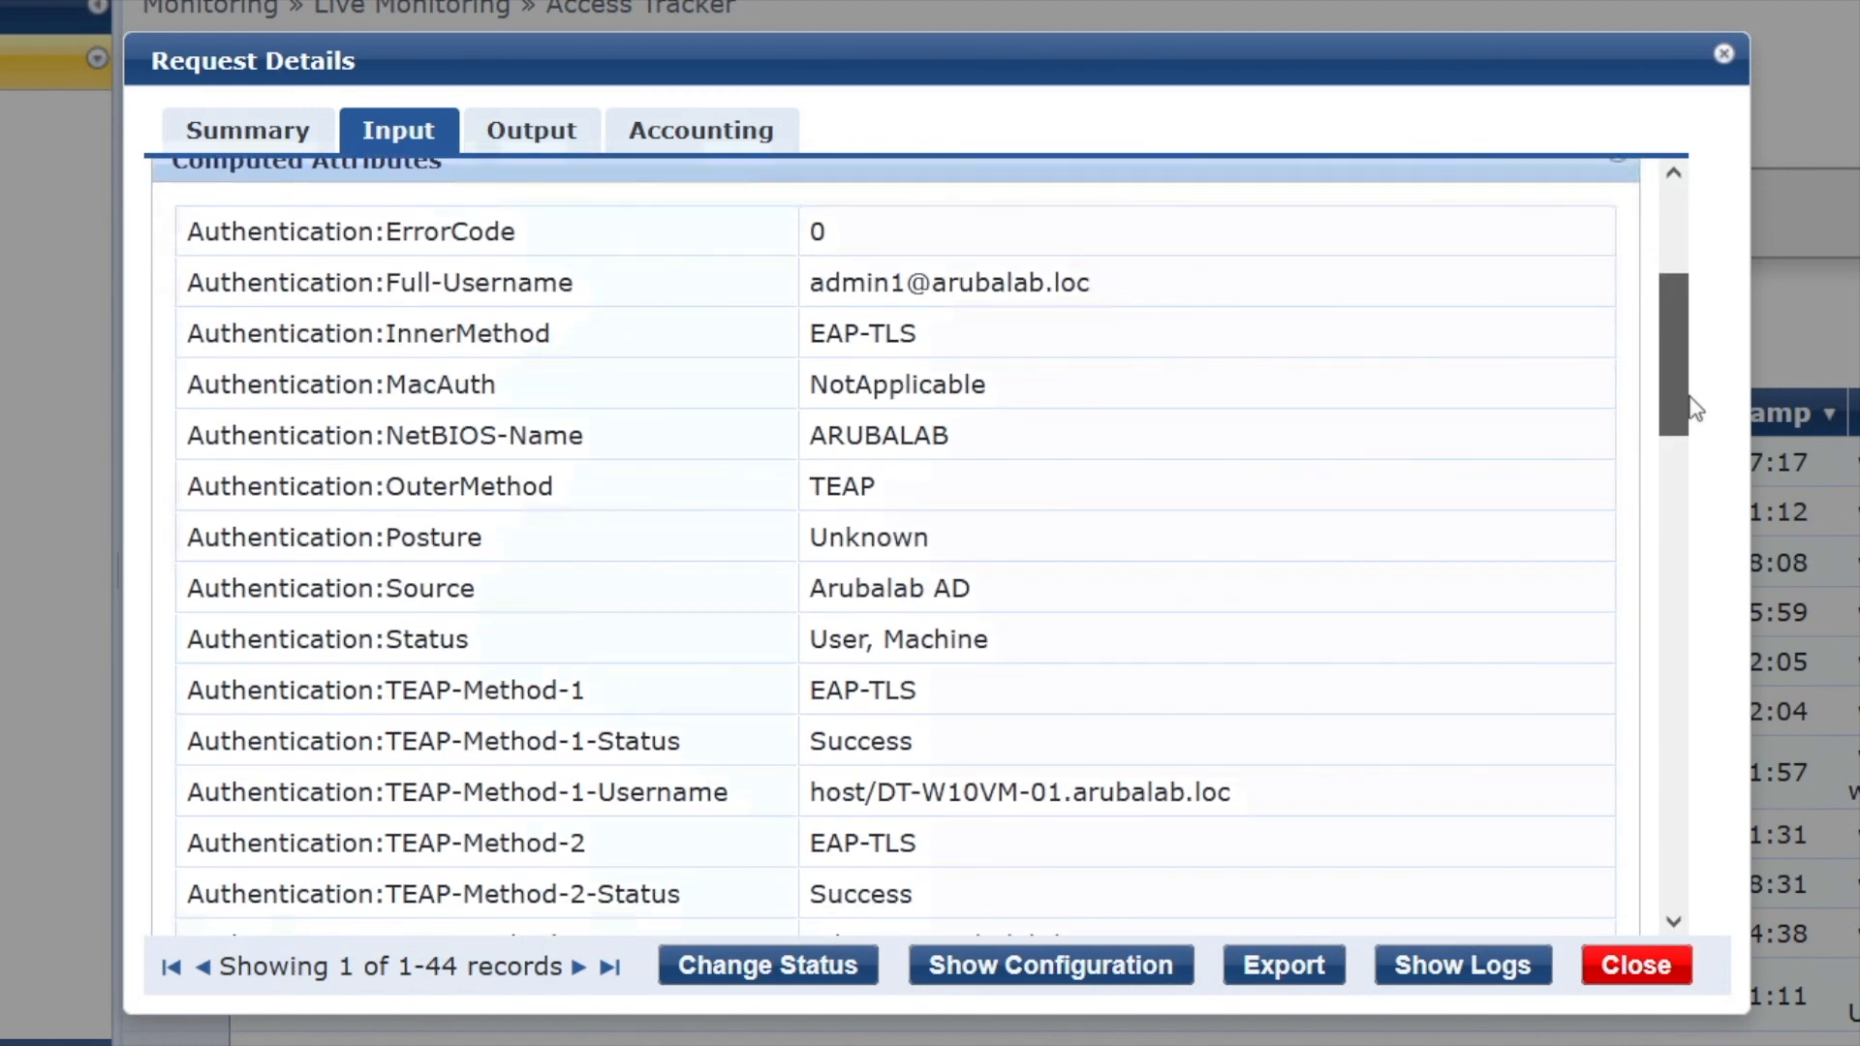
scroll(down, 3)
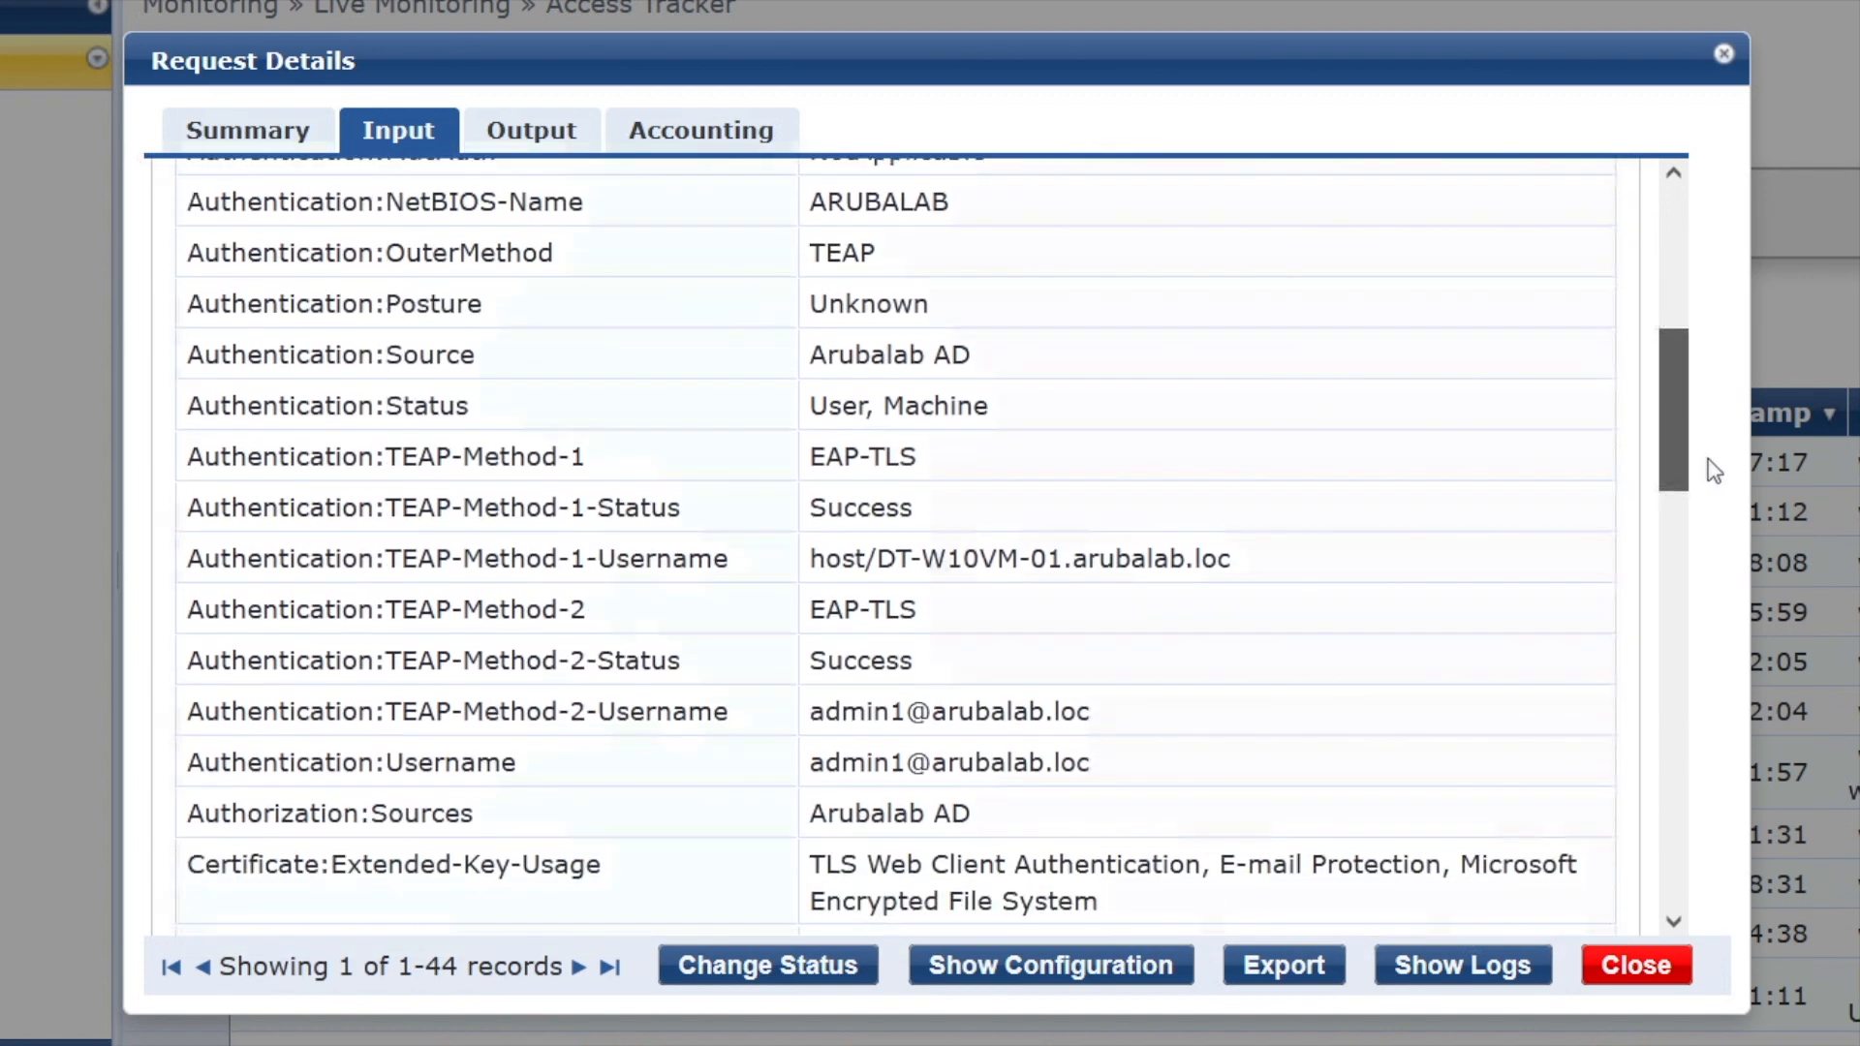
scroll(down, 3)
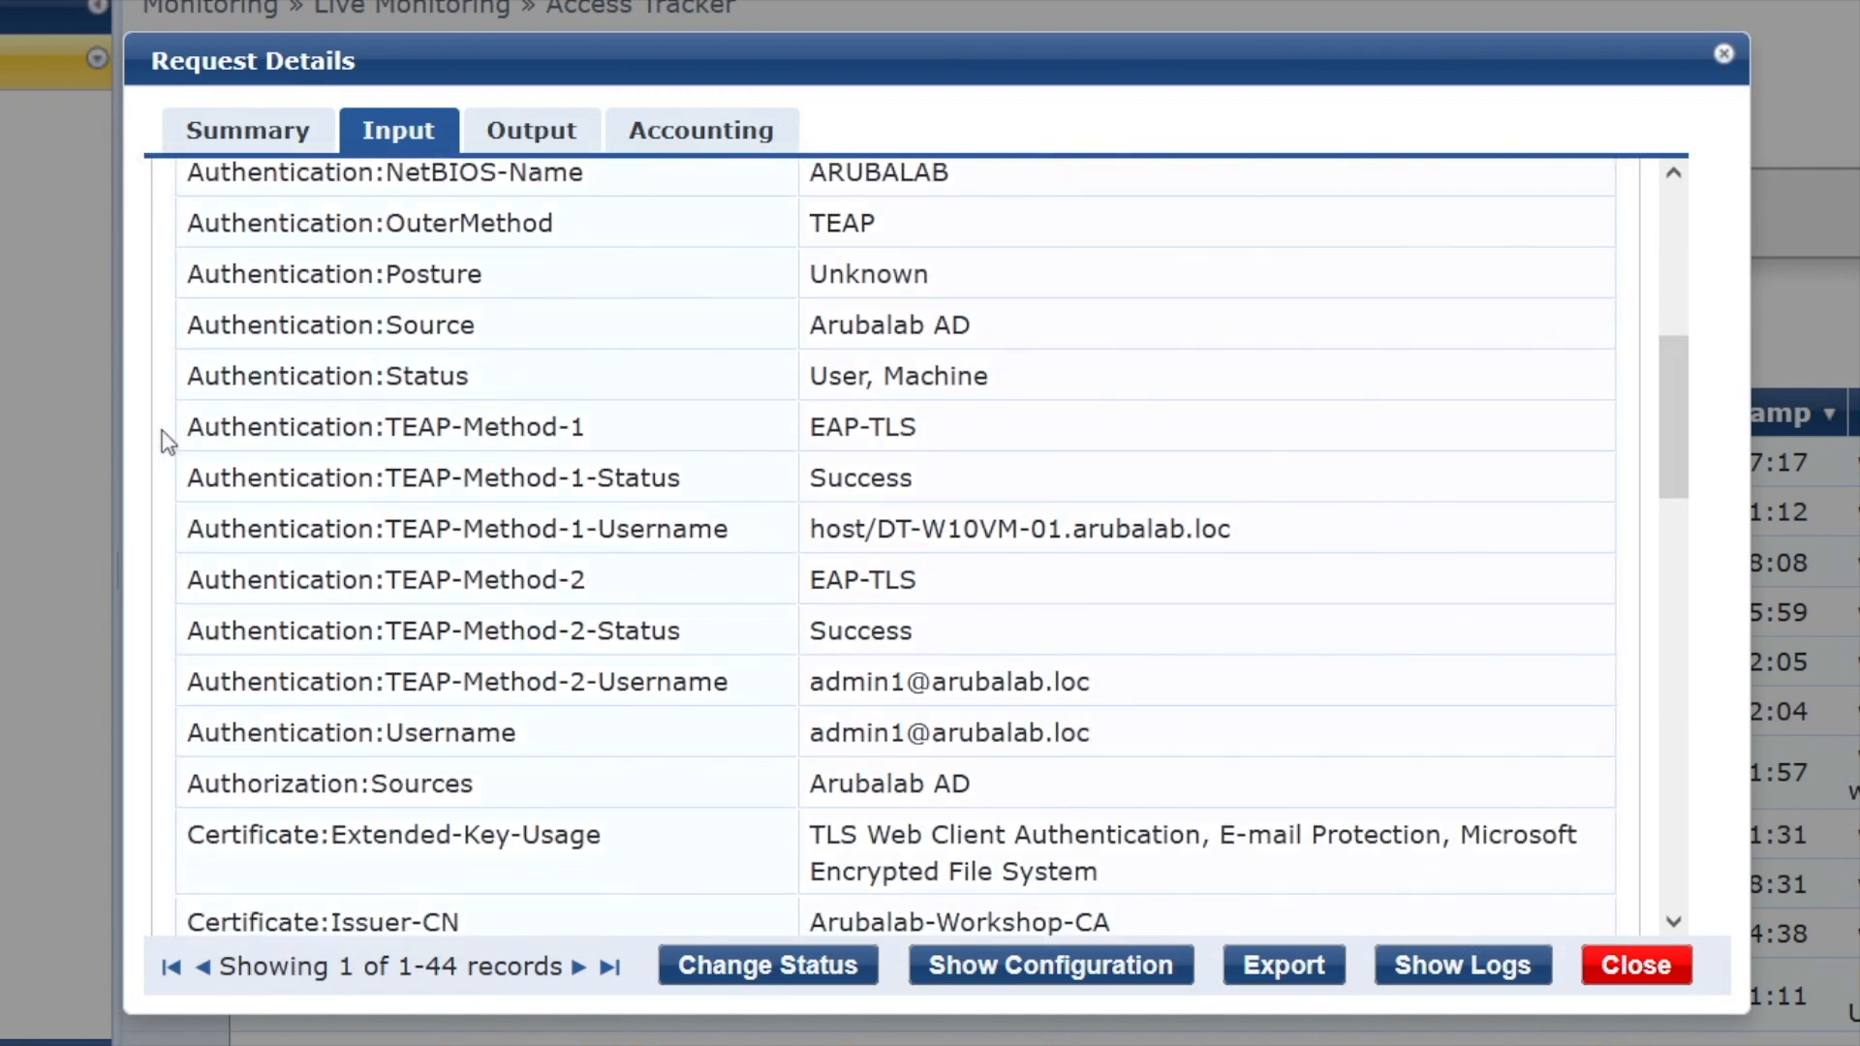
double_click(1017, 527)
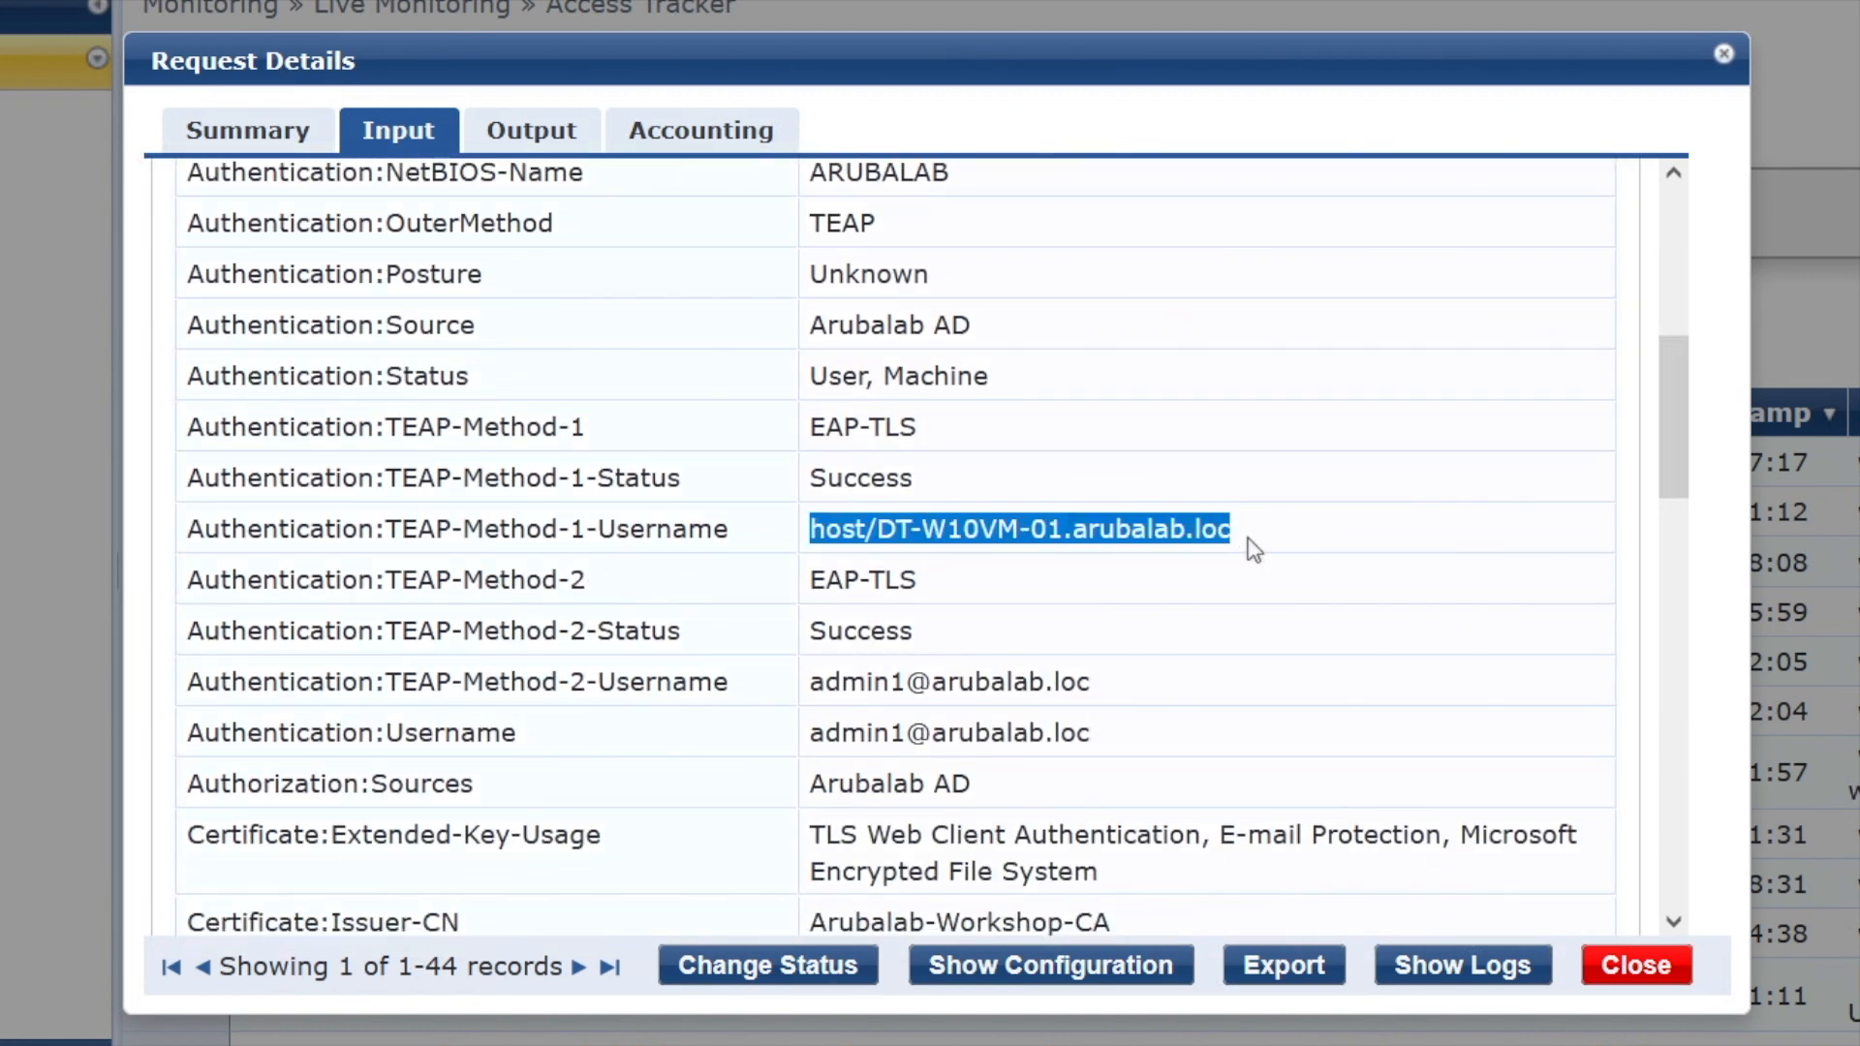
mouse_move(833, 611)
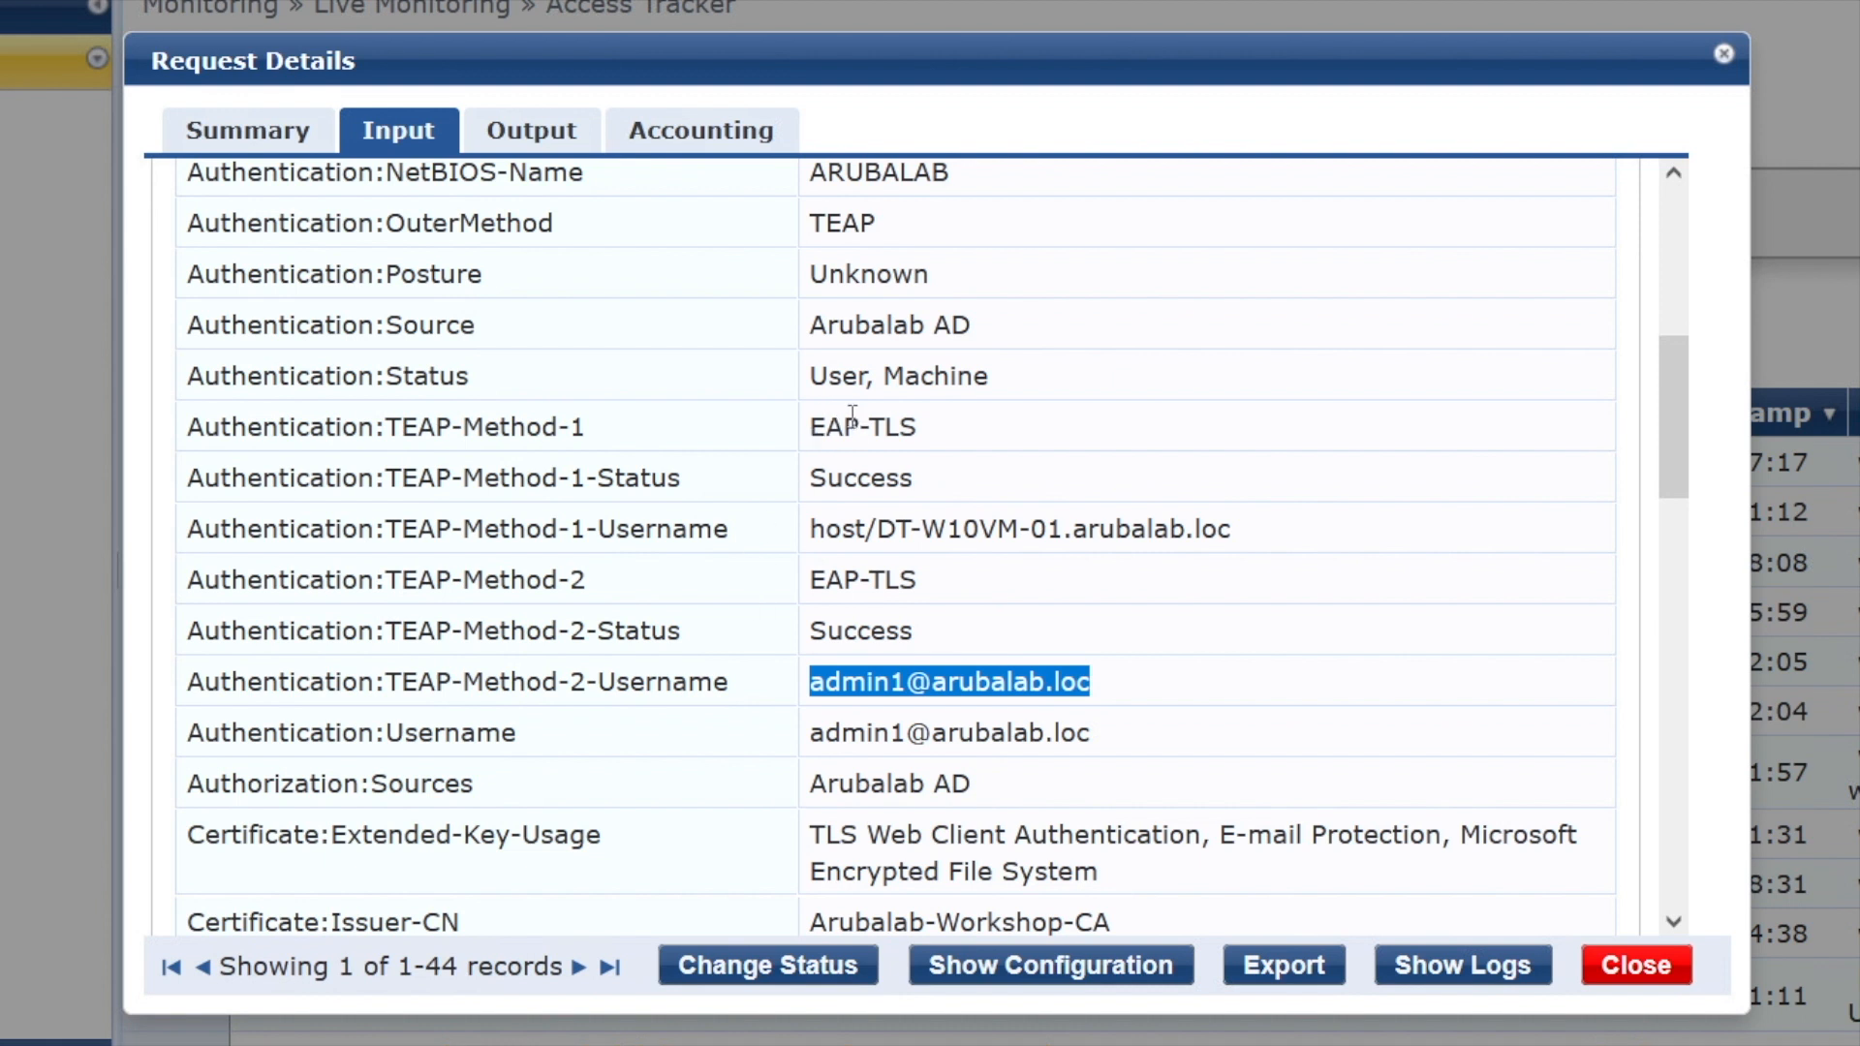
mouse_move(453, 479)
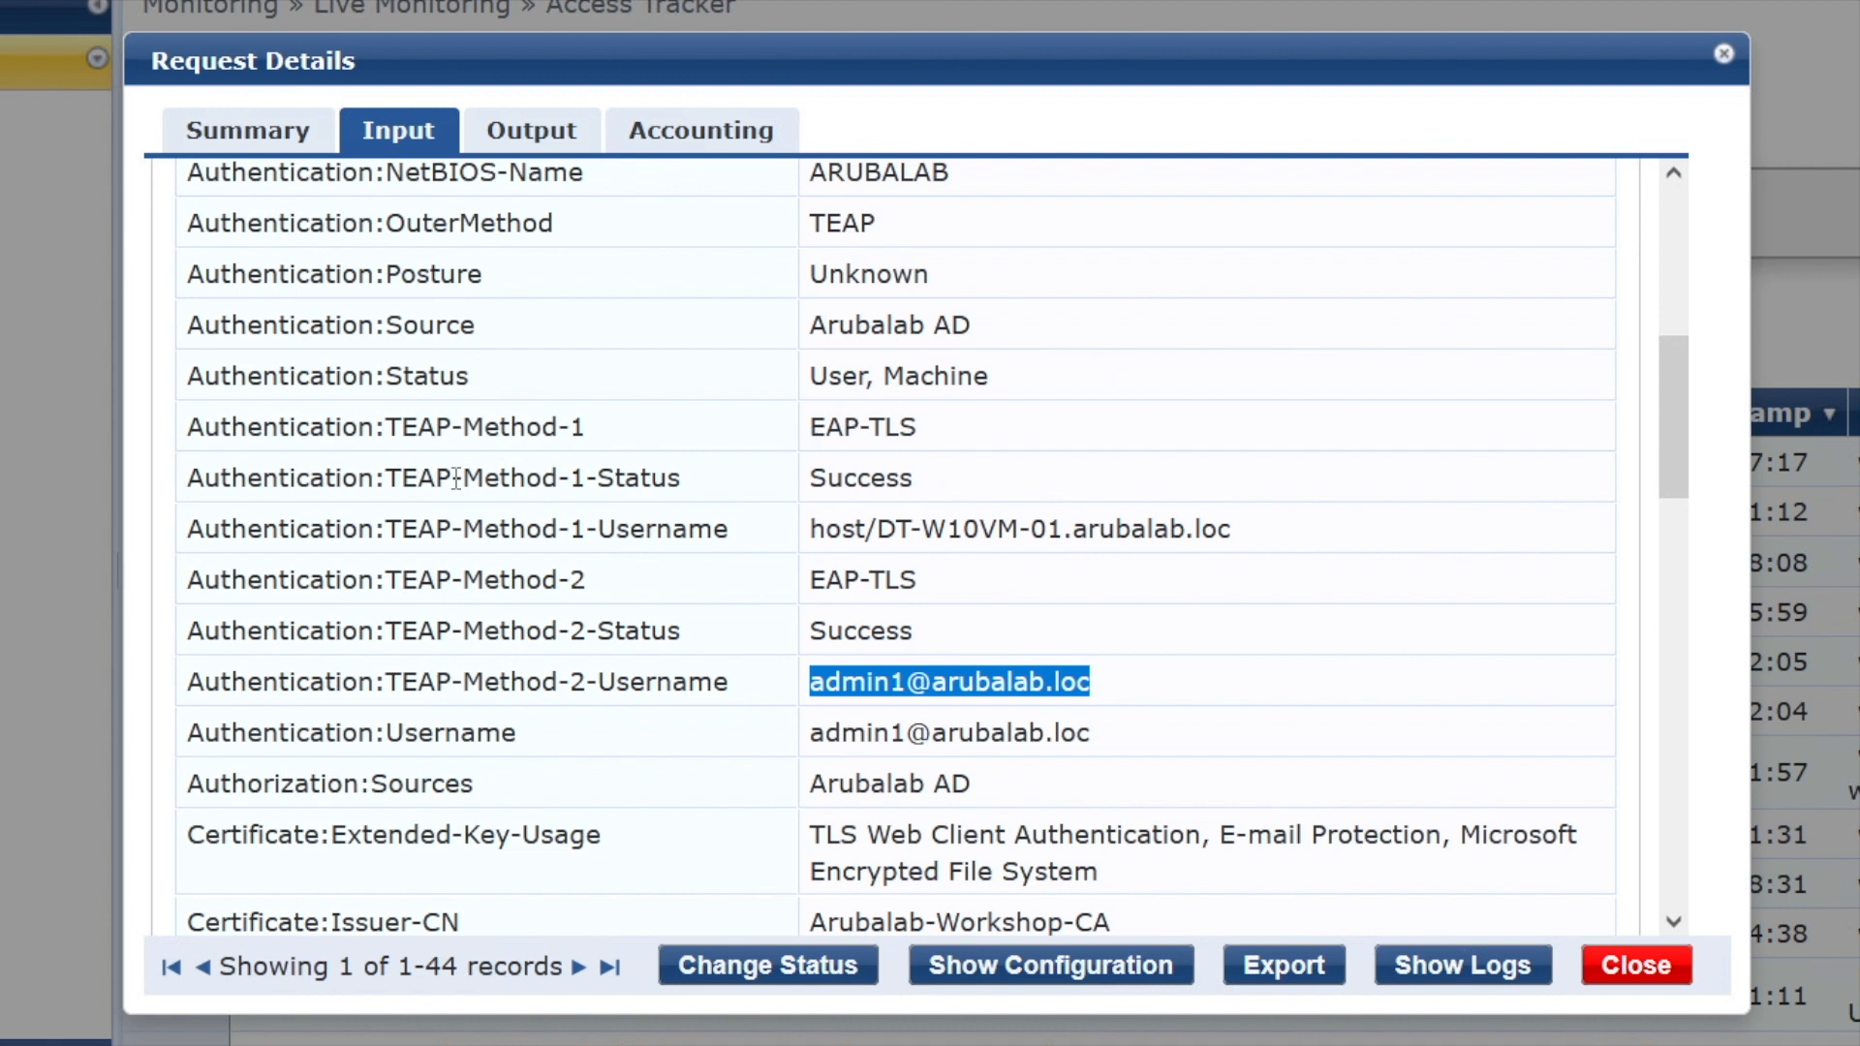
double_click(533, 477)
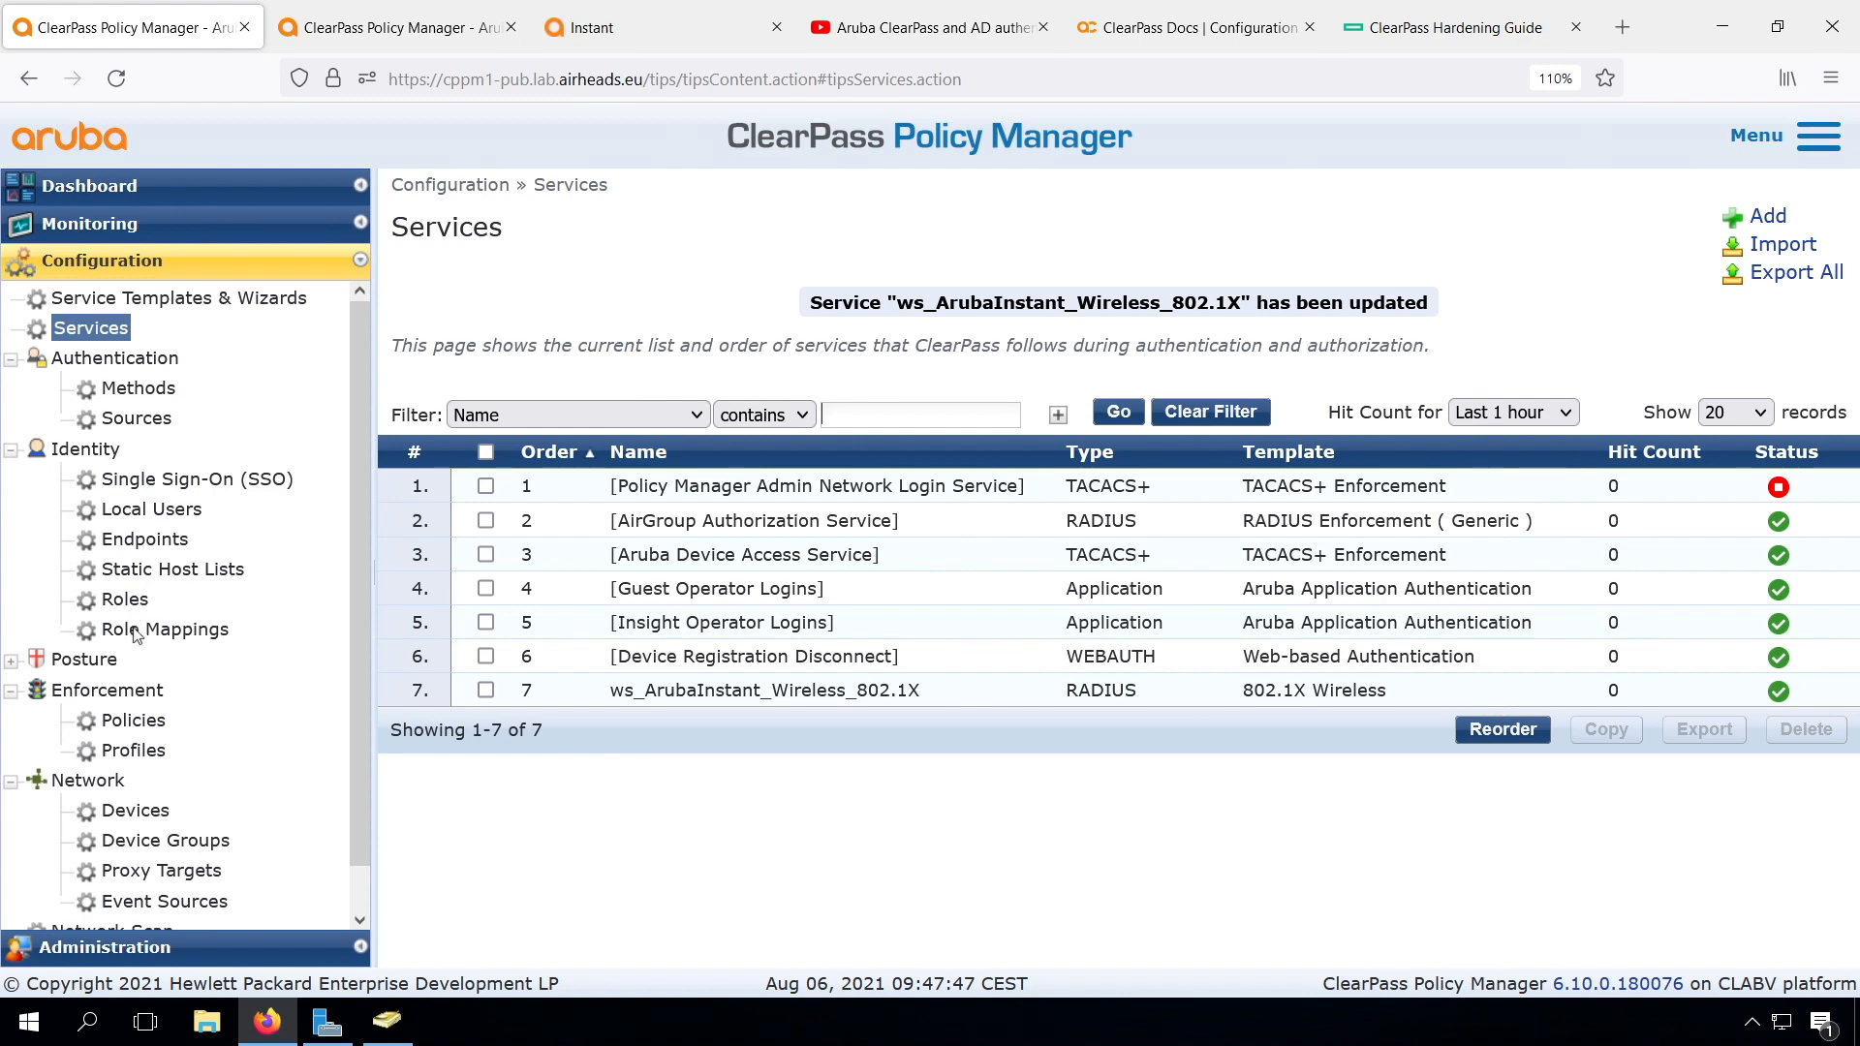
- From Services, edit ws_ArubaInstant_Wireless_802.1X and reach ws_Identity_Rolemapping_1X's Mapping Rules list
click(167, 628)
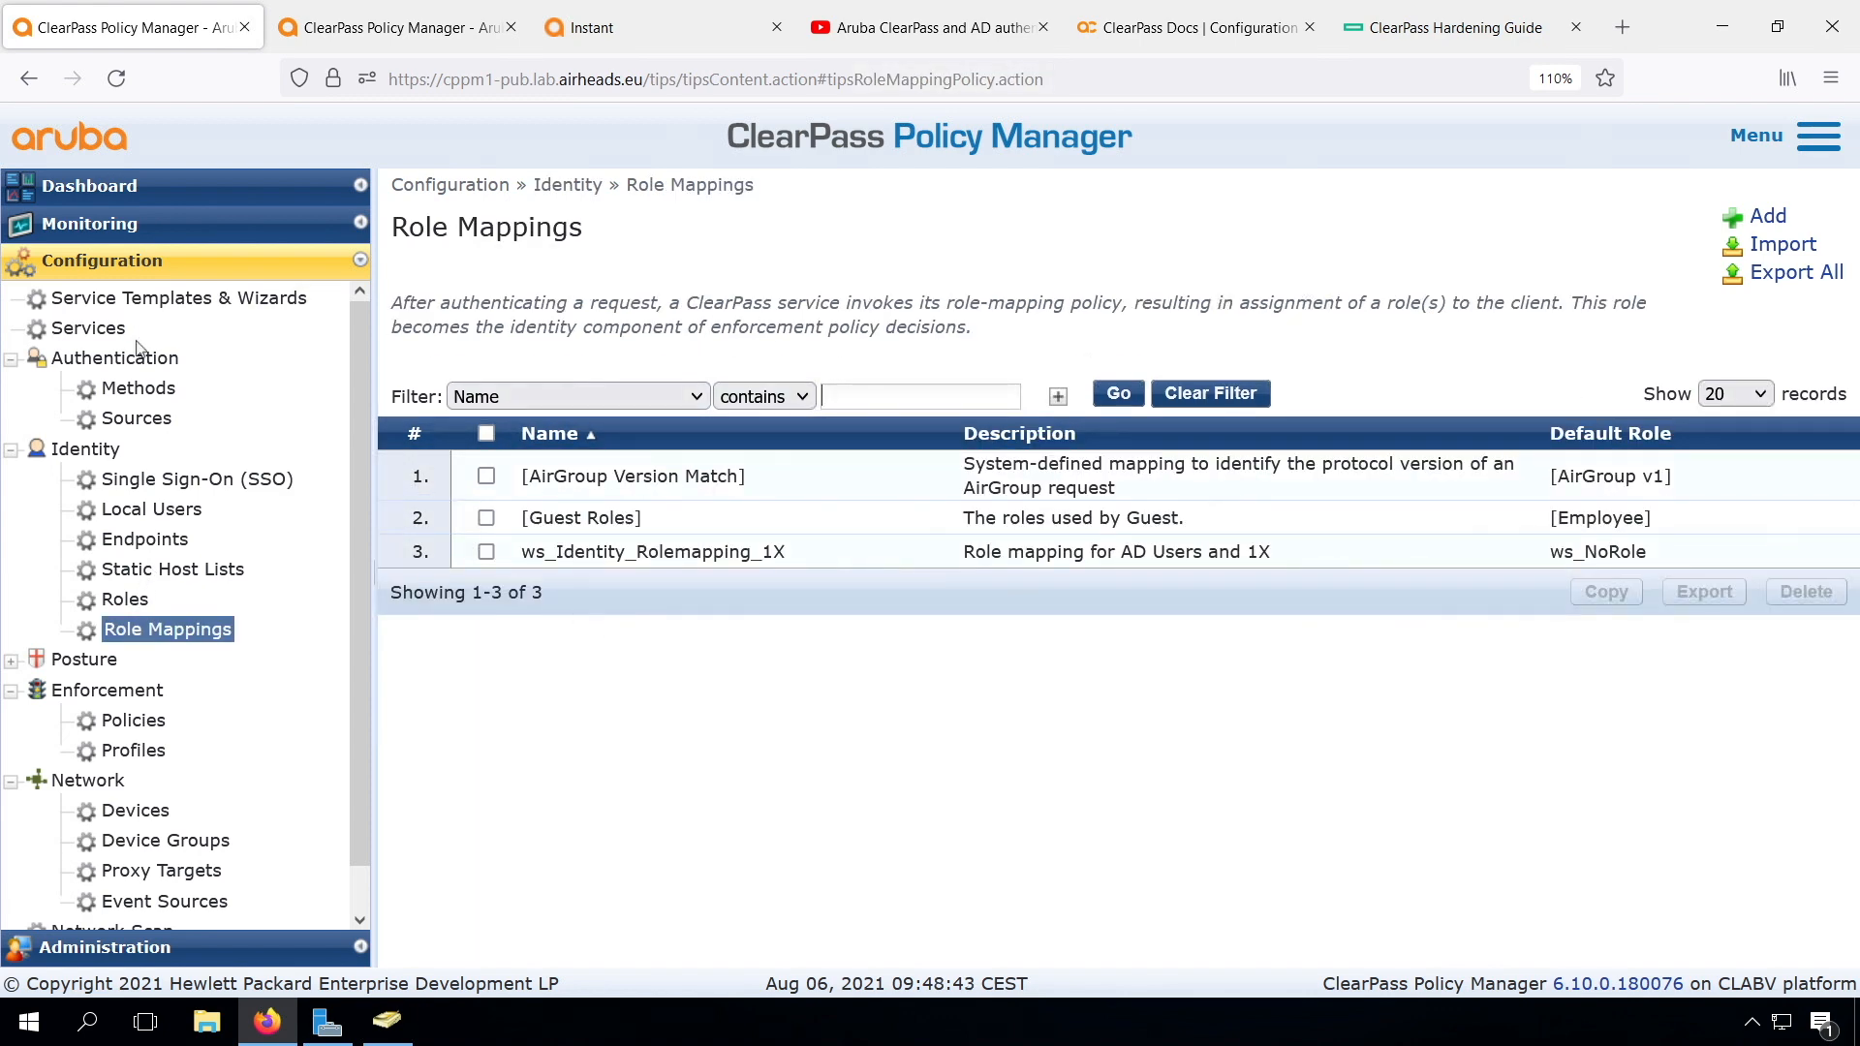
click(91, 329)
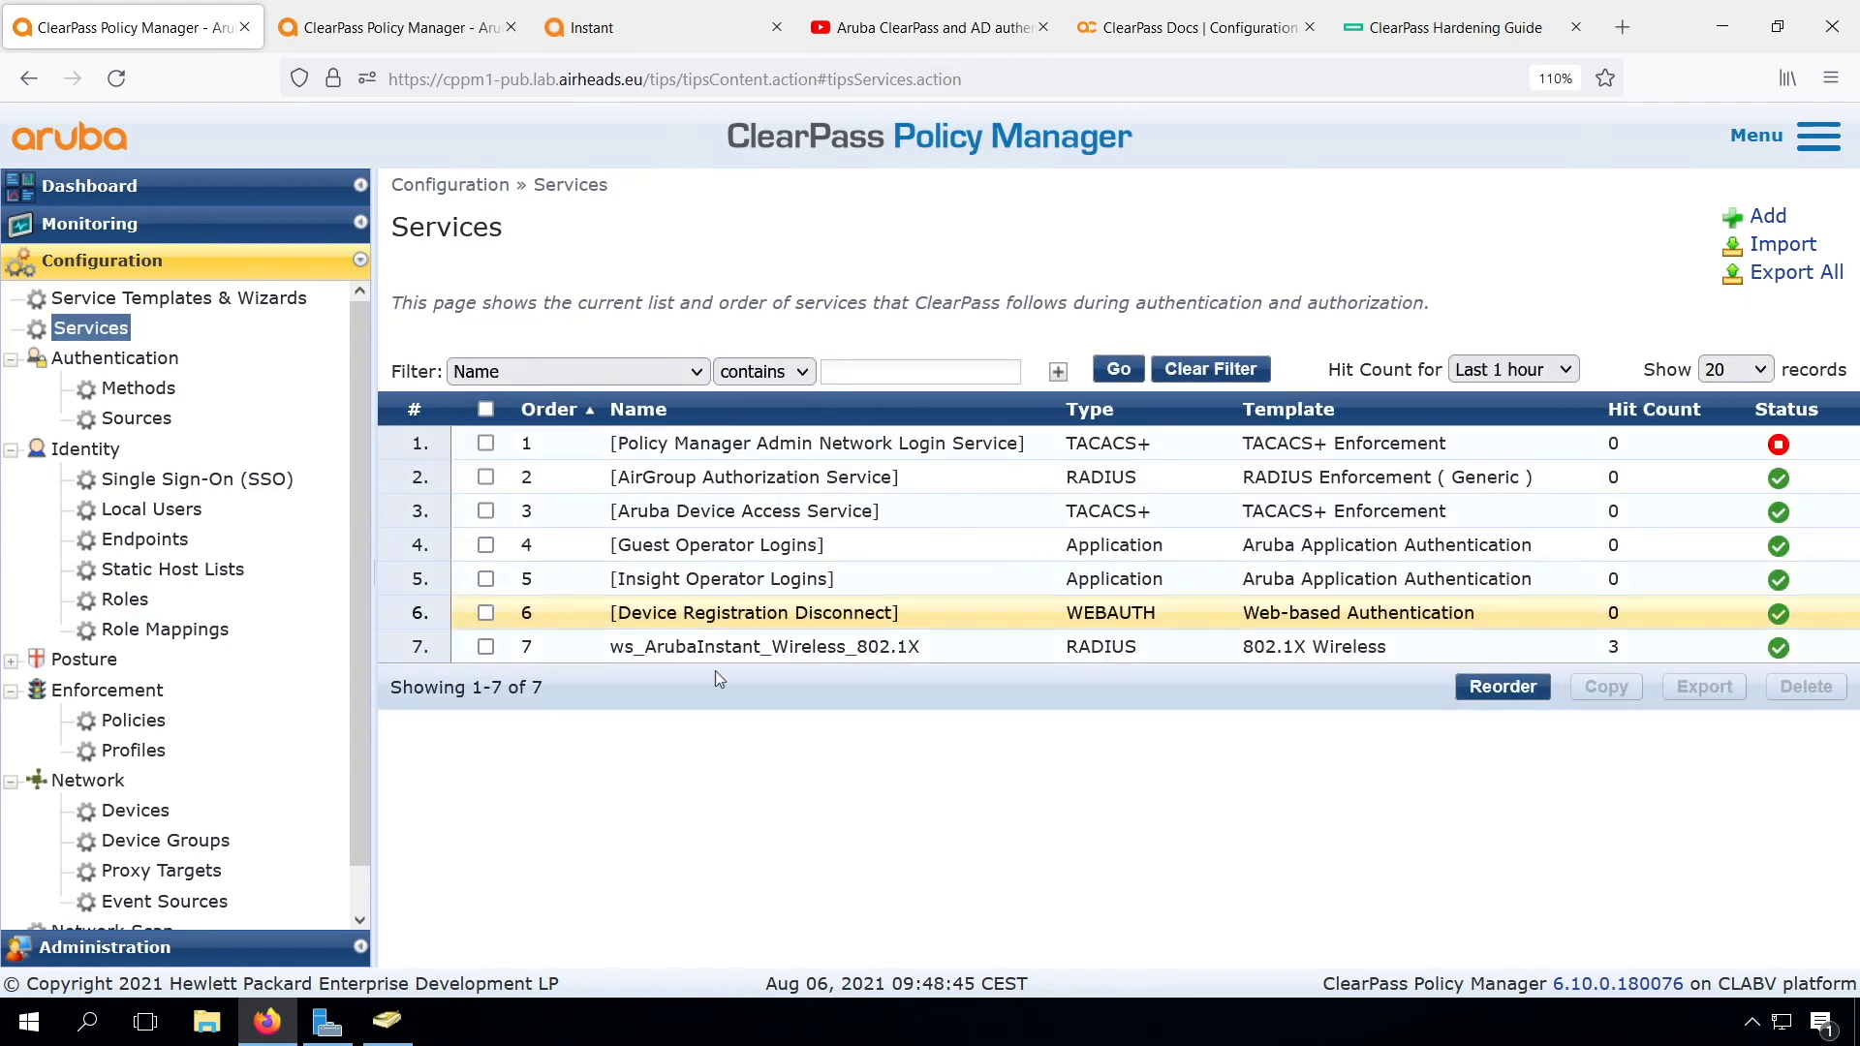
click(765, 647)
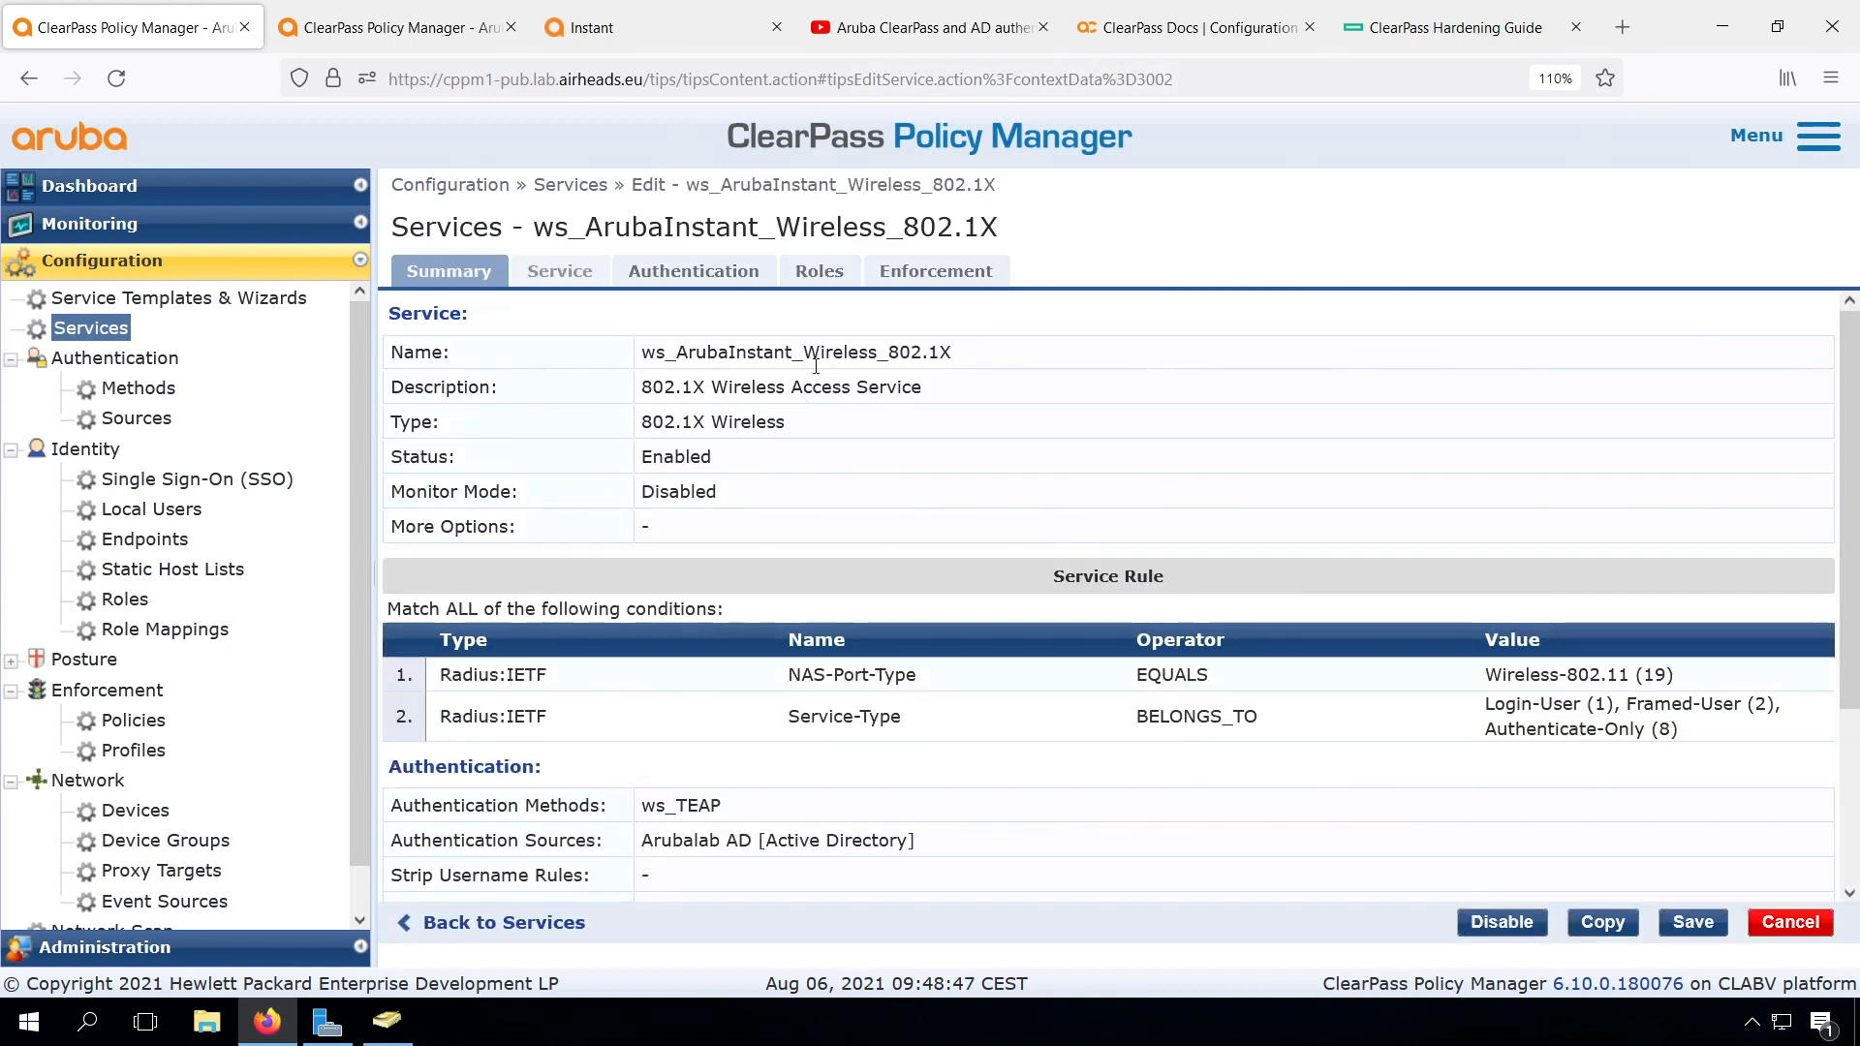
click(818, 271)
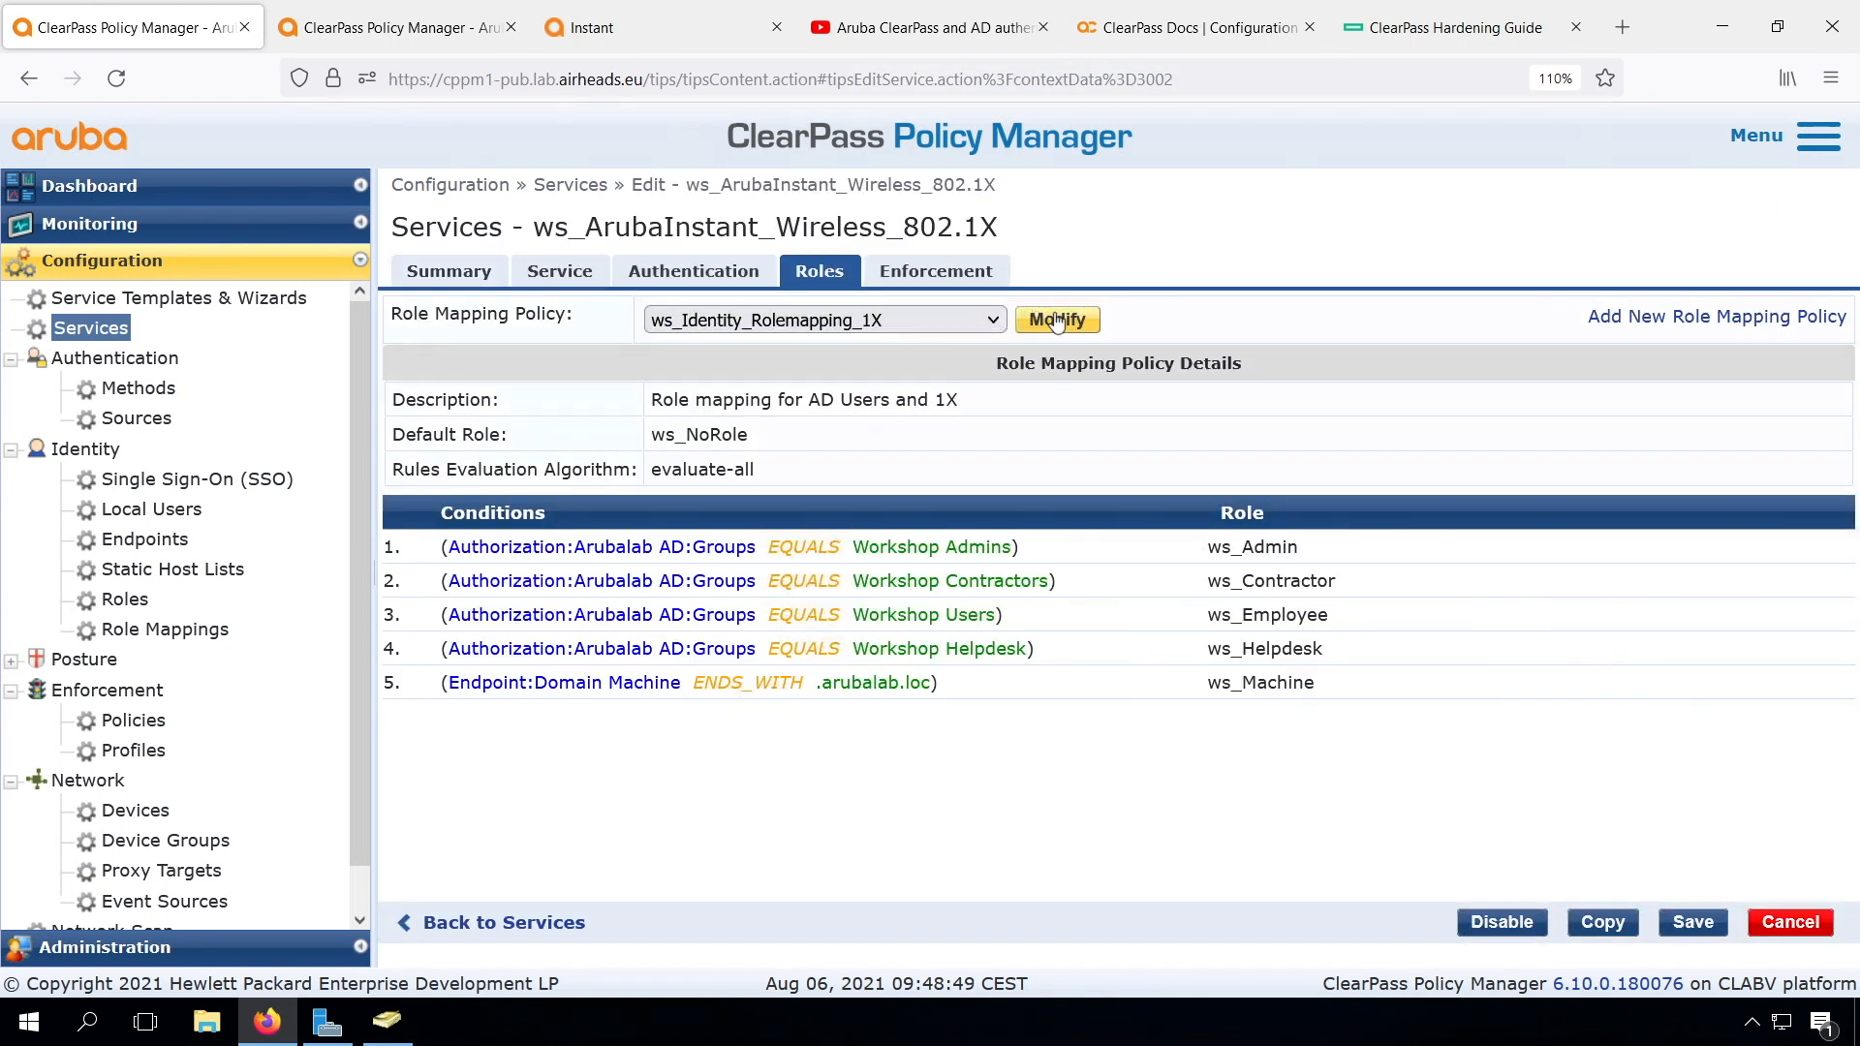
click(1055, 320)
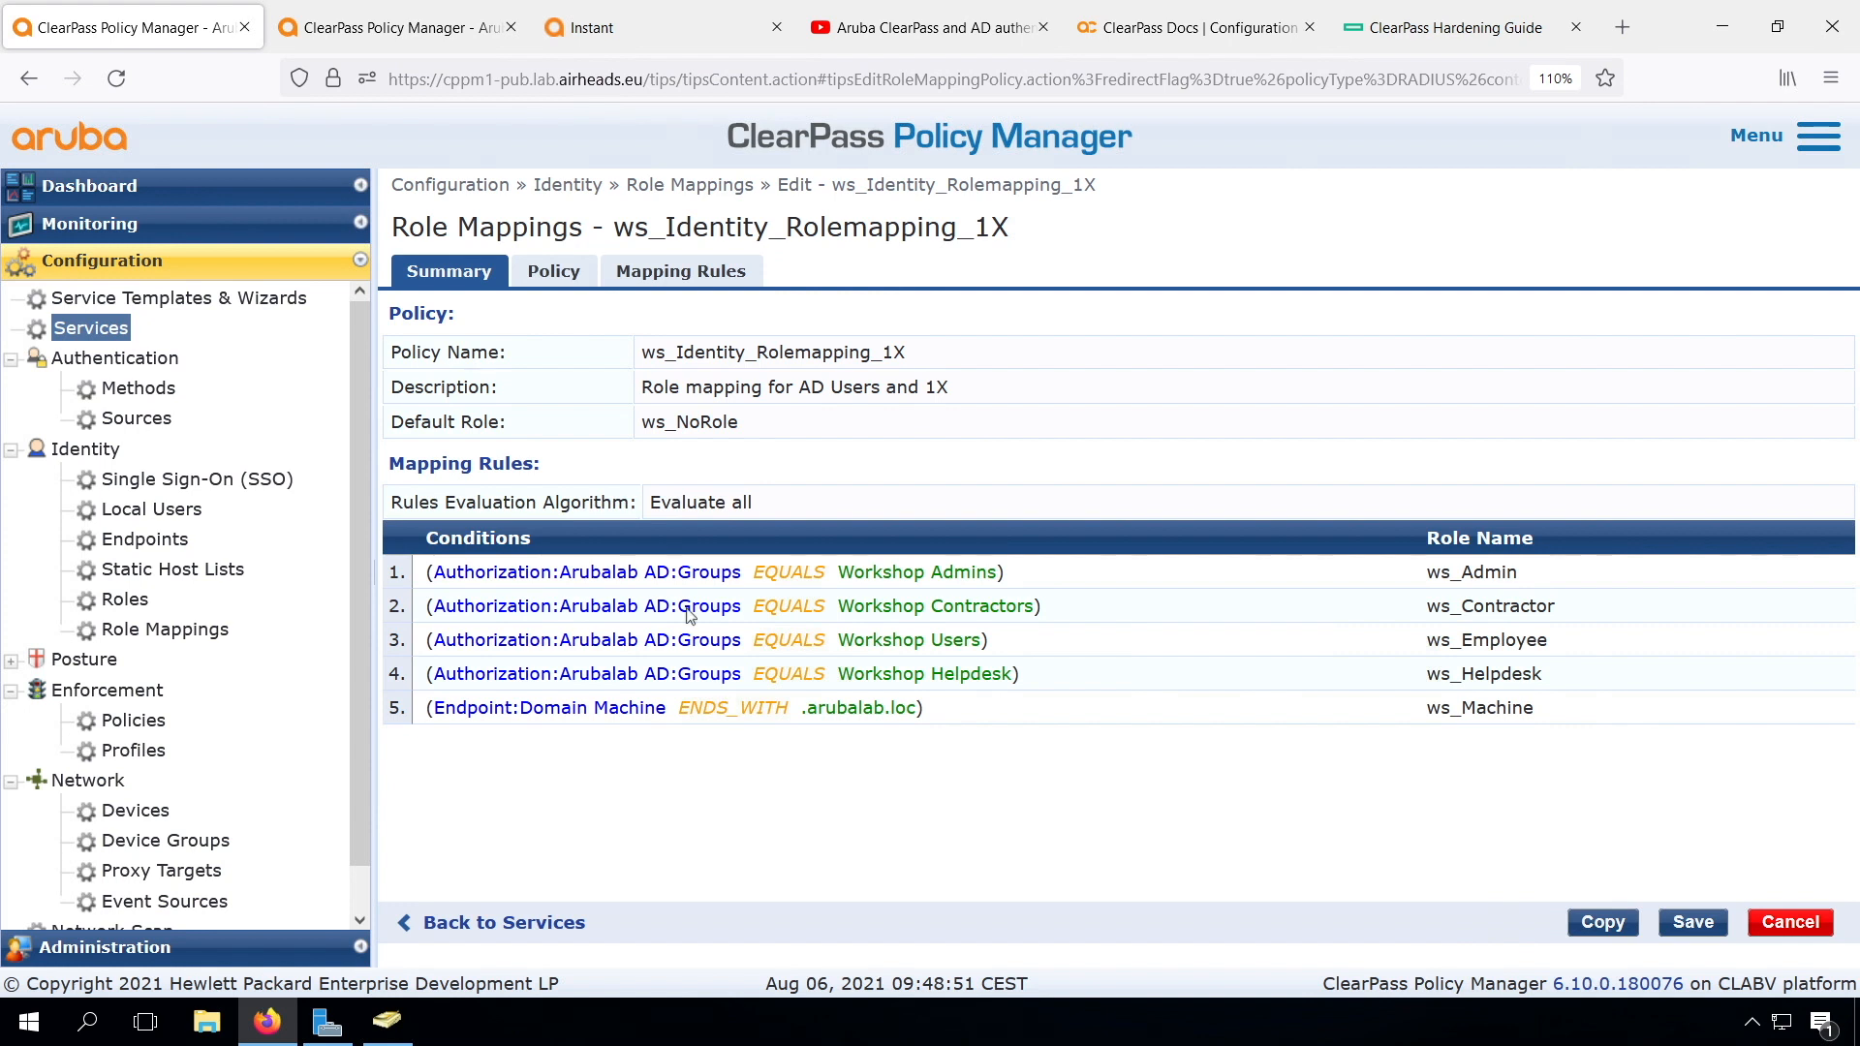
mouse_move(938, 461)
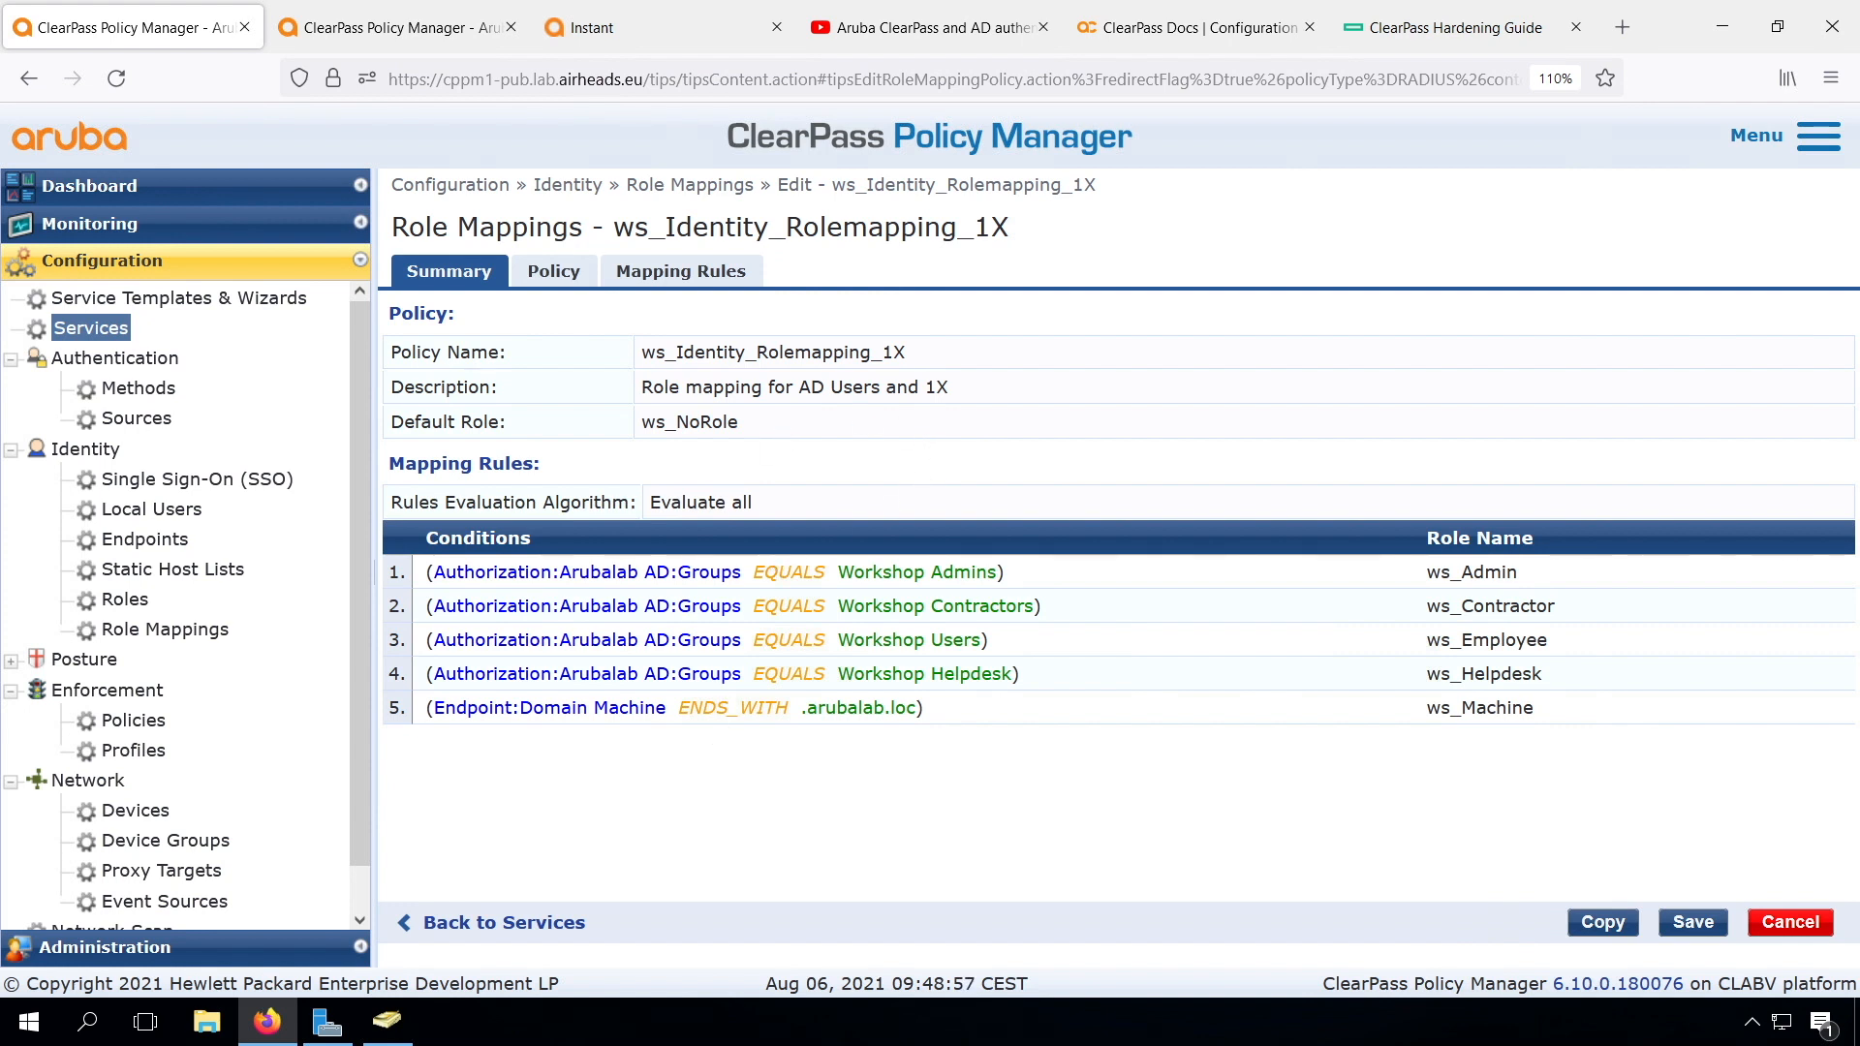
click(680, 271)
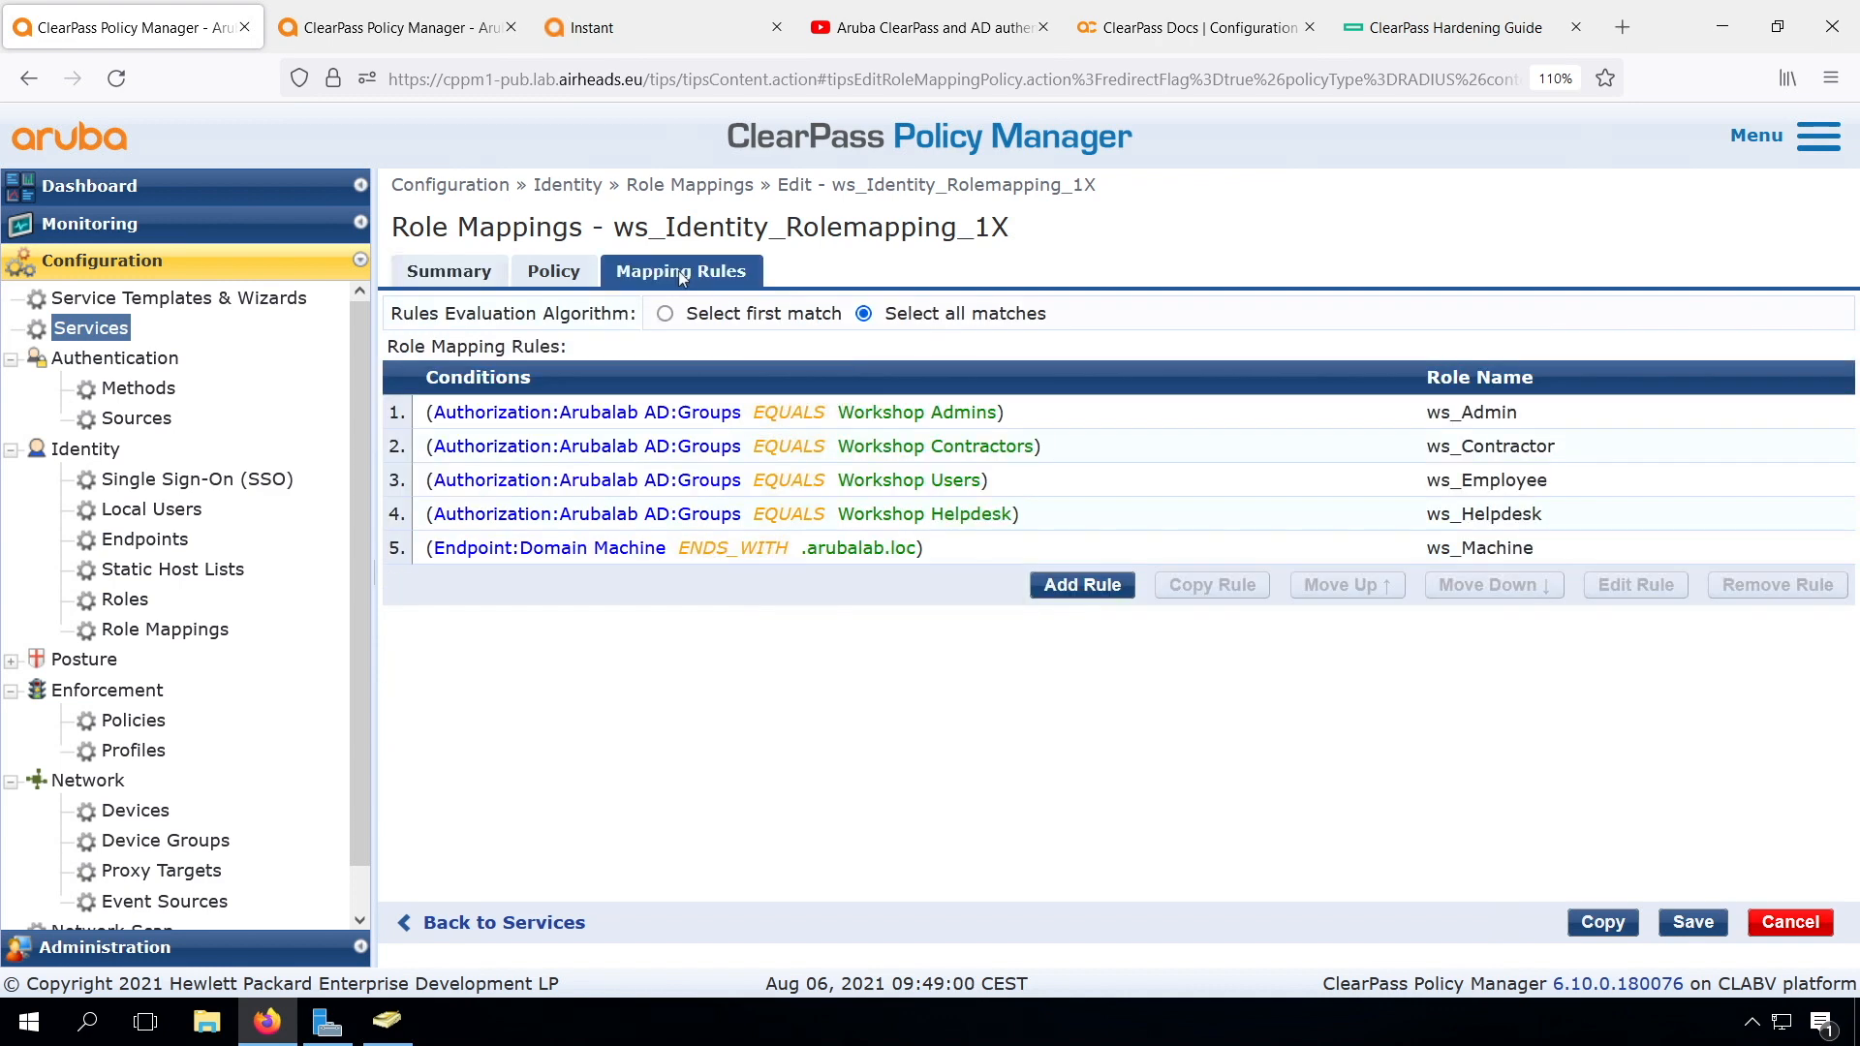
- Edit rule 5 (ws_Machine) to need TEAP-Method-1-Status Success and Username BEGINS_WITH host/, and save
click(1081, 584)
text(be)
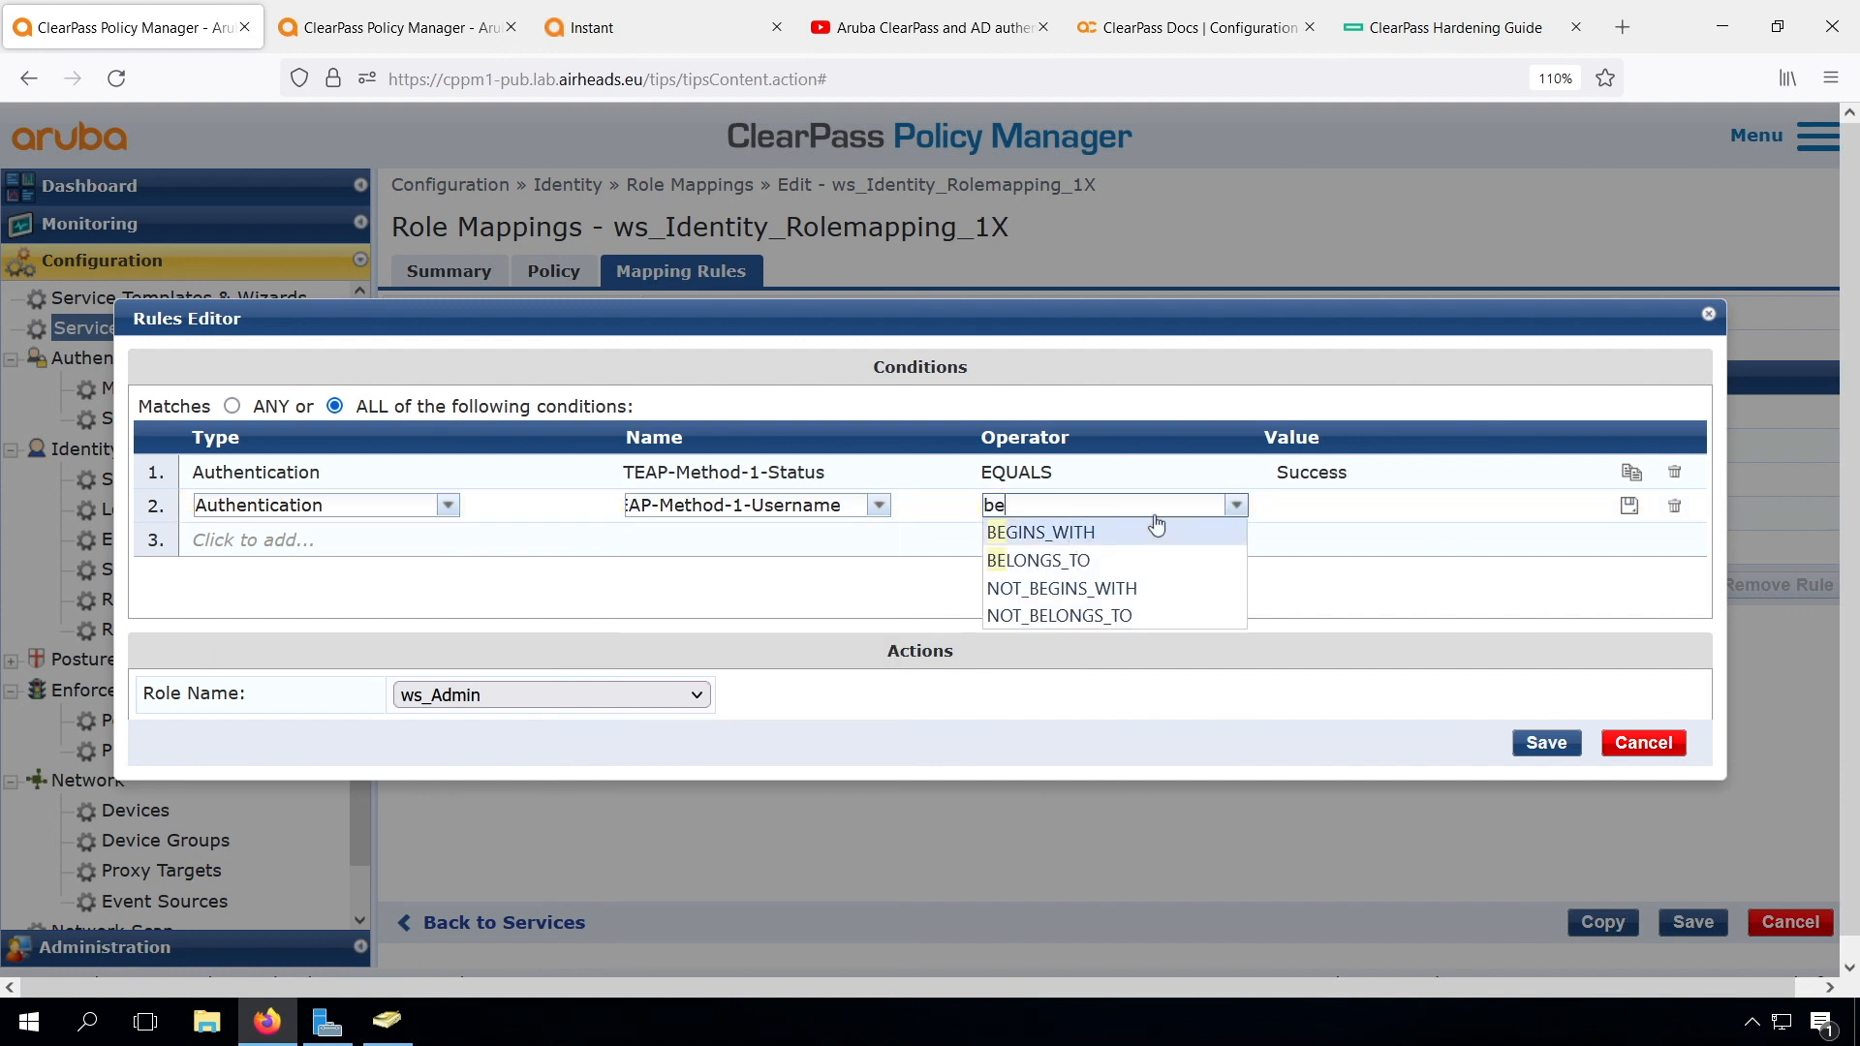
click(1039, 531)
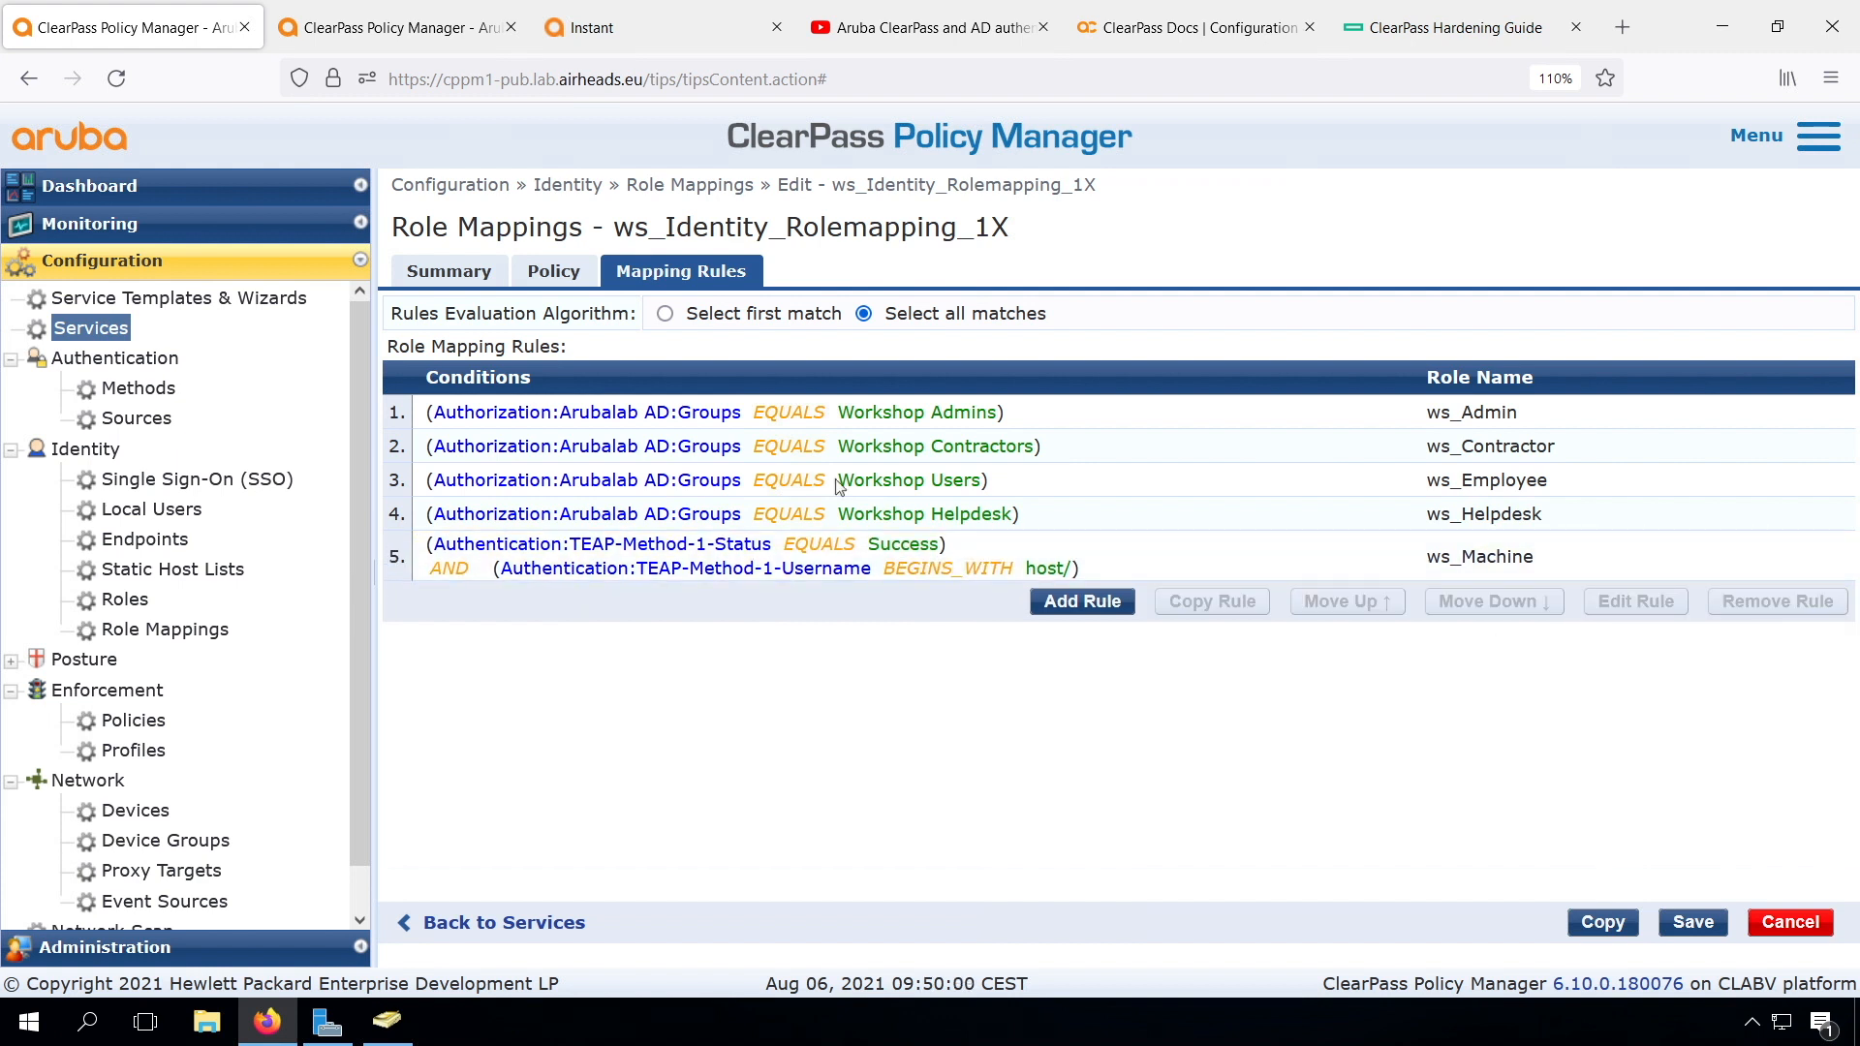
mouse_move(1563, 855)
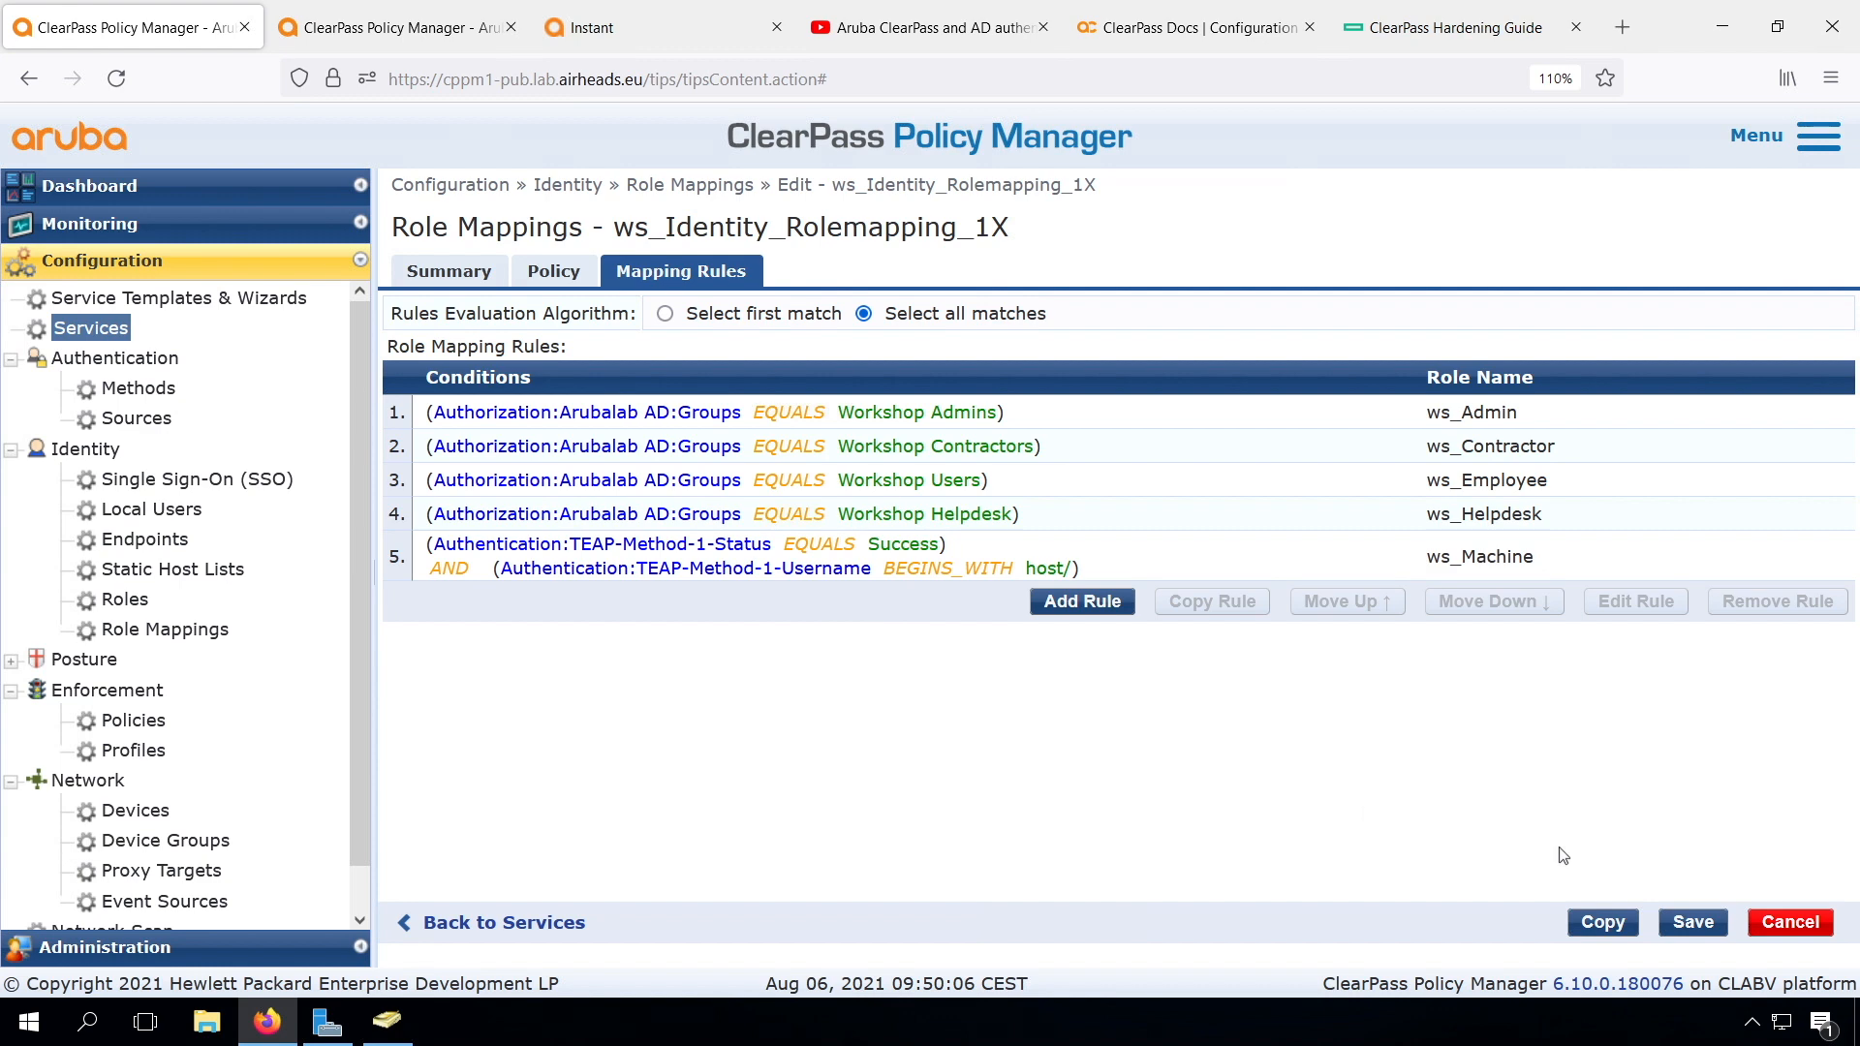
click(1690, 923)
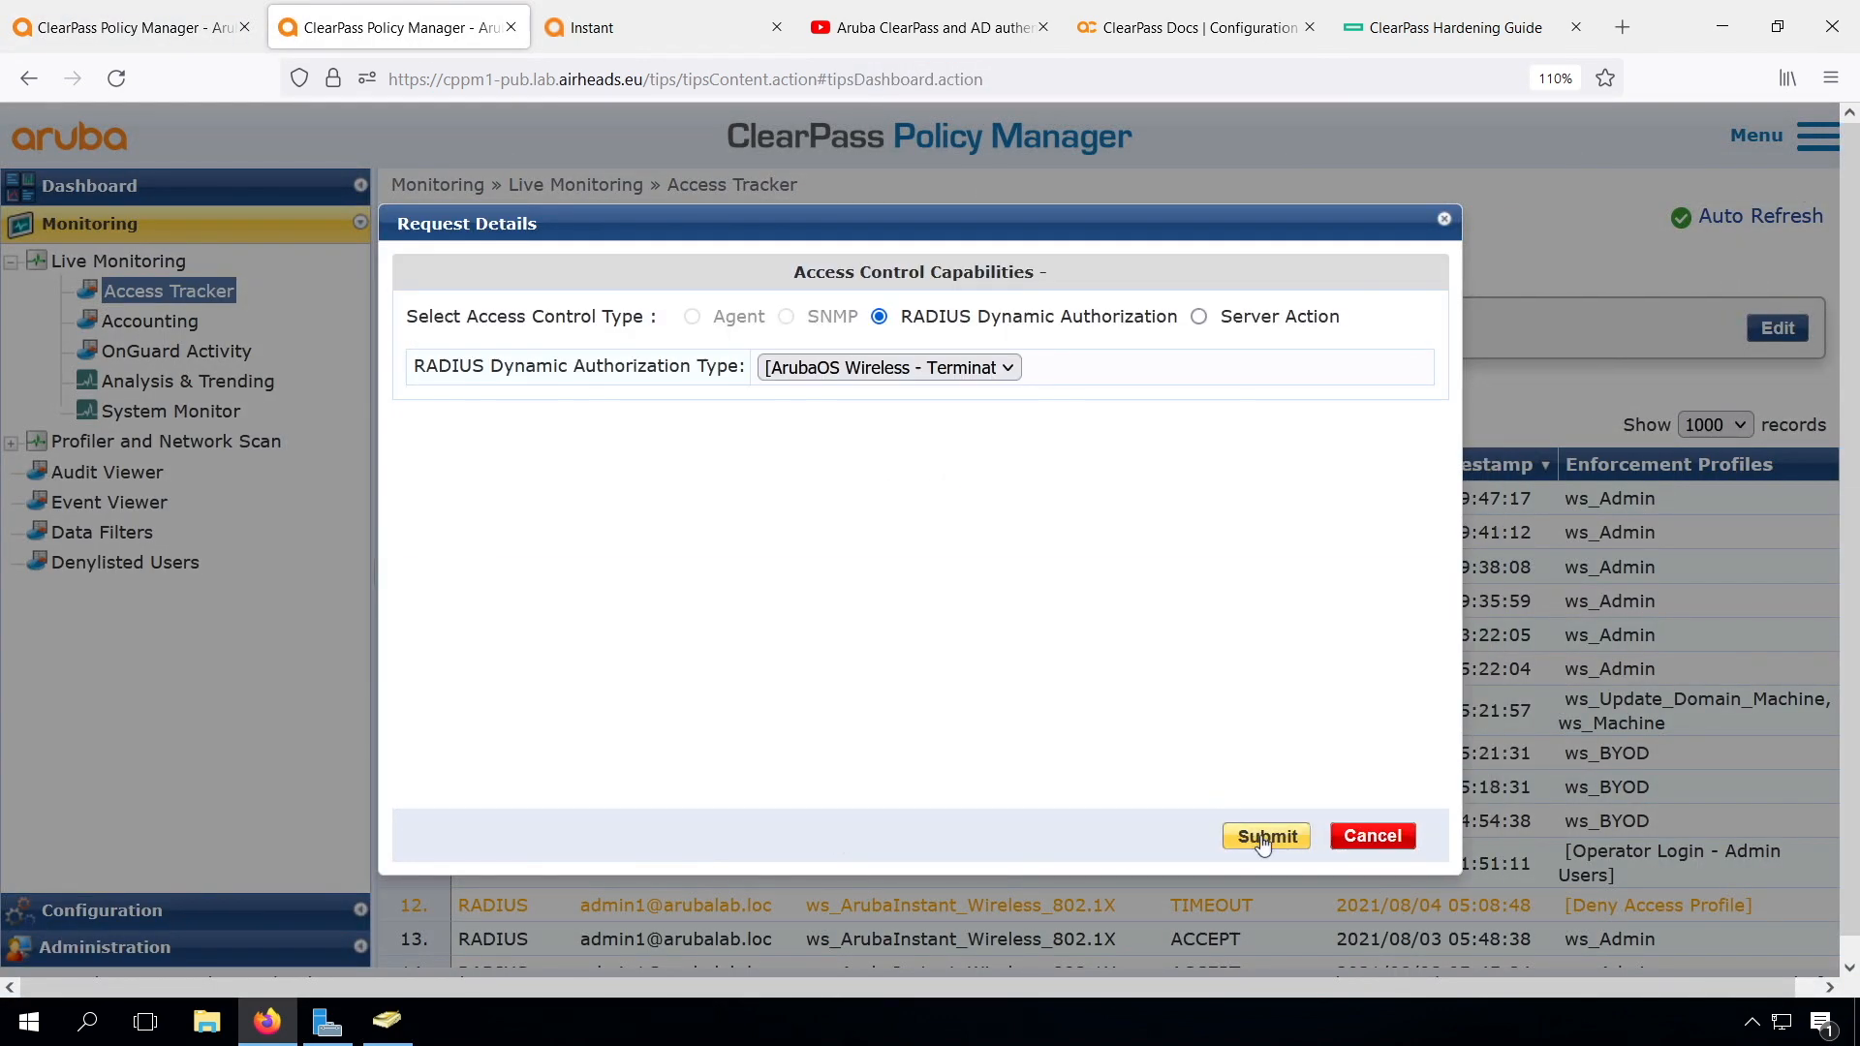
- Submit the ArubaOS Wireless Terminate Session dynamic authorization and dismiss the result
click(1266, 836)
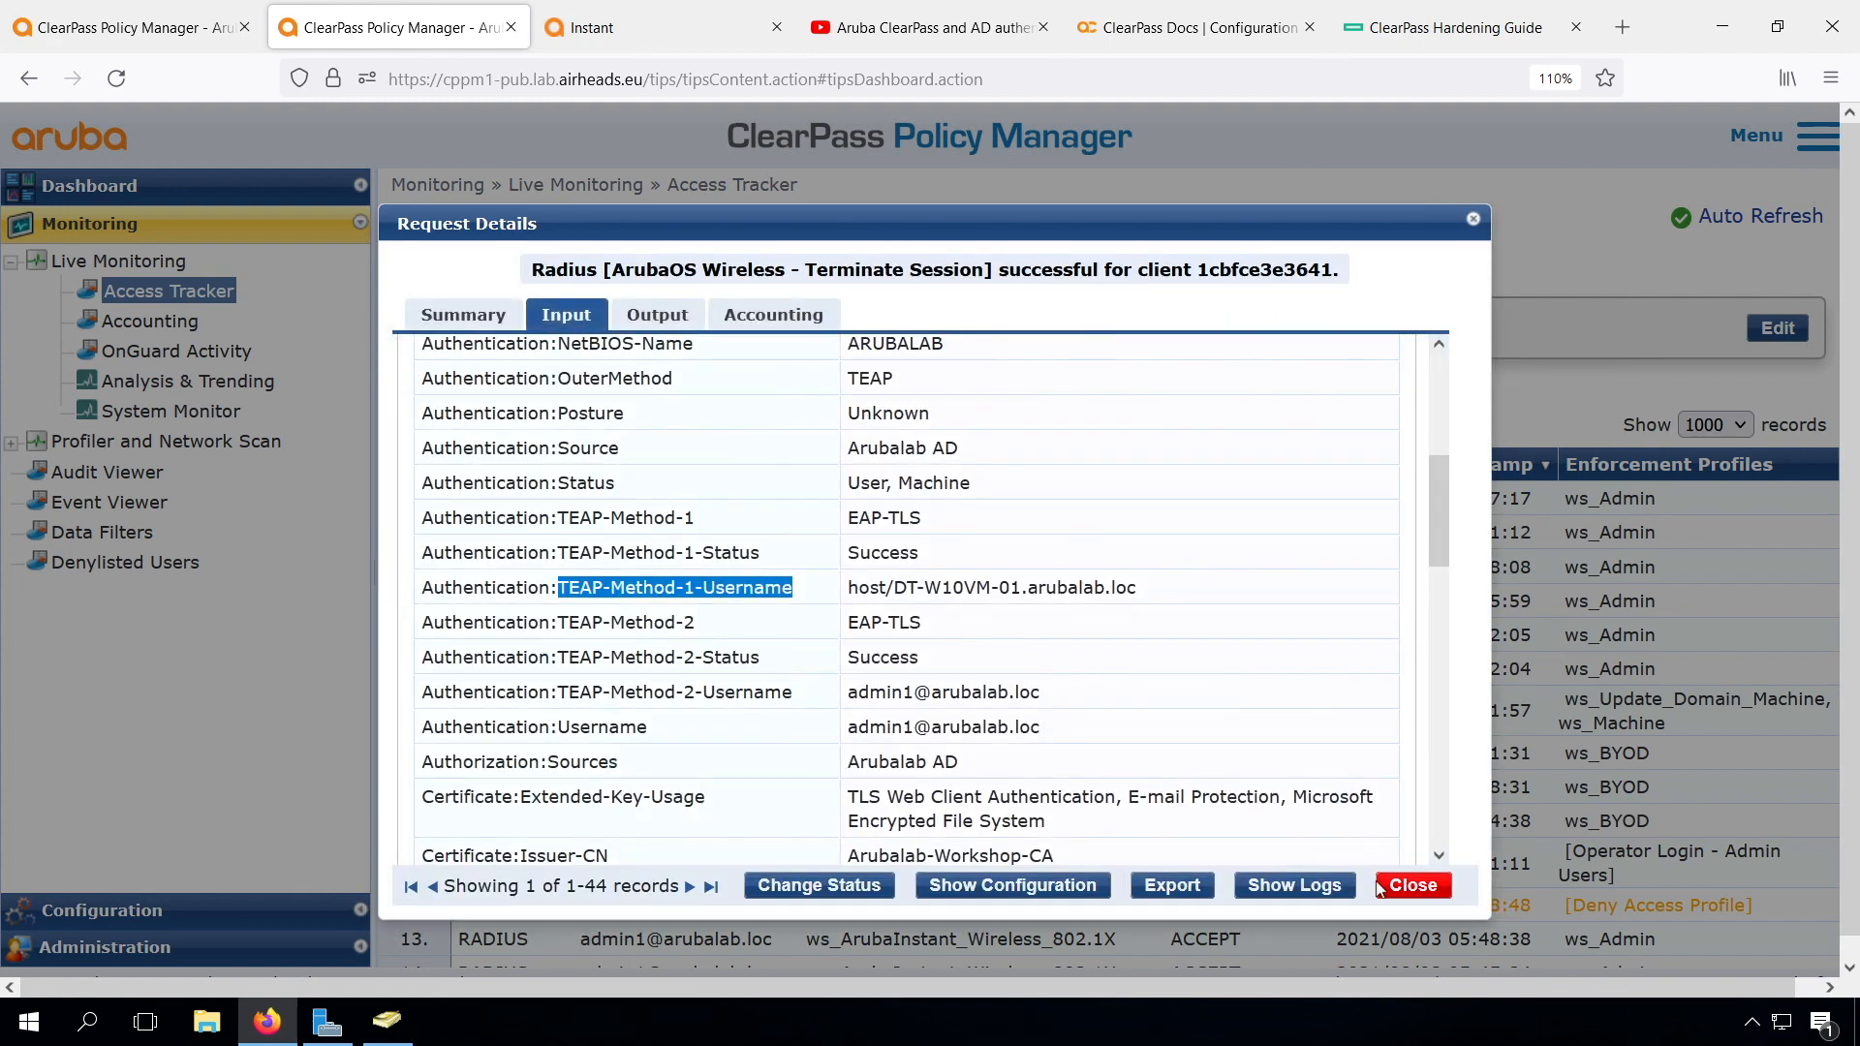
click(463, 271)
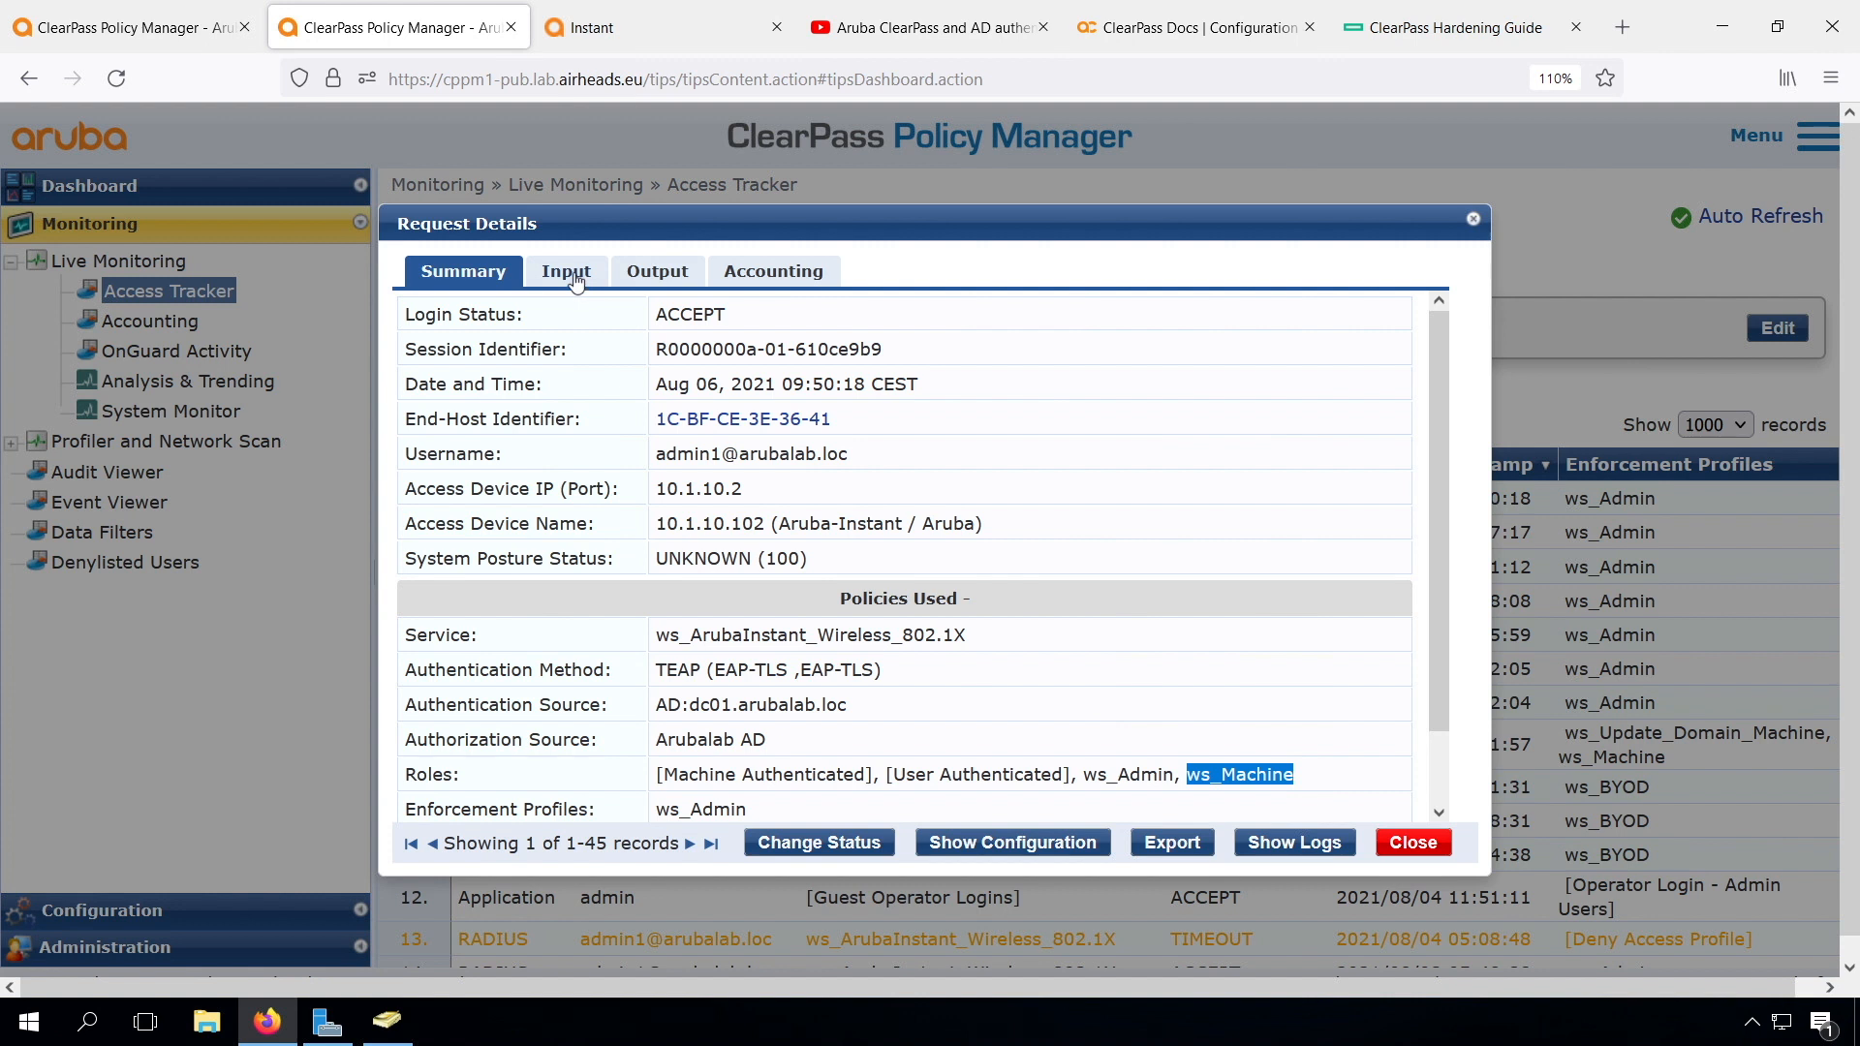
- Browse the new request's Input and Output tabs and confirm ws_Admin and ws_Machine roles on Summary
click(566, 271)
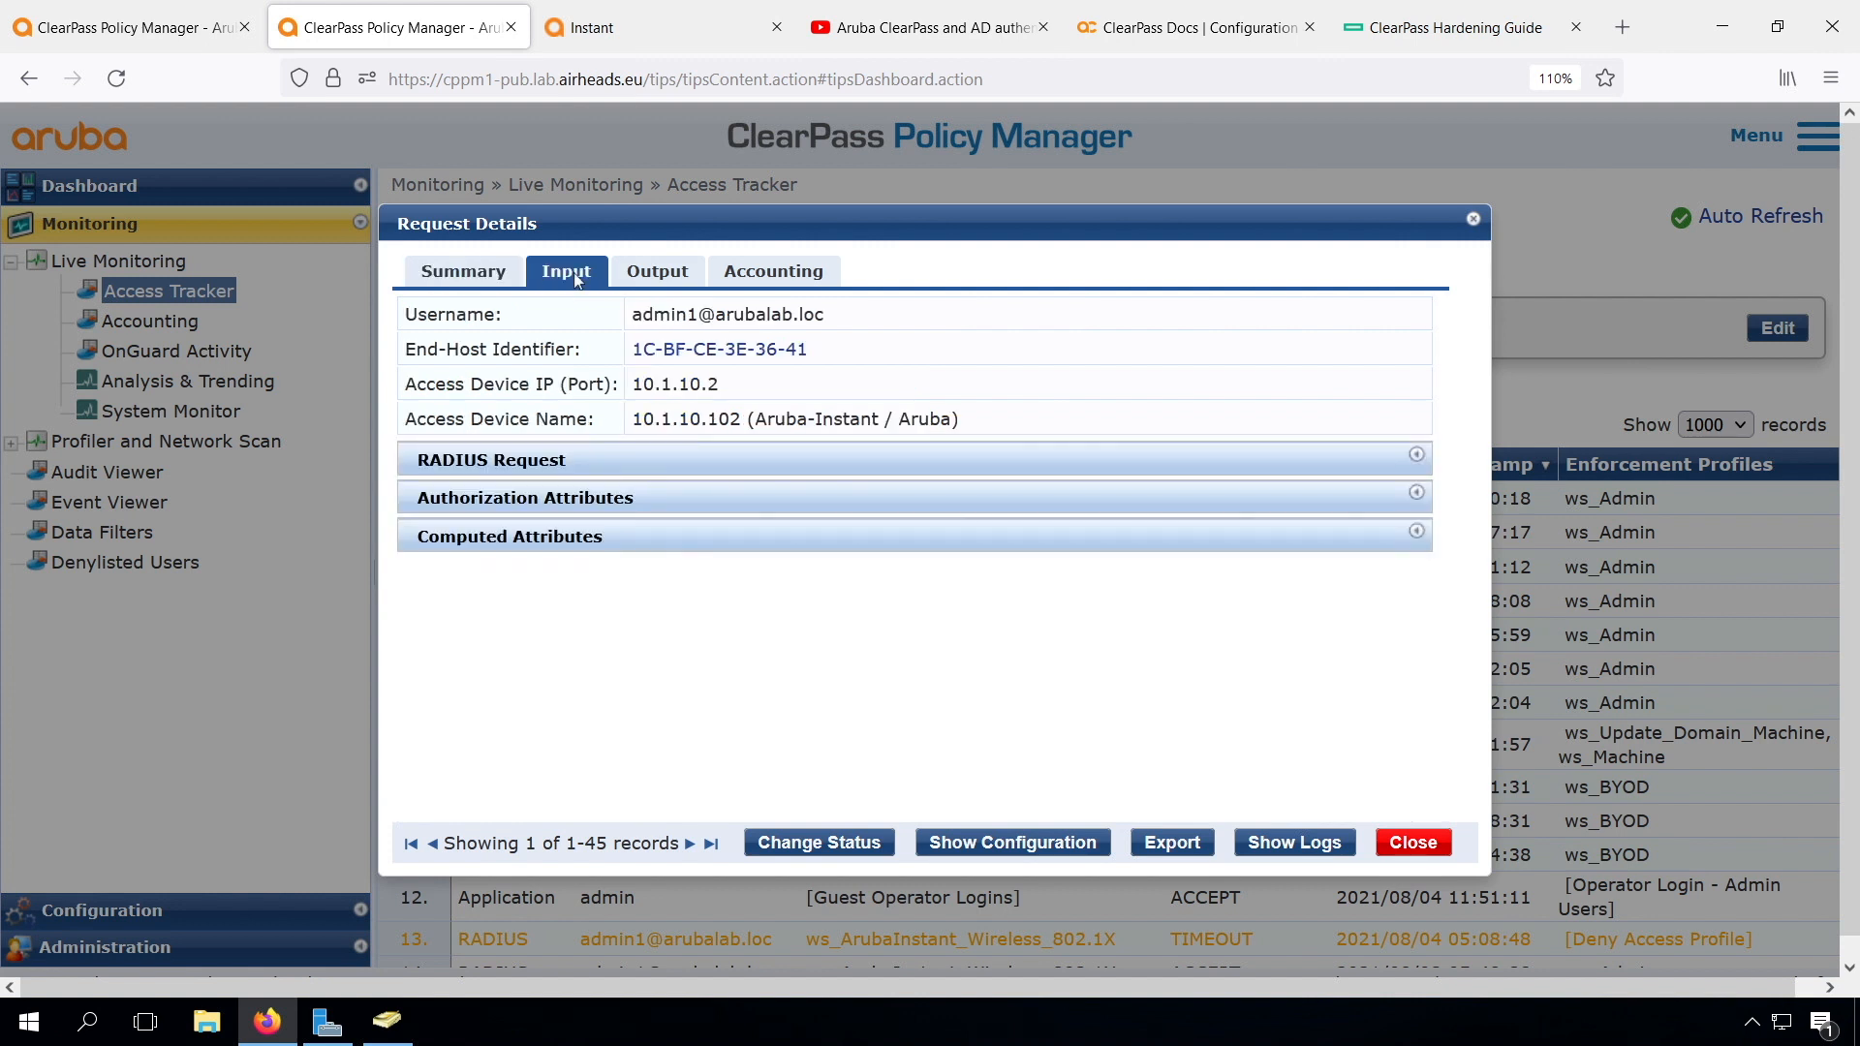
click(657, 271)
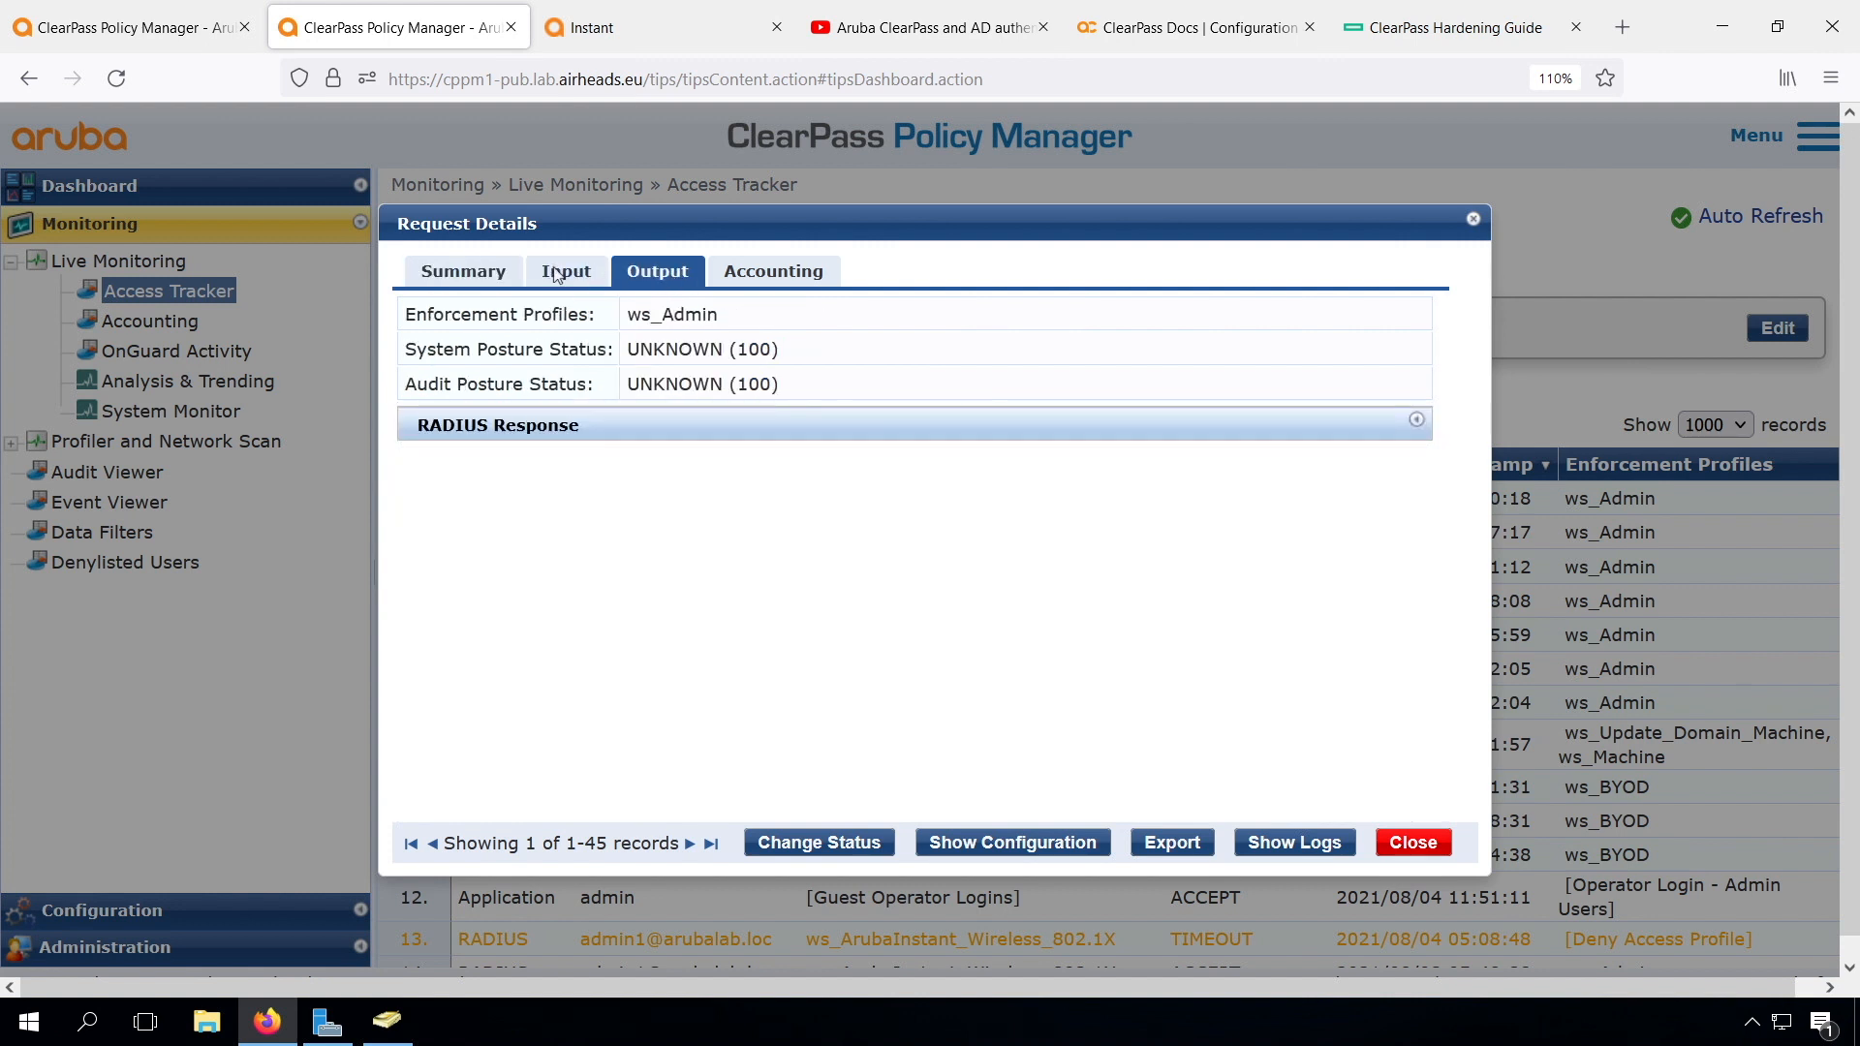
click(463, 272)
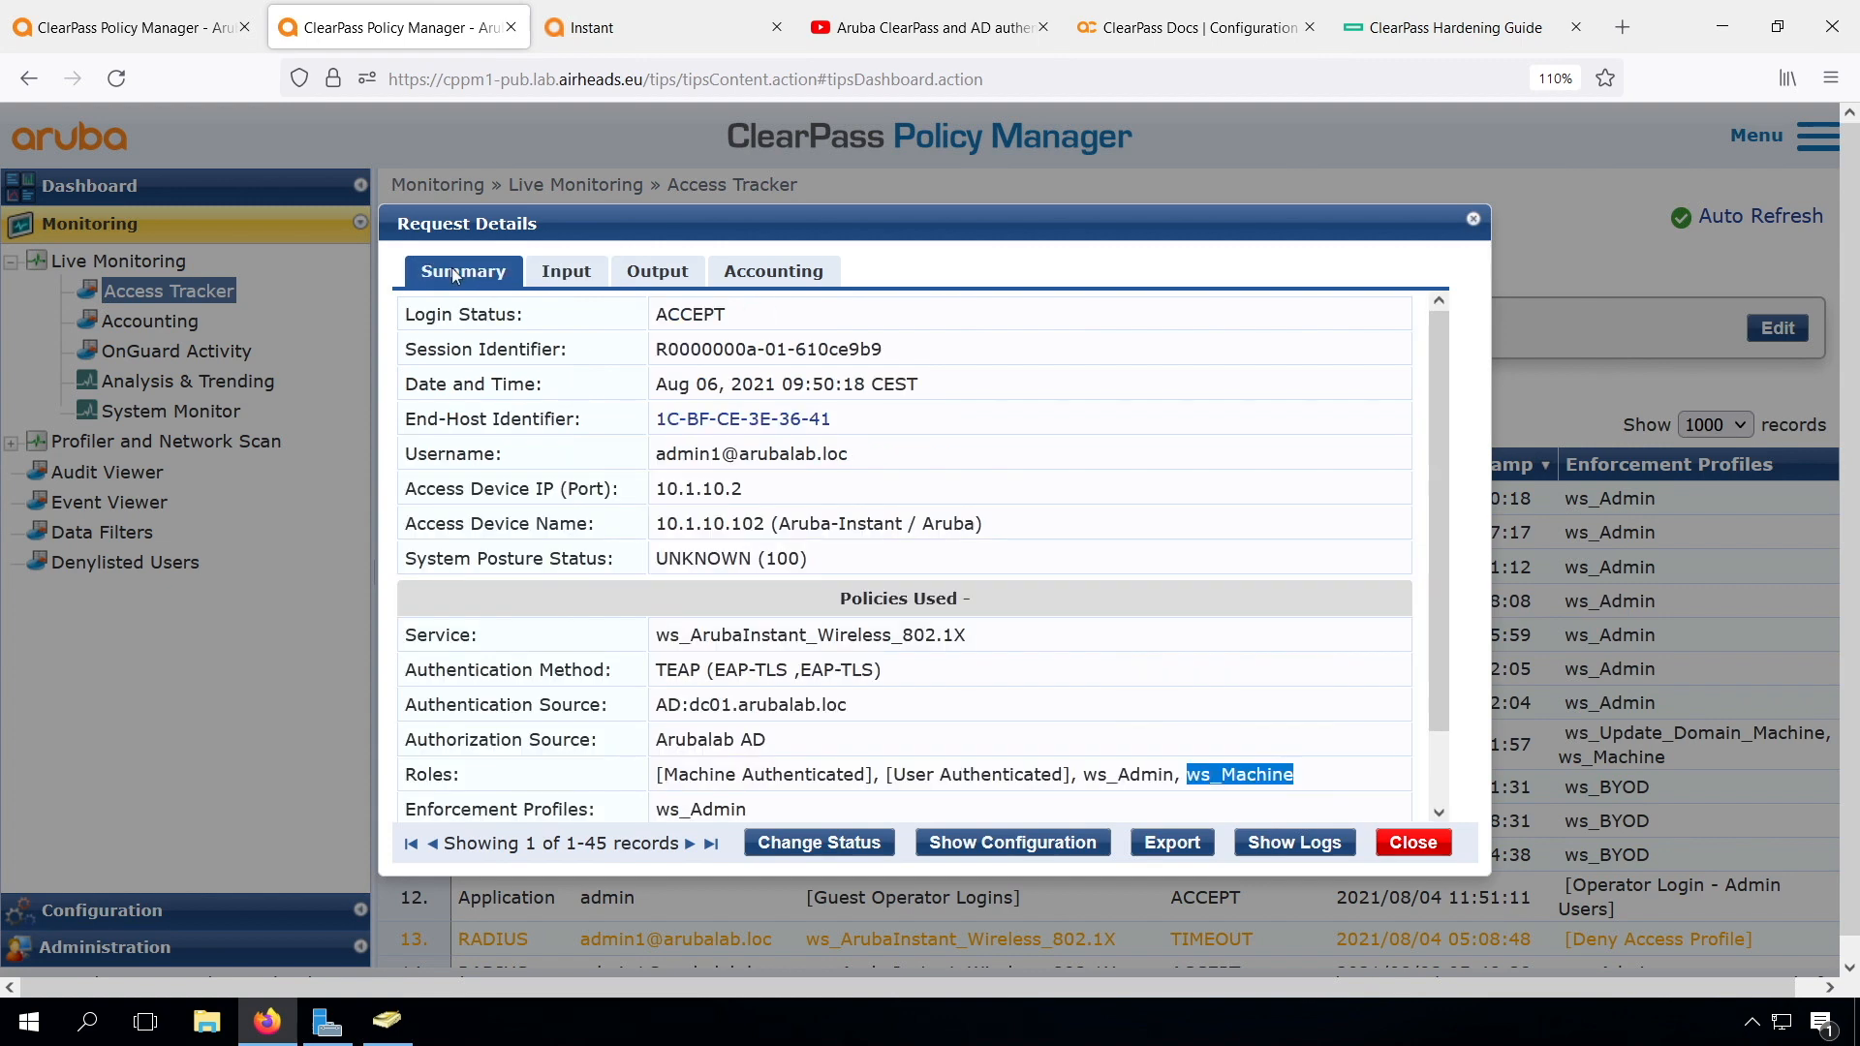
mouse_move(878, 752)
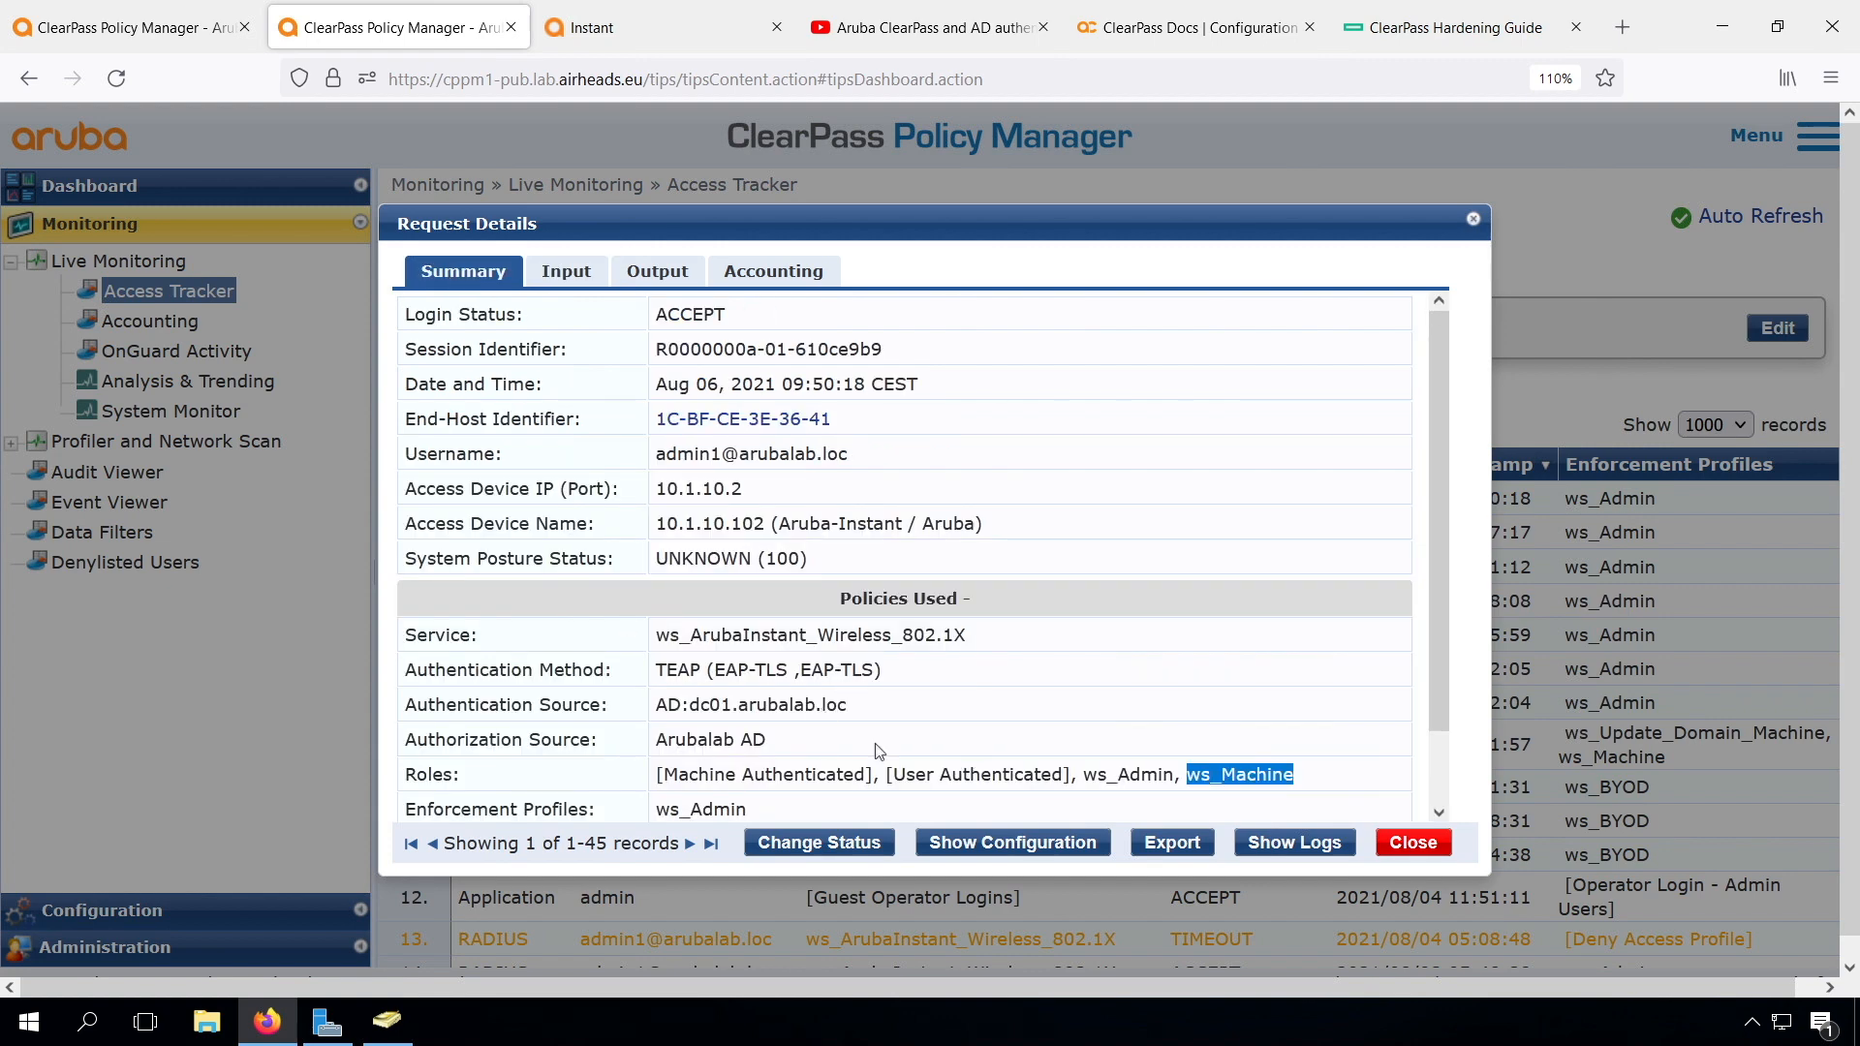
mouse_move(566, 271)
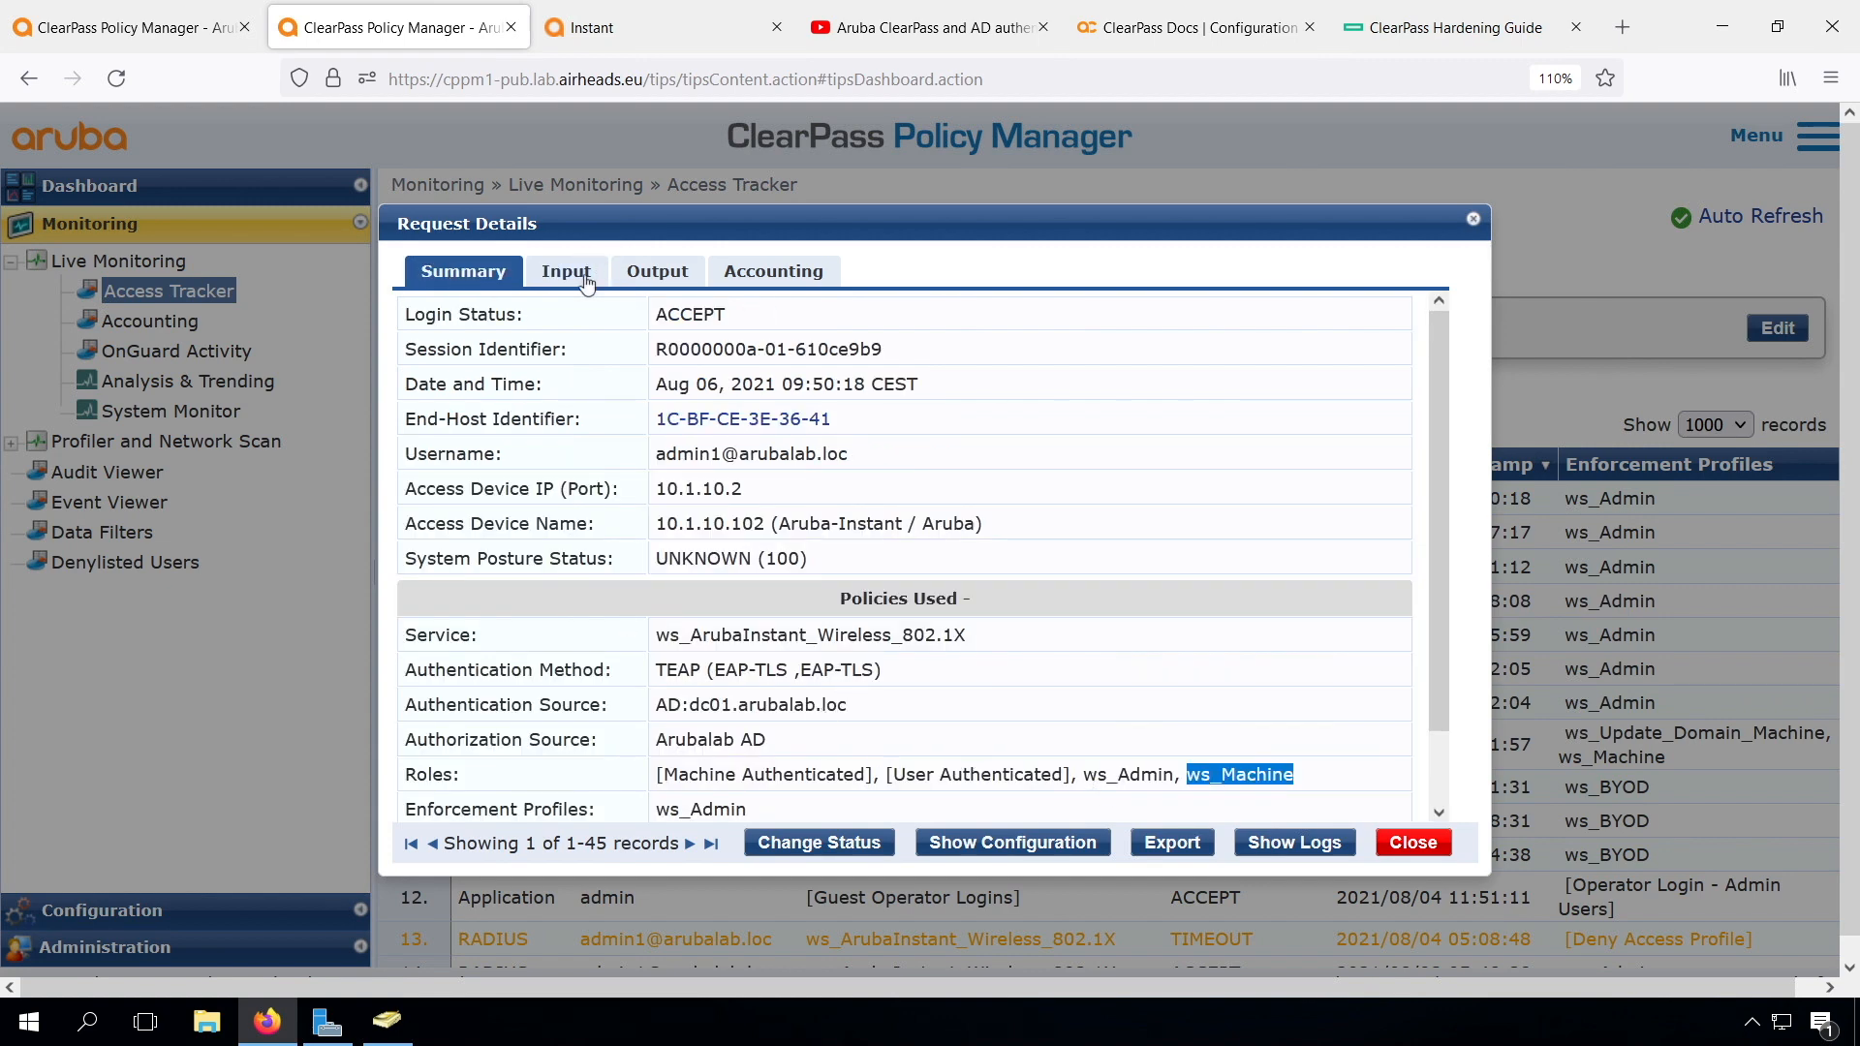
- Review the Input authorization attributes, including AD group Workshop Admins, then close the request details
click(565, 271)
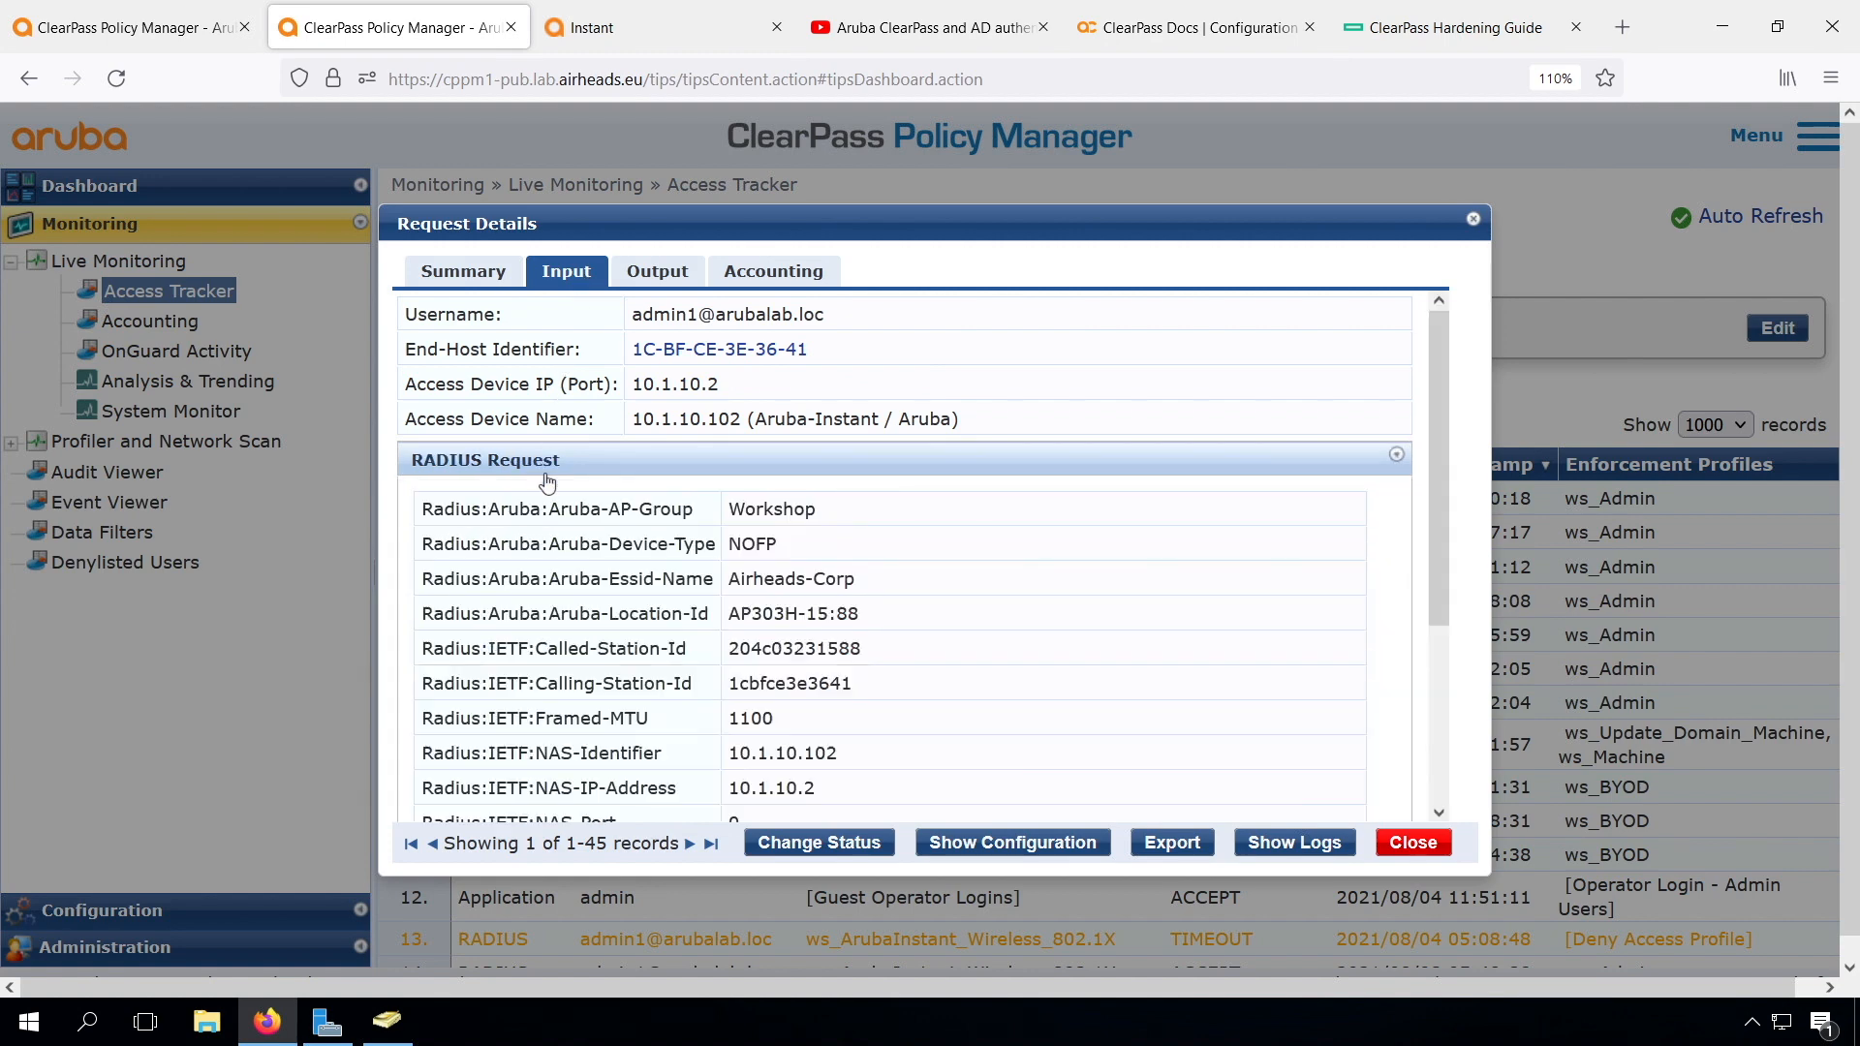
scroll(down, 3)
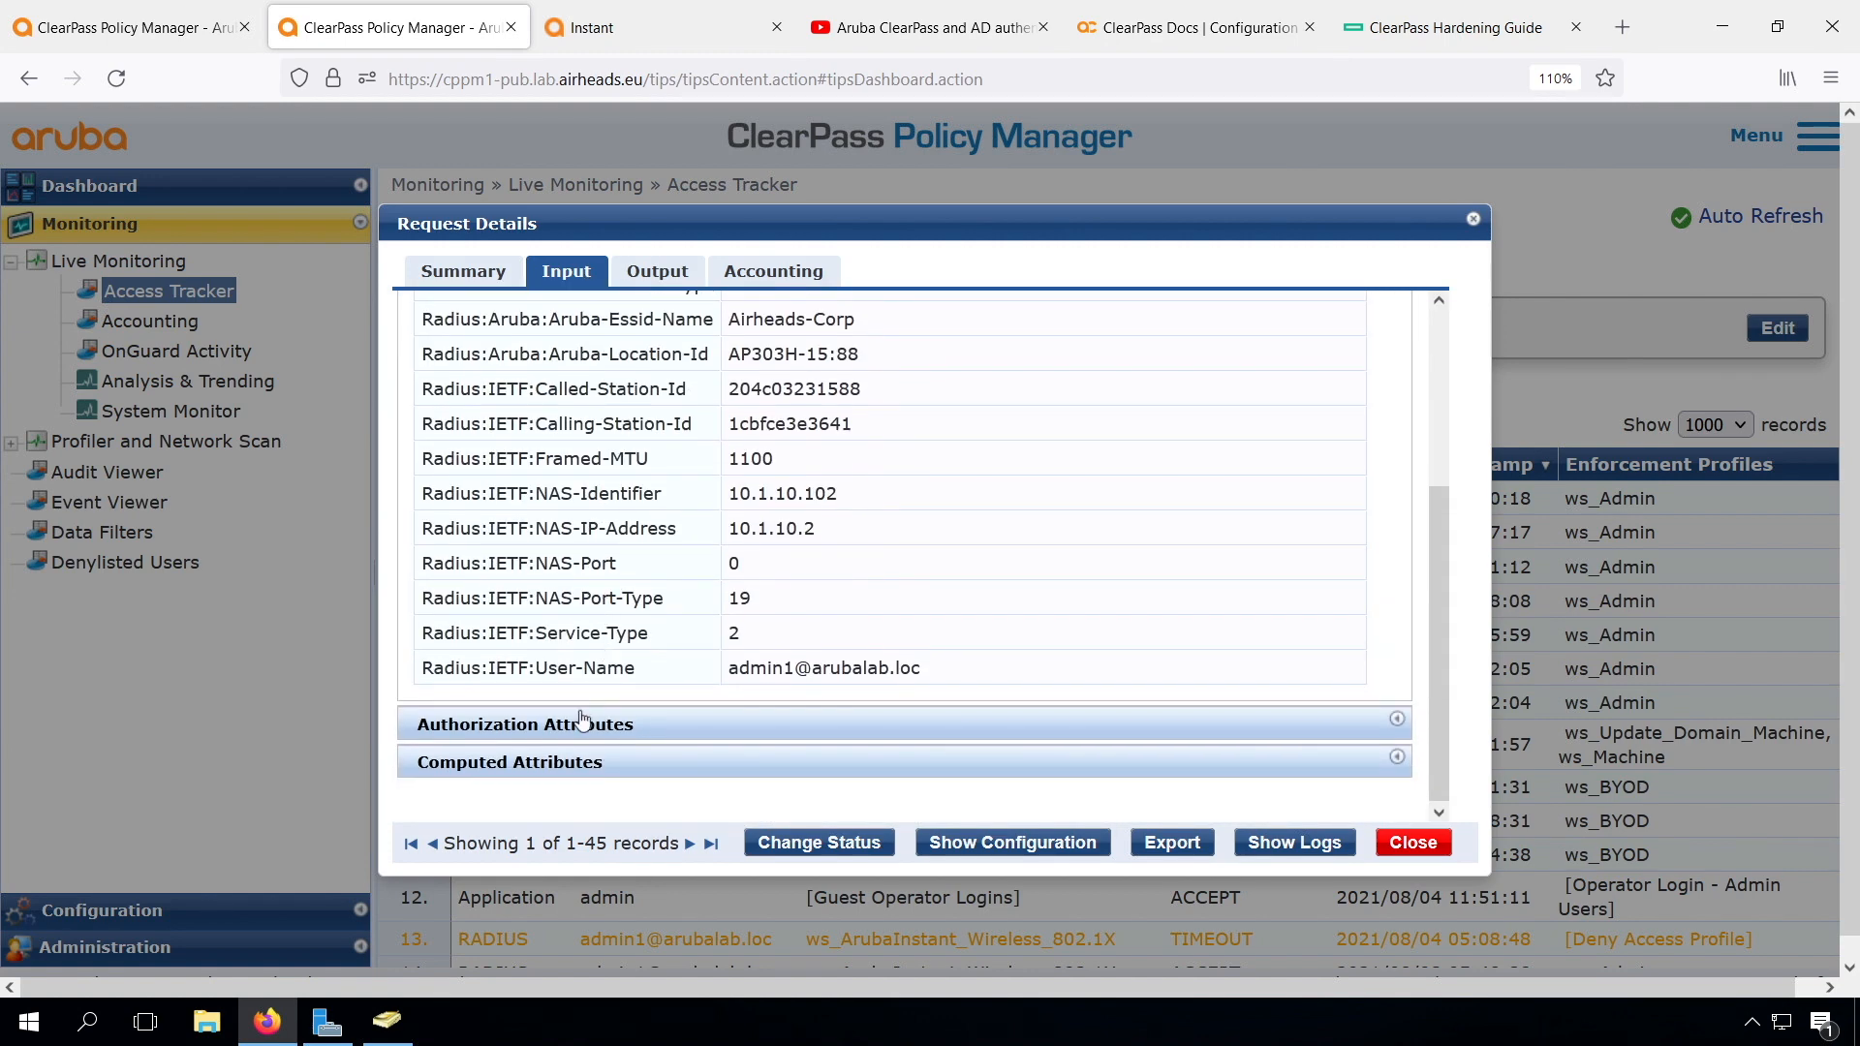
click(525, 723)
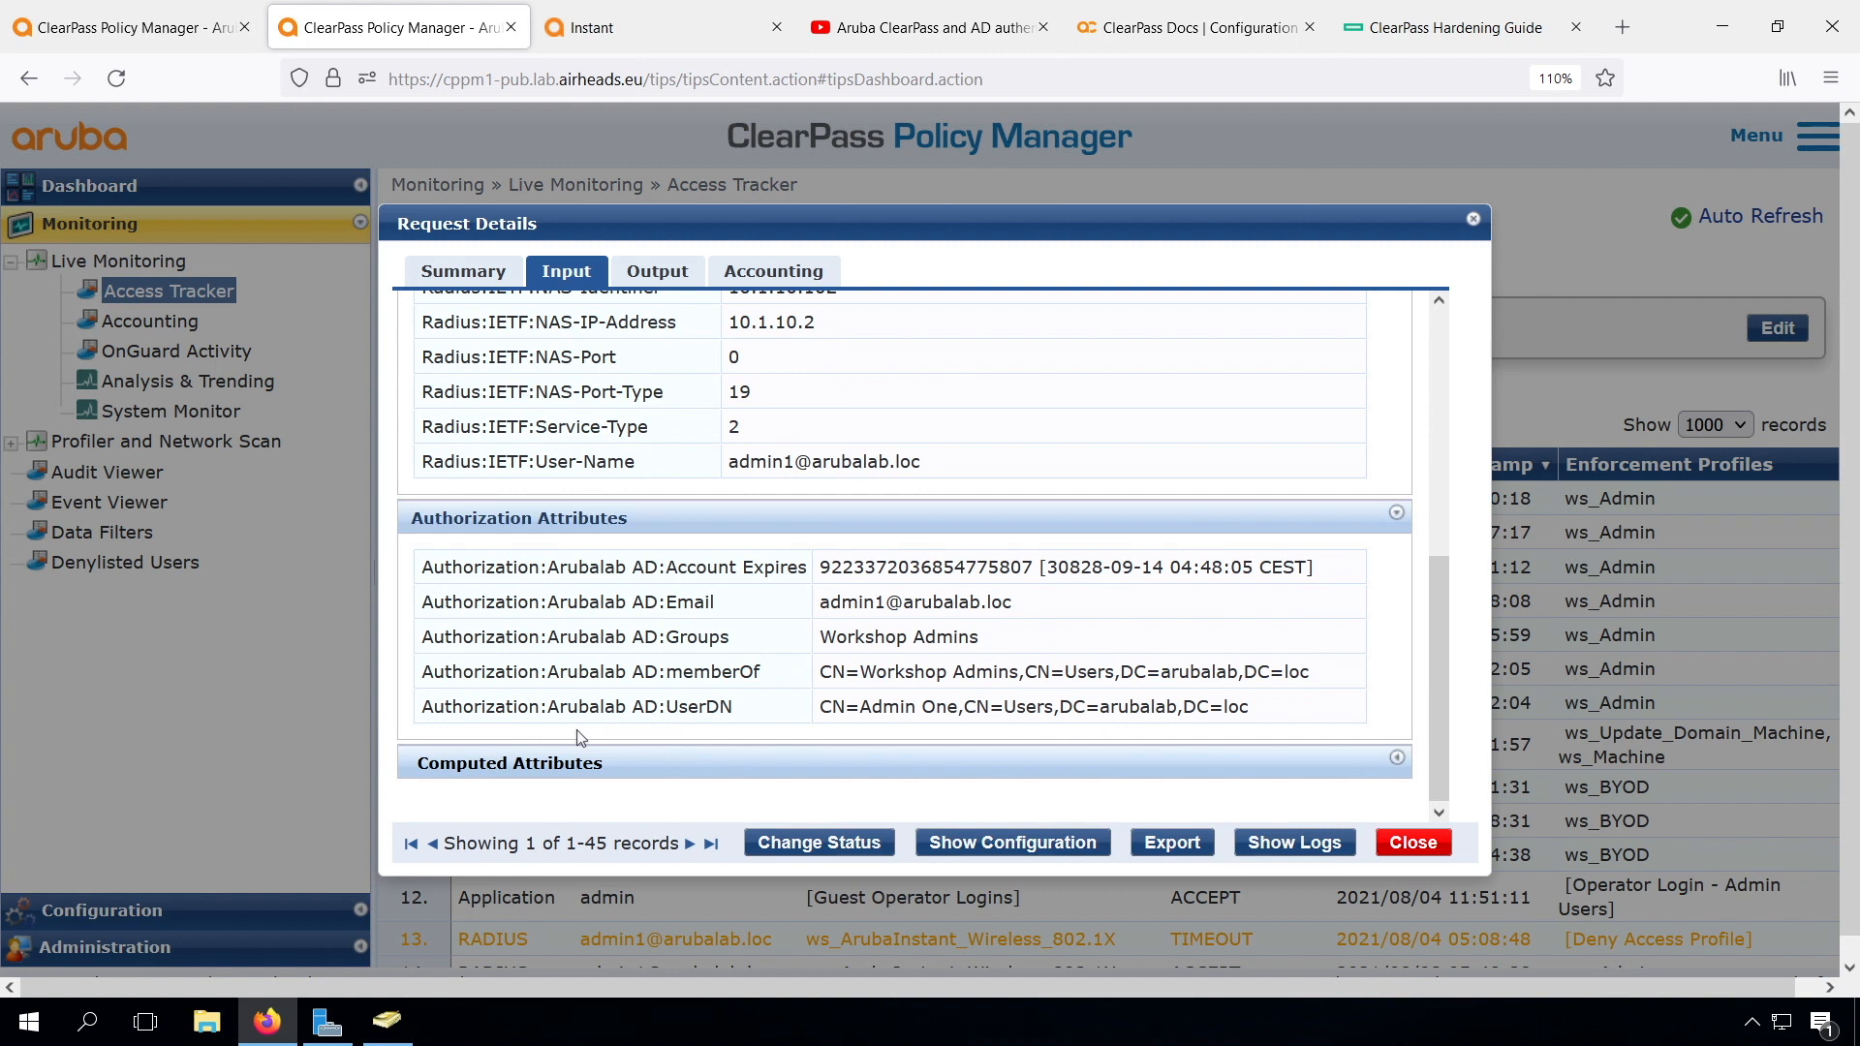
mouse_move(748, 723)
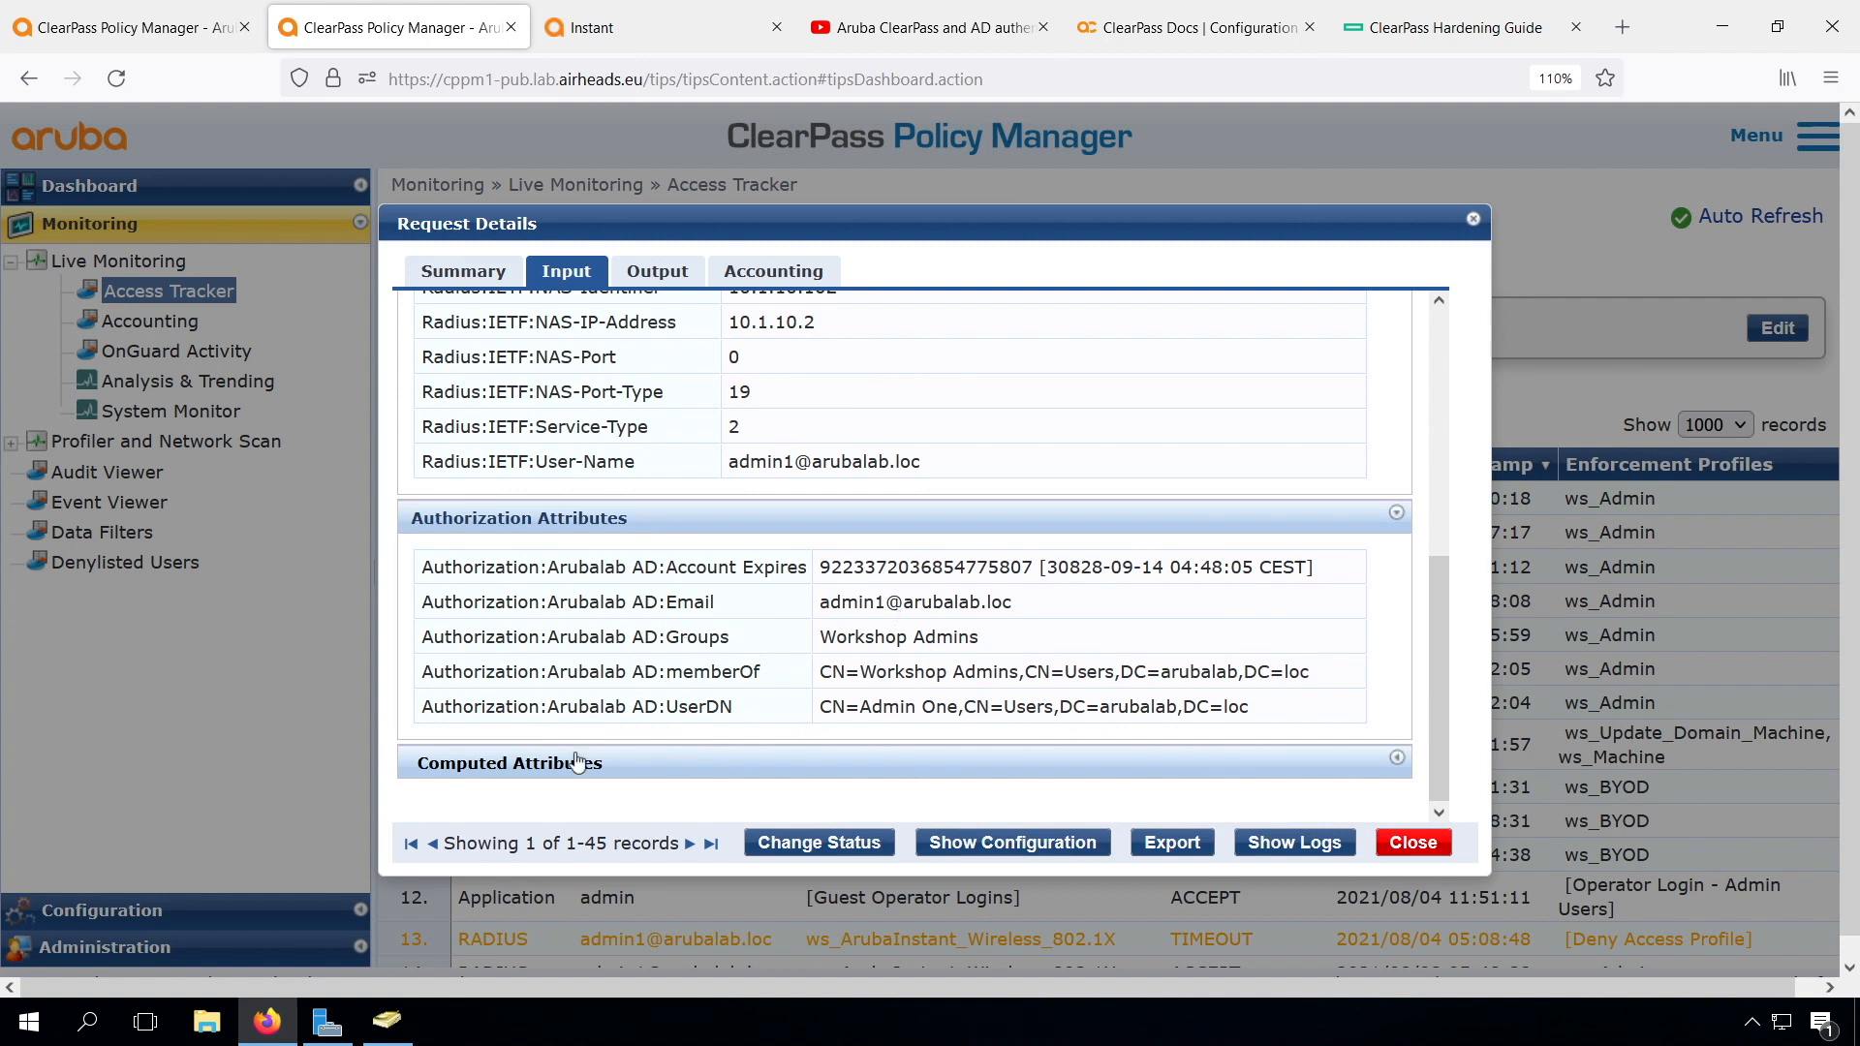
scroll(down, 3)
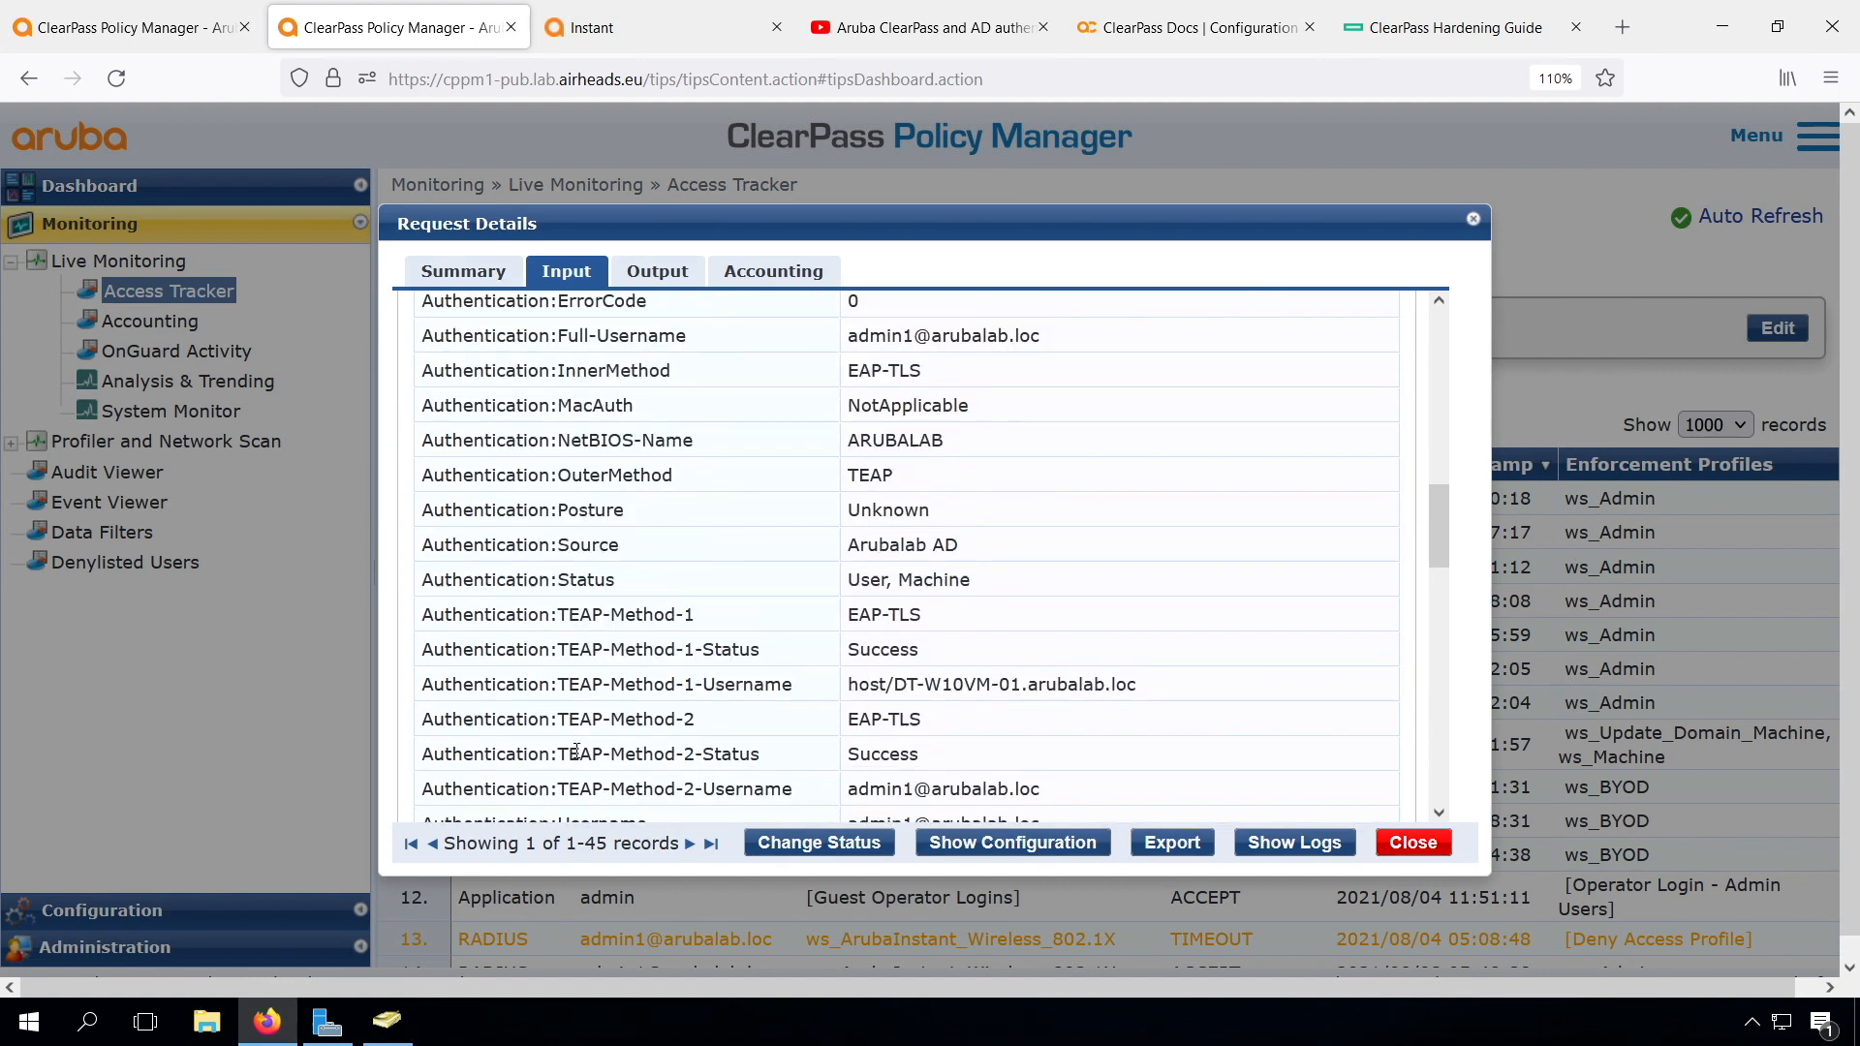
scroll(down, 3)
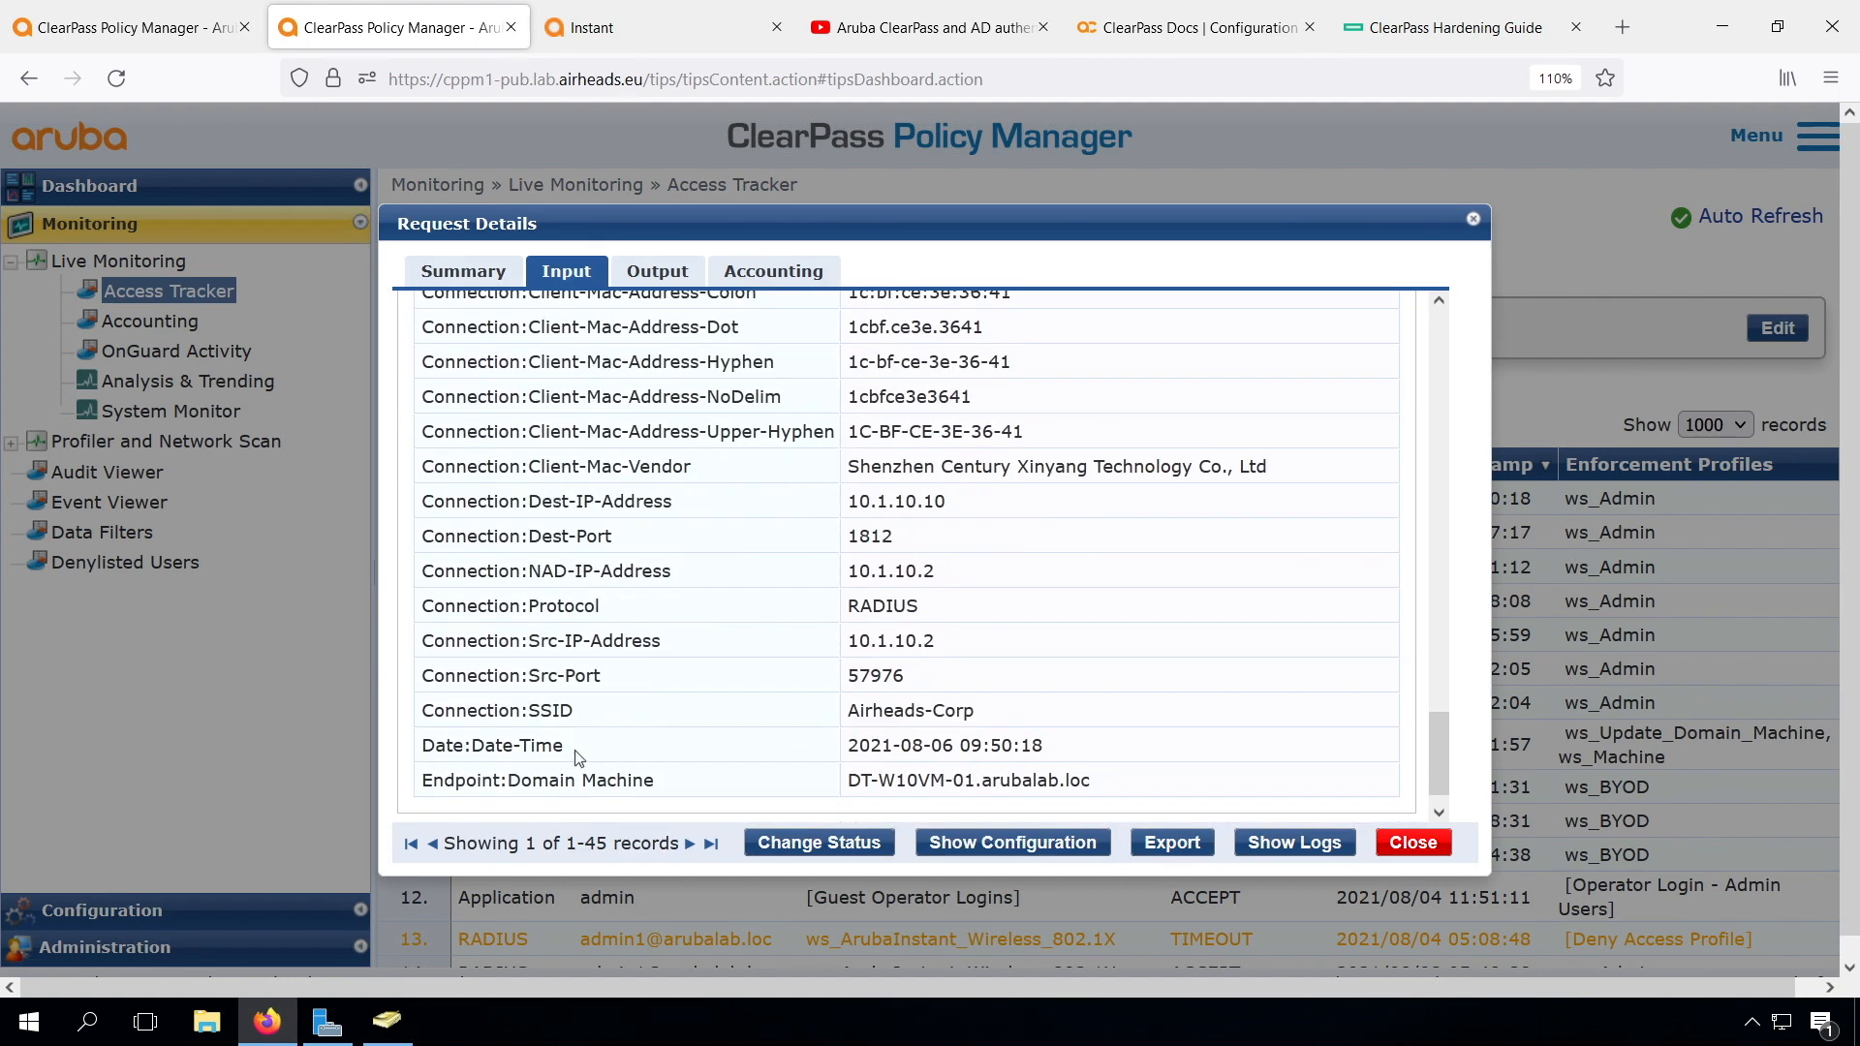
scroll(down, 3)
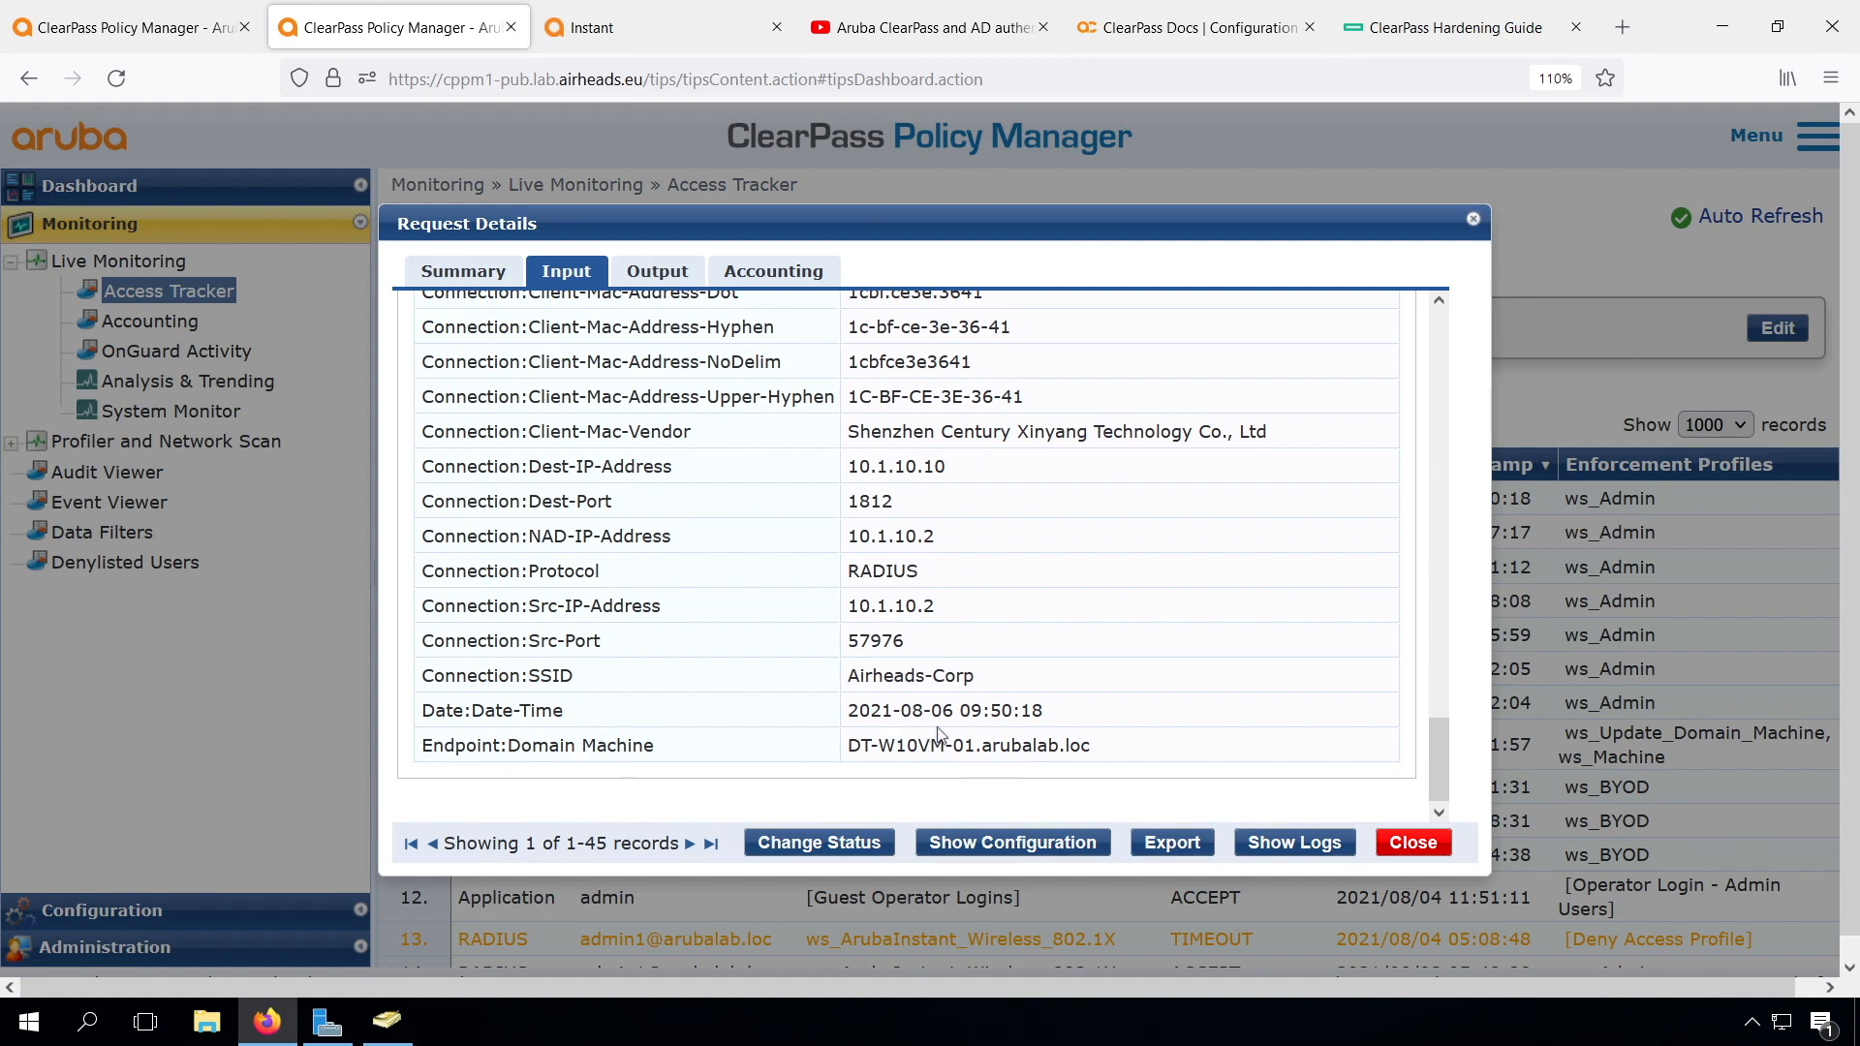
click(1411, 843)
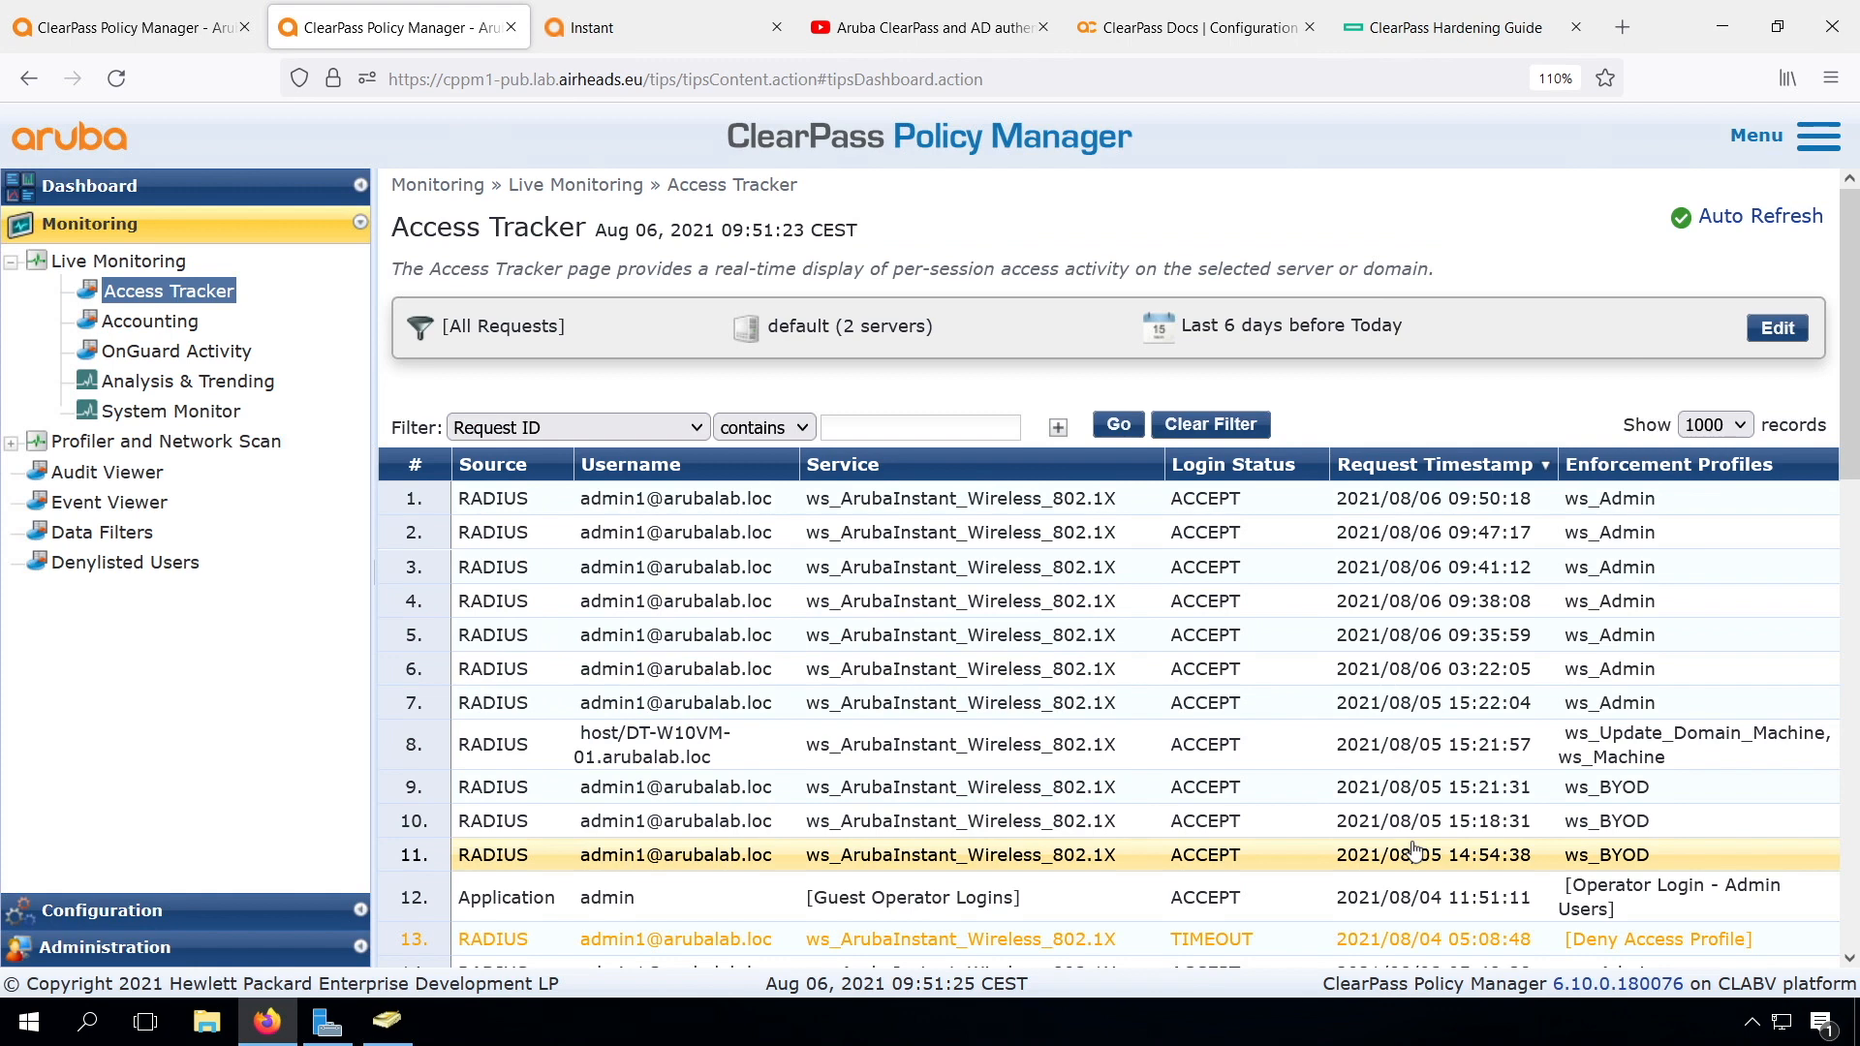
- Return to the 802.1X service's Enforcement tab and open ws_Aruba_Instant_1X_enforcement for editing
click(130, 25)
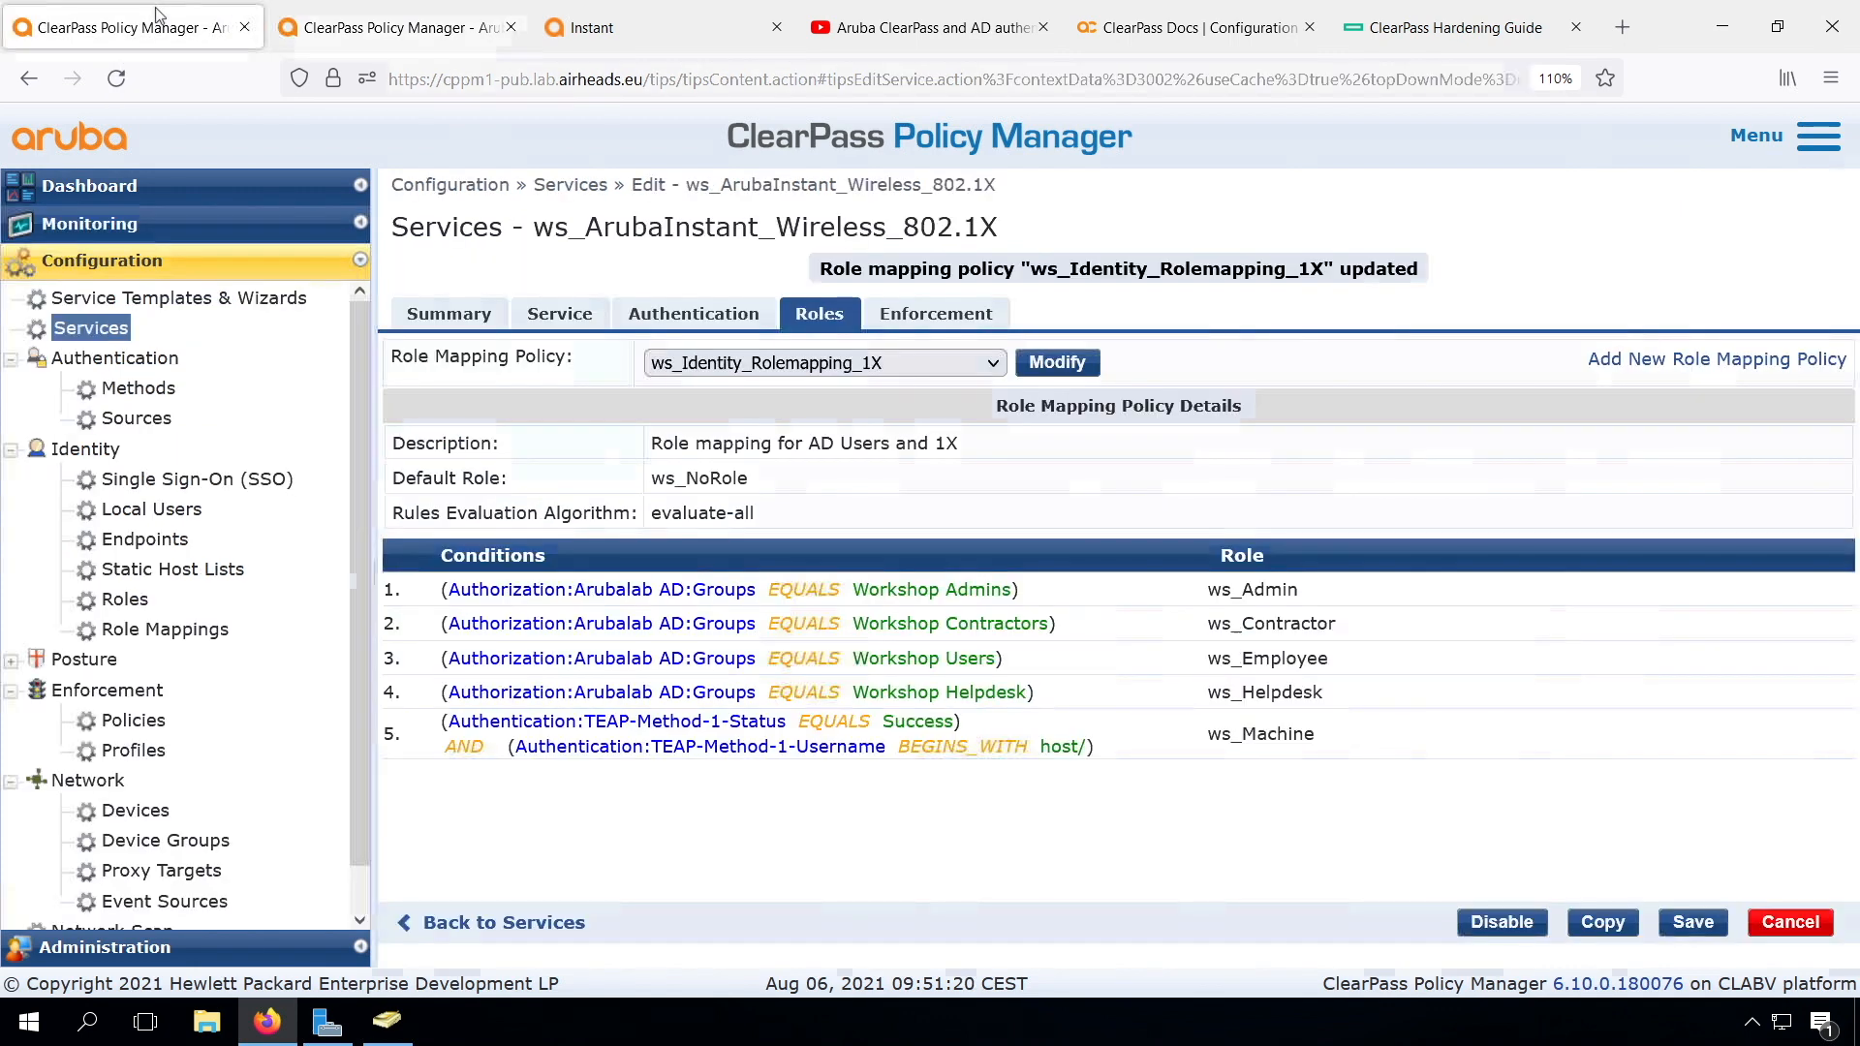
click(934, 314)
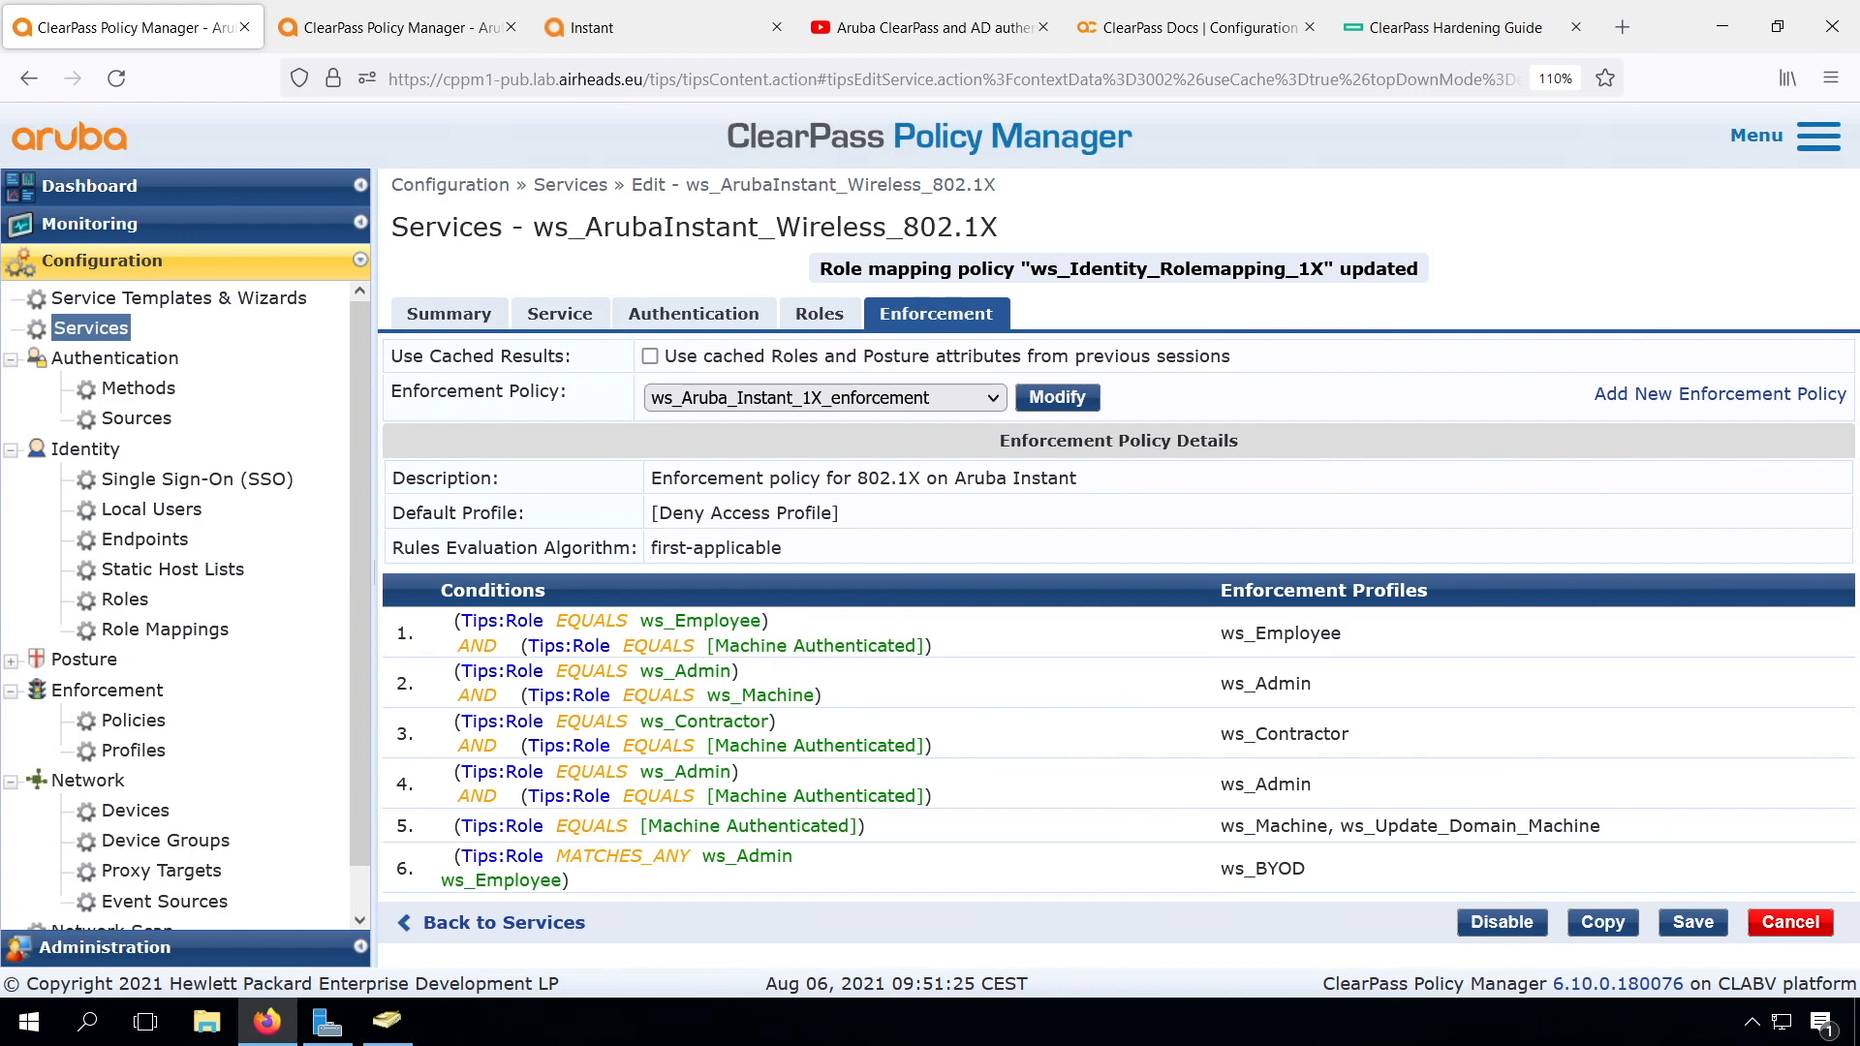
click(1054, 398)
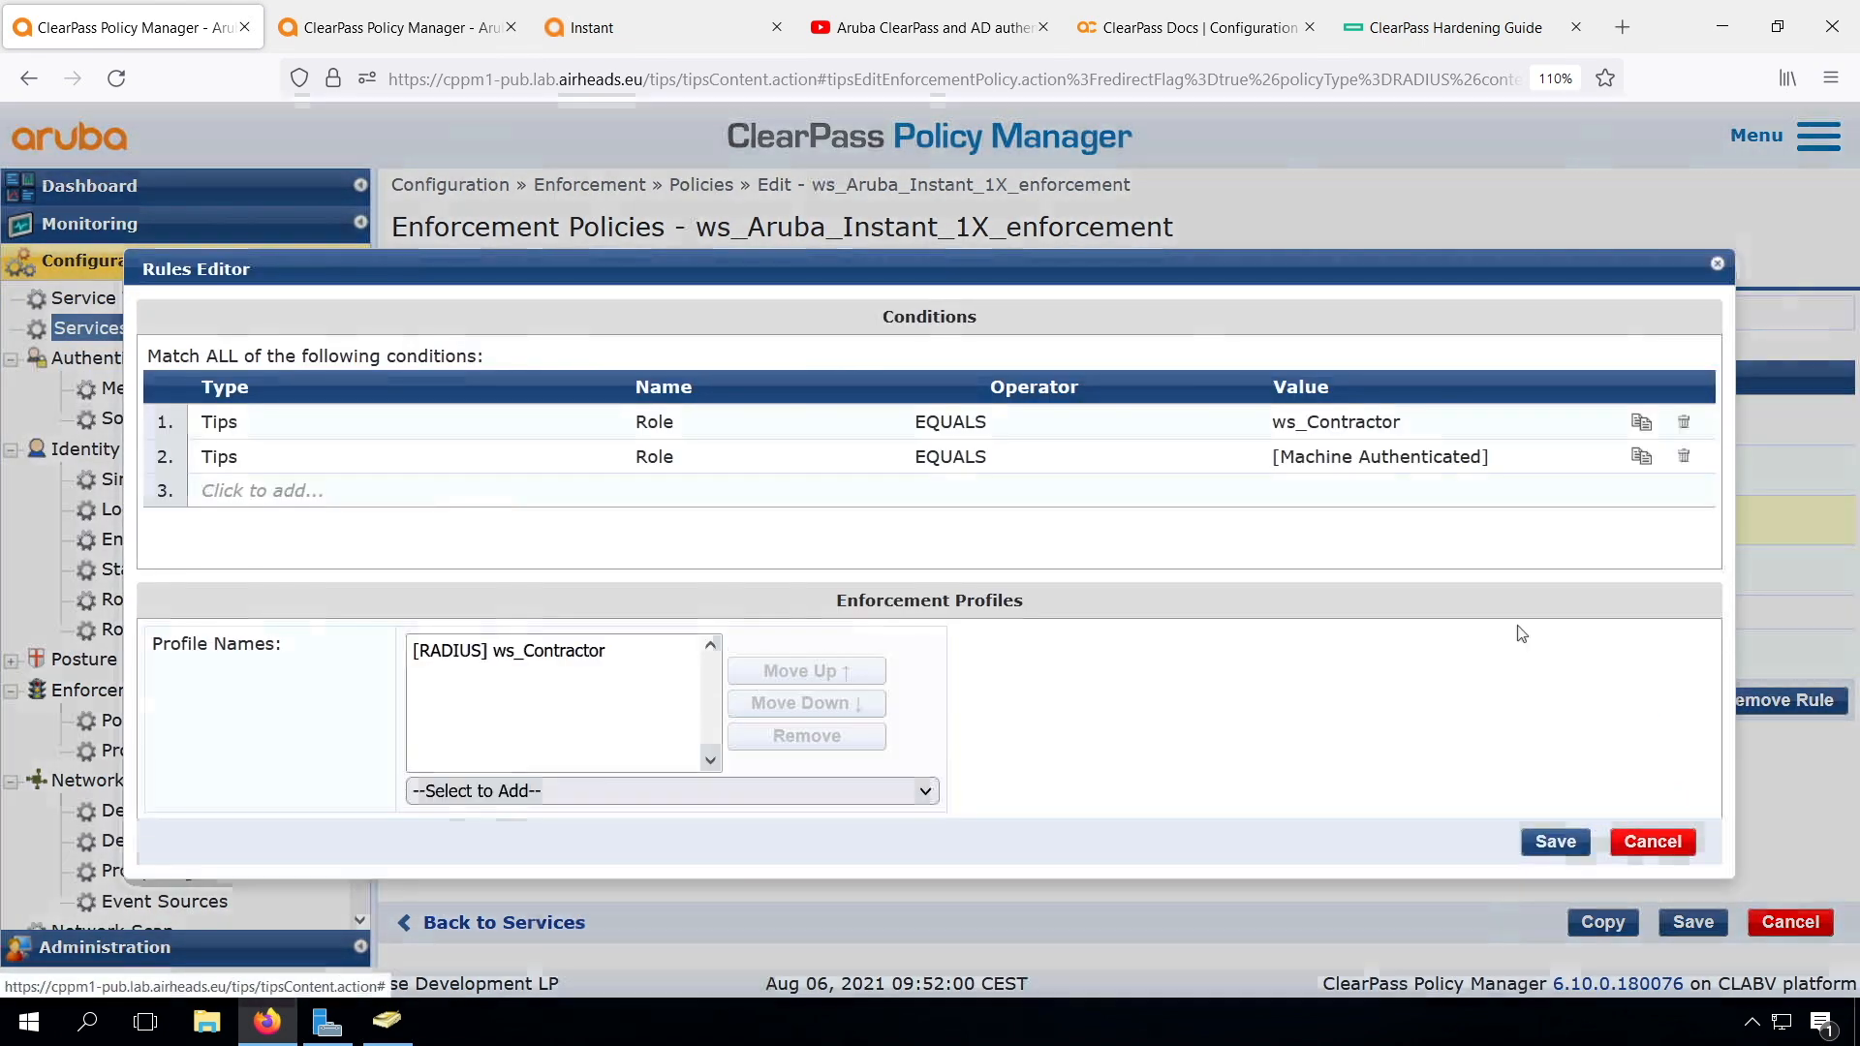
- Apply the edited contractor rule pairing it with ws_Machine and save the enforcement policy
click(1380, 458)
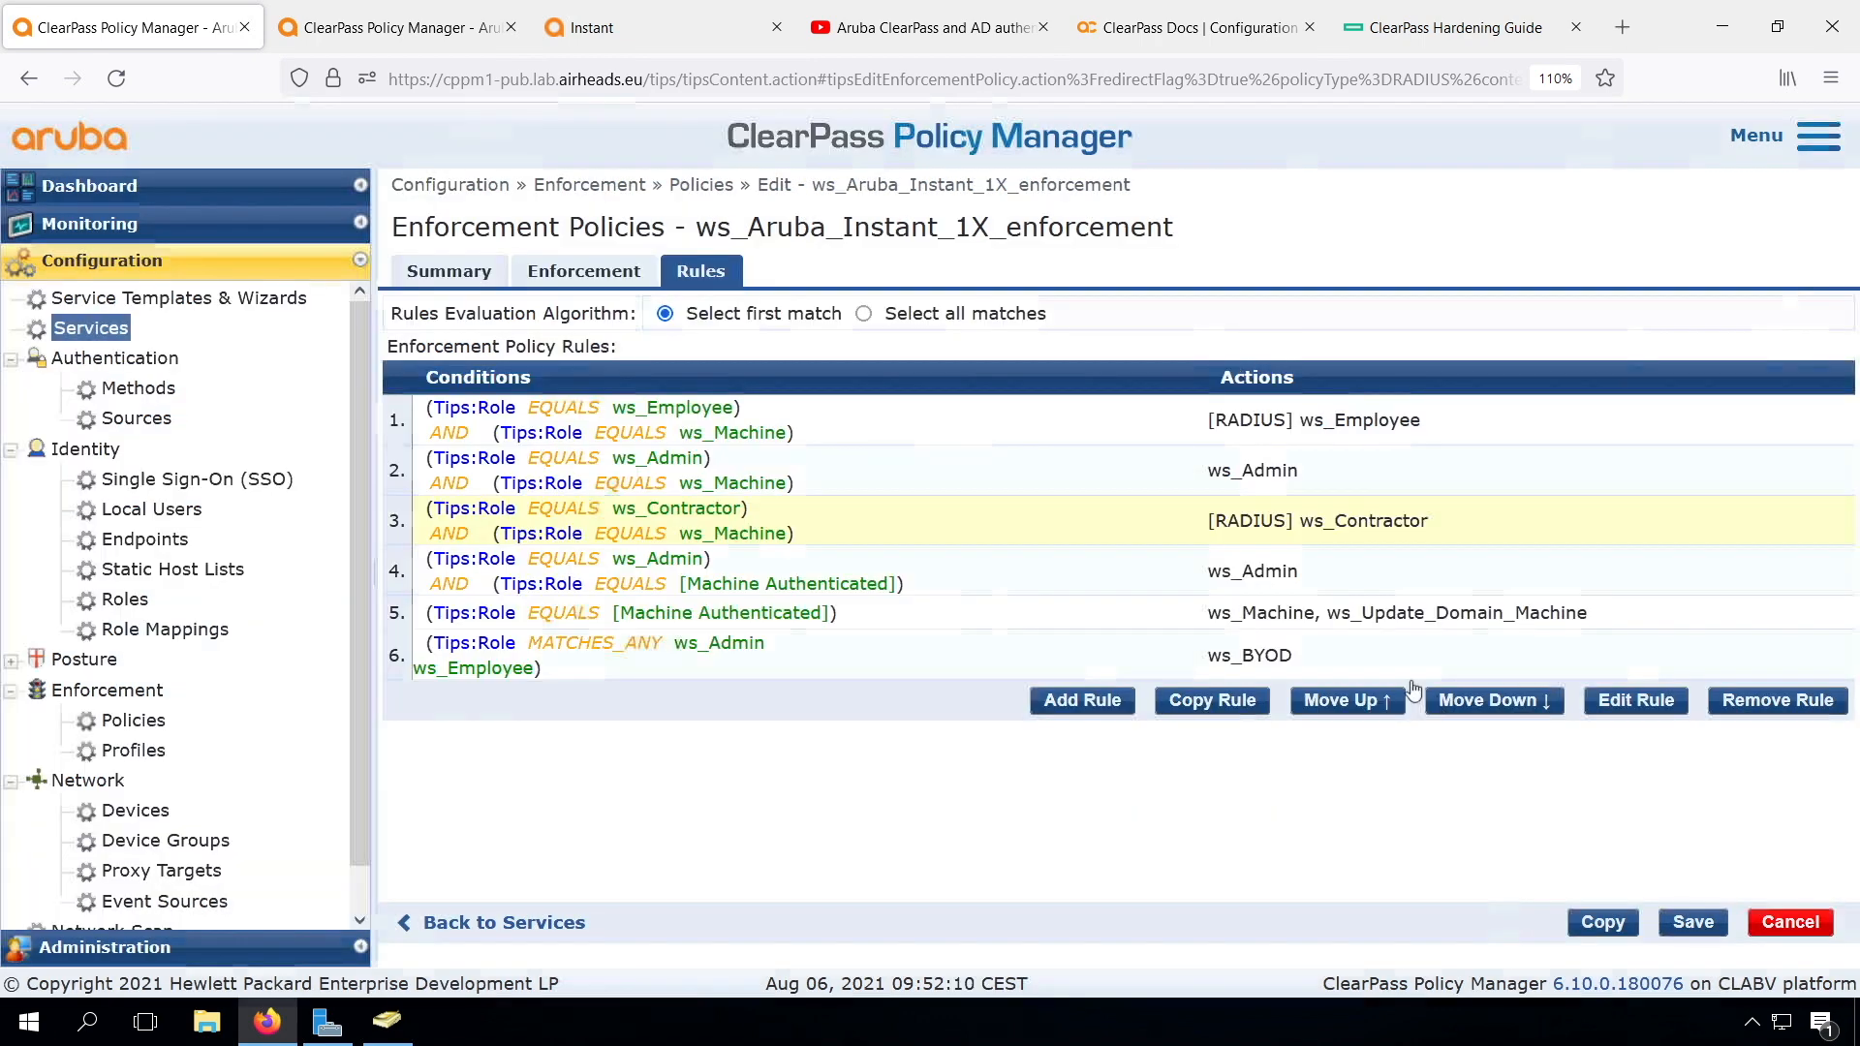
click(1633, 699)
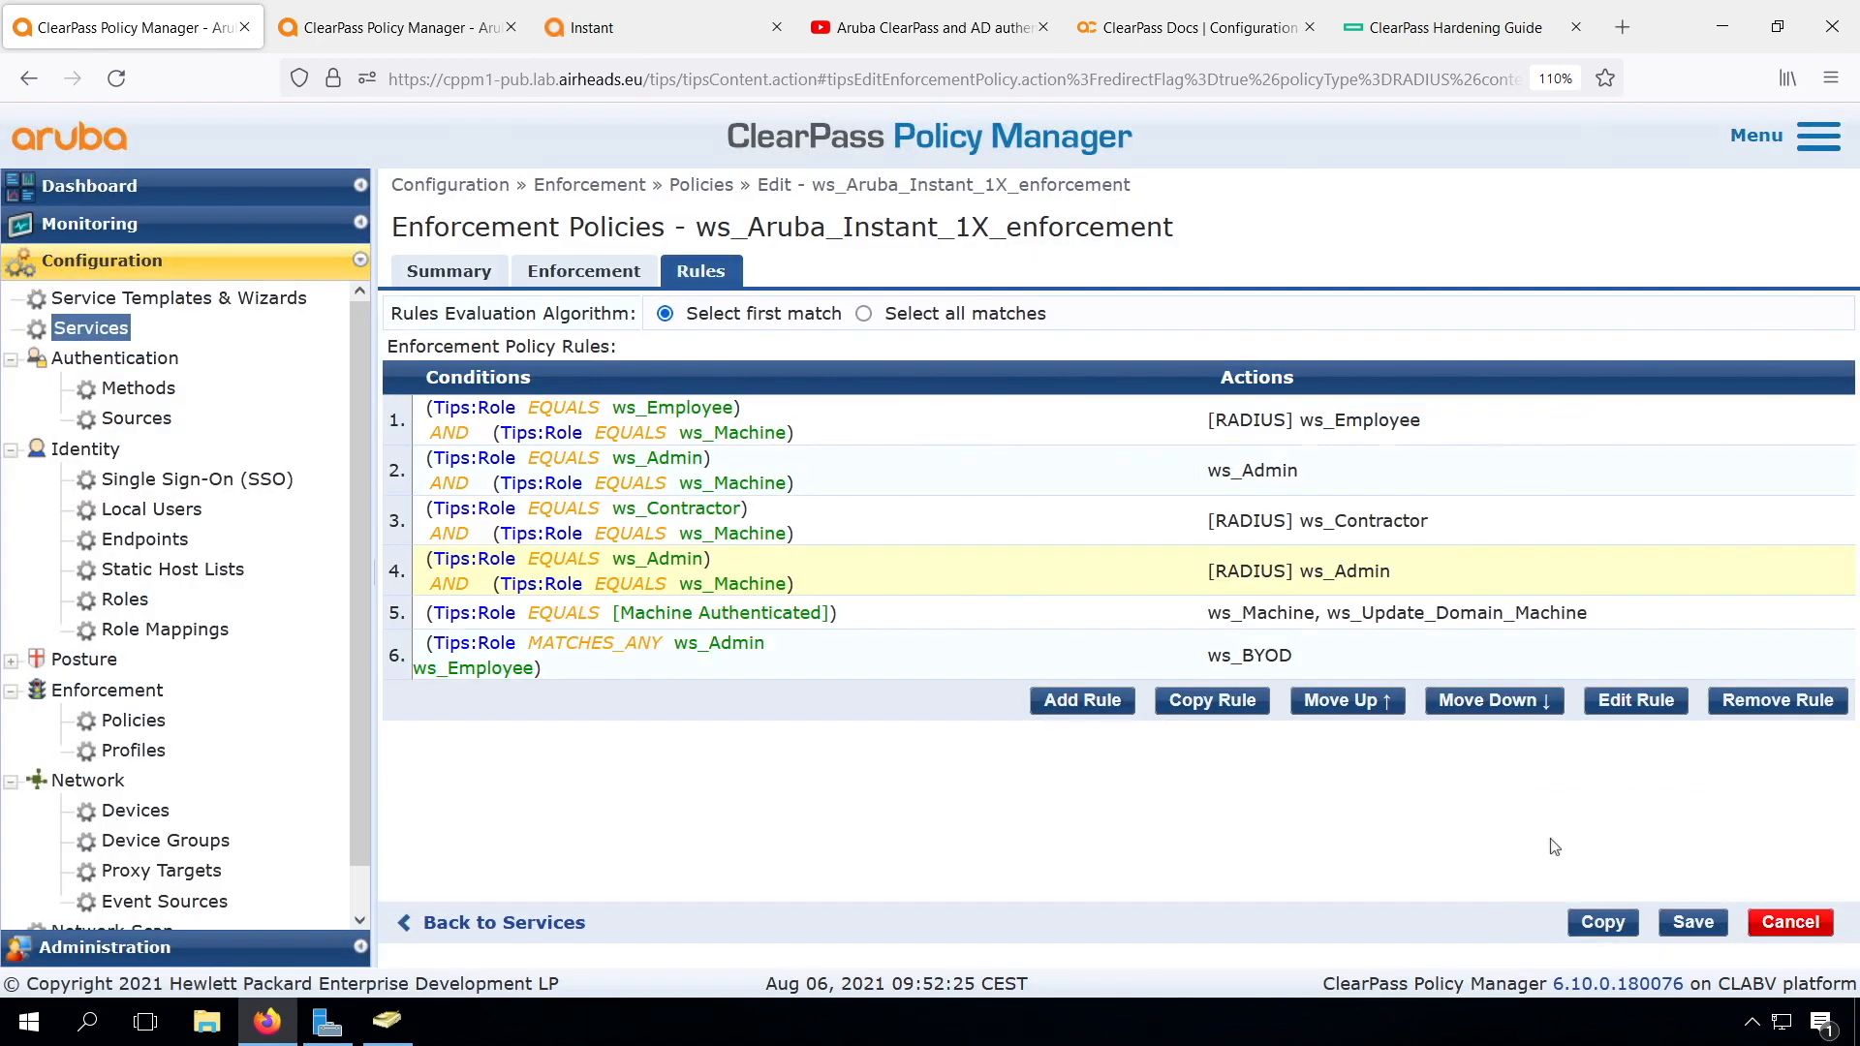
click(1690, 922)
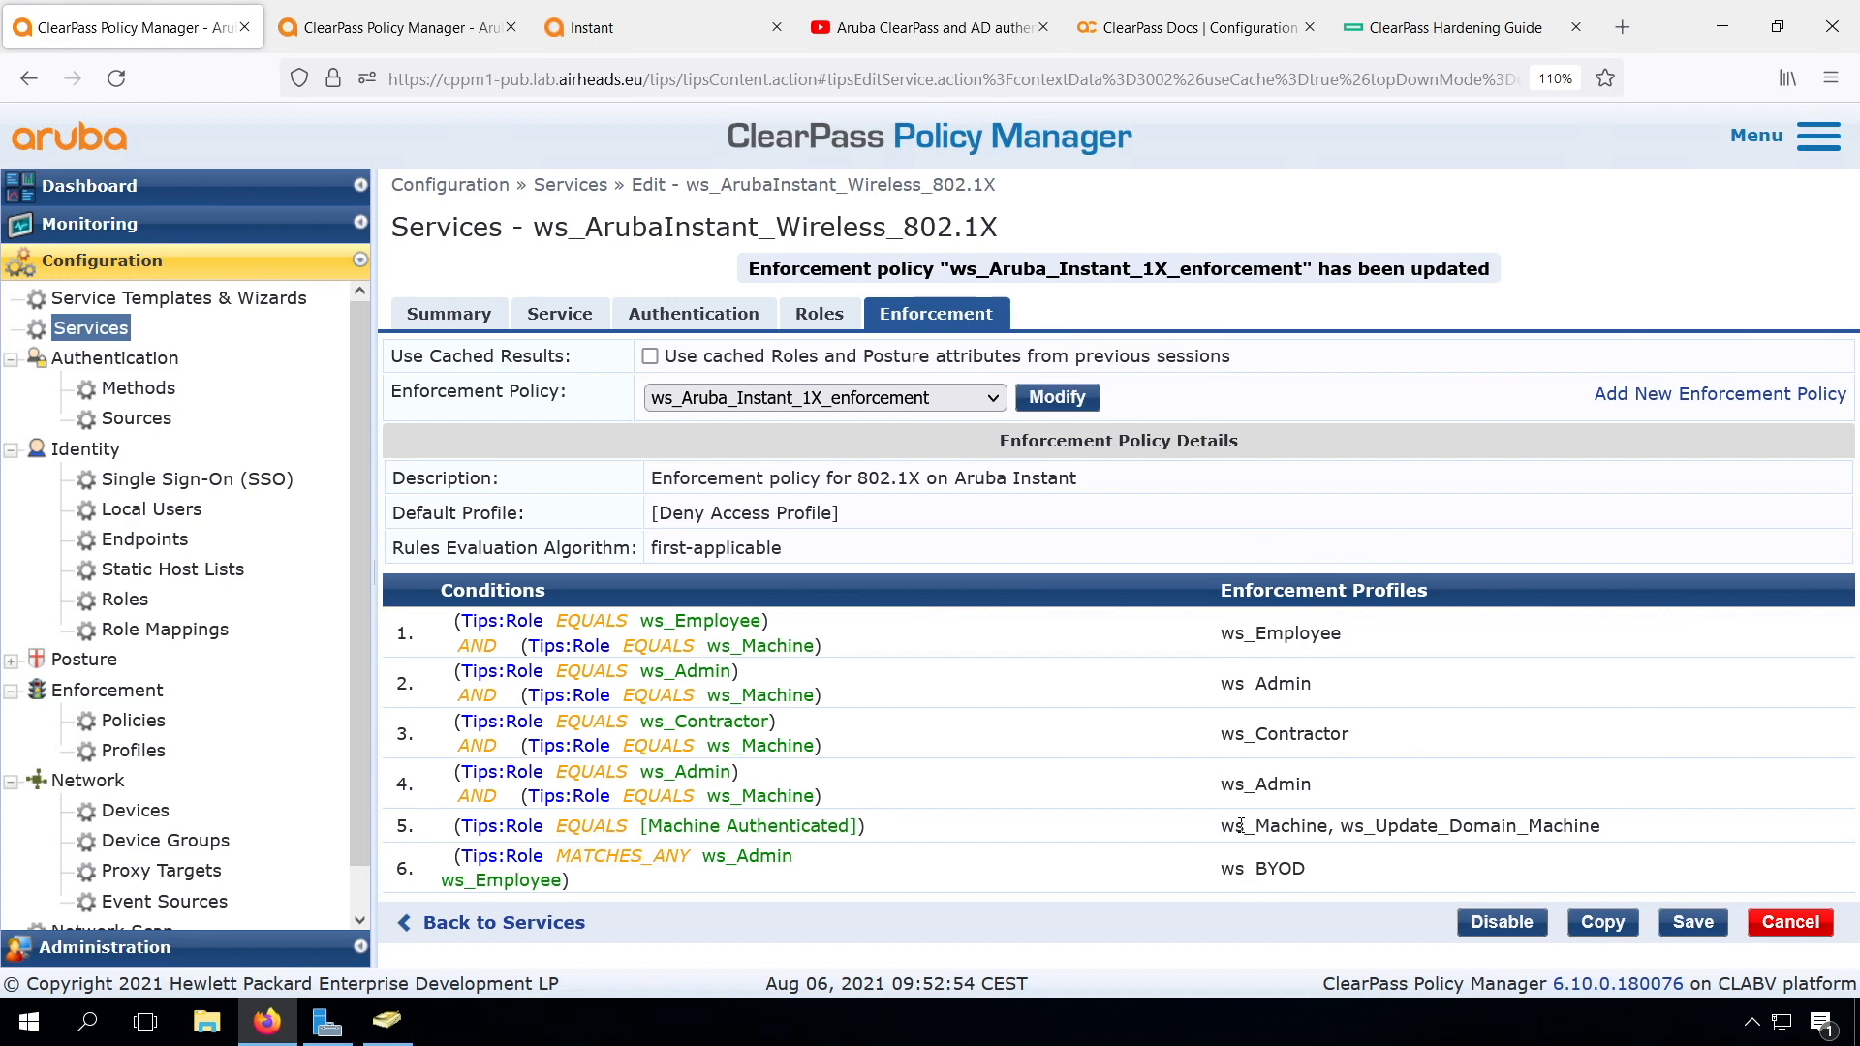
- Add a Tips Role NOT_EQUALS [User Authenticated] condition to rule 5, Machine Authenticated
click(1054, 395)
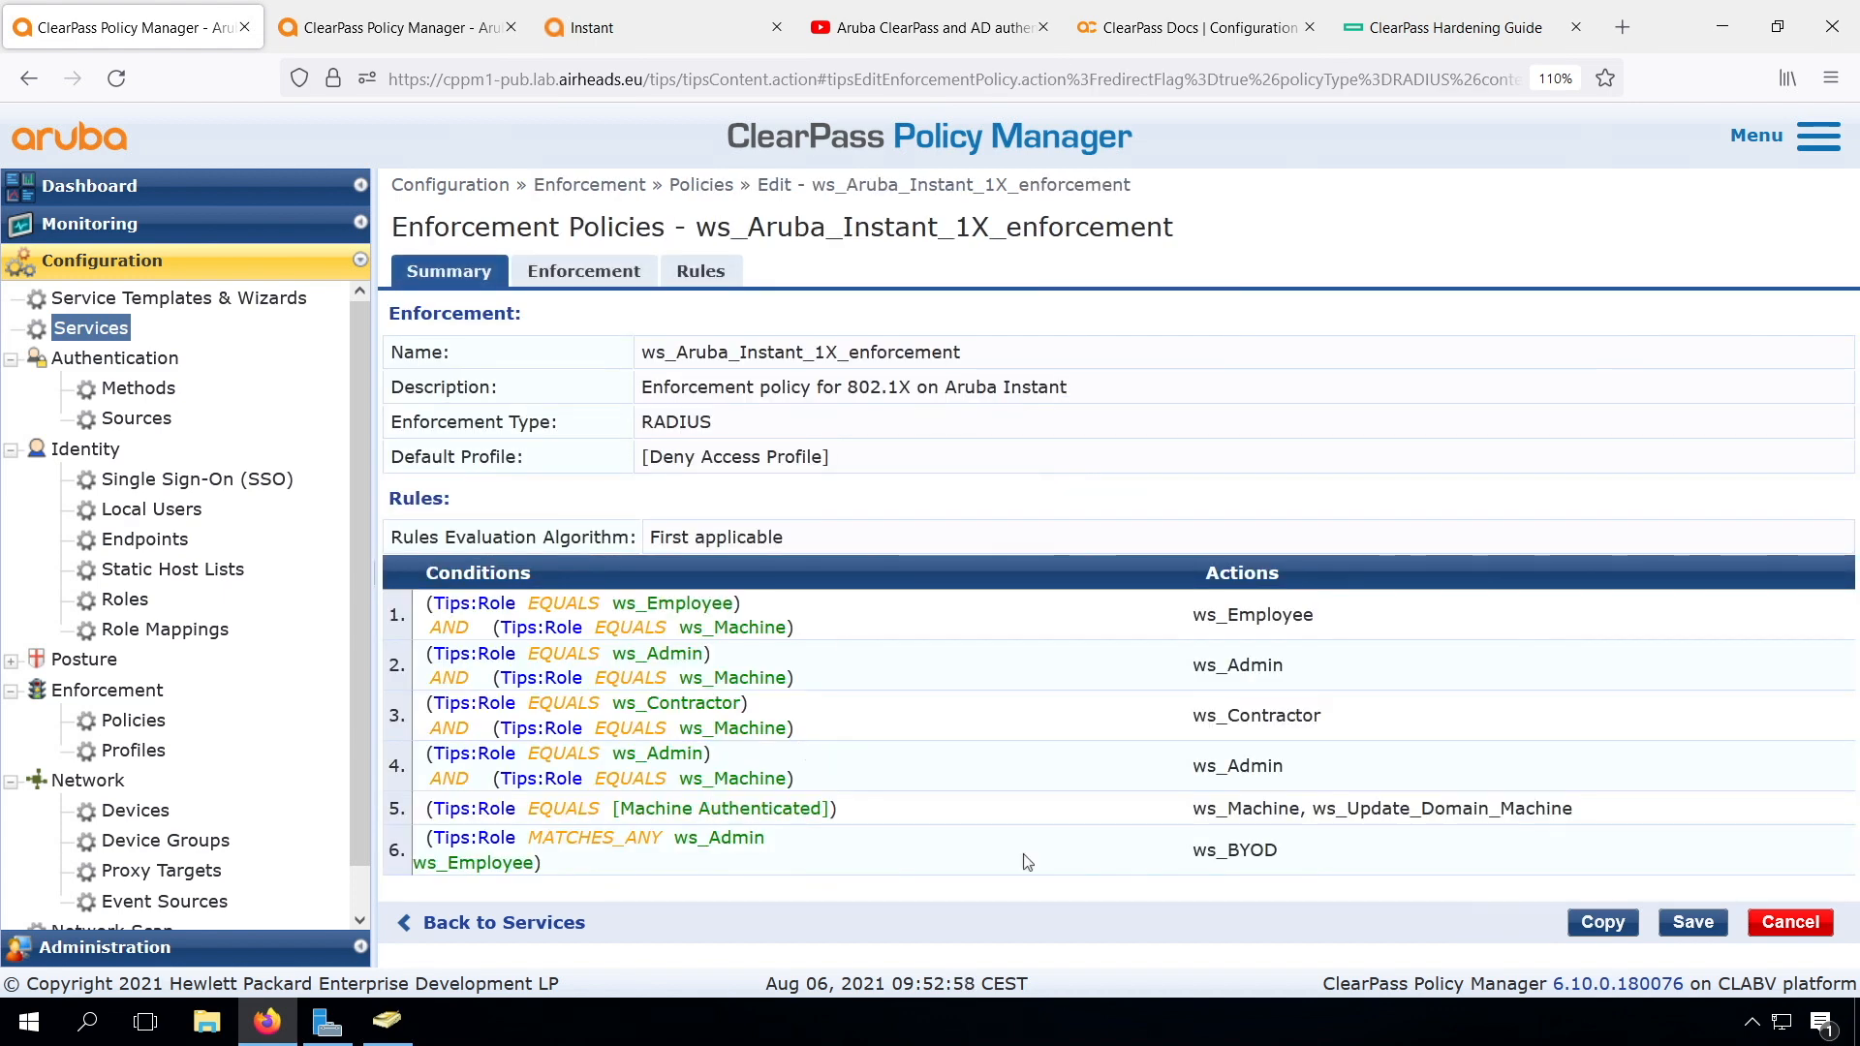
click(700, 272)
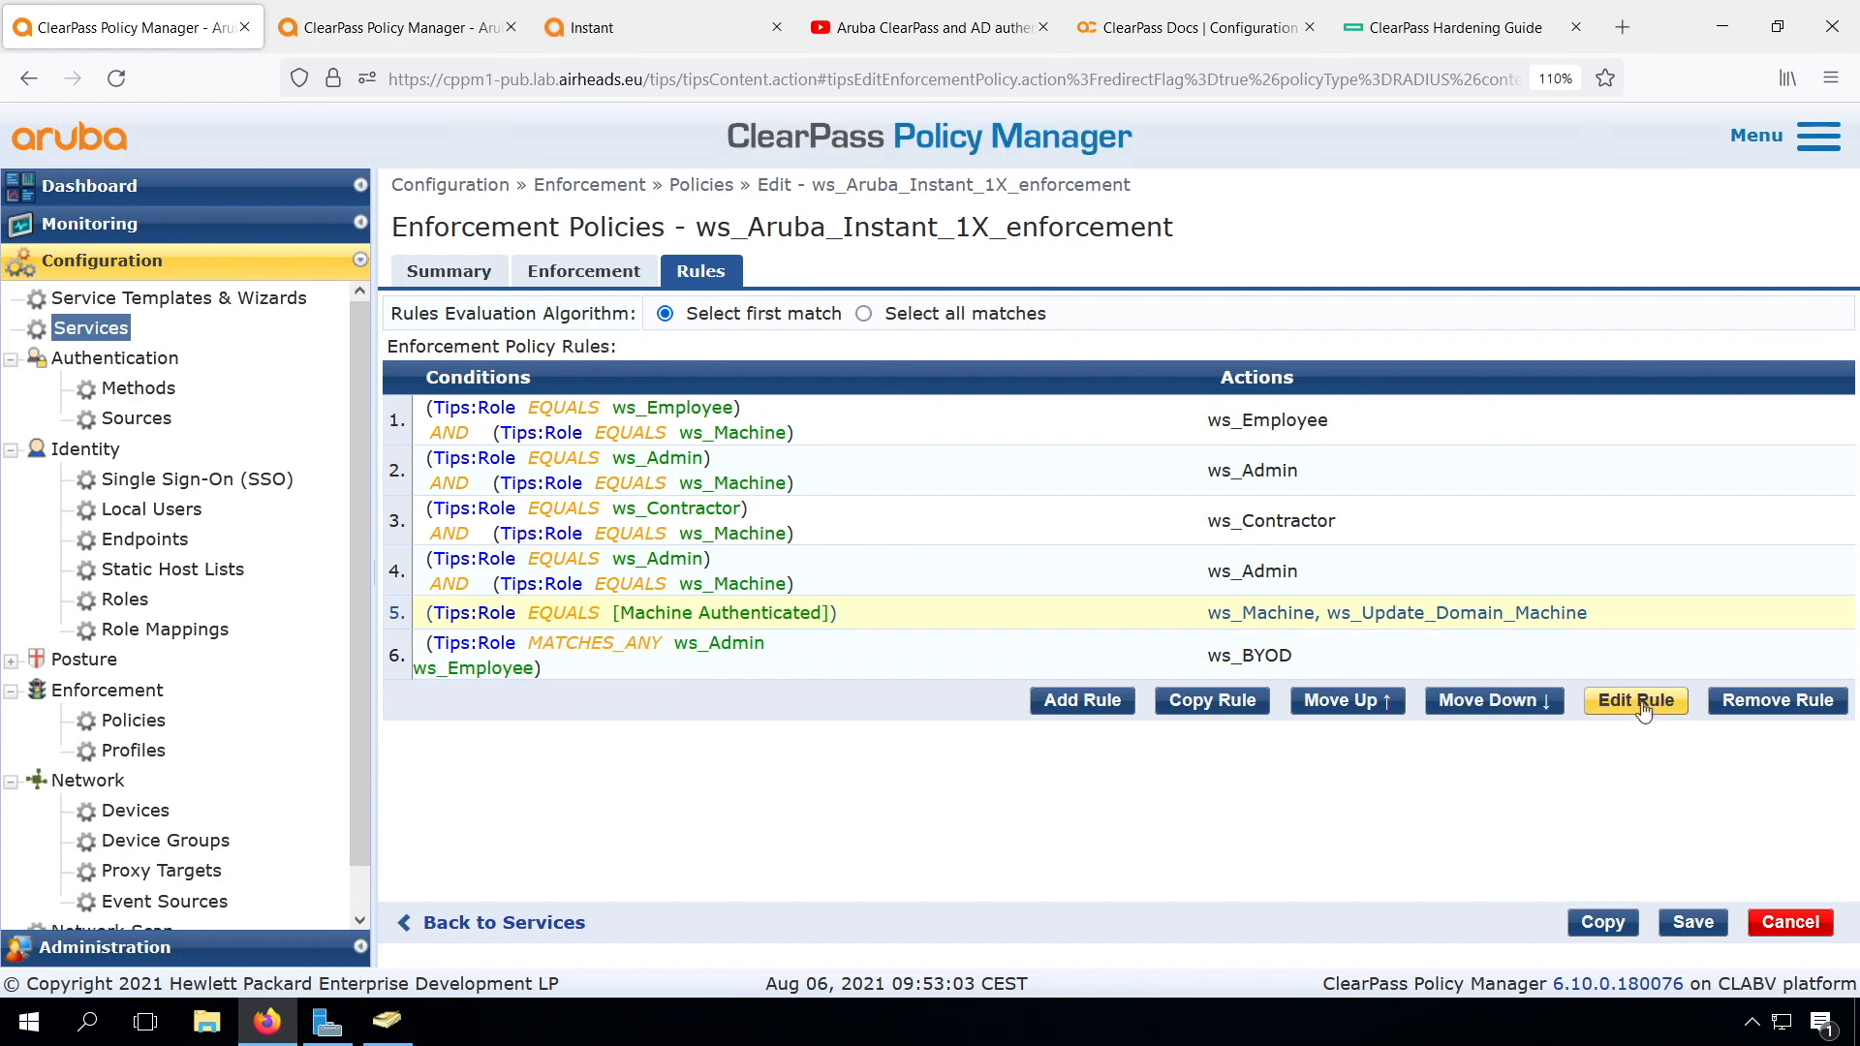
click(1635, 700)
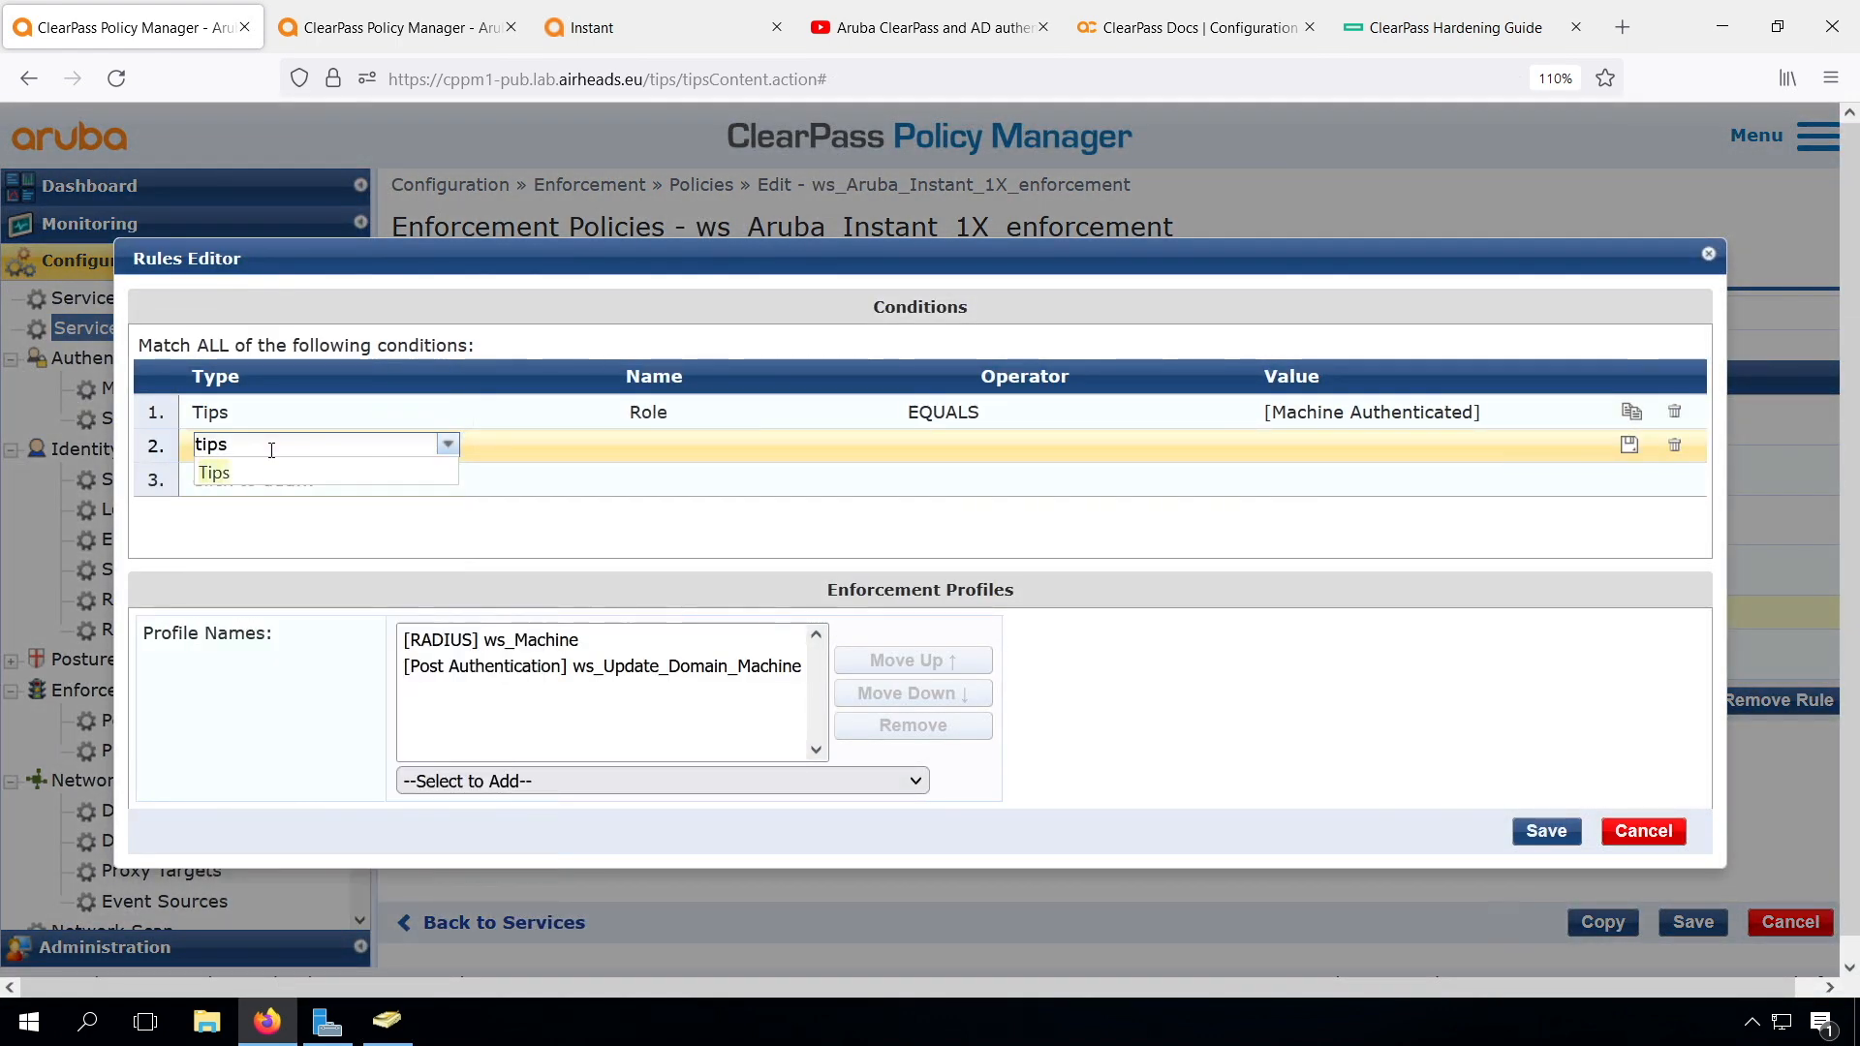
click(1167, 444)
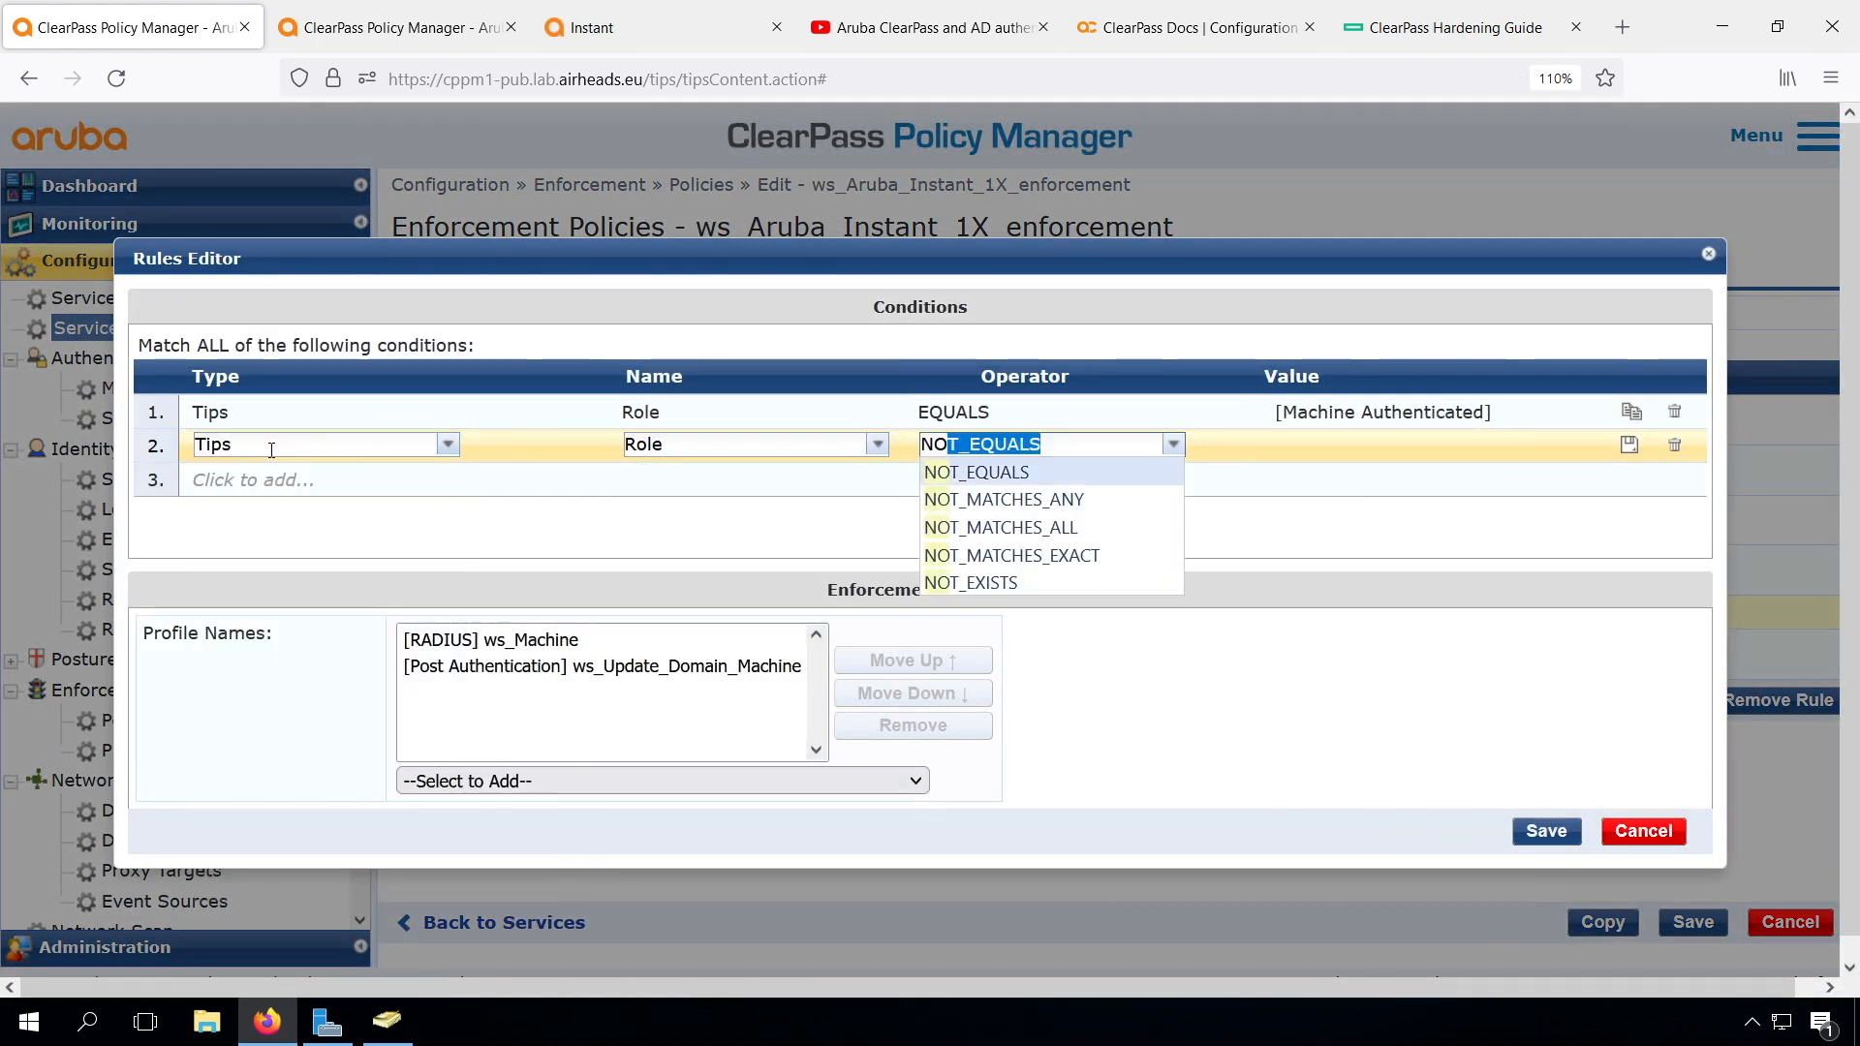
click(975, 471)
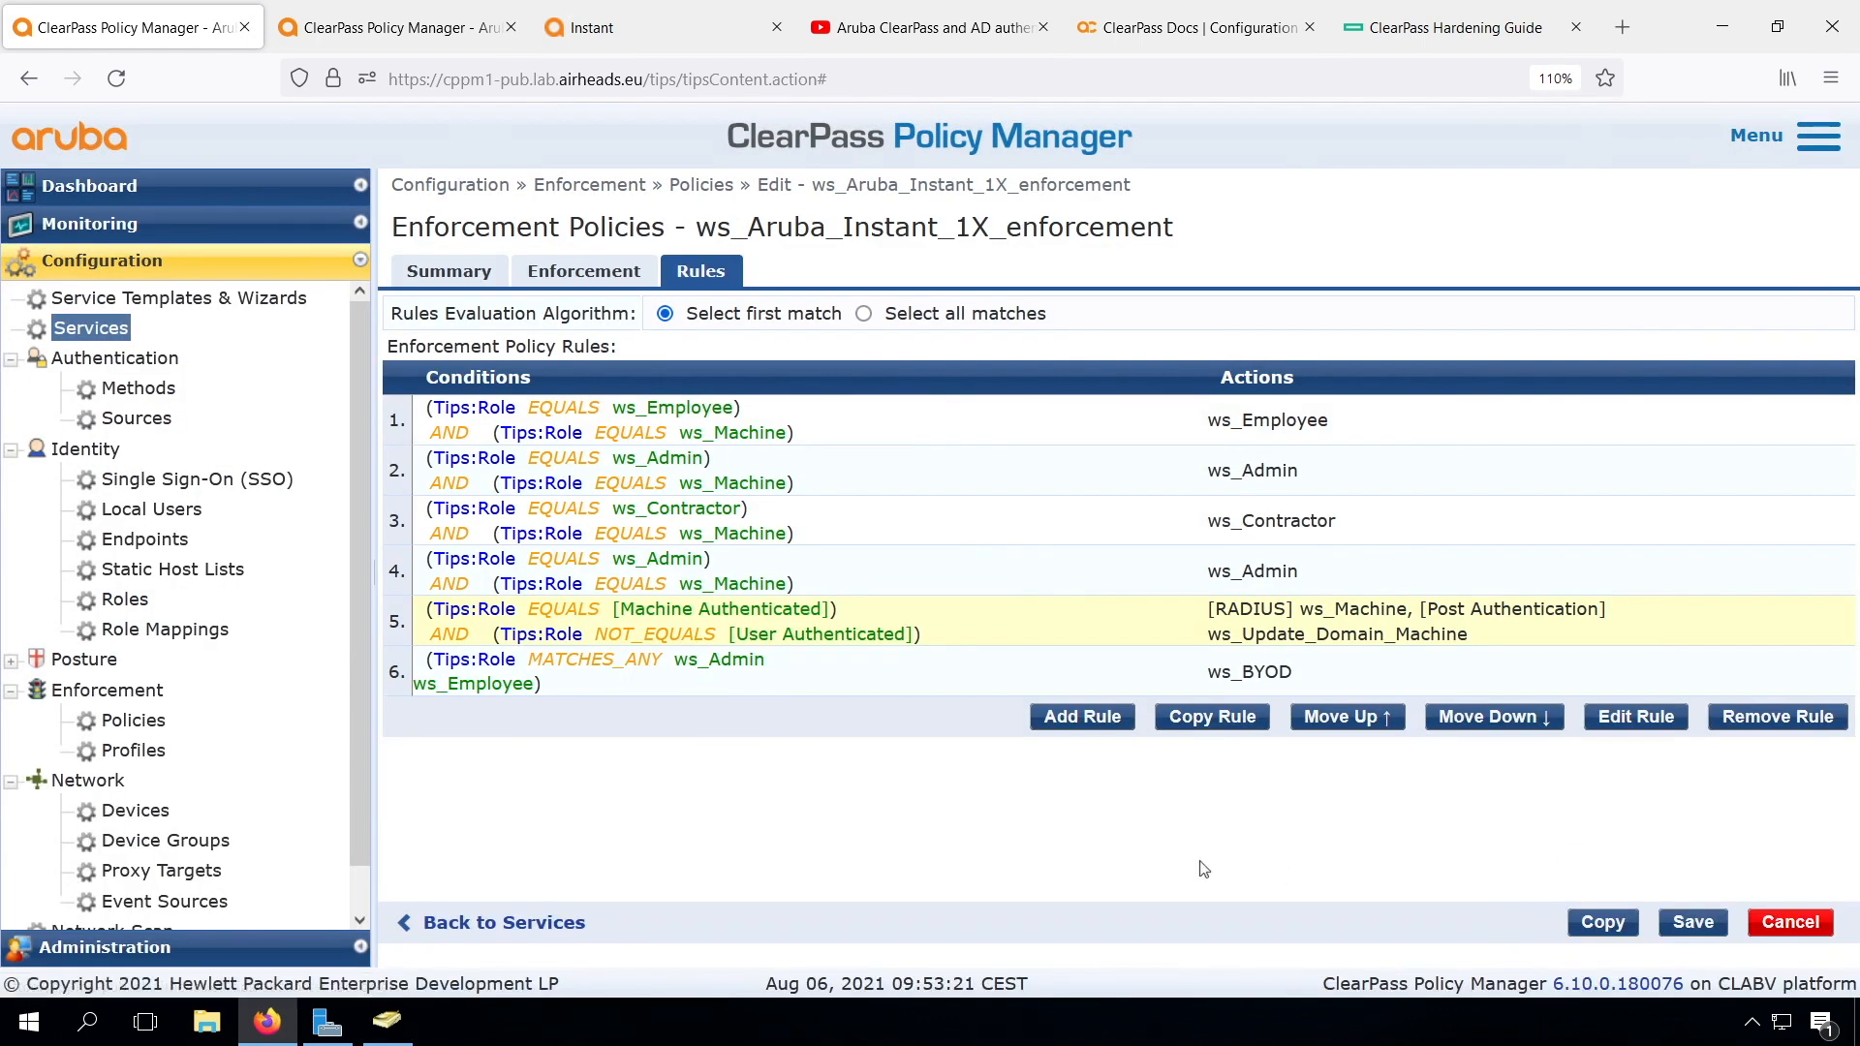
mouse_move(843, 614)
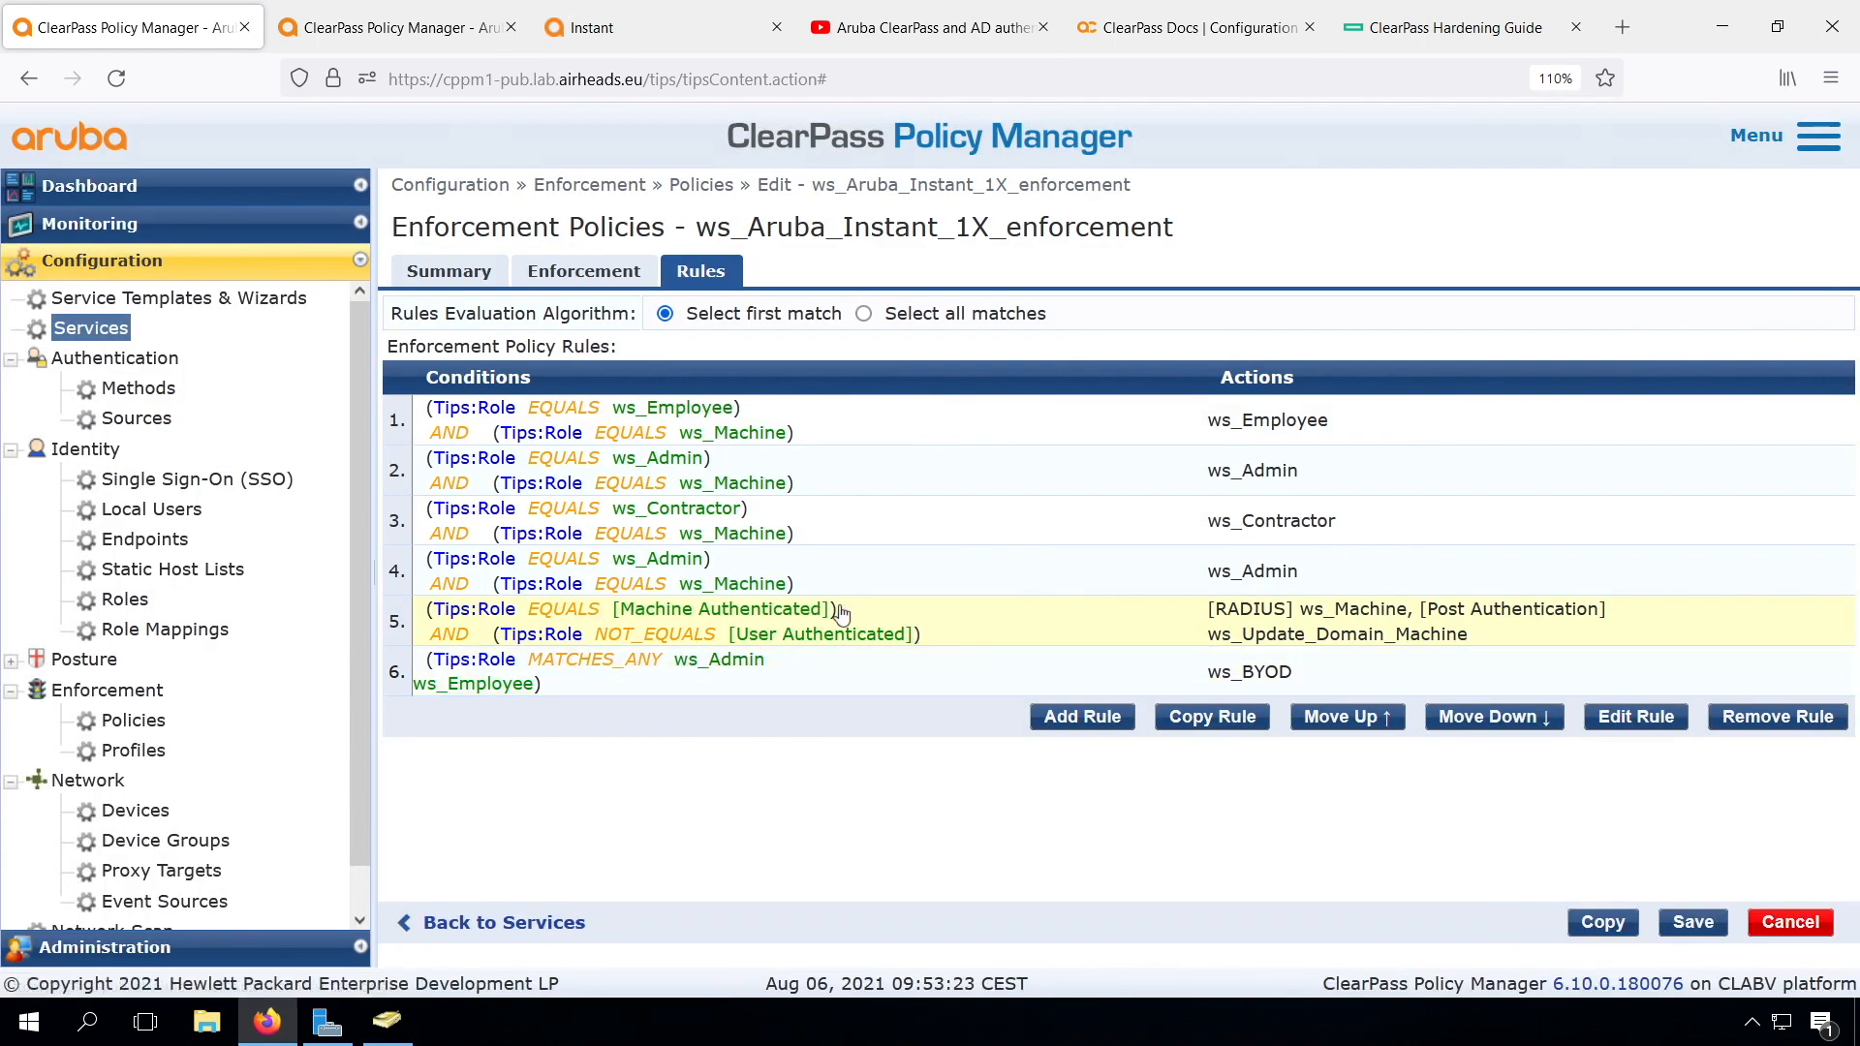
mouse_move(1387, 872)
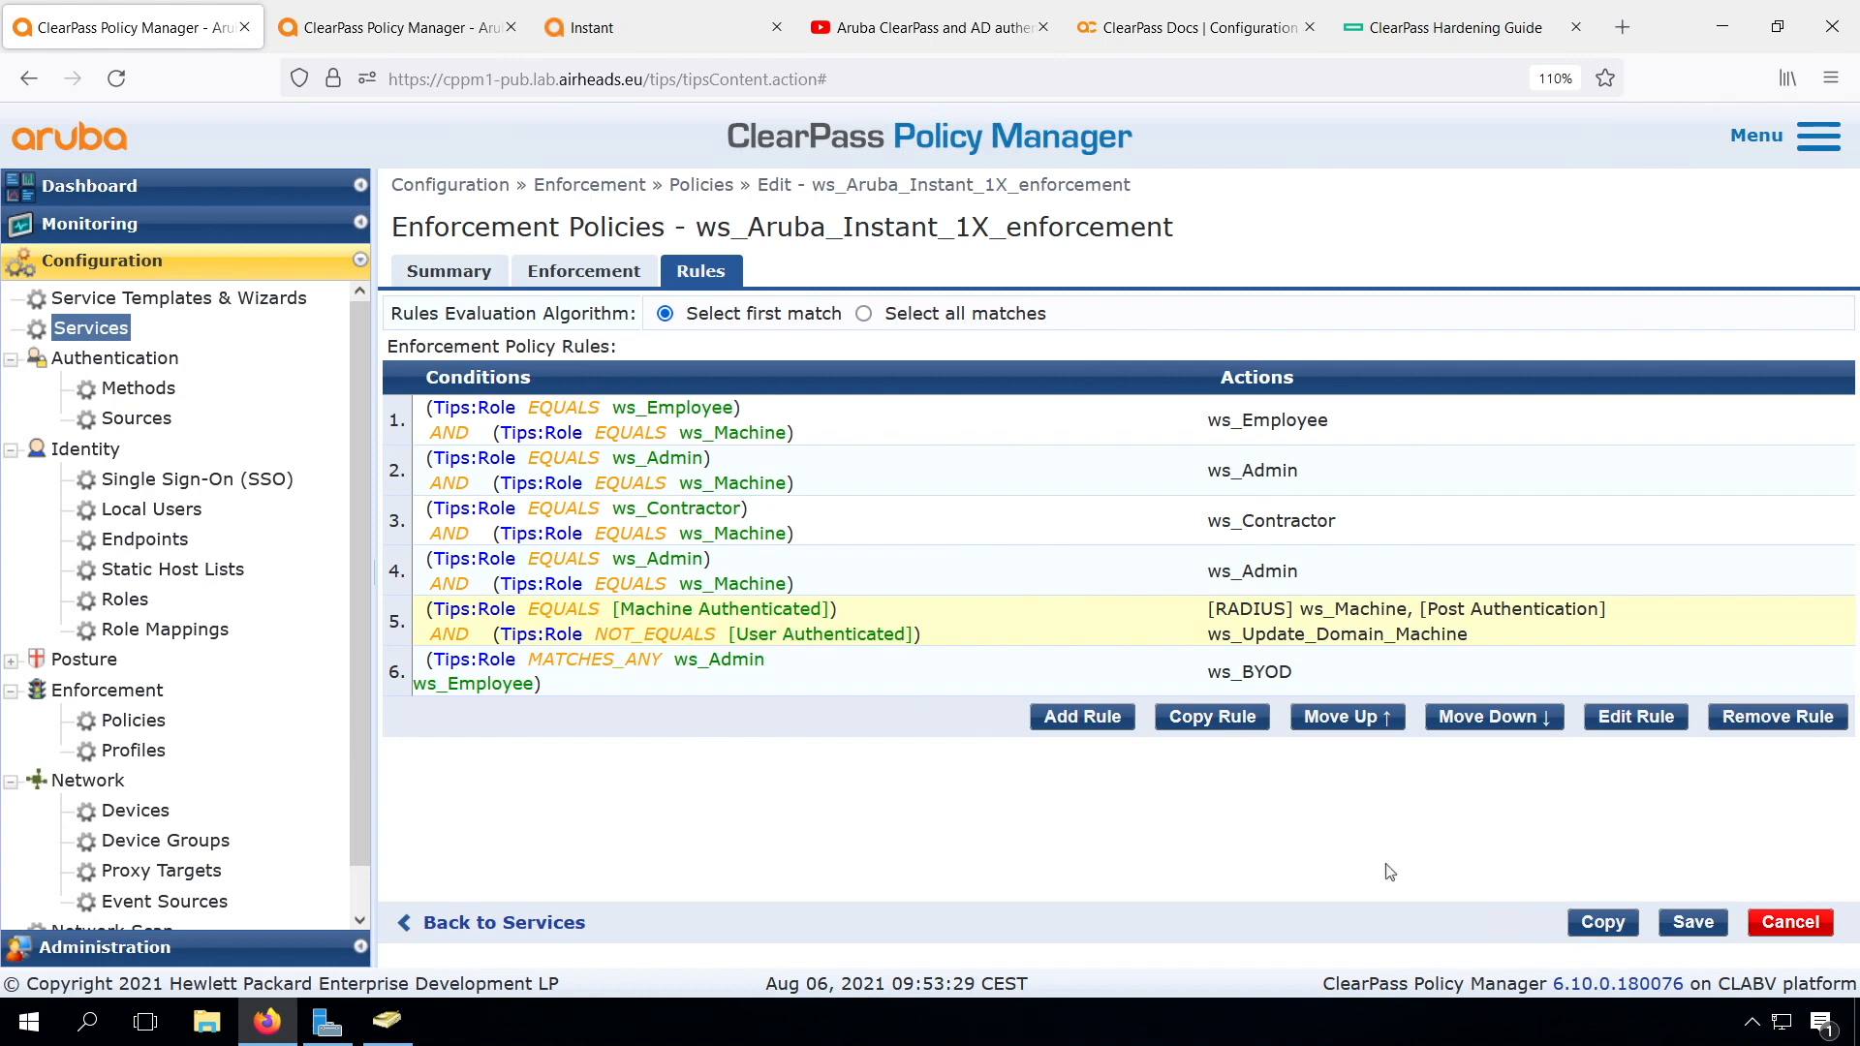
- Save the policy with the exclusion, then check the service's Roles and Enforcement tabs
click(1690, 923)
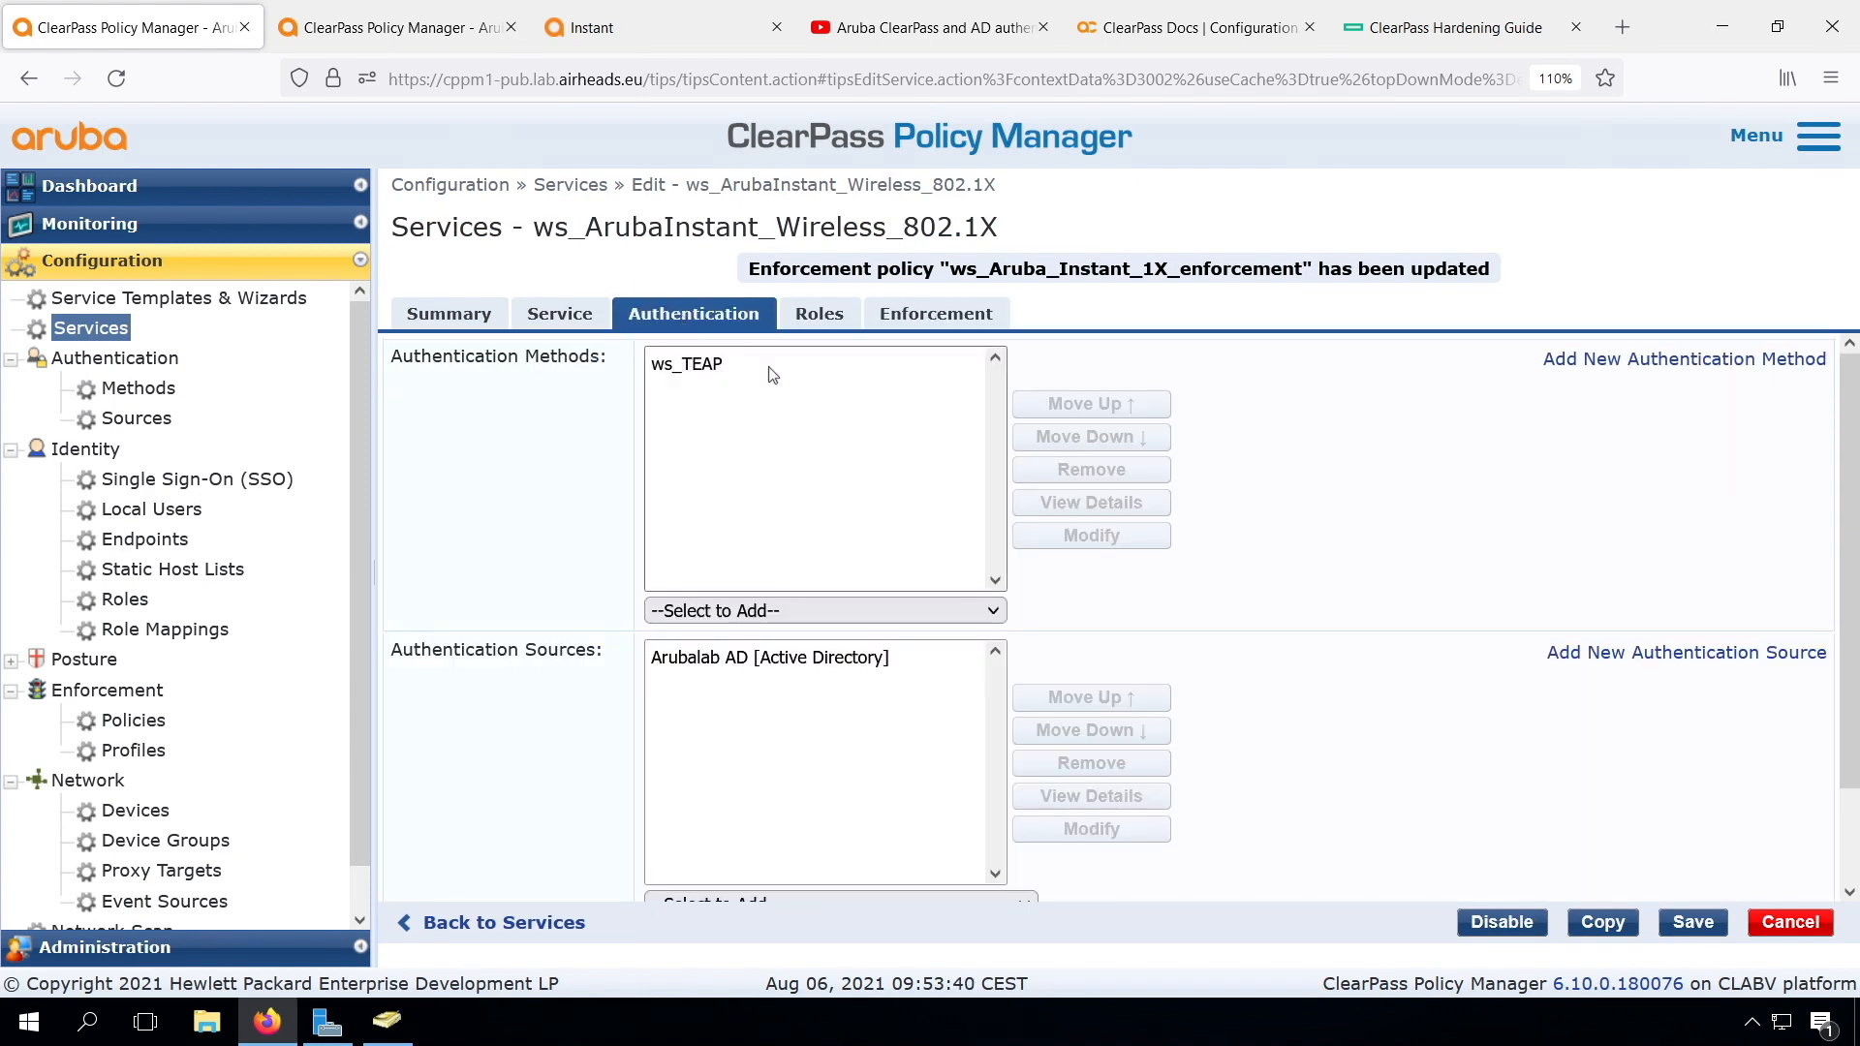
click(817, 313)
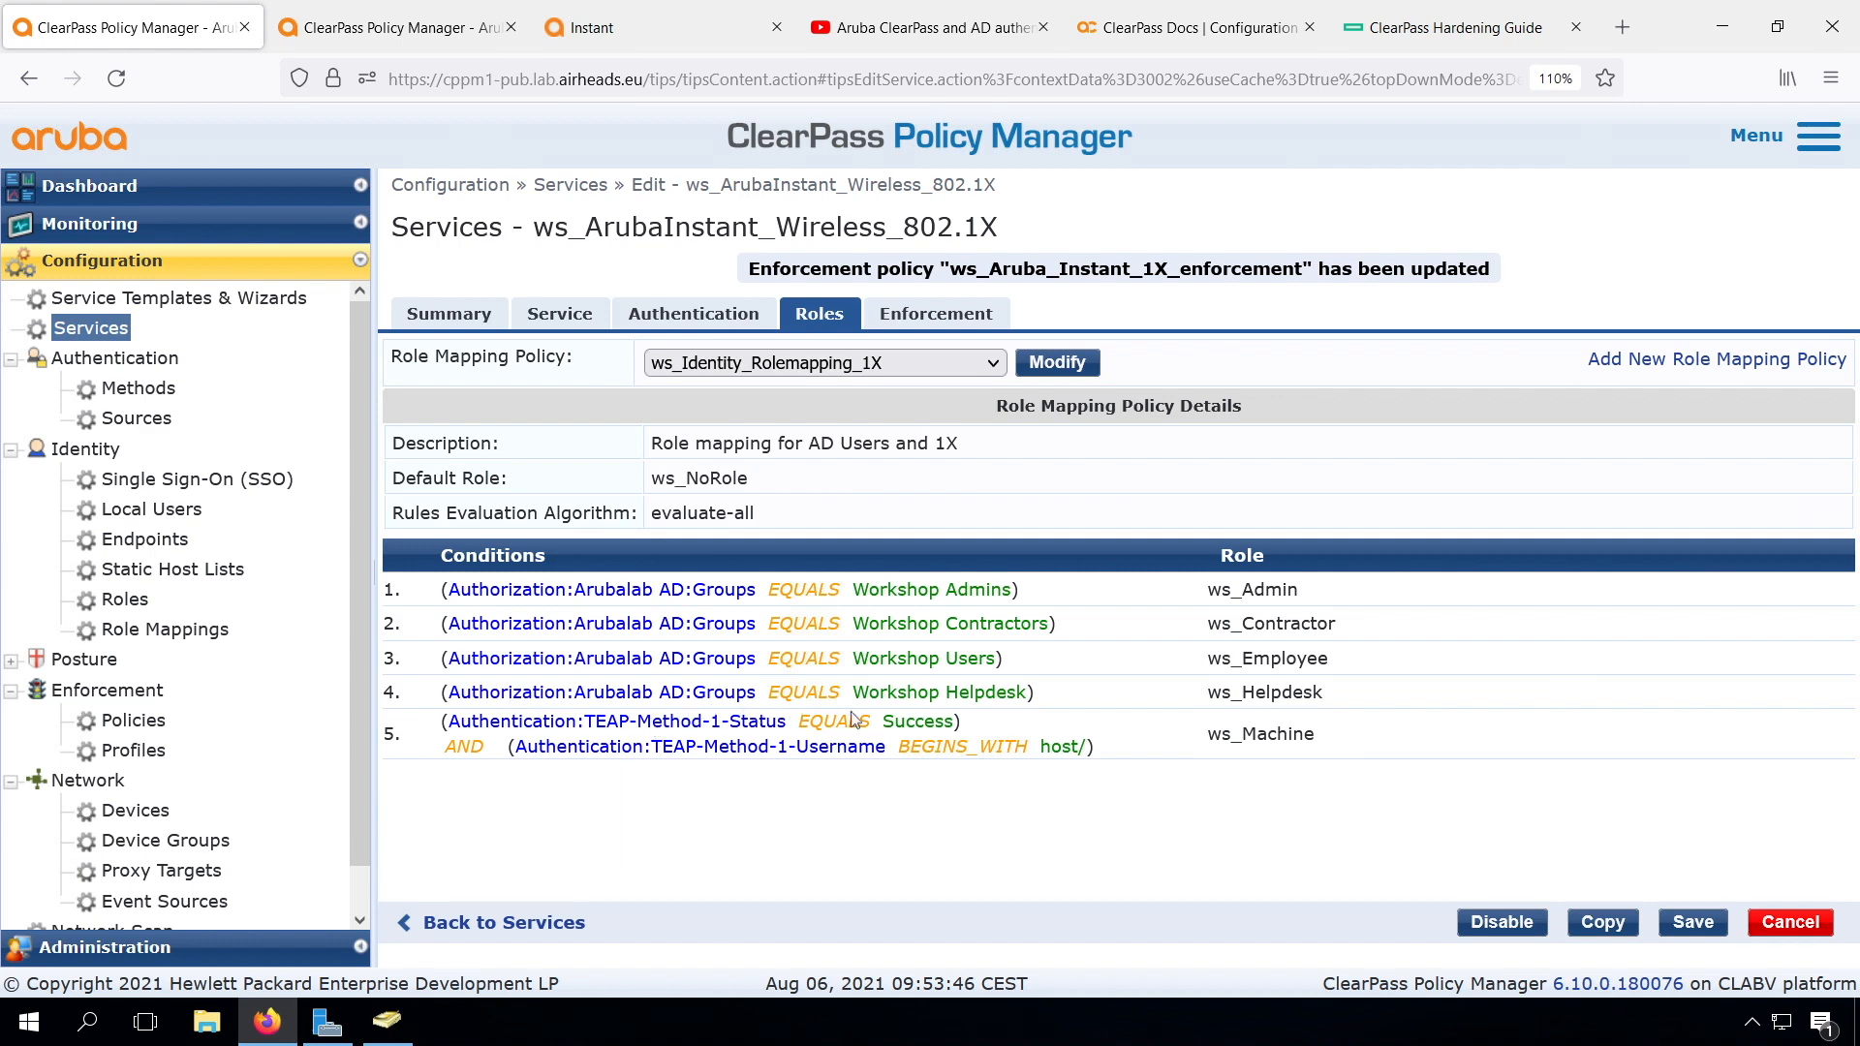
click(936, 314)
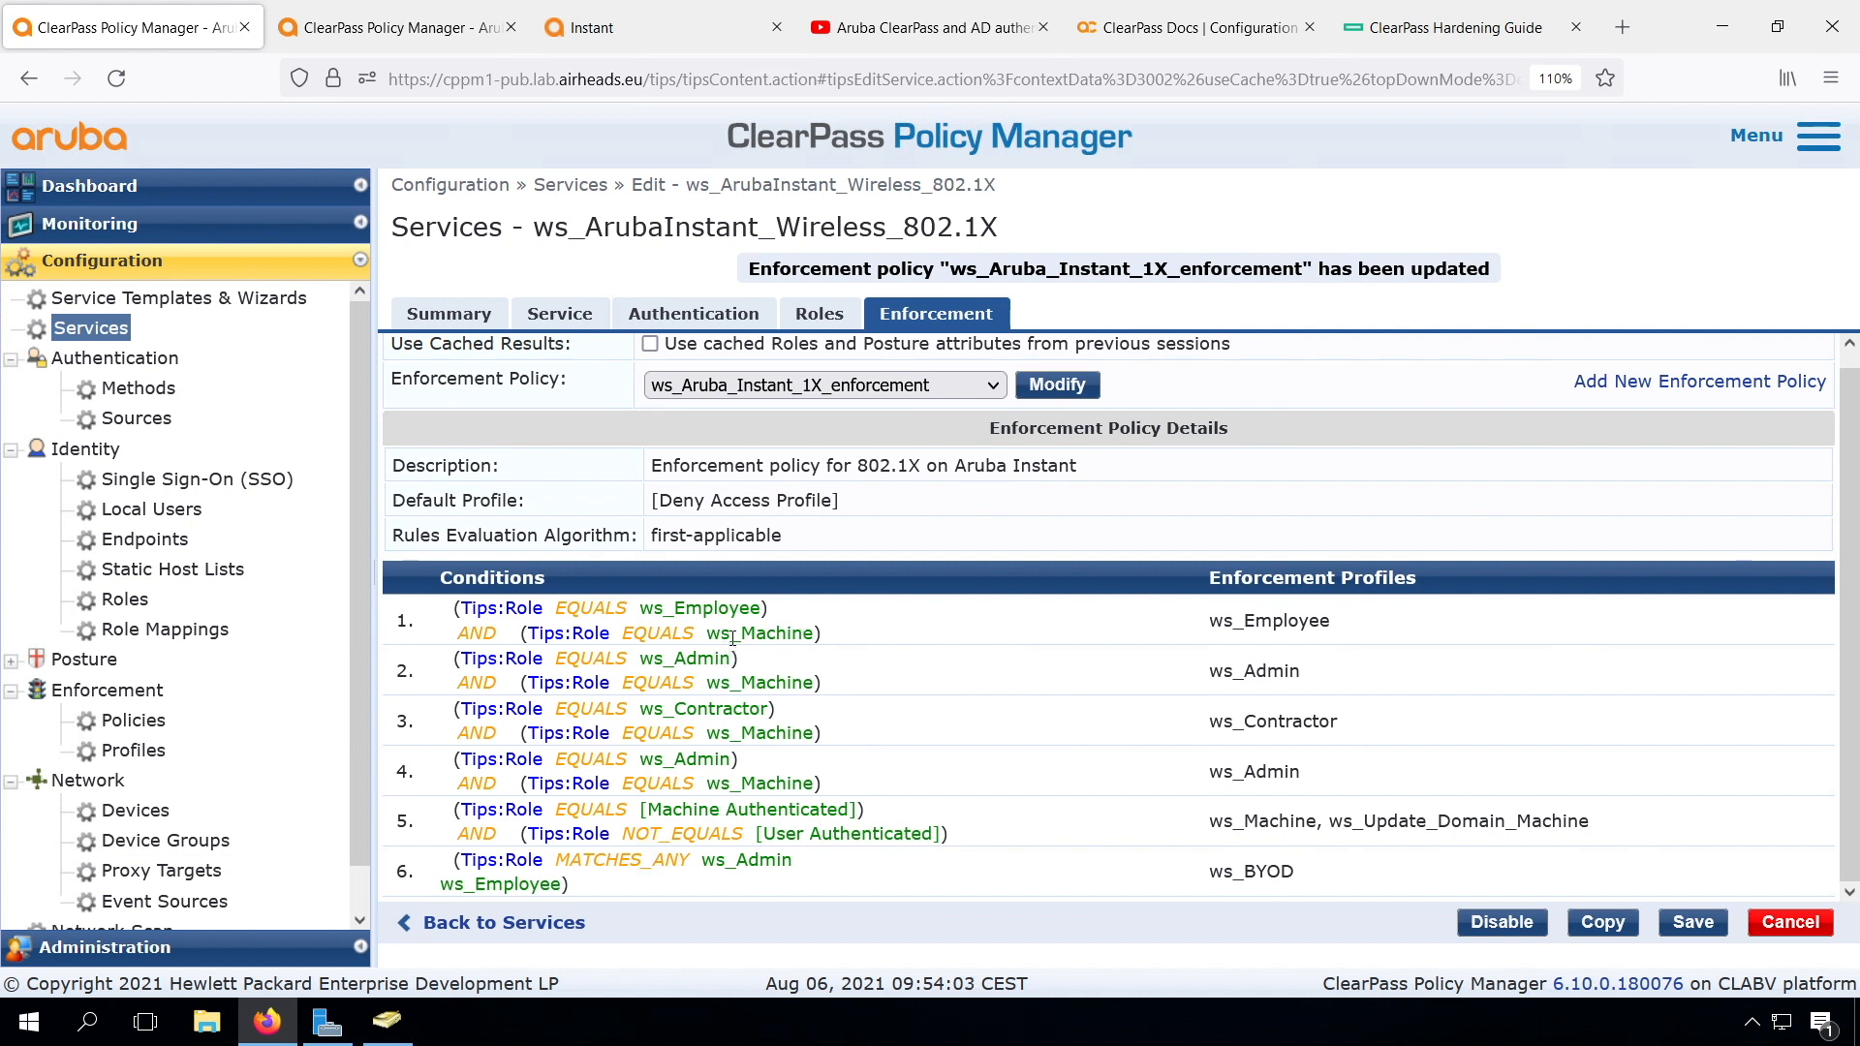
mouse_move(853, 674)
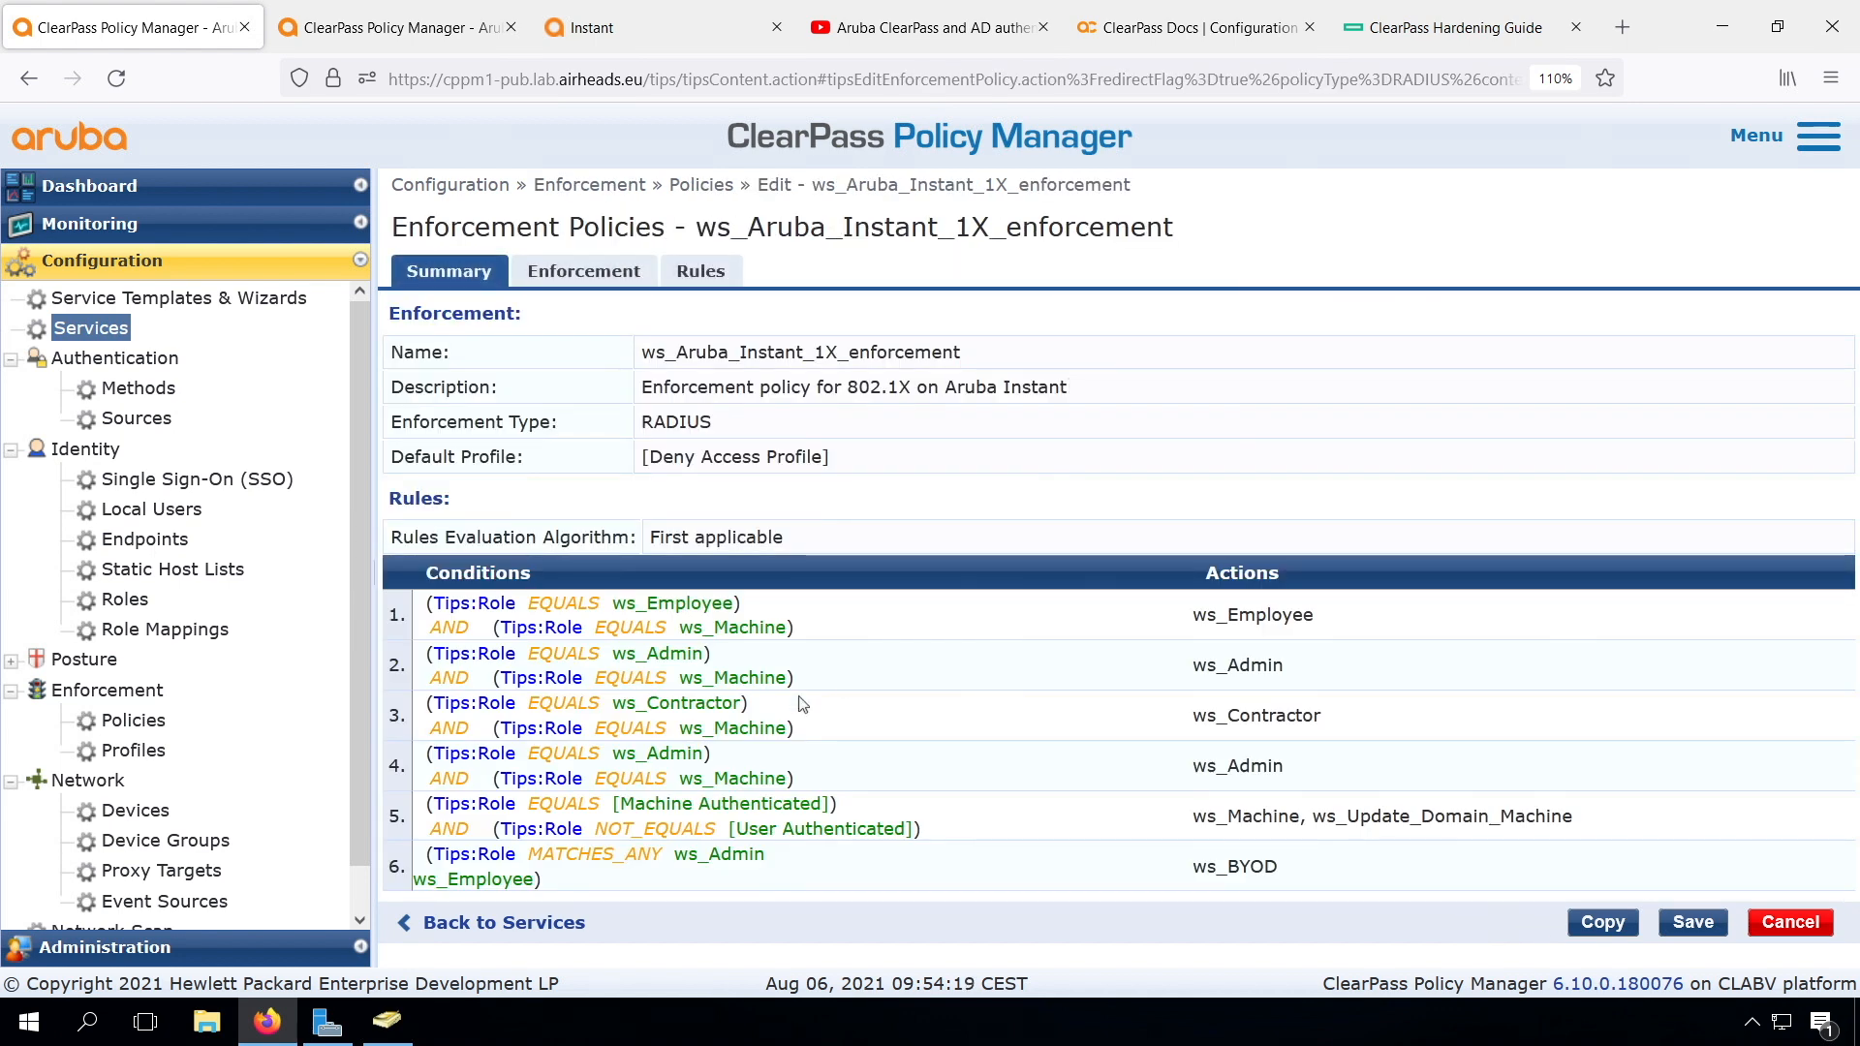
- Change rule 4 to ws_Helpdesk plus ws_Machine granting [RADIUS] ws_Helpdesk, and save the policy
click(699, 271)
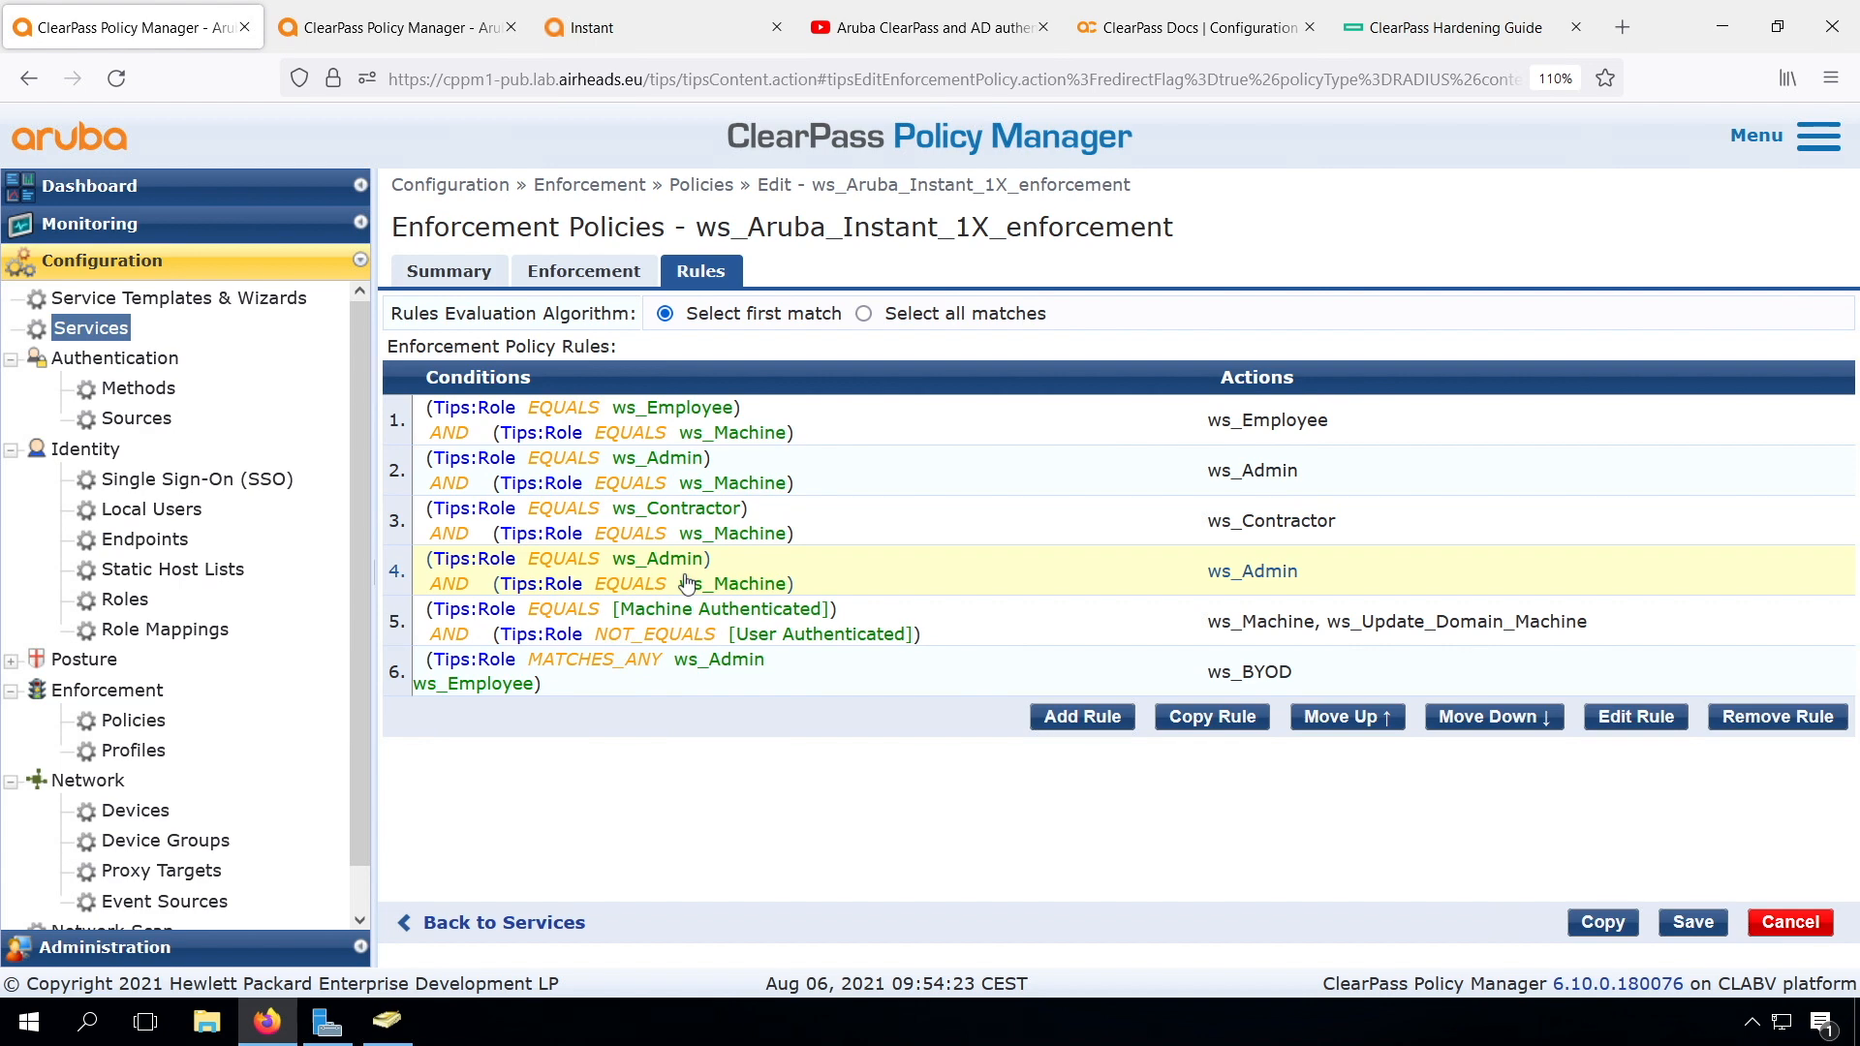
click(1633, 715)
text(ws_Helpdesk)
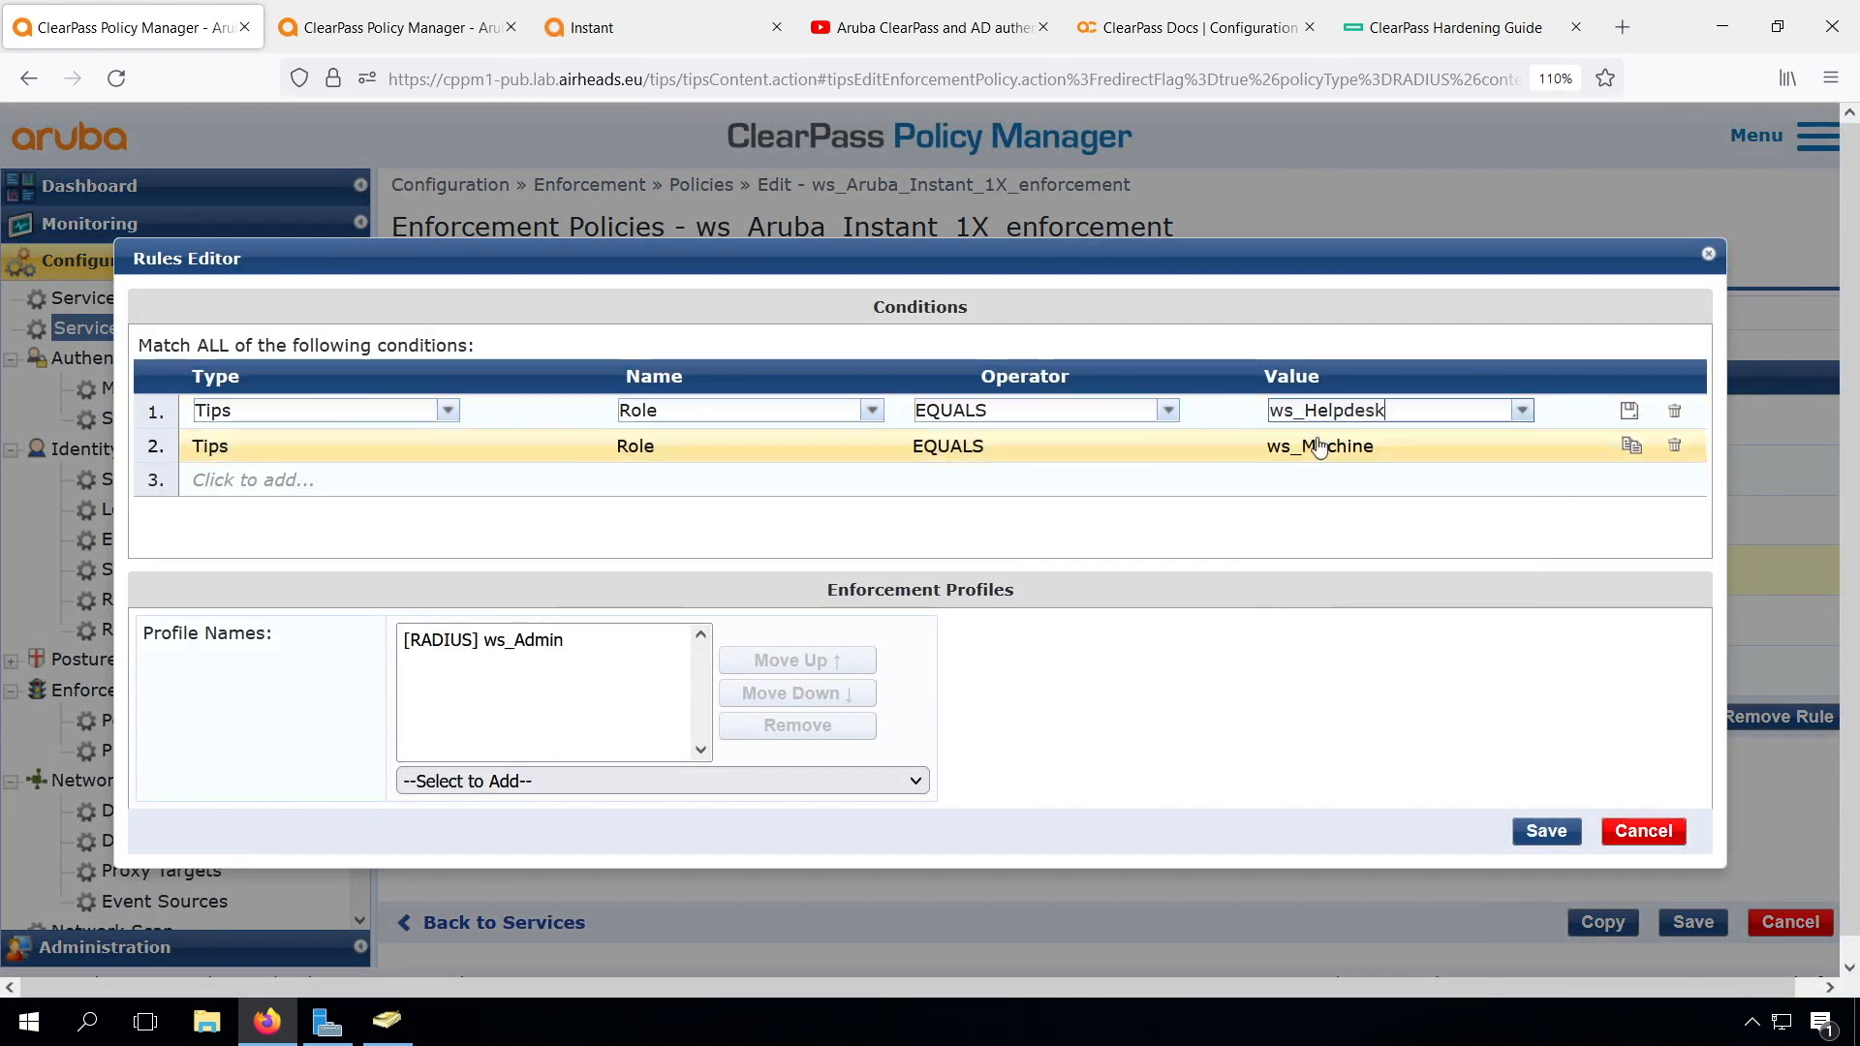
click(661, 781)
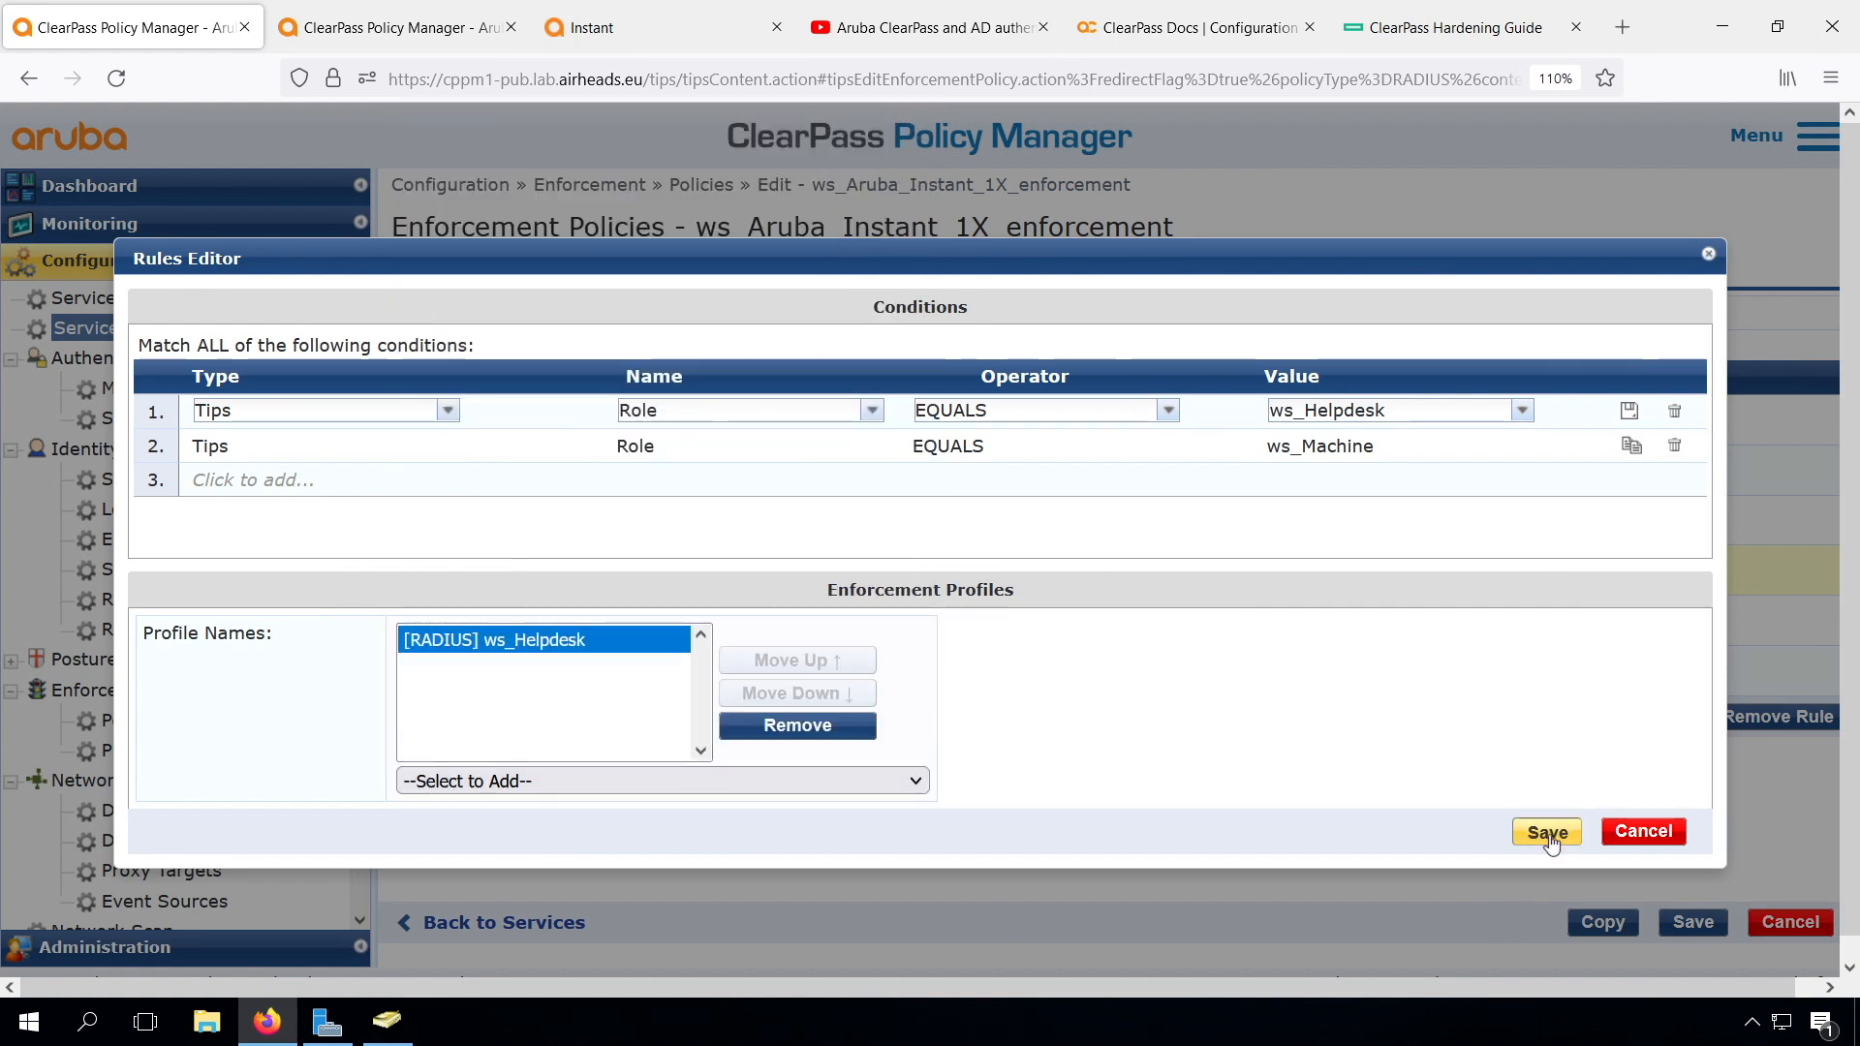
click(1546, 832)
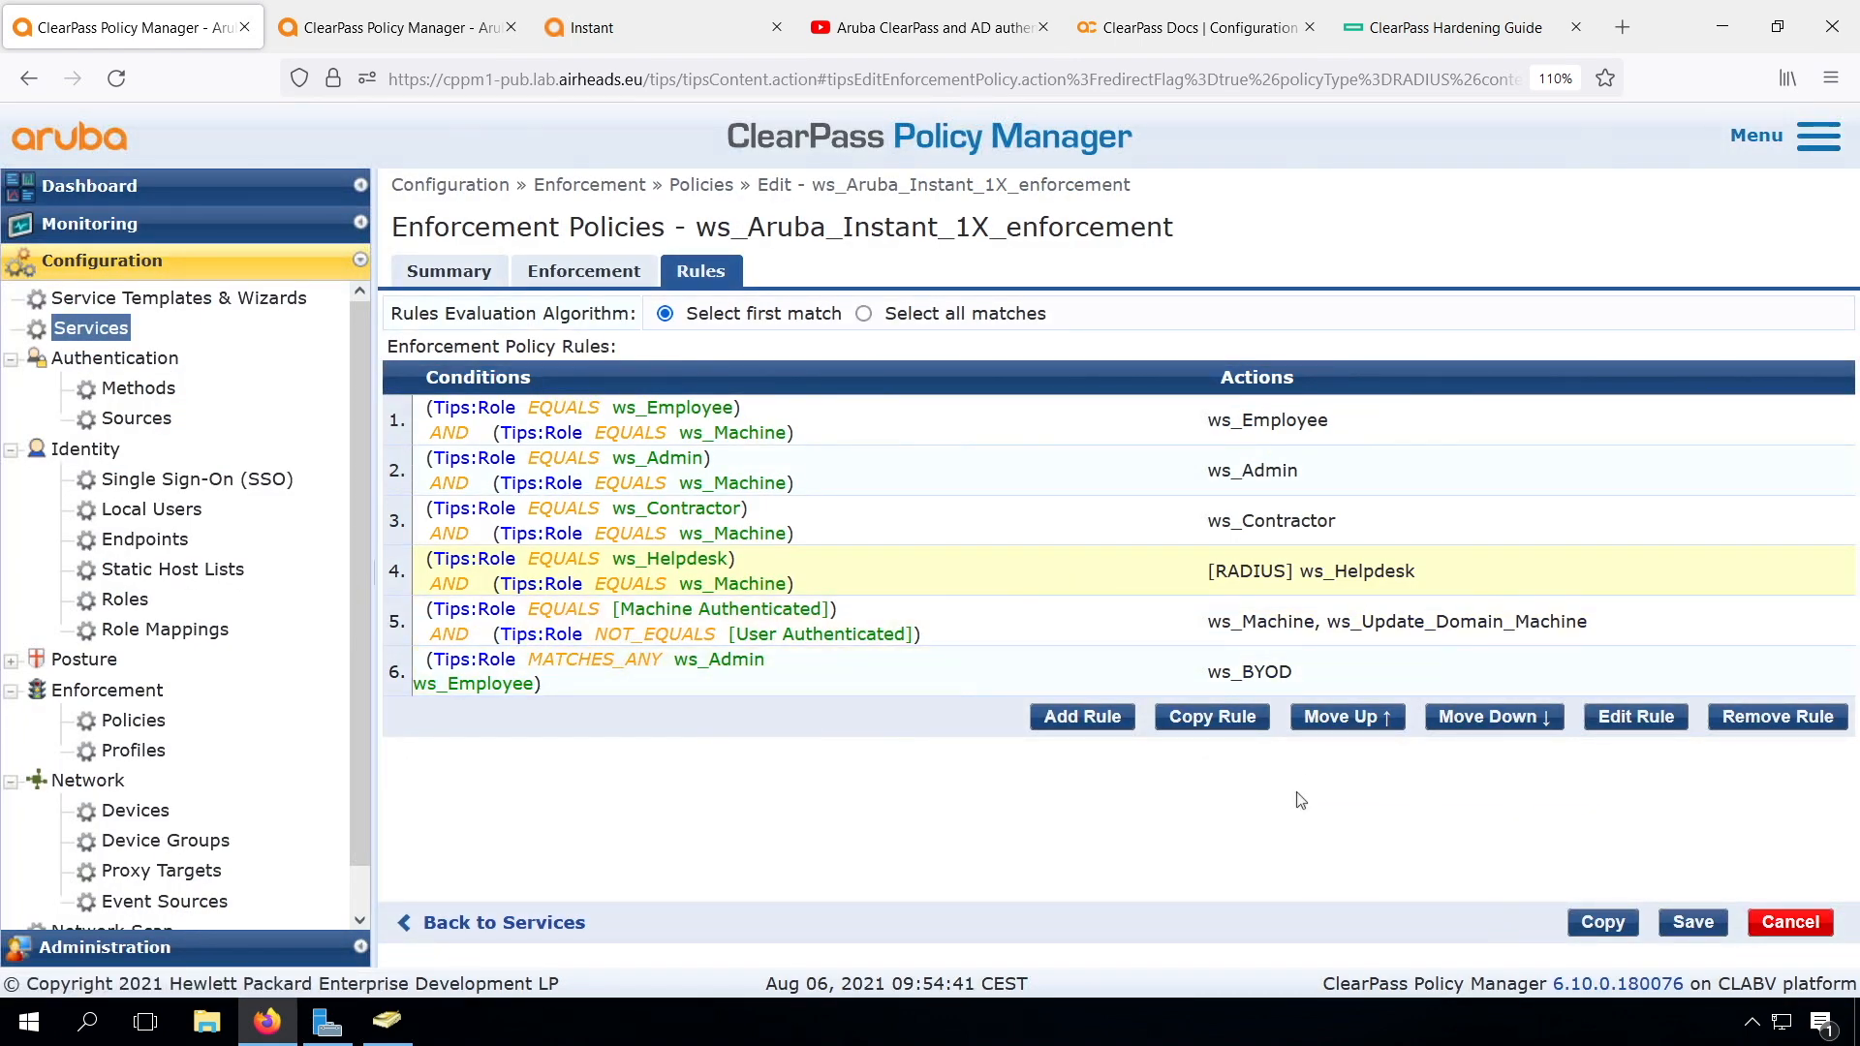
click(1271, 673)
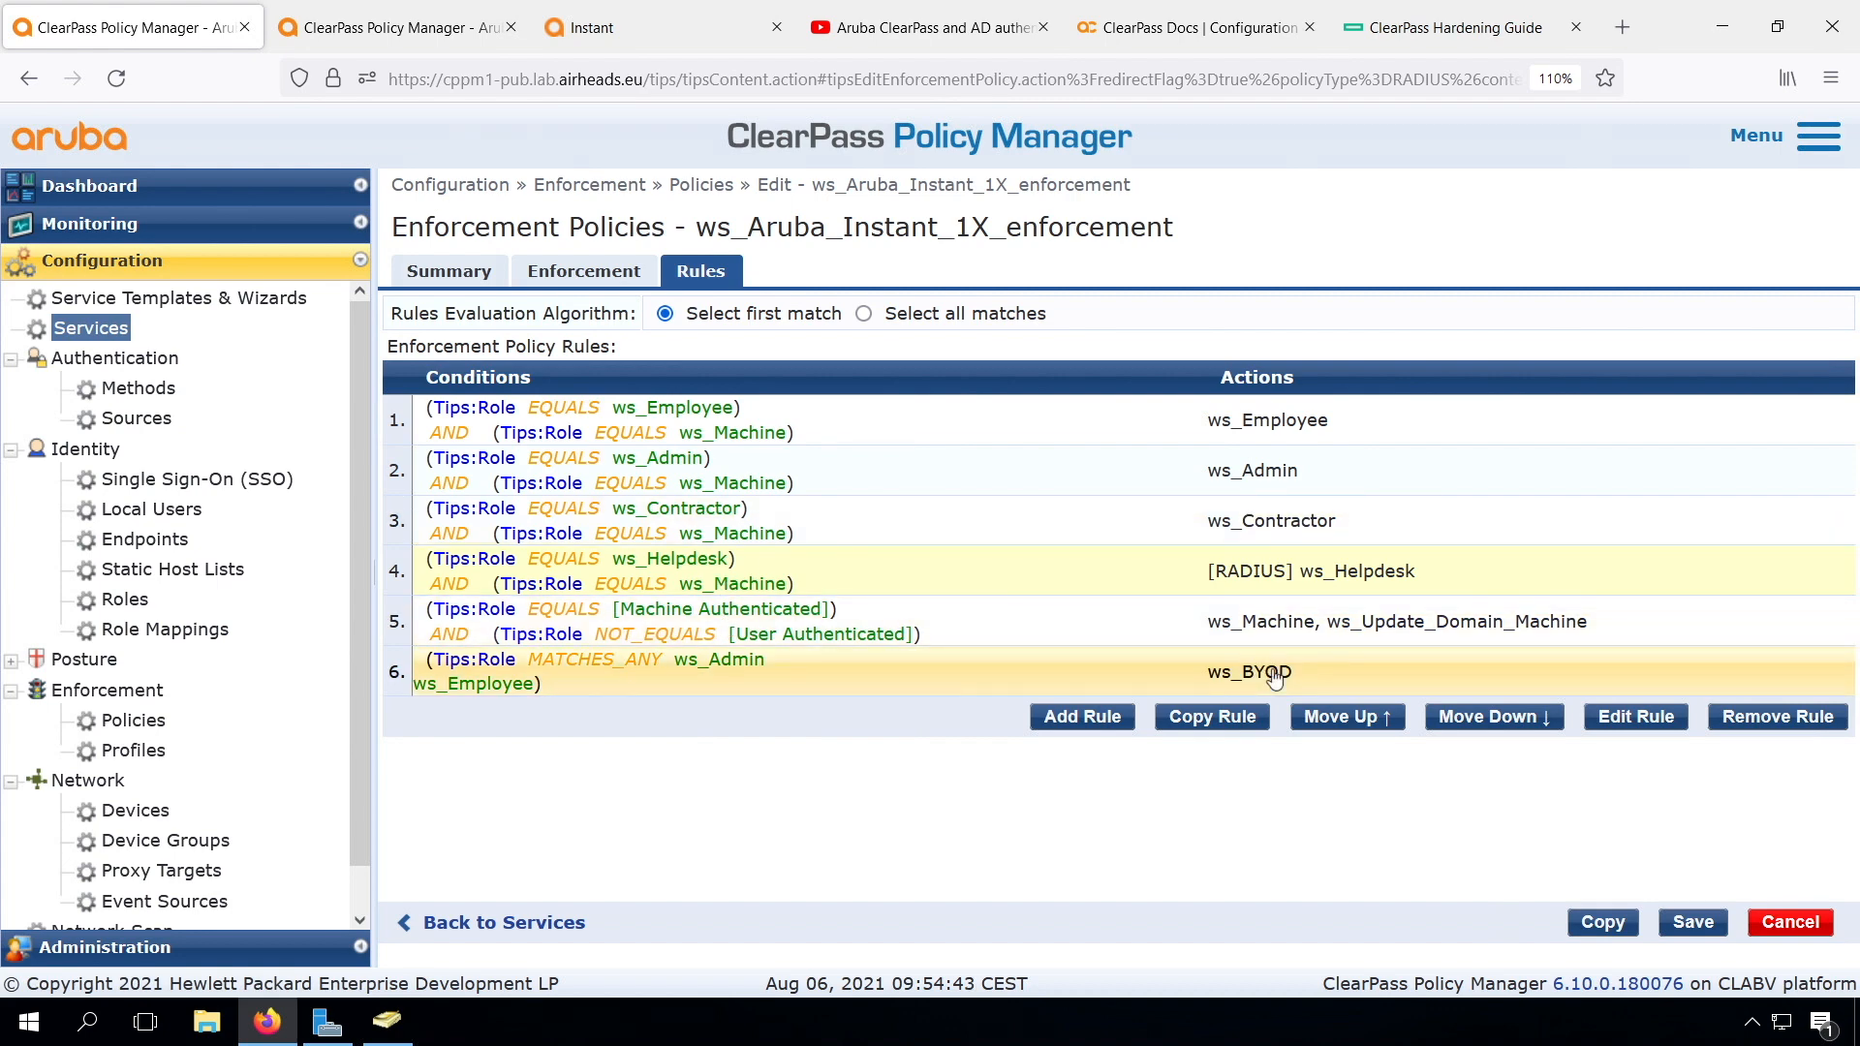
click(1692, 923)
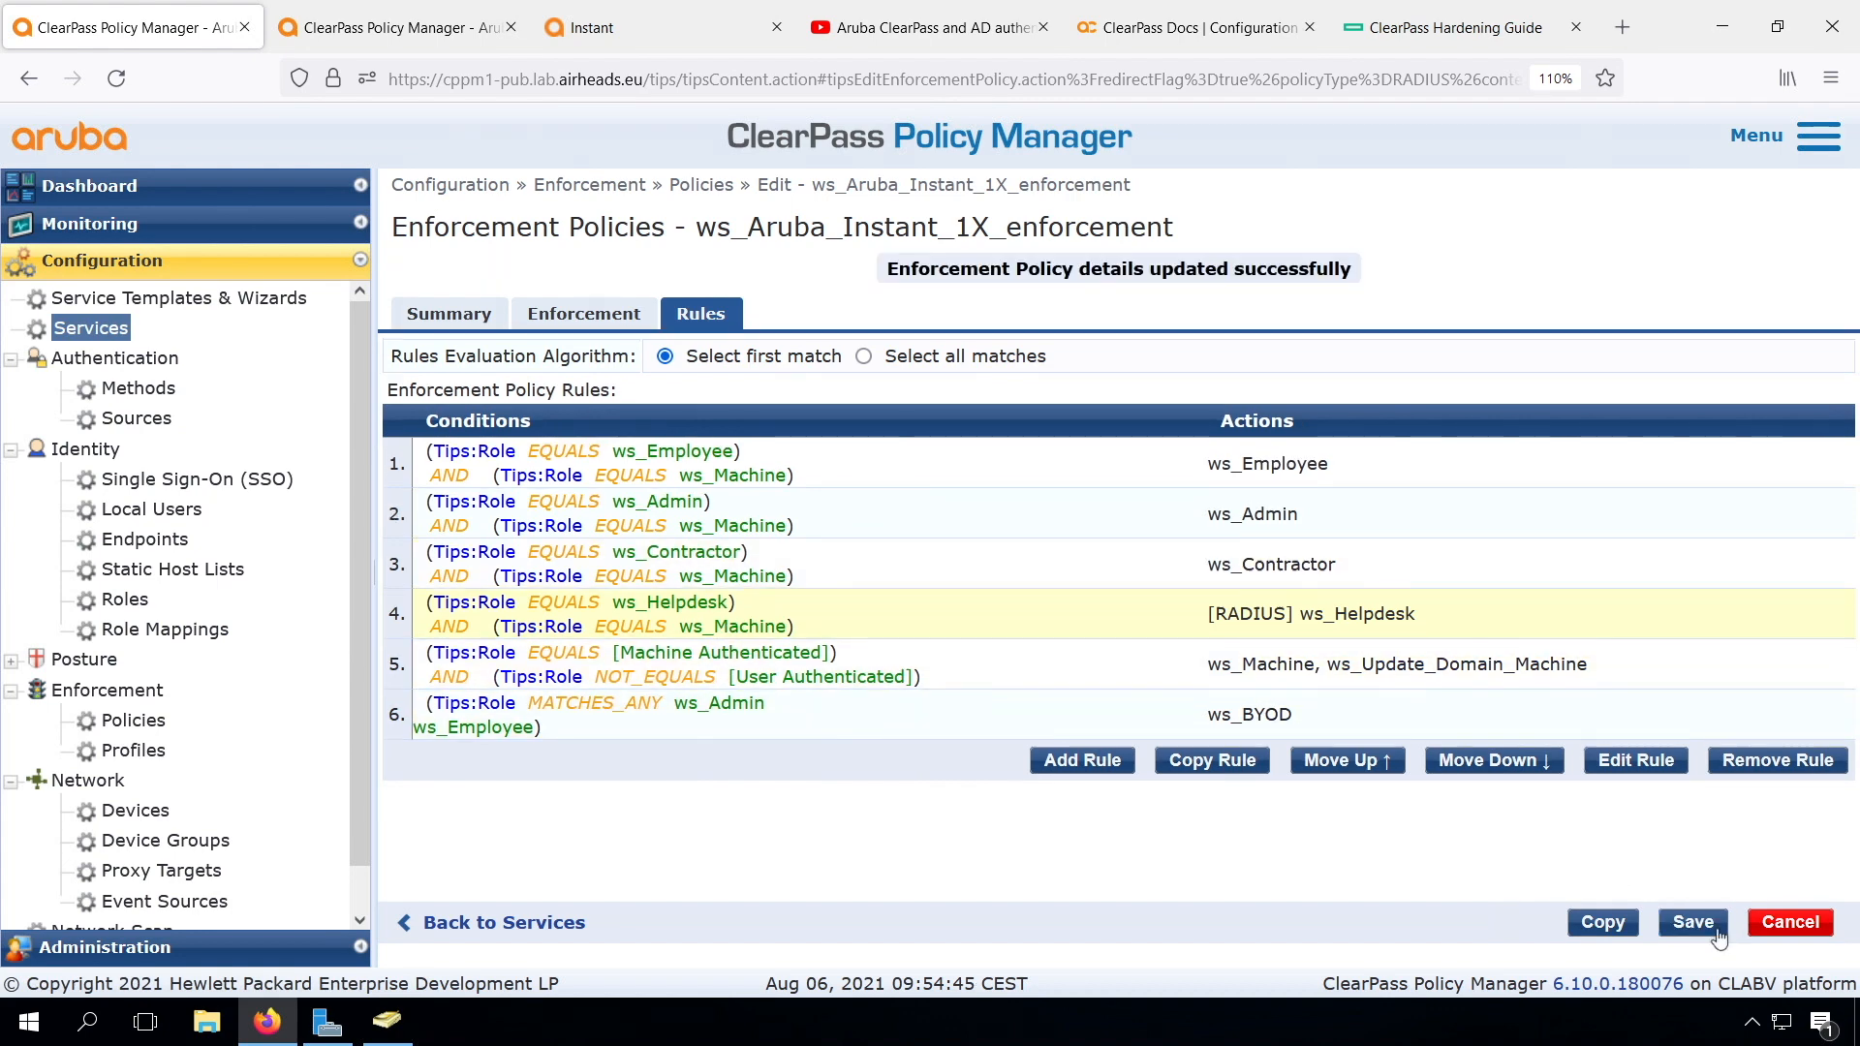
click(1692, 922)
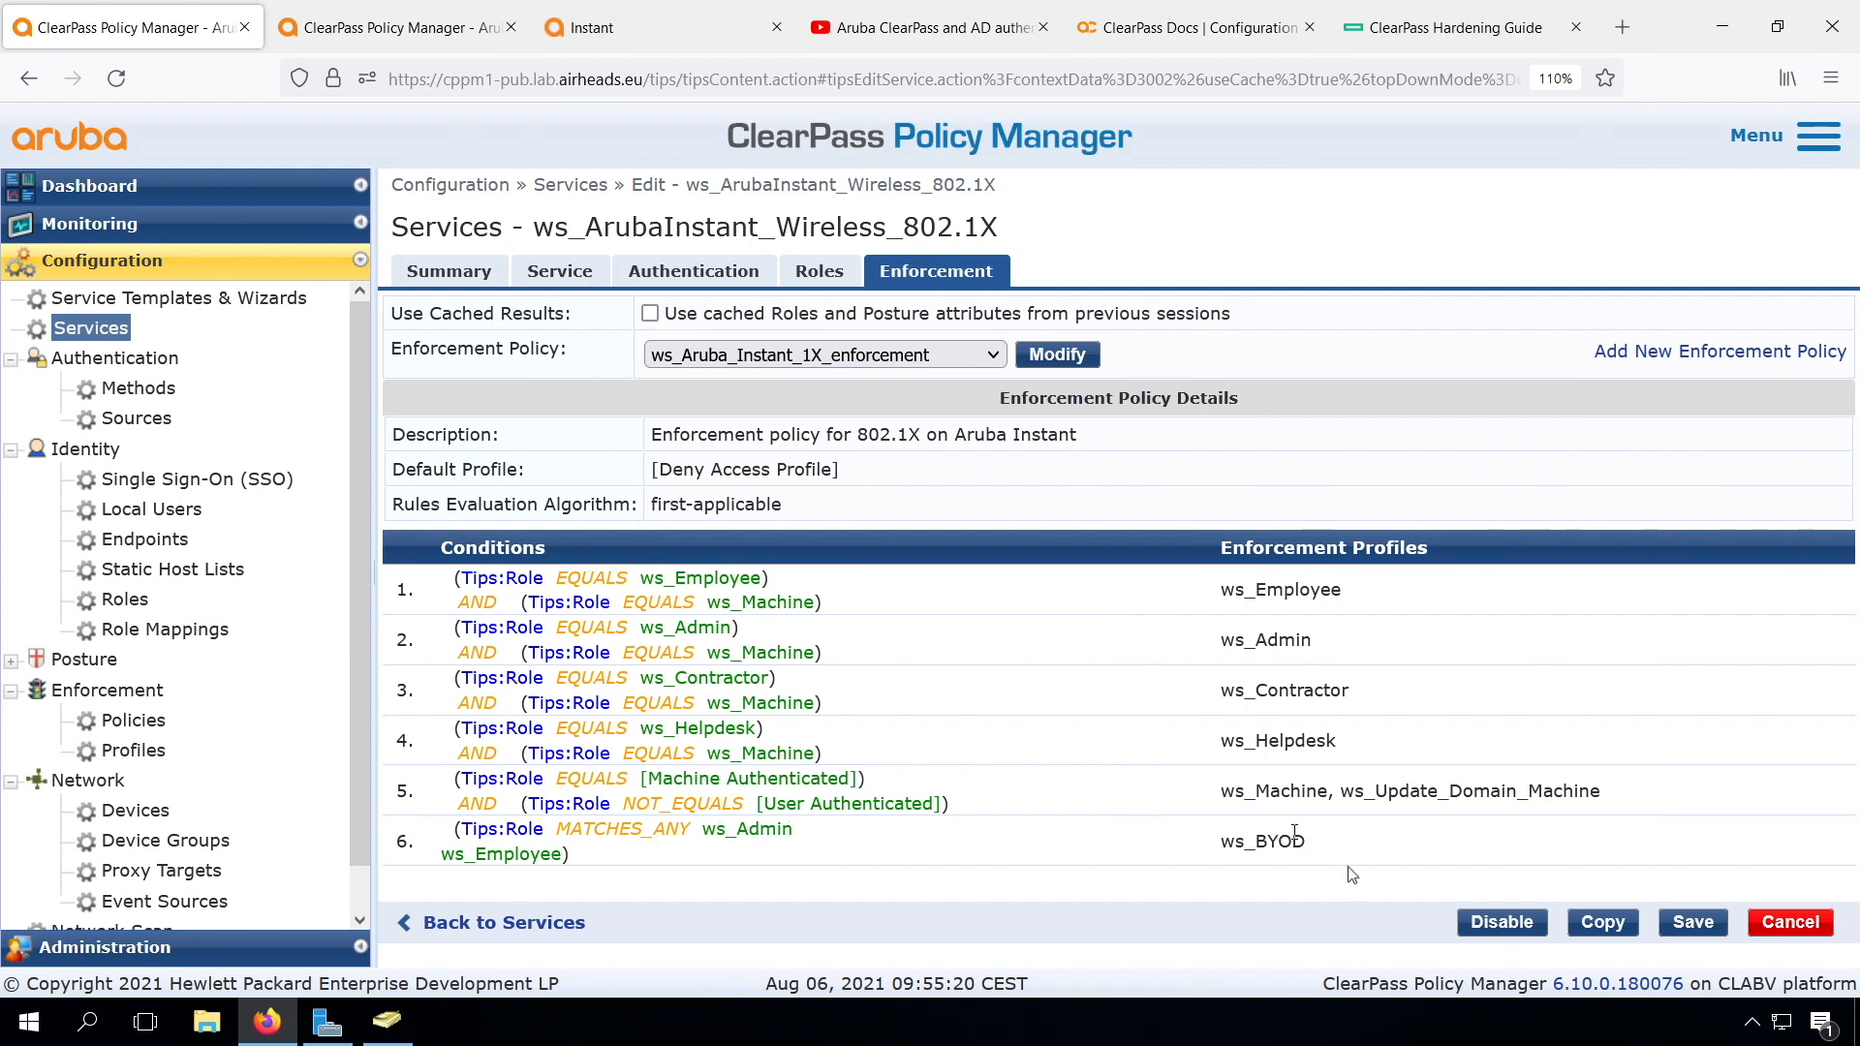
mouse_move(1279, 874)
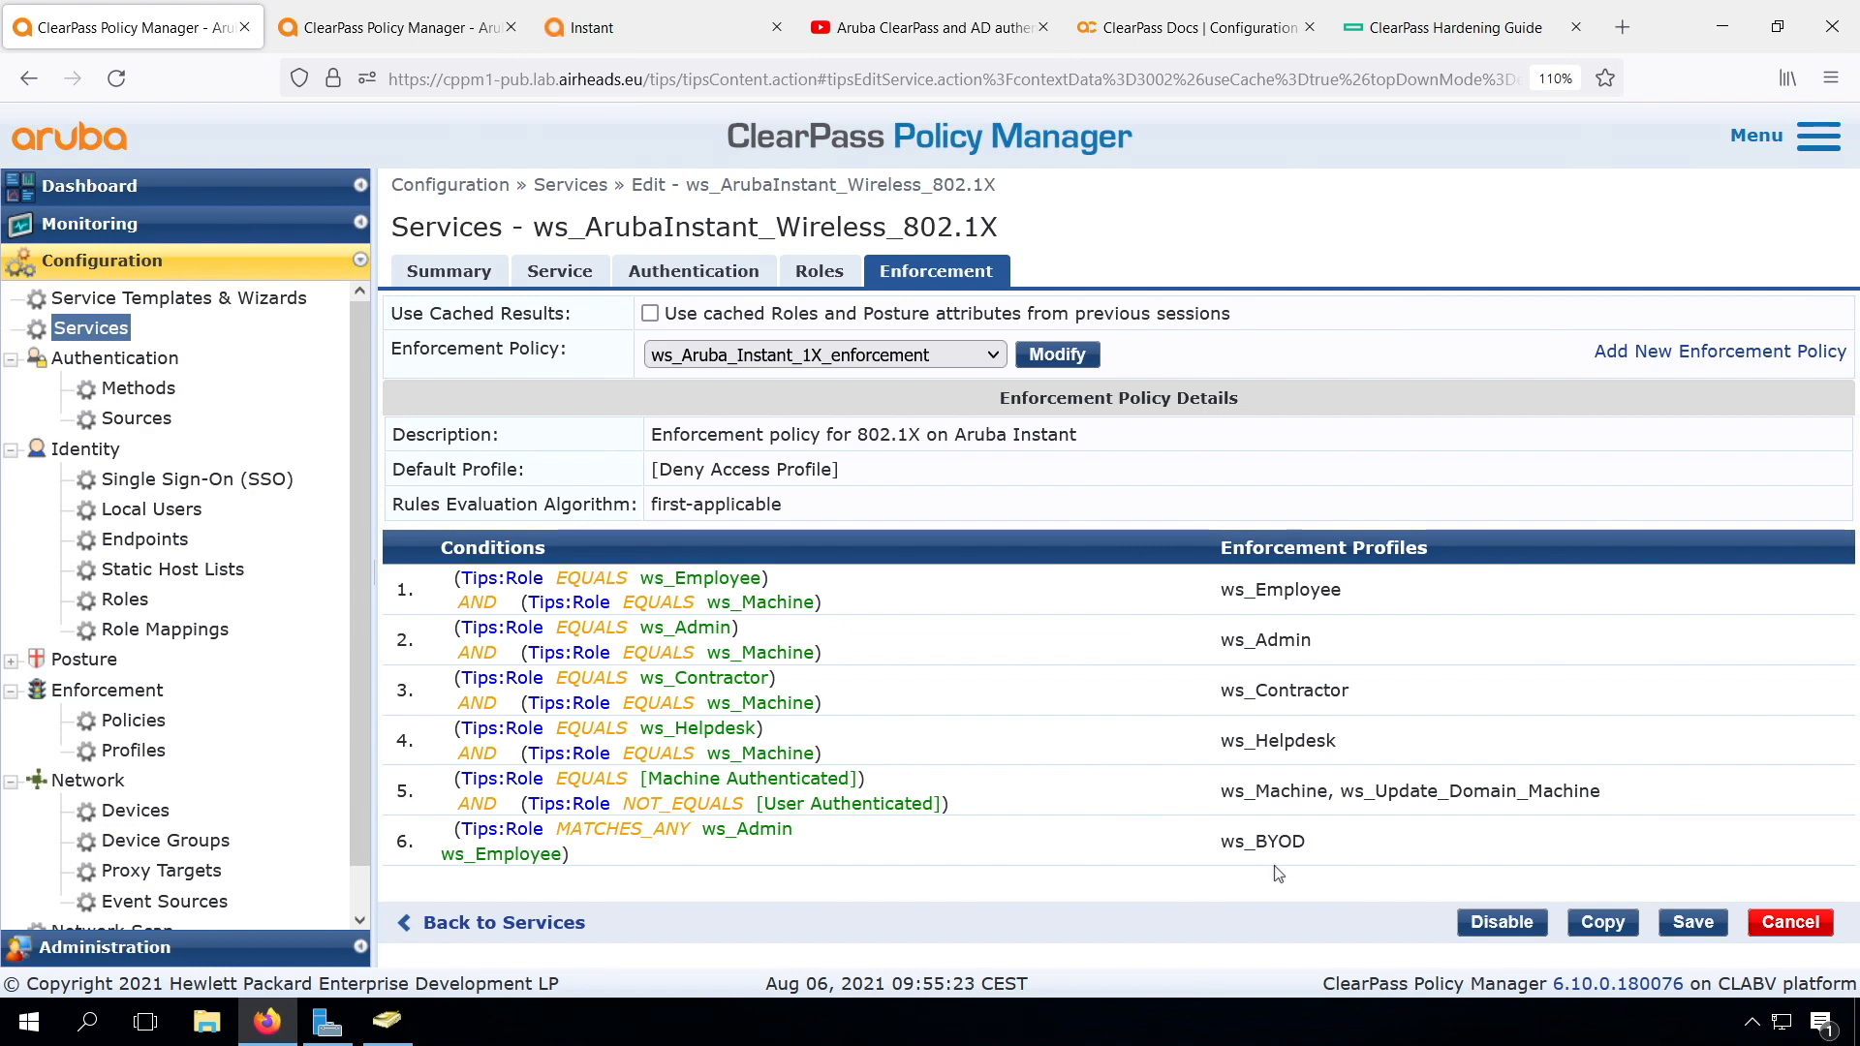
- In Access Tracker, use Change Status to force the client session to reauthenticate
click(1692, 923)
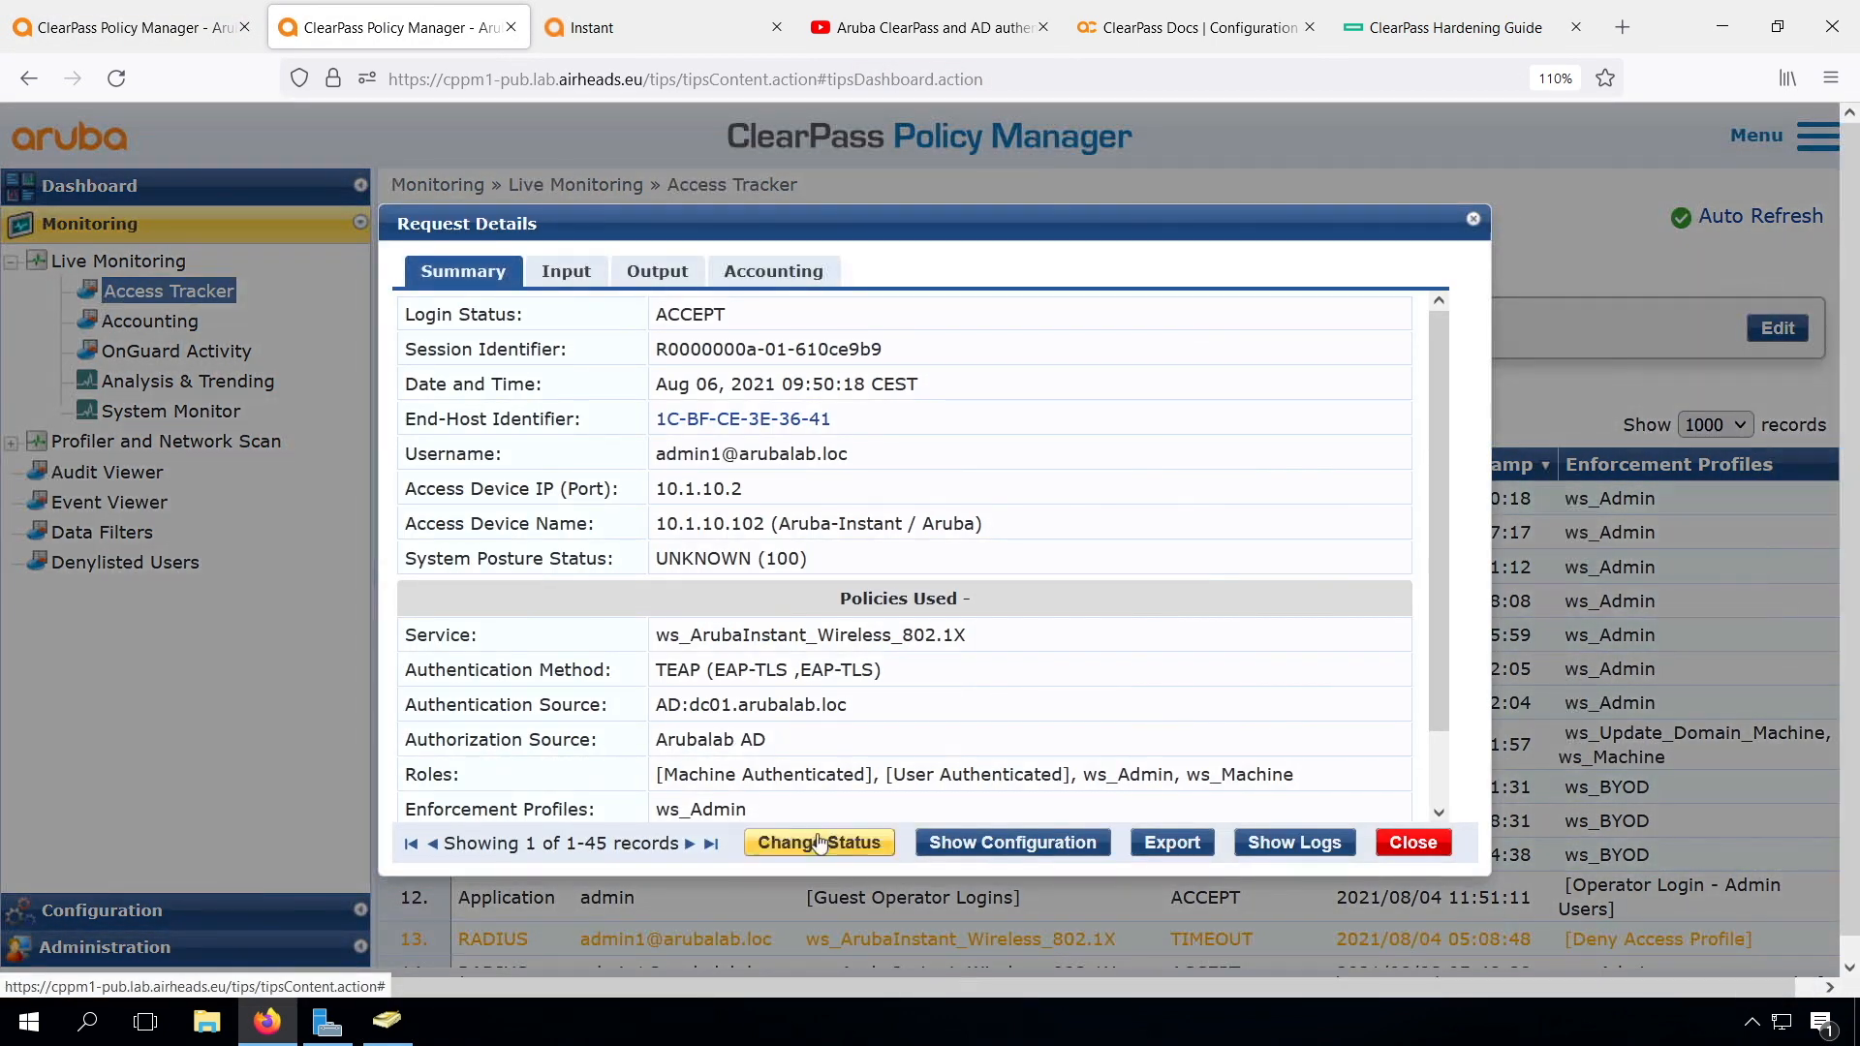
click(818, 843)
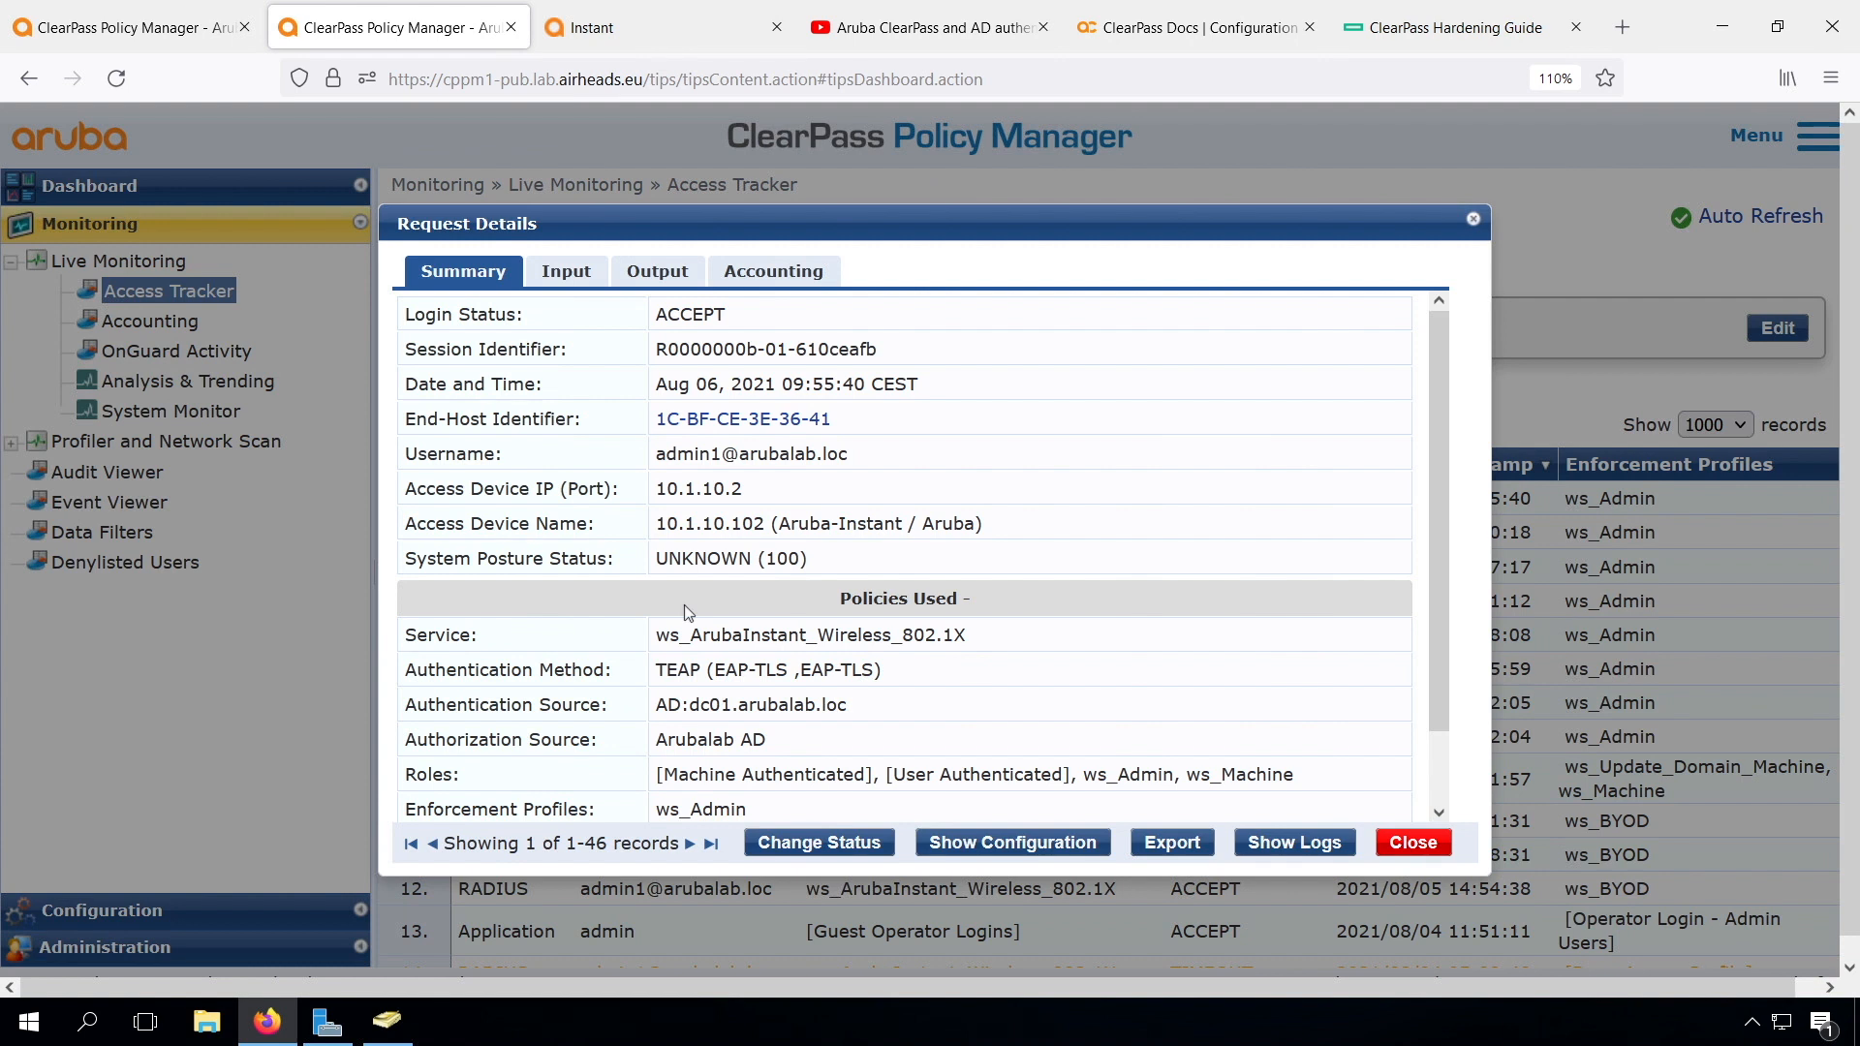
mouse_move(892, 690)
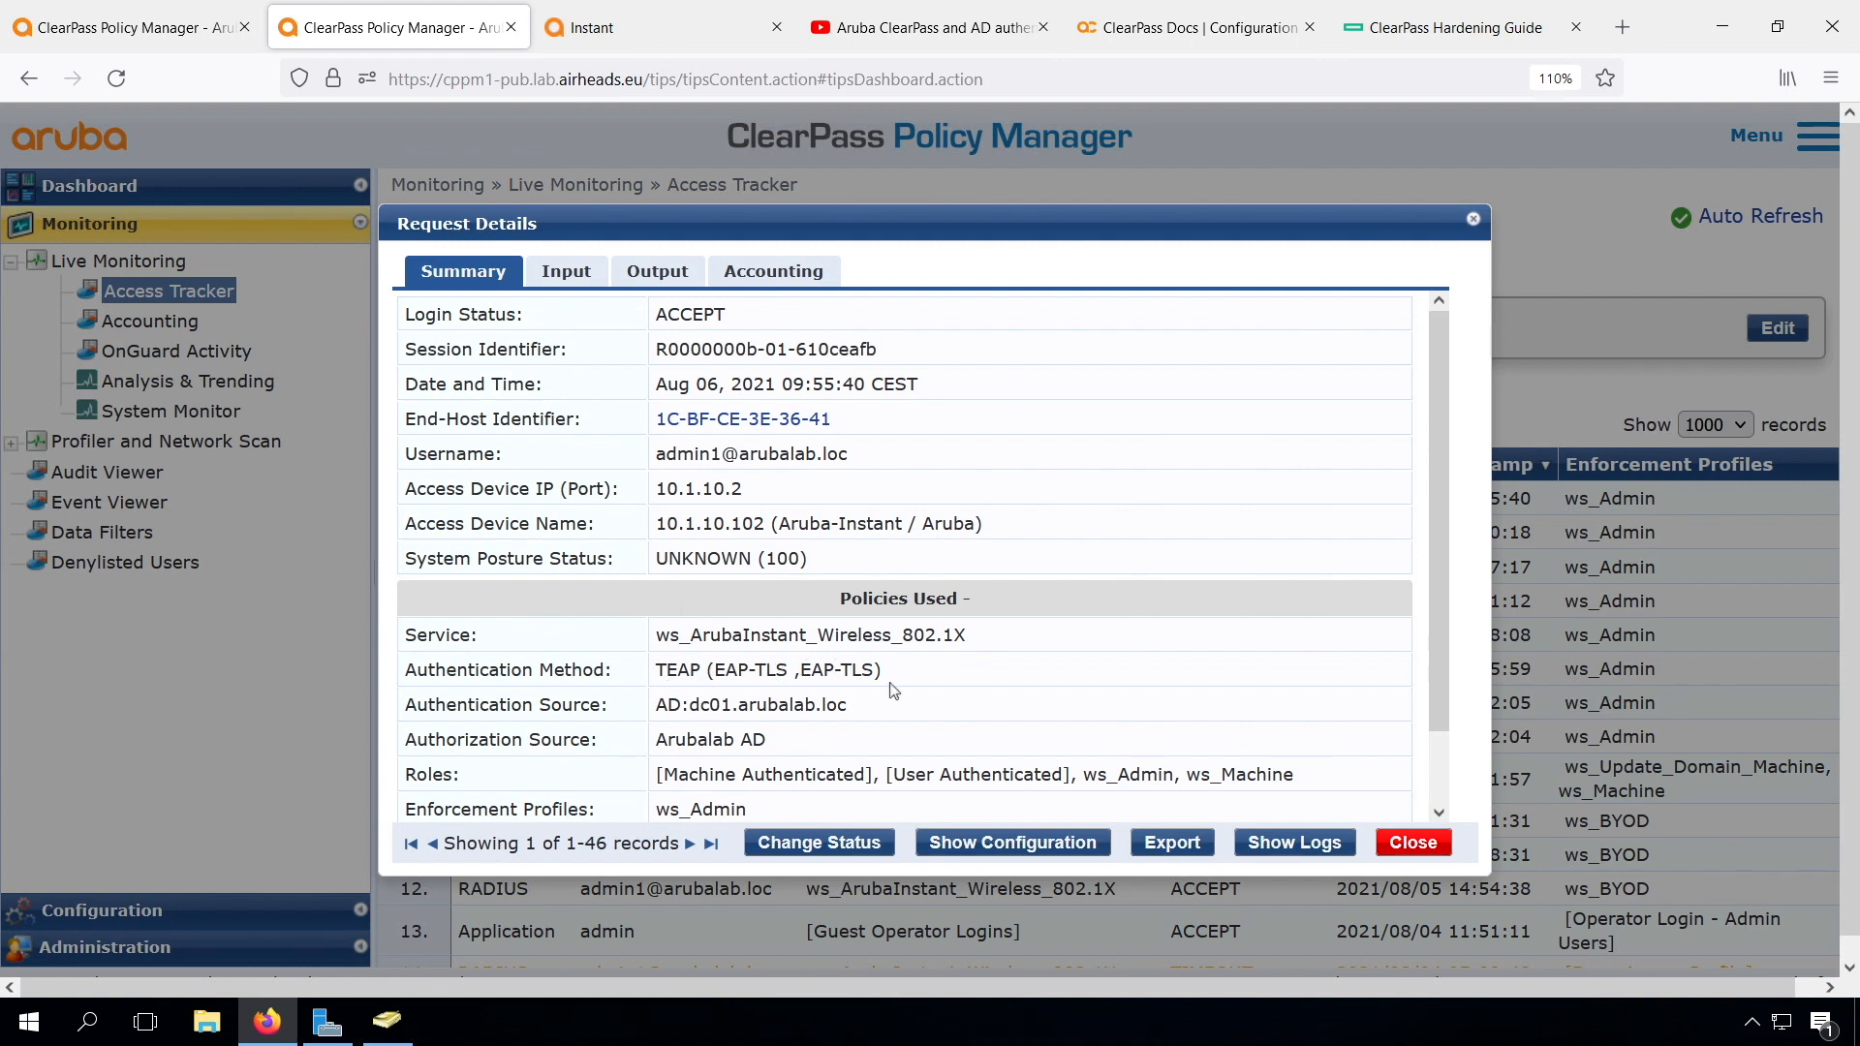
mouse_move(1038, 752)
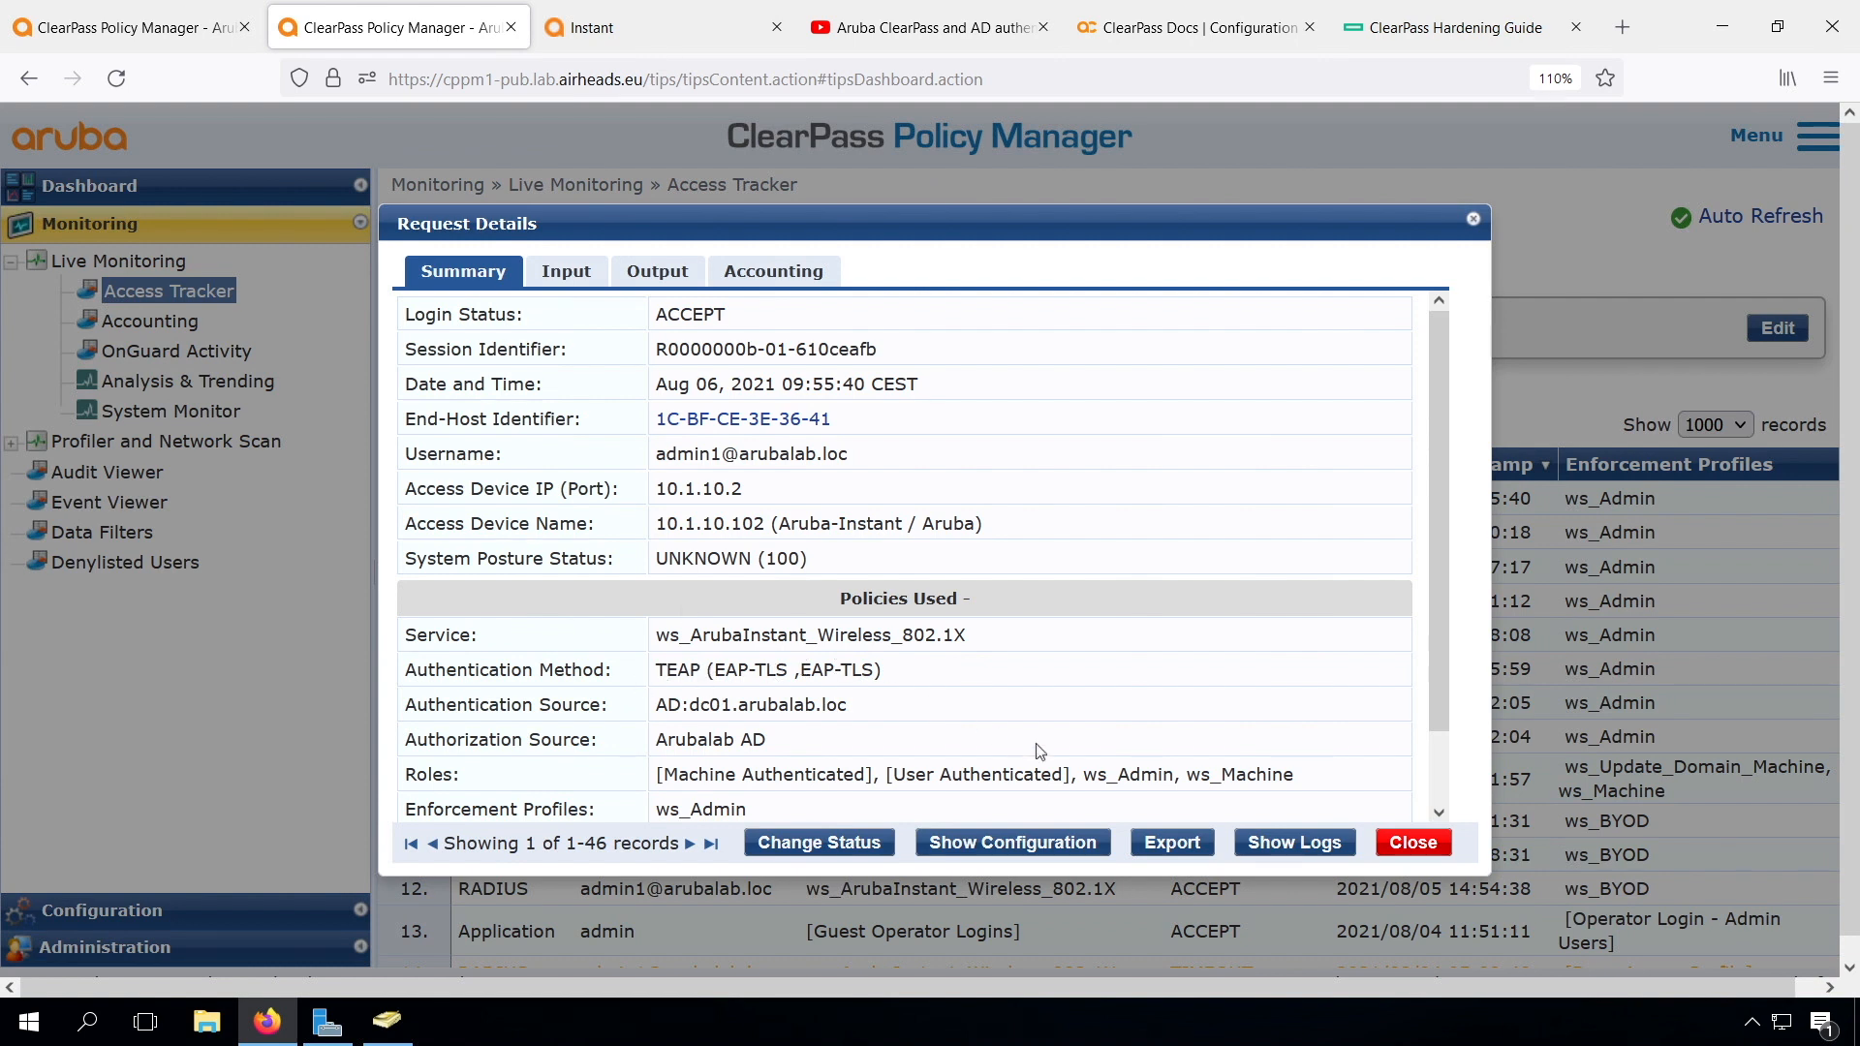